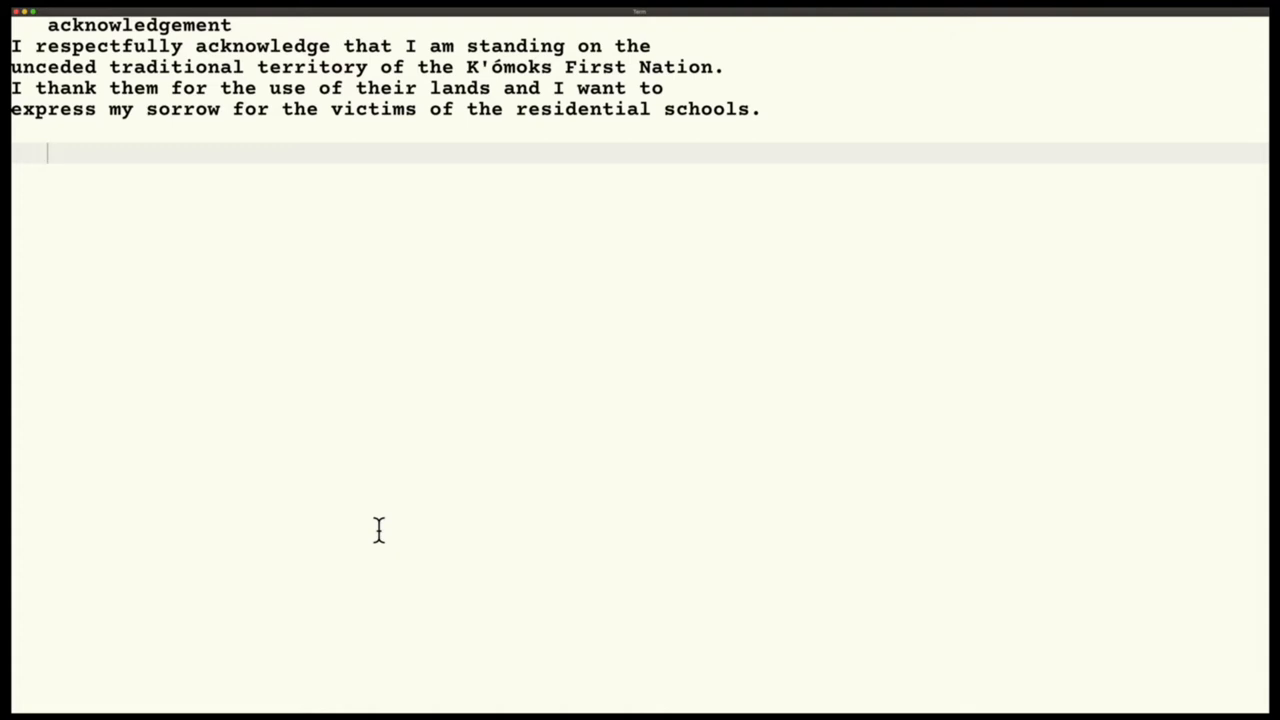
- Display sentence s and run 4 n0 s, returning 'a list of words'
{"action": "type", "text": "s"}
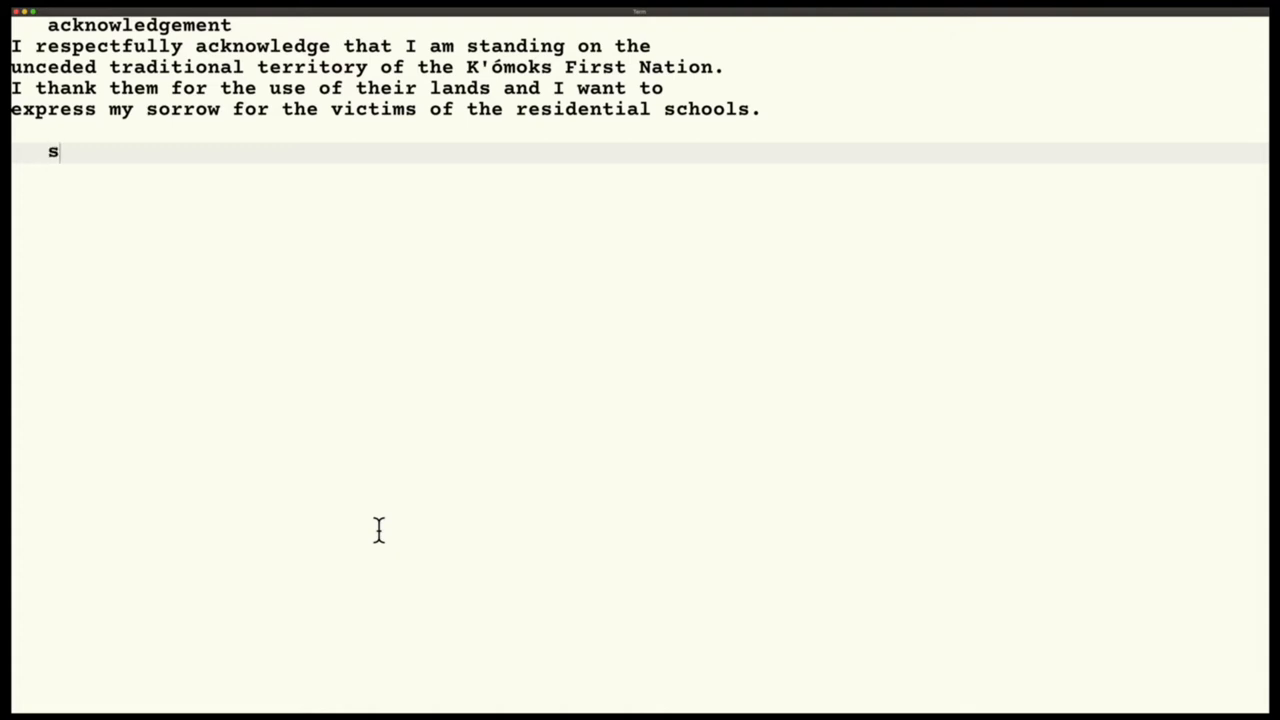
{"action": "type", "text": "a list of words to be used as a target"}
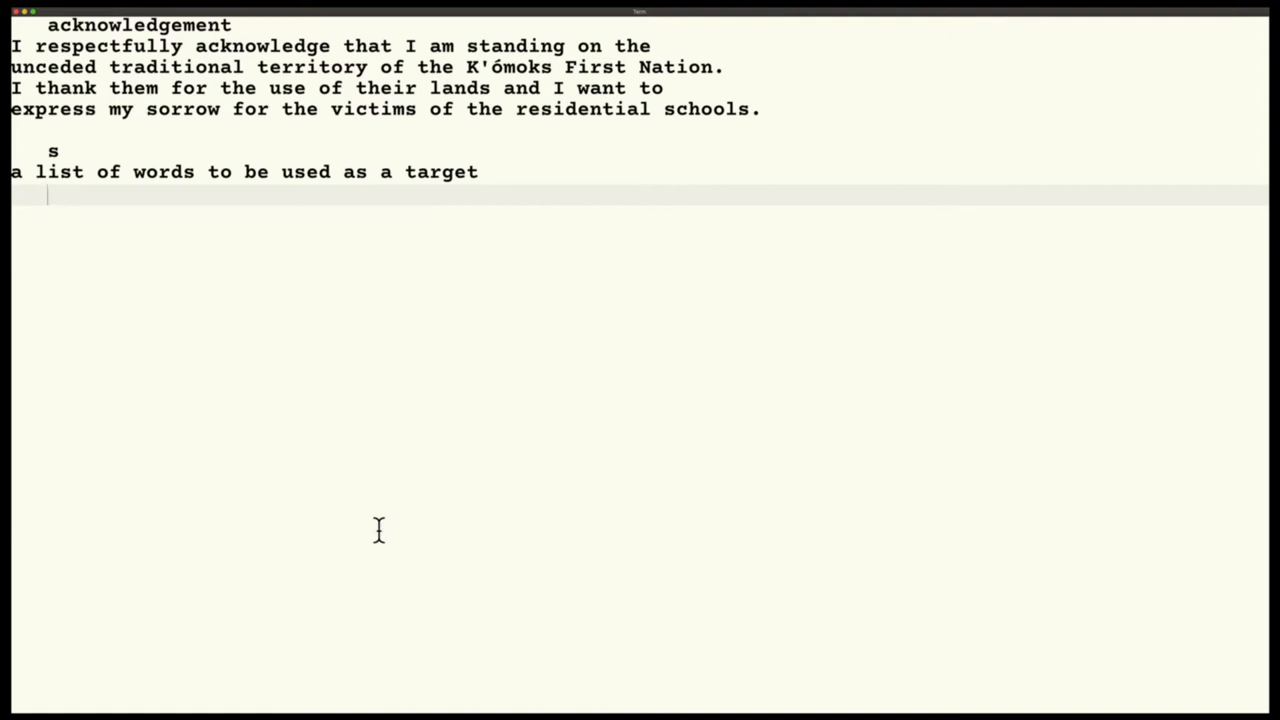
{"action": "type", "text": "4"}
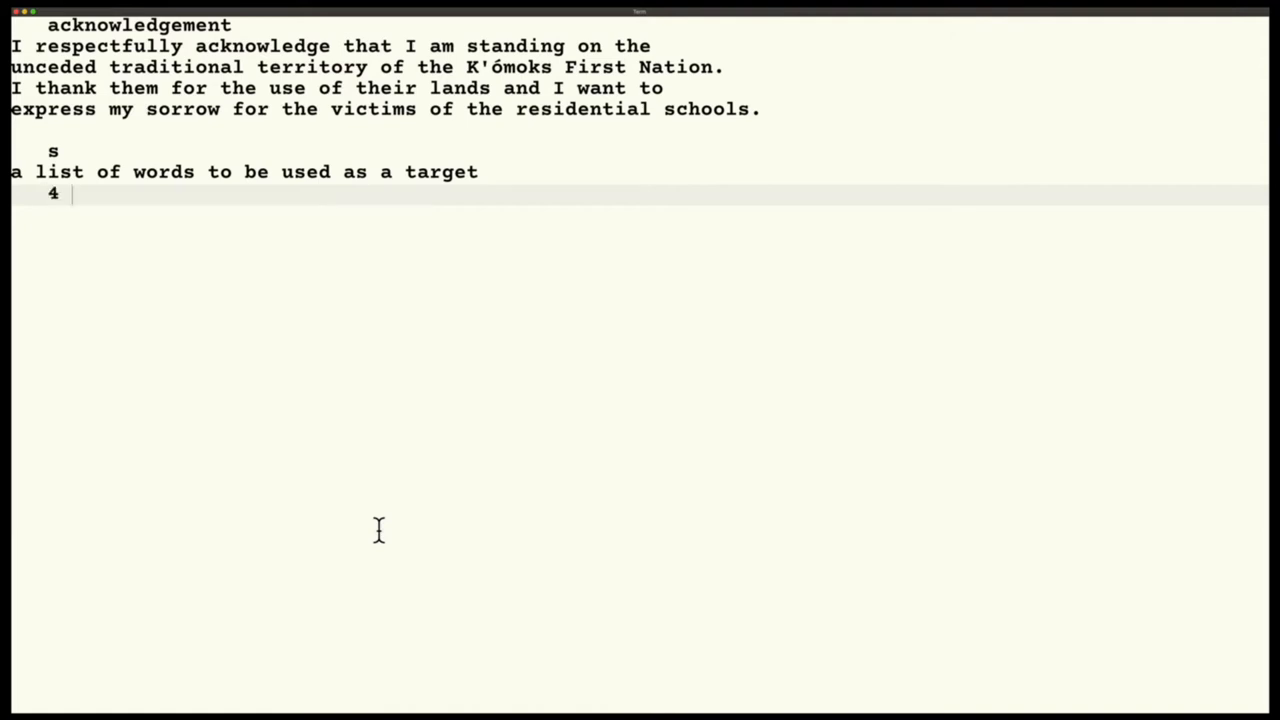
{"action": "type", "text": "n0 s"}
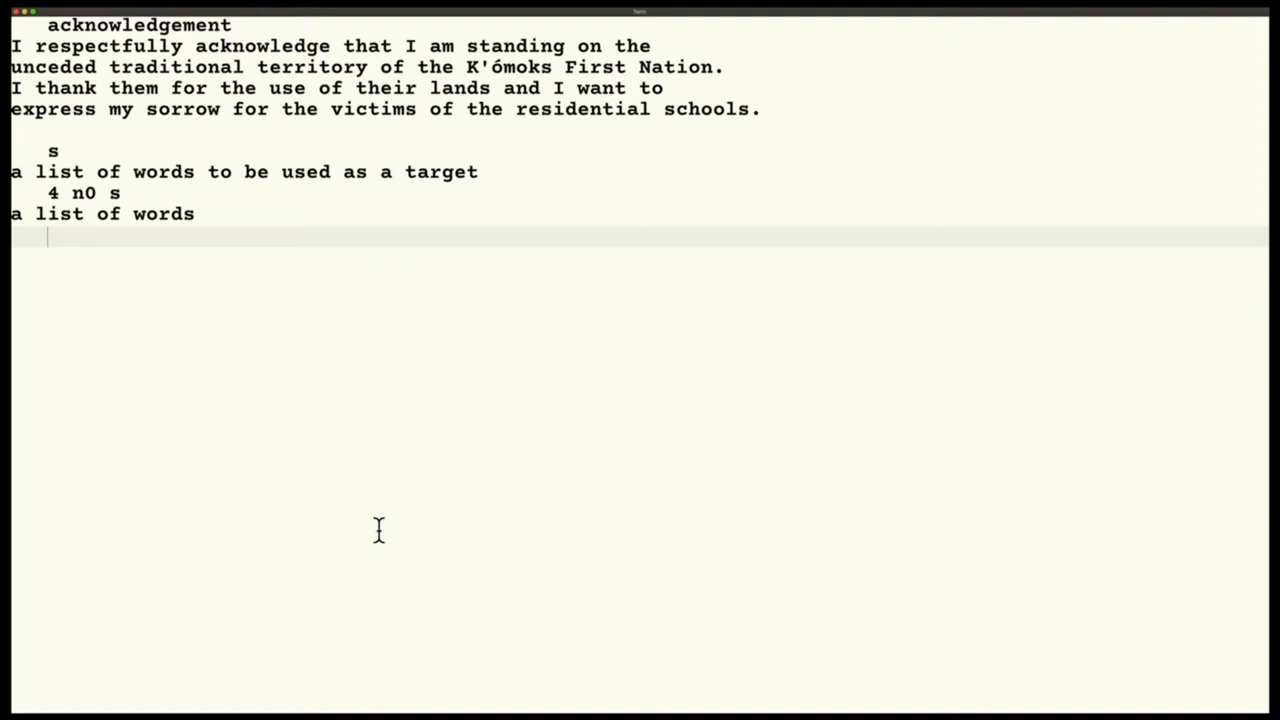
- Evaluate 2 {. &. +: 2 3 4 5, giving rows each padded with three zeros
{"action": "type", "text": "&."}
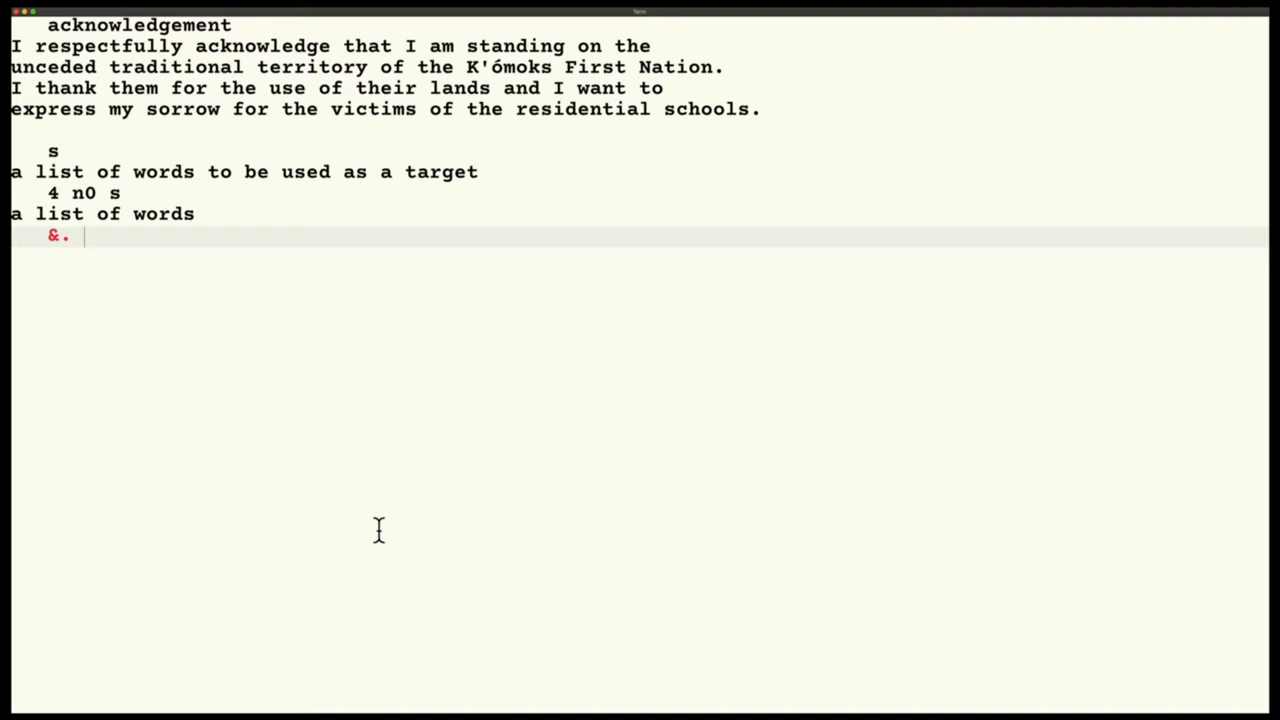
{"action": "type", "text": "+"}
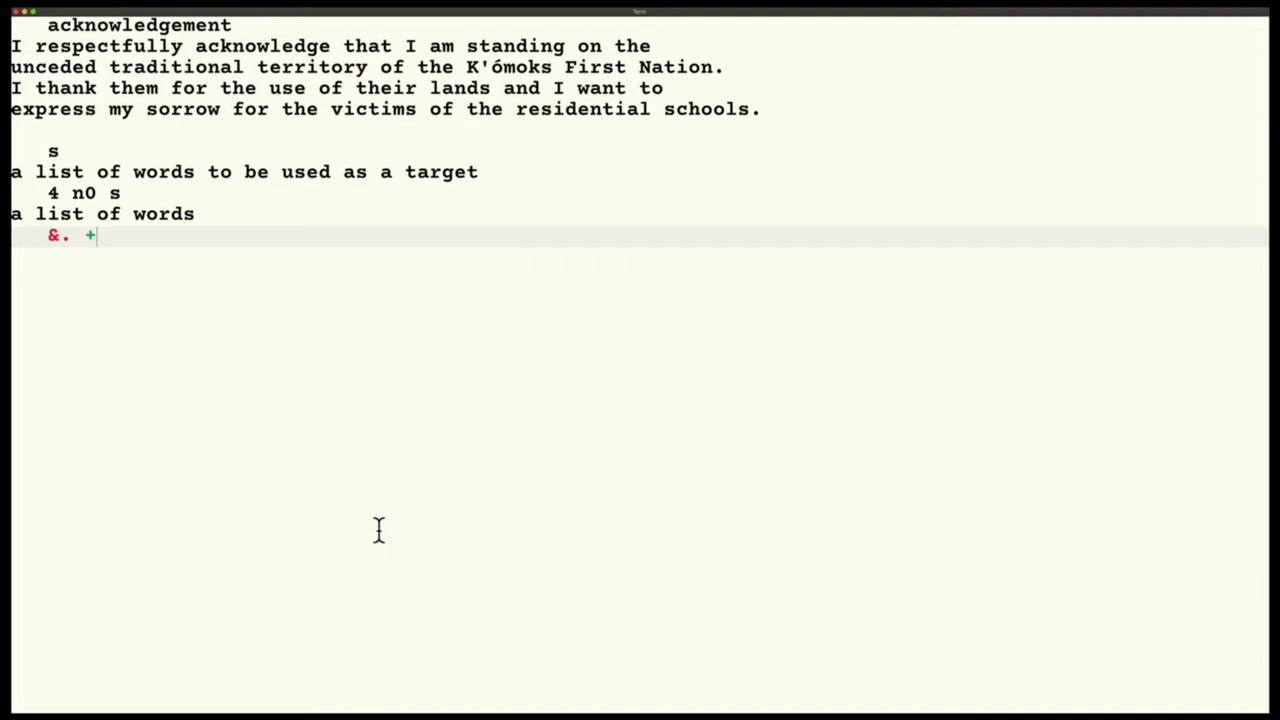
{"action": "type", "text": ":"}
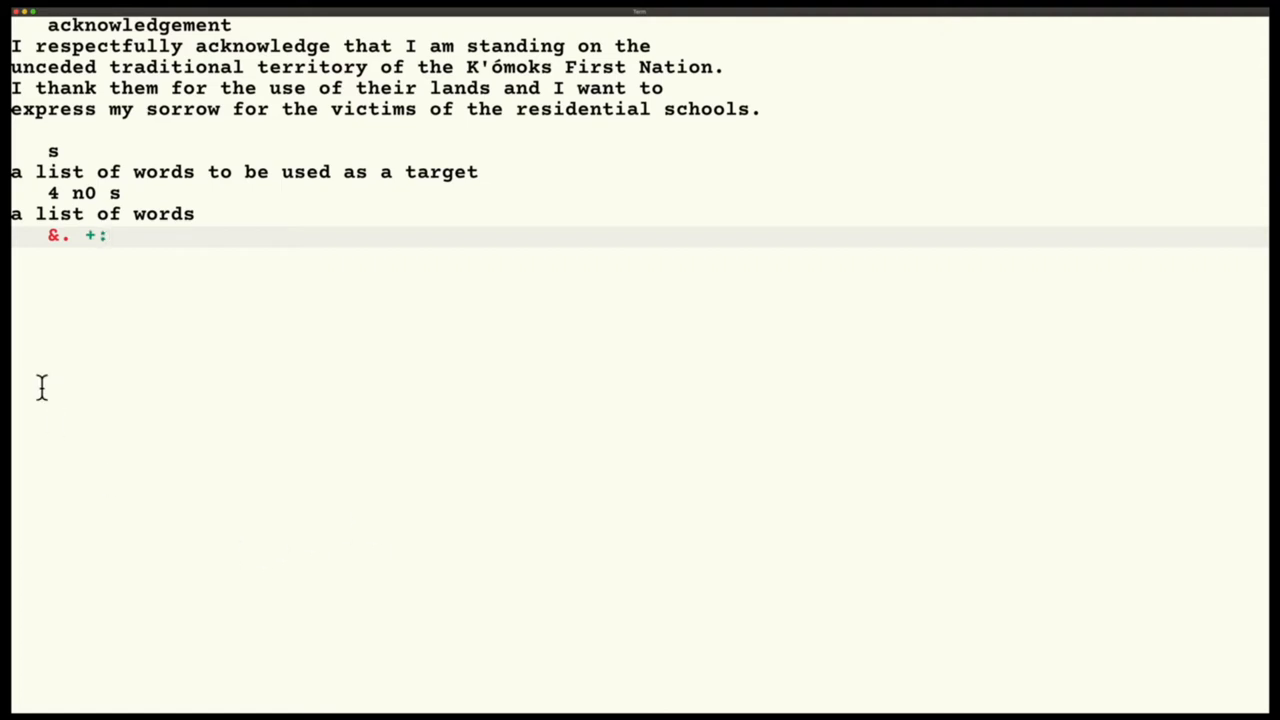
{"action": "mouse_move", "coordinate": [66, 248]}
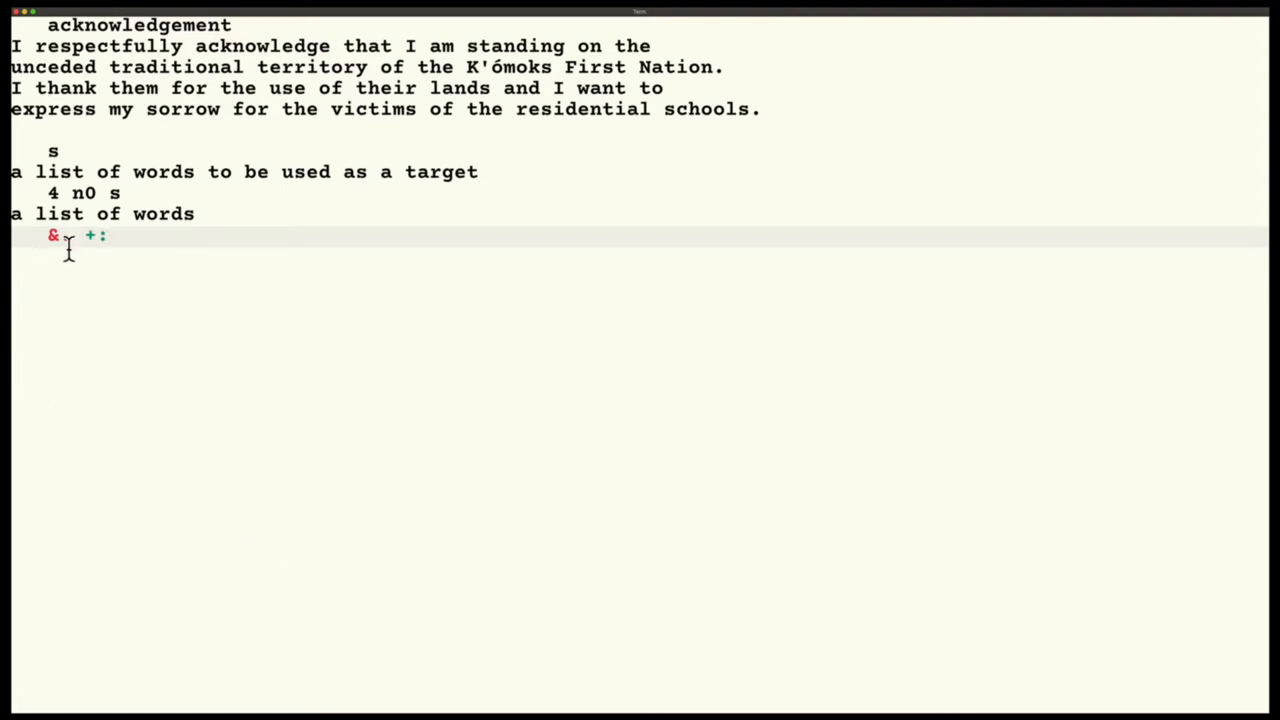
{"action": "type", "text": "{."}
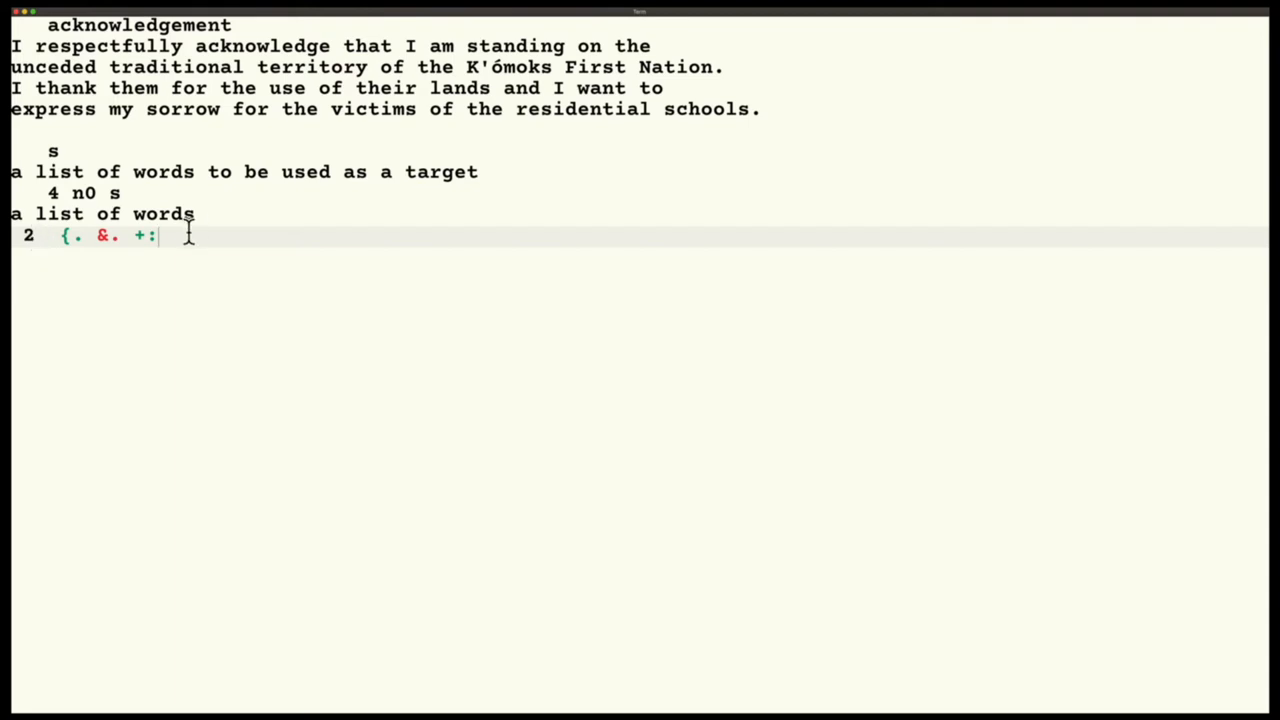
{"action": "type", "text": "3"}
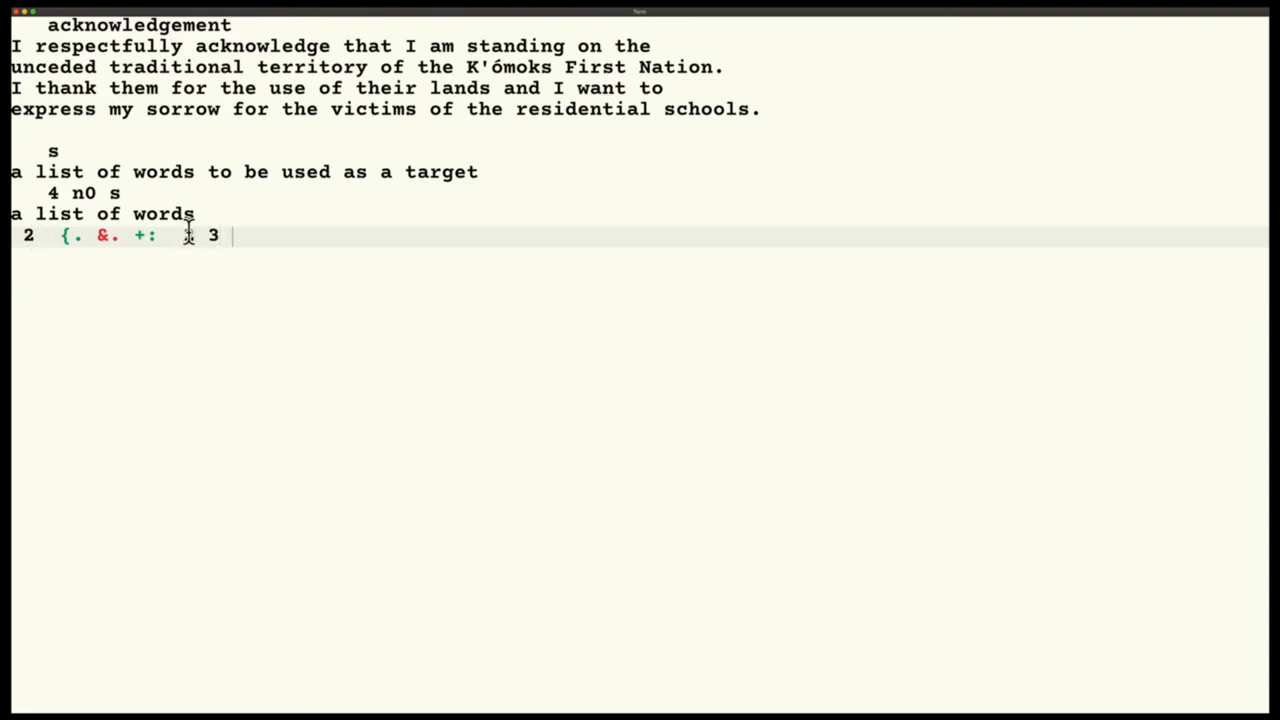
{"action": "type", "text": "4 5"}
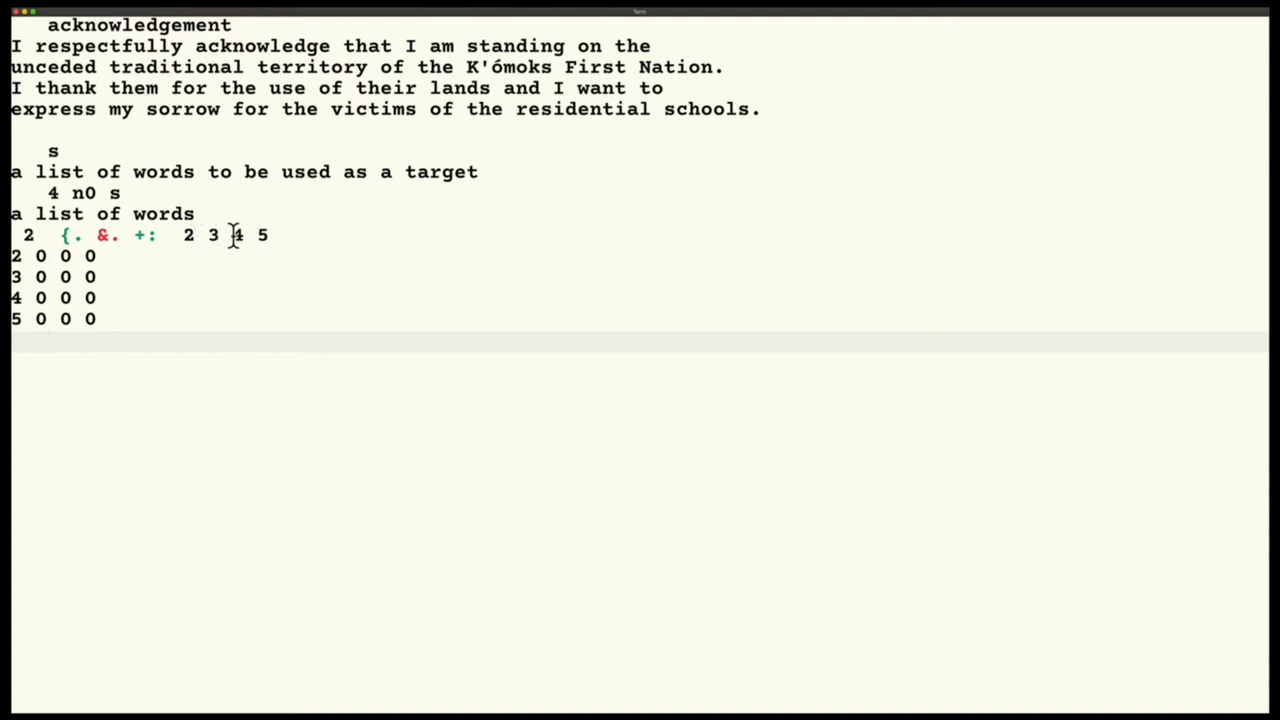
{"action": "mouse_move", "coordinate": [30, 326]}
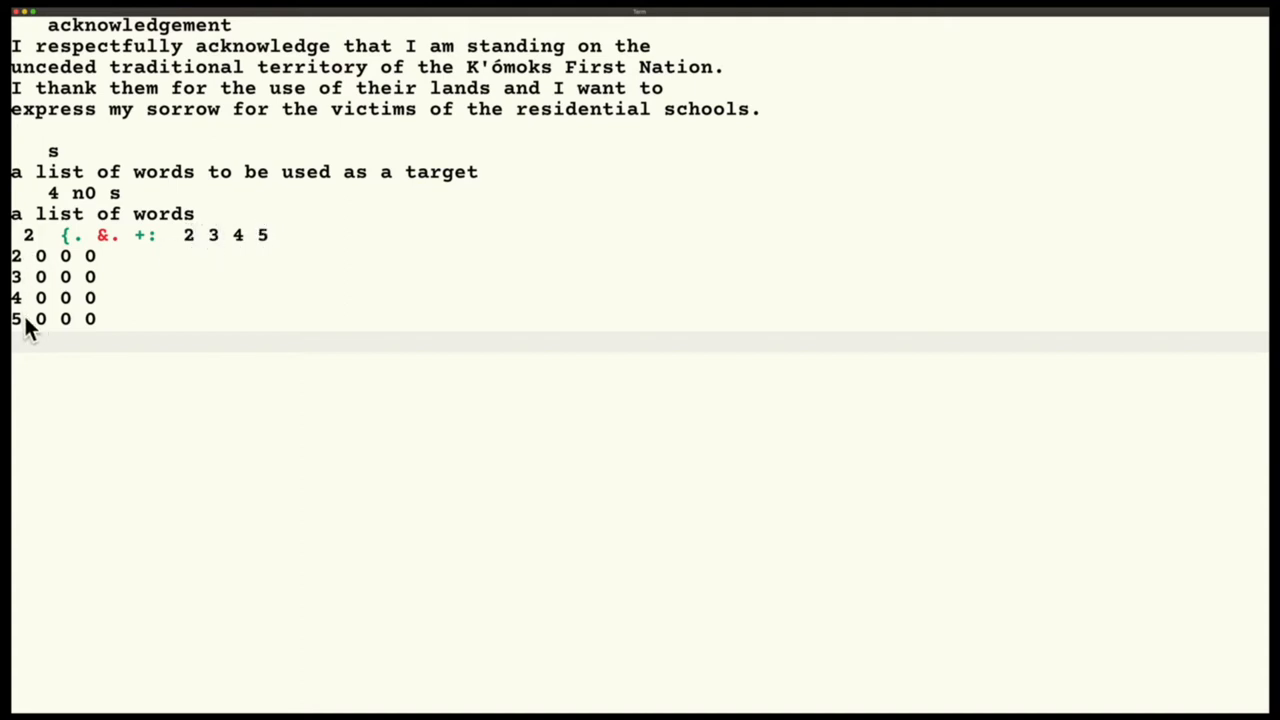
{"action": "mouse_move", "coordinate": [131, 258]}
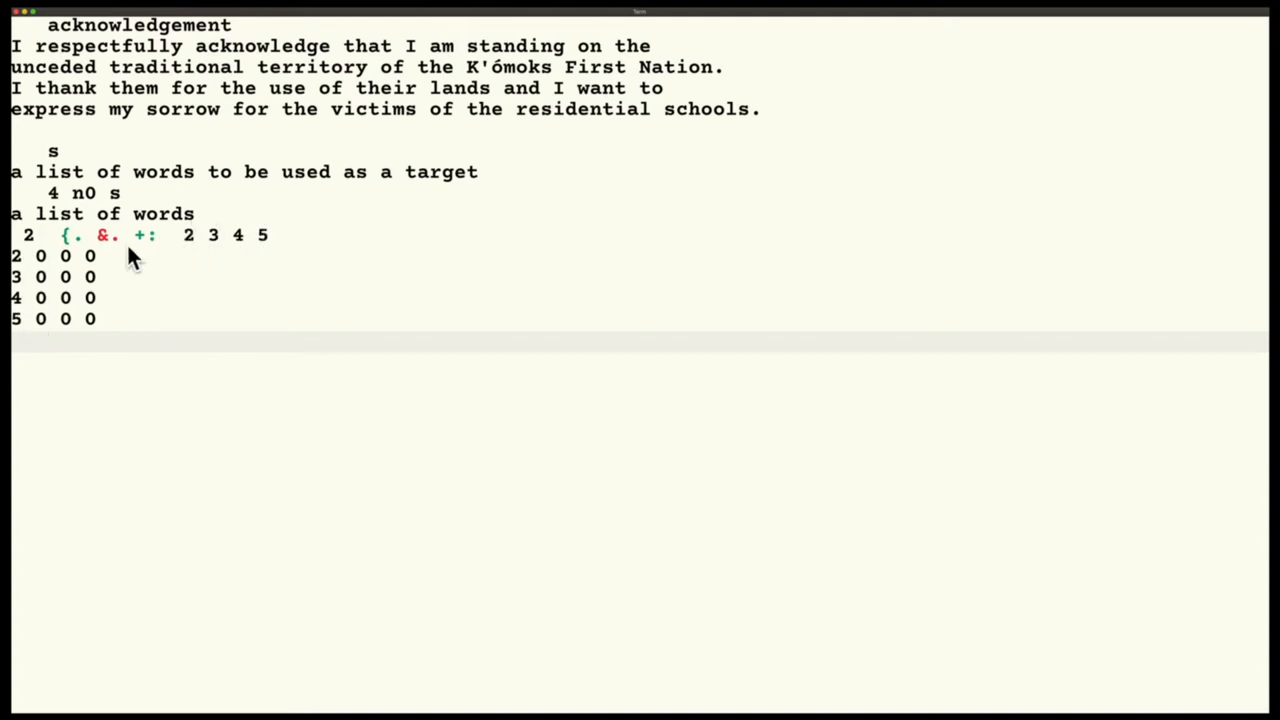
{"action": "mouse_move", "coordinate": [30, 260]}
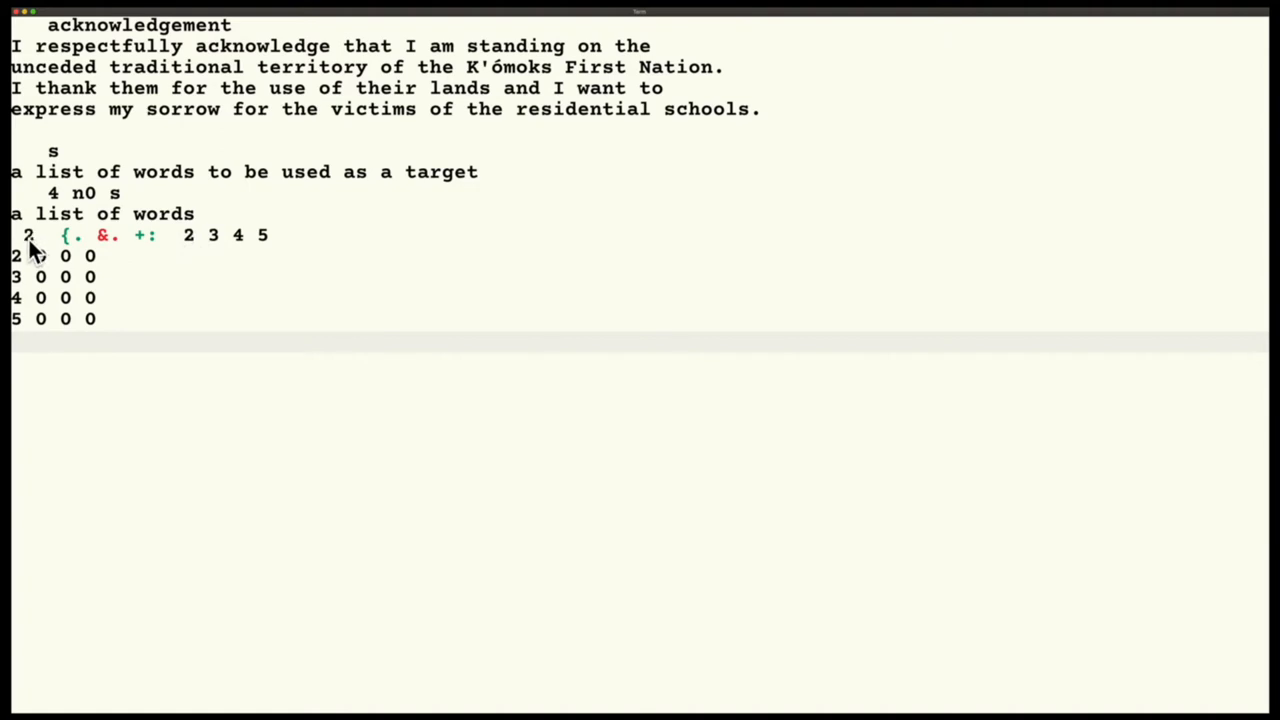
{"action": "mouse_move", "coordinate": [90, 260]}
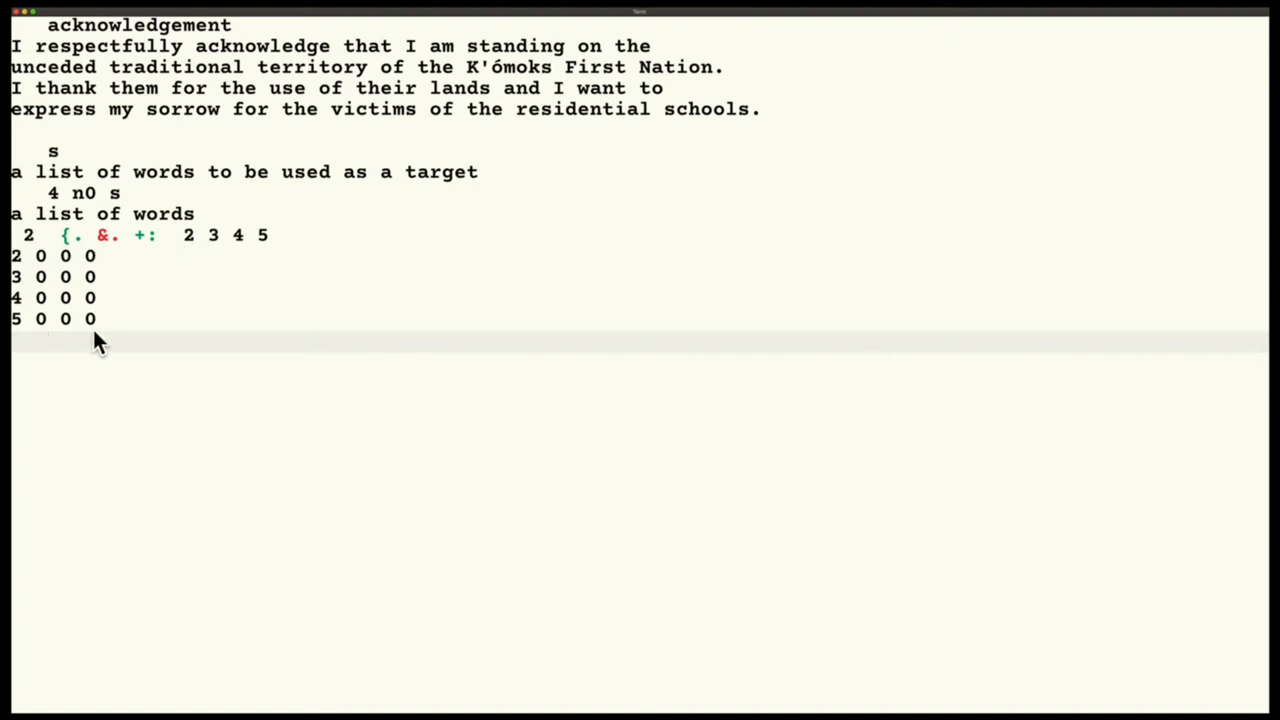
{"action": "mouse_move", "coordinate": [85, 345]}
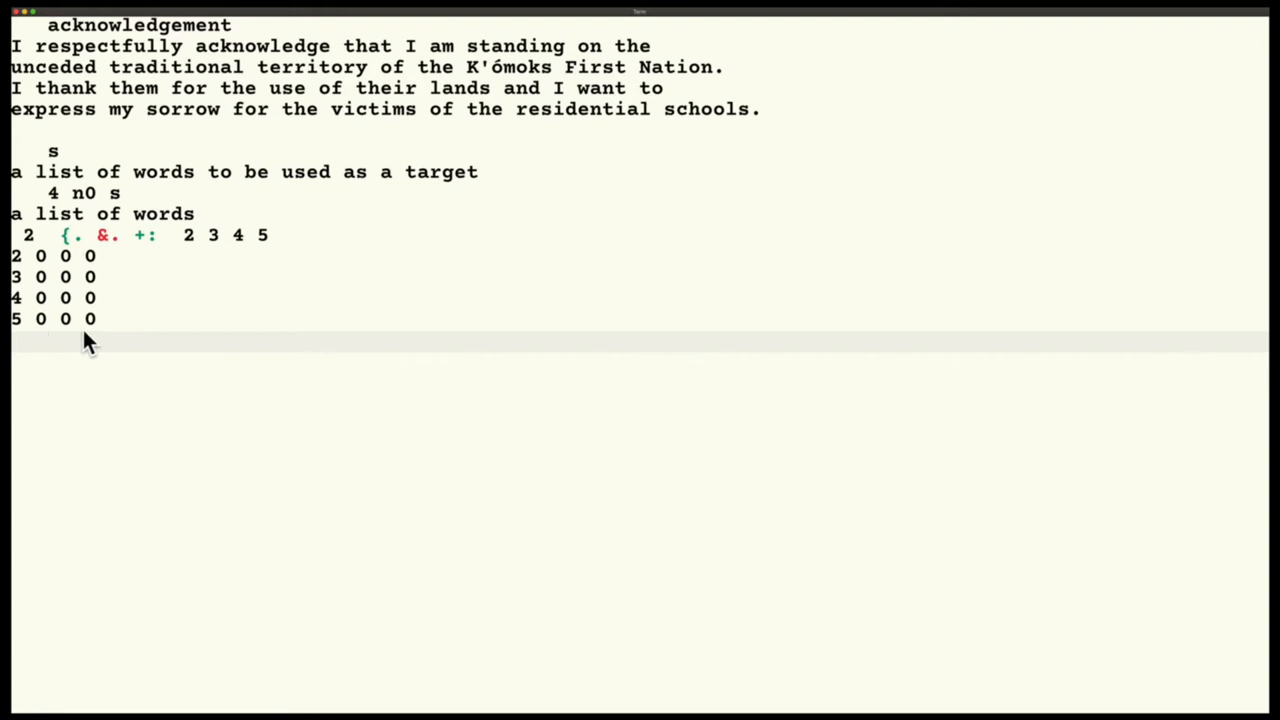
- Show 4 { 5 raising an index error while 4 {. 5 returns 5 0 0 0
{"action": "type", "text": "4 { 5"}
{"action": "type", "text": "4 {. 5"}
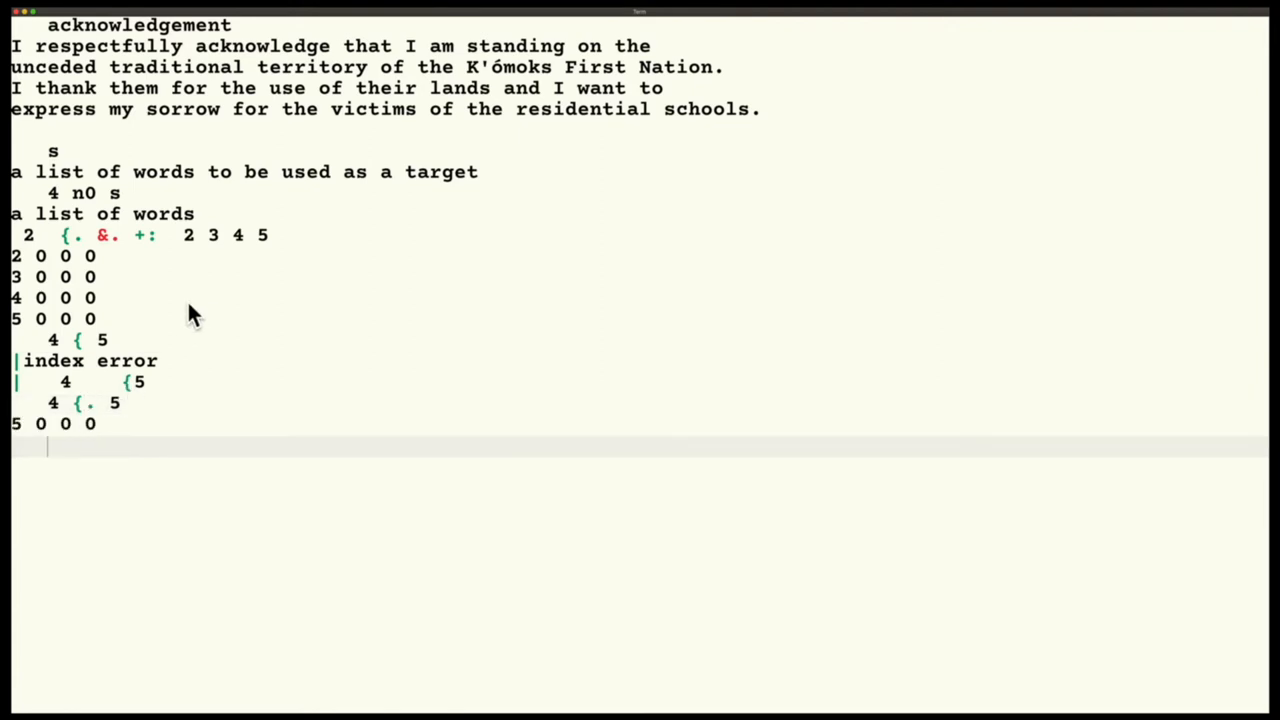
{"action": "mouse_move", "coordinate": [32, 478]}
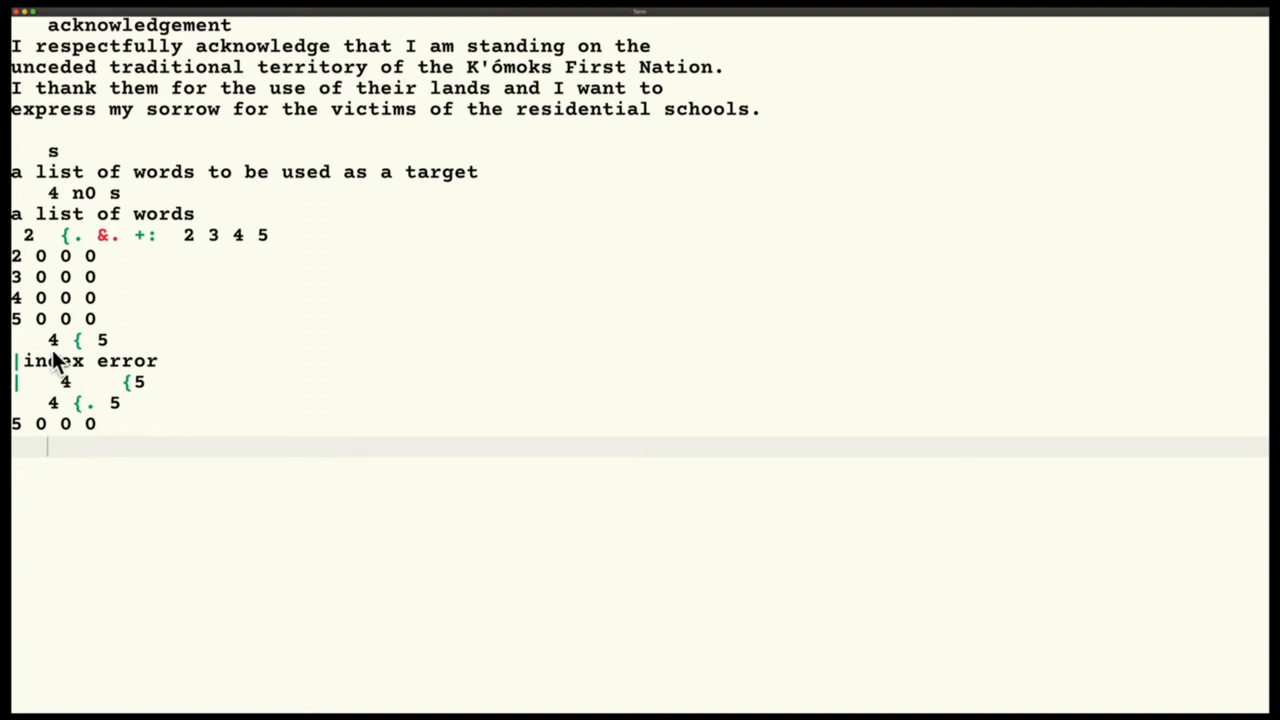
{"action": "mouse_move", "coordinate": [145, 235]}
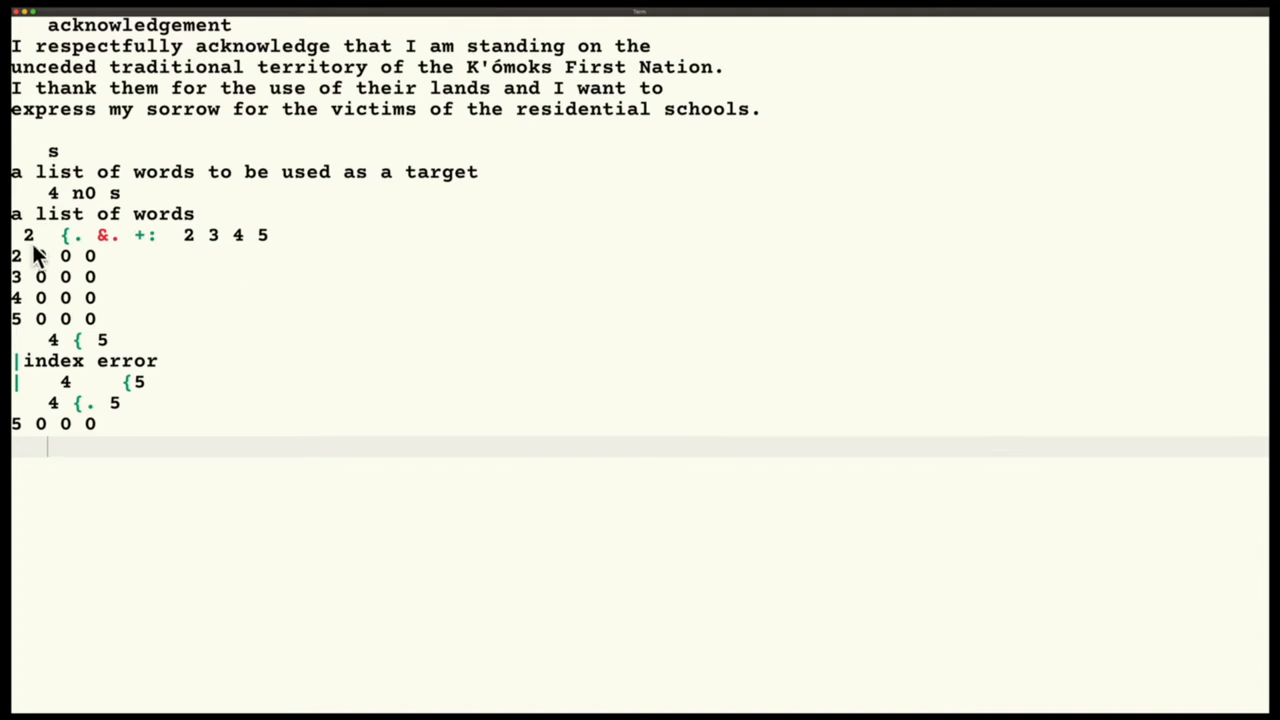
{"action": "mouse_move", "coordinate": [33, 243]}
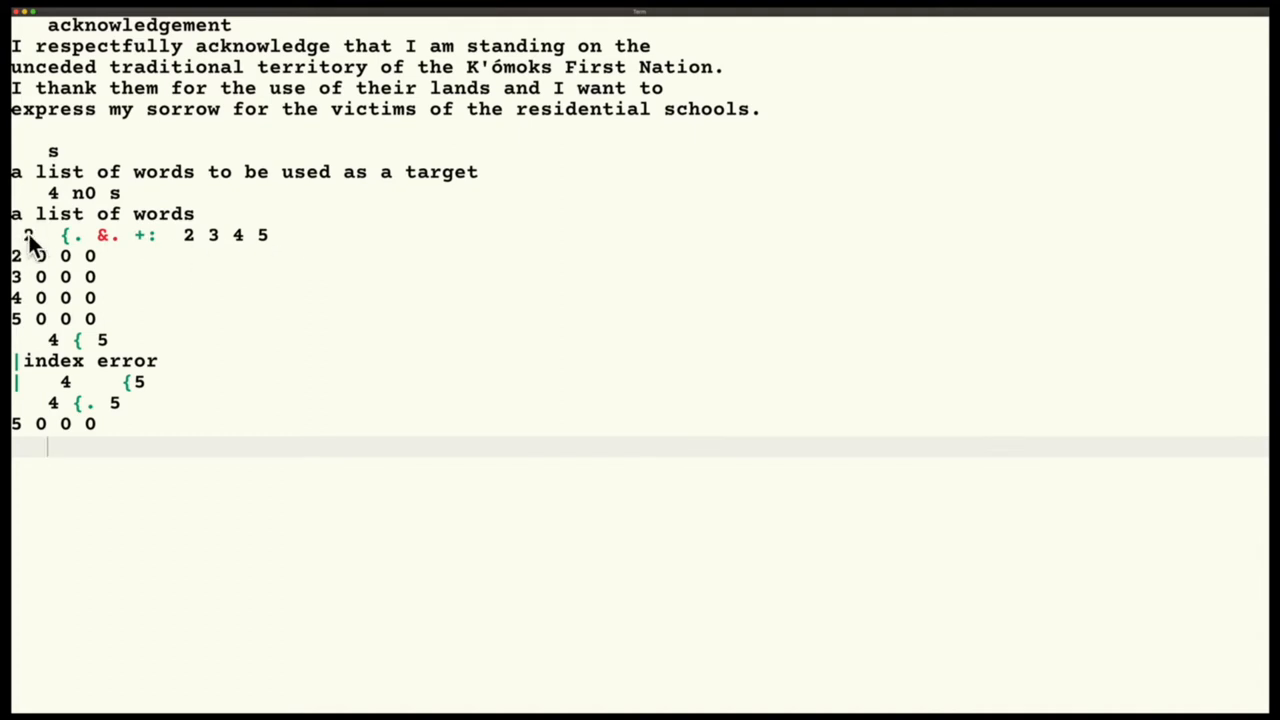
{"action": "mouse_move", "coordinate": [68, 254]}
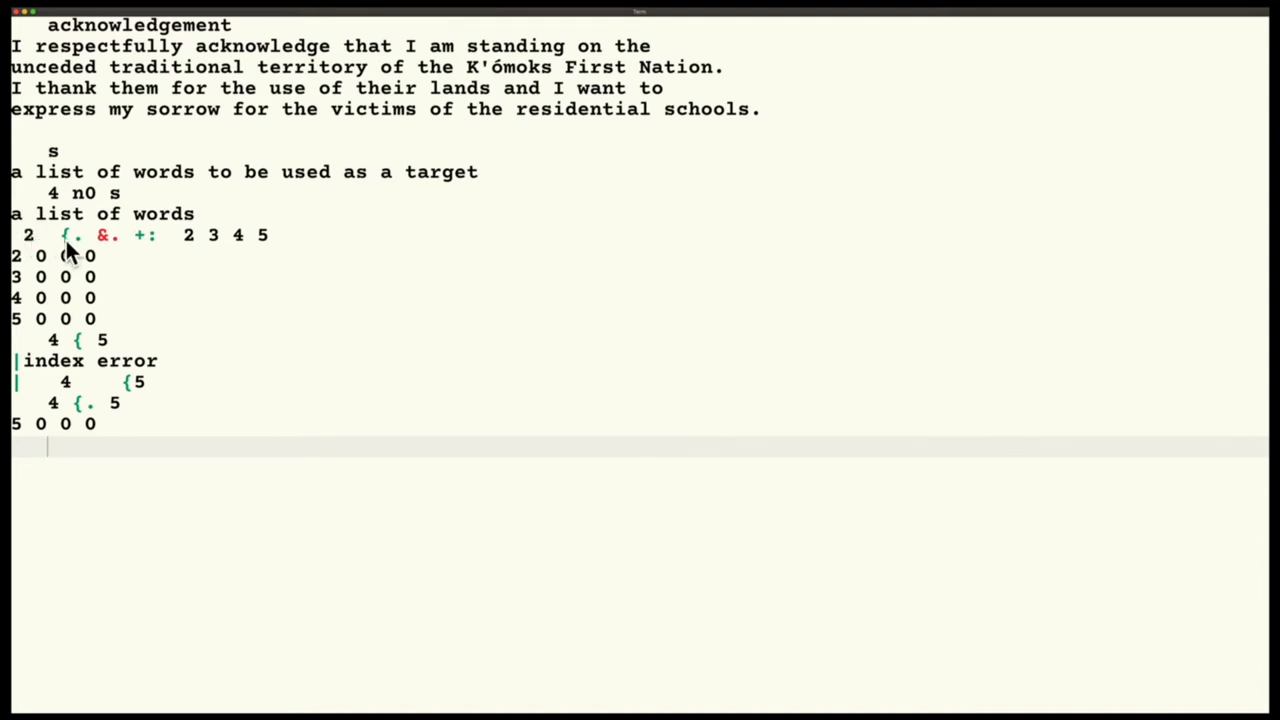
{"action": "mouse_move", "coordinate": [18, 320]}
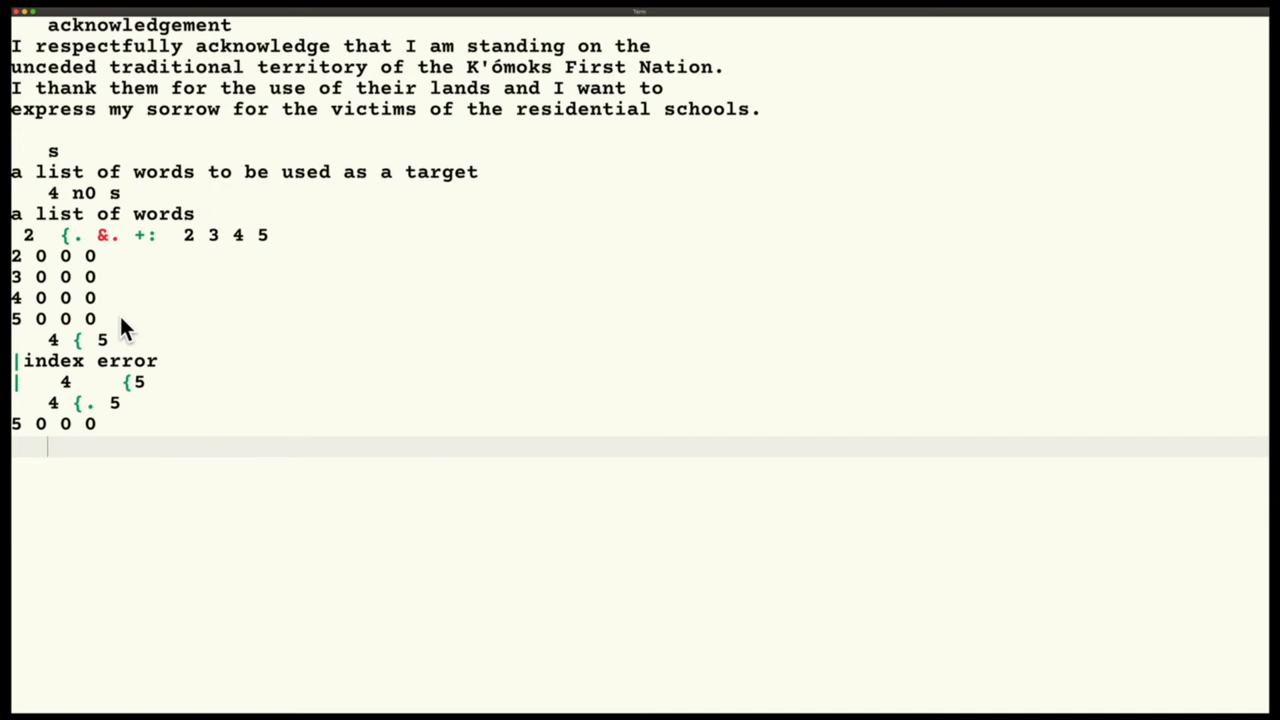
- Box s into its ten words with ;: s and start typing 4 {. &. ;: s
{"action": "type", "text": ";: s"}
{"action": "type", "text": "4"}
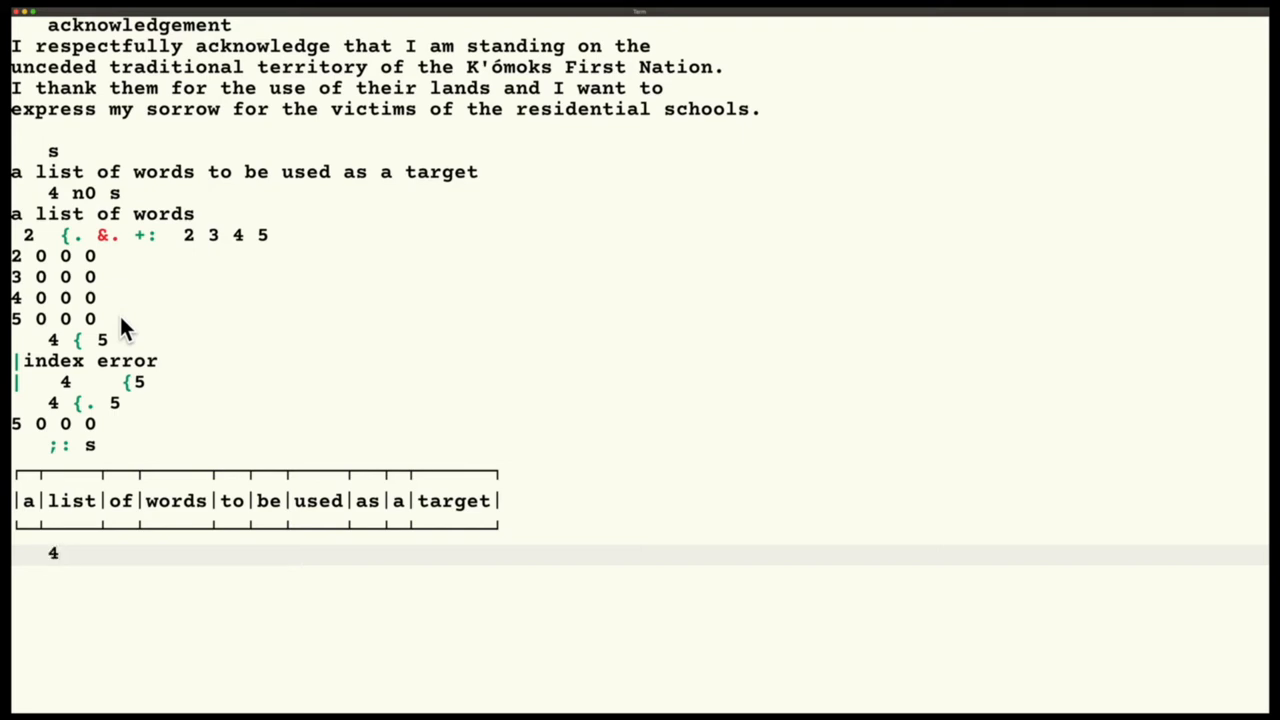
{"action": "type", "text": "{."}
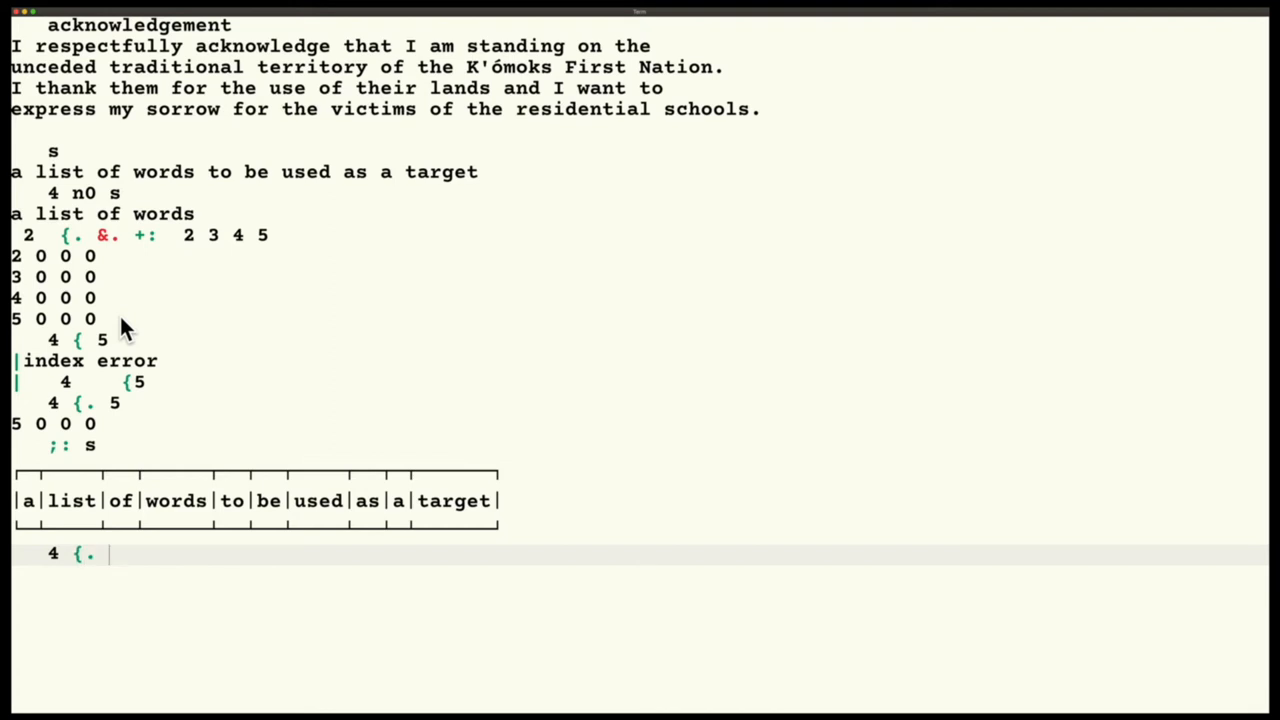
{"action": "type", "text": "&. ;"}
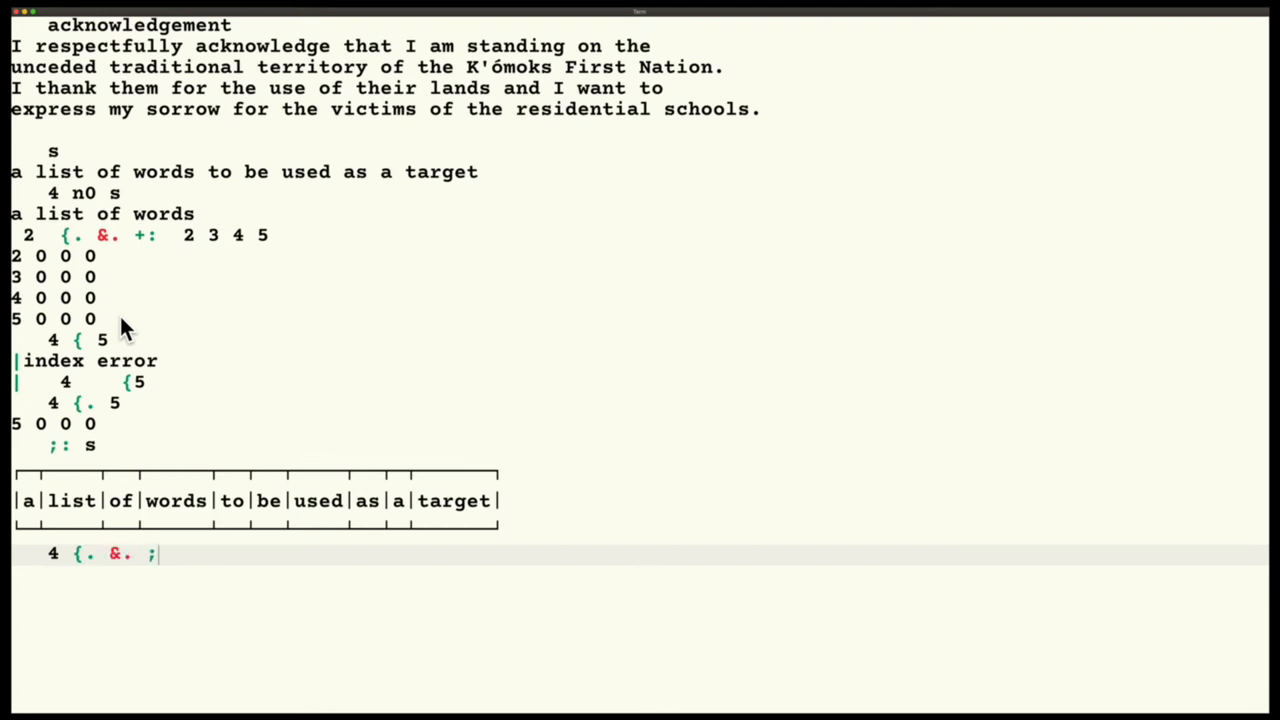
{"action": "type", "text": ":"}
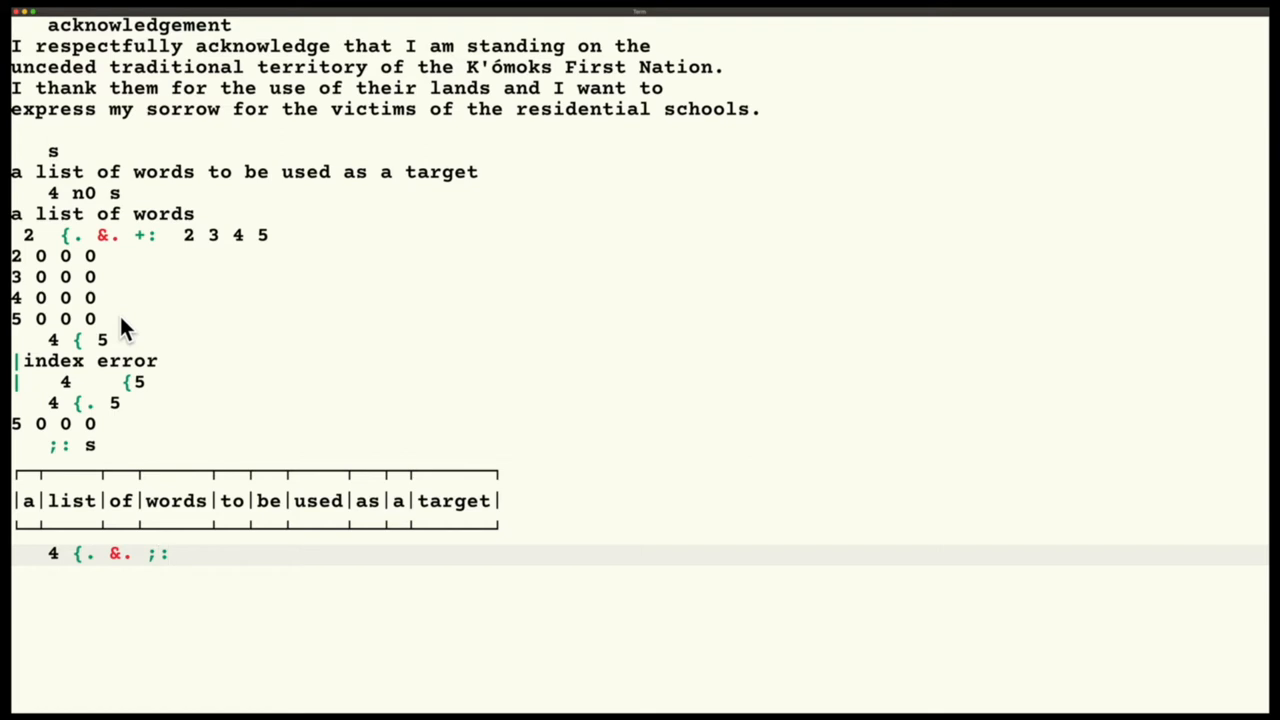
{"action": "type", "text": "s"}
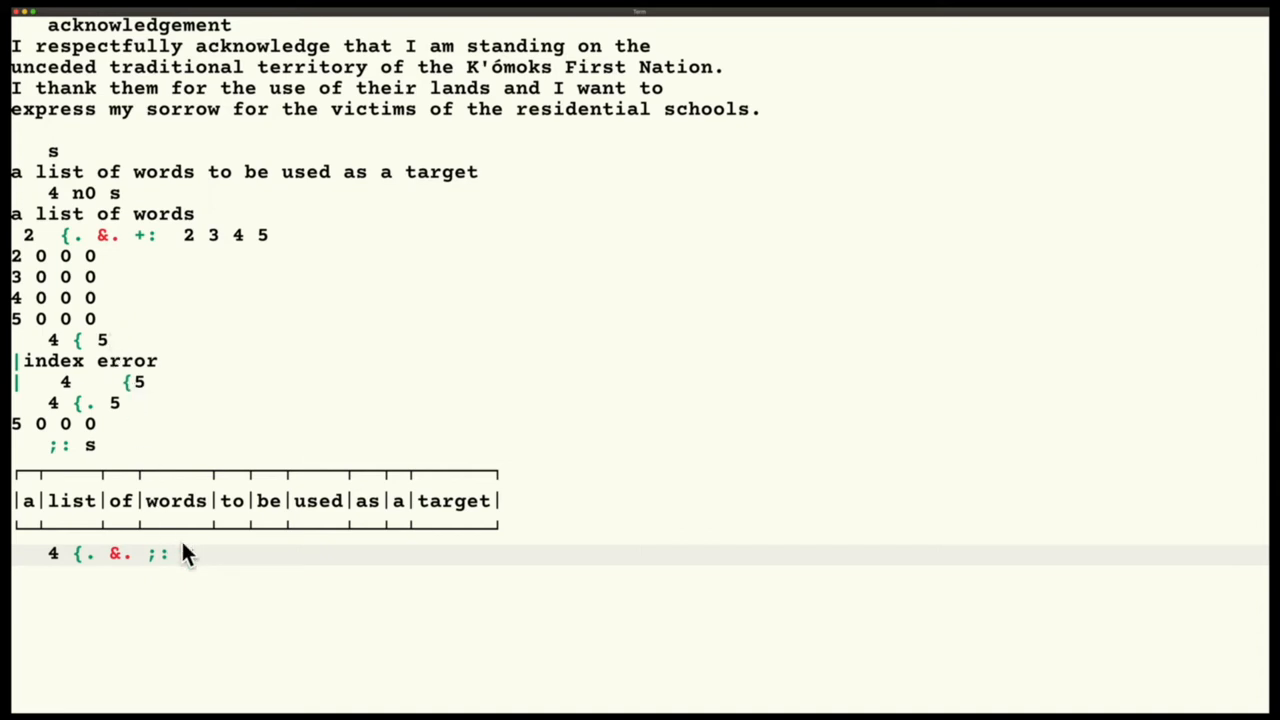
- Complete the expression 4 {. &. ;: s on the input line
{"action": "type", "text": "s"}
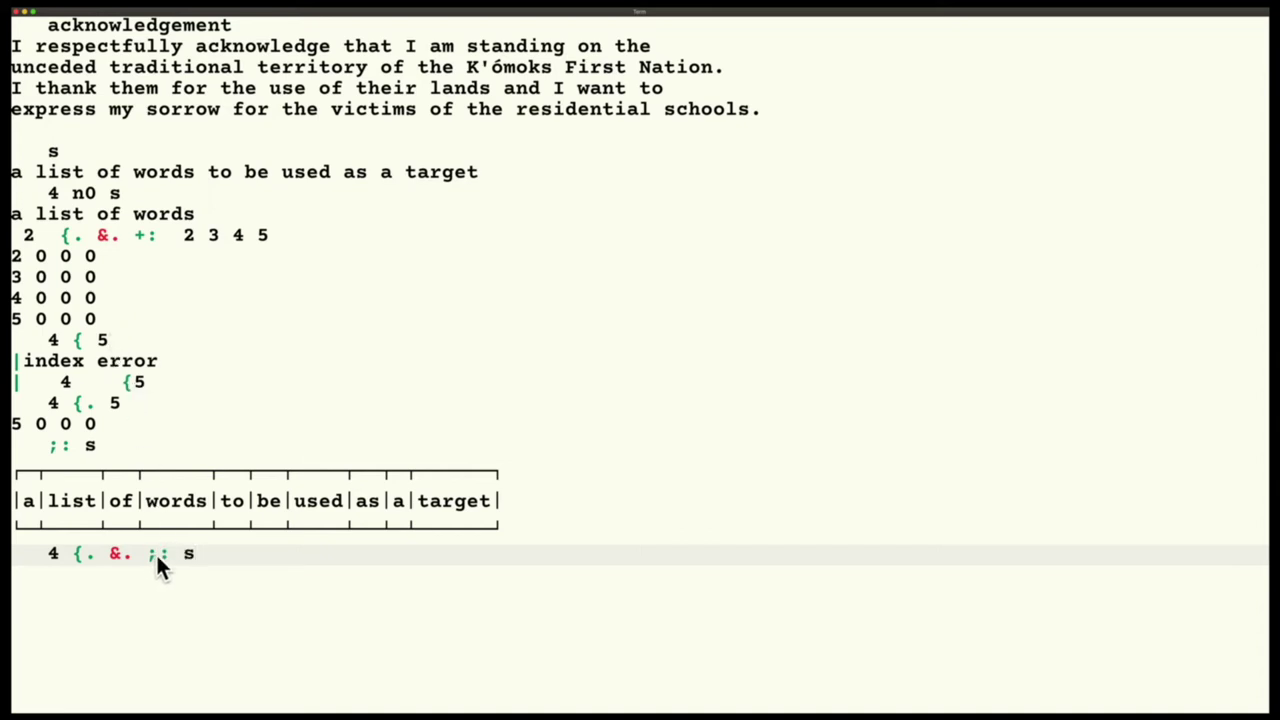
{"action": "mouse_move", "coordinate": [68, 563]}
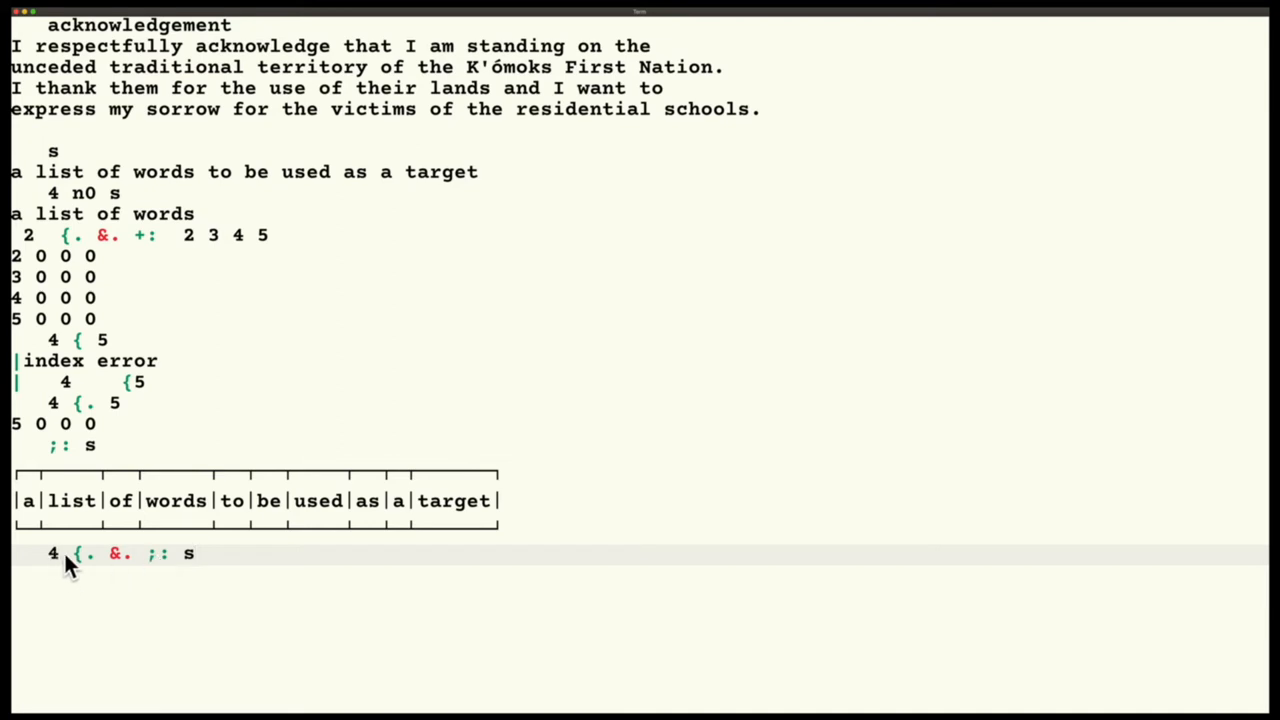
{"action": "mouse_move", "coordinate": [85, 567]}
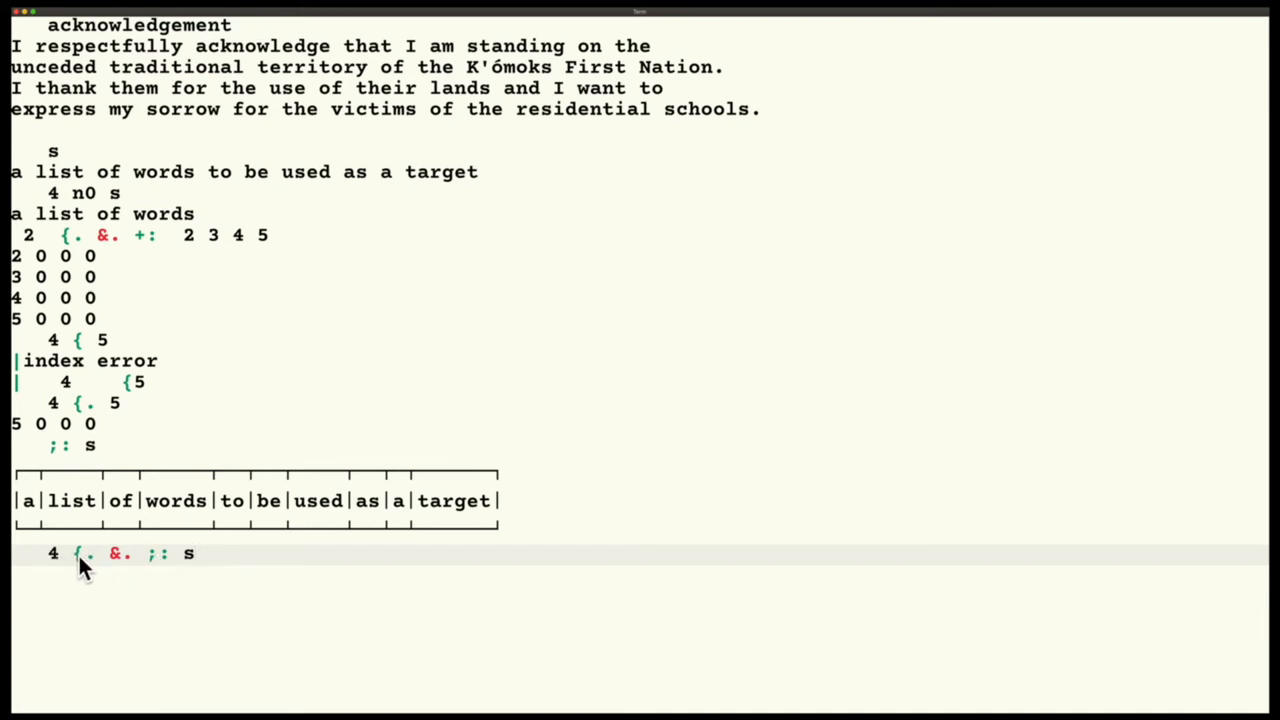
{"action": "mouse_move", "coordinate": [275, 530]}
{"action": "type", "text": ";: 4"}
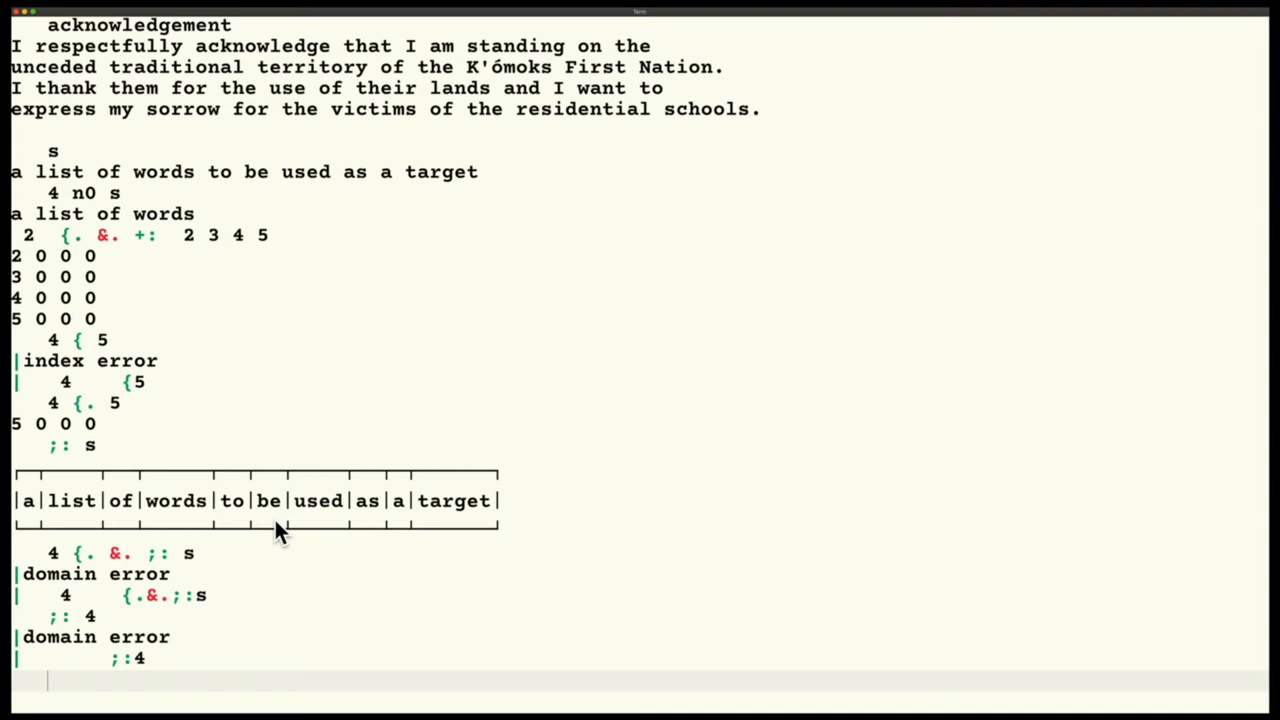
- Show n7 as 1 : 'm&{. &. ;:' and run 4 n7 s, returning 'a list of words'
{"action": "type", "text": "n7"}
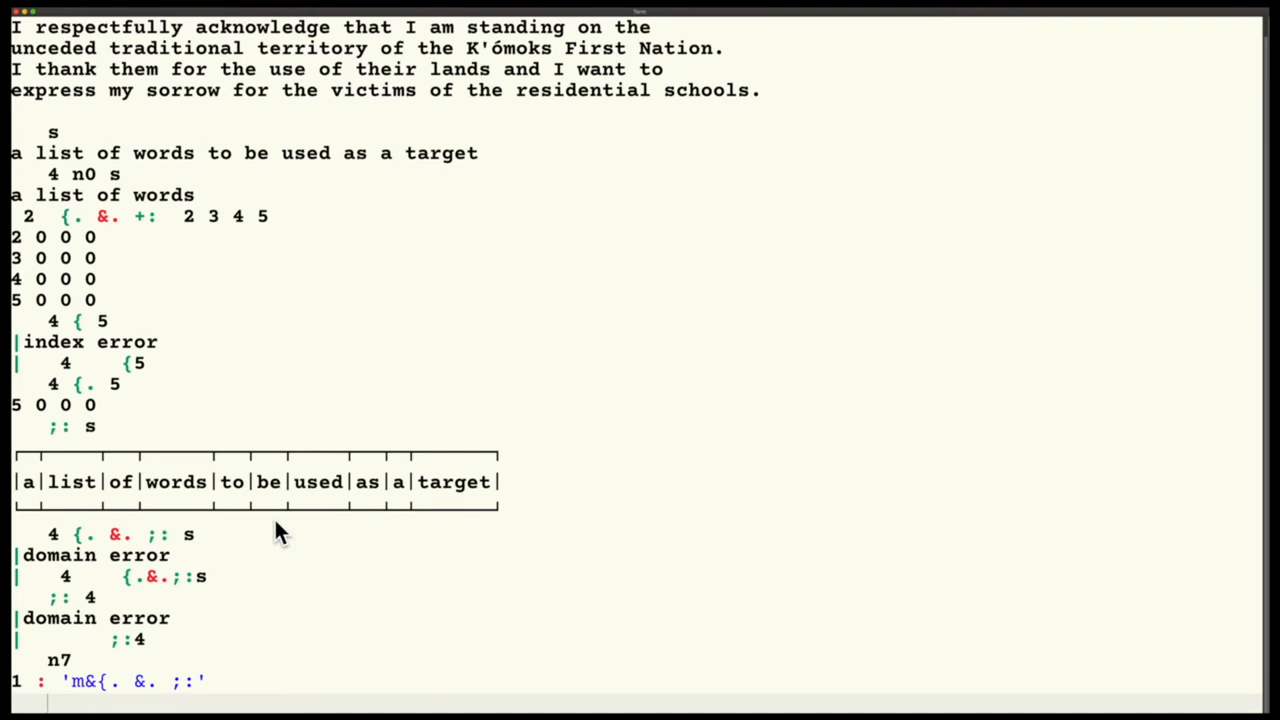
{"action": "mouse_move", "coordinate": [75, 705]}
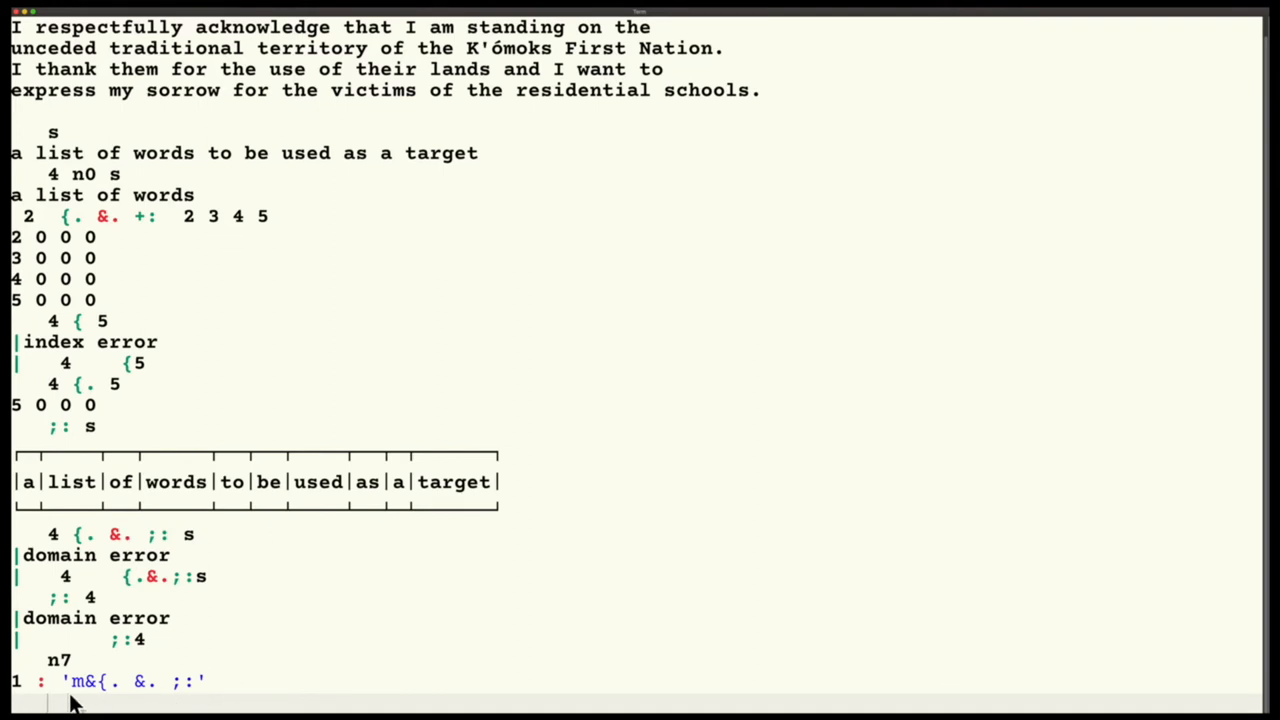
{"action": "mouse_move", "coordinate": [170, 655]}
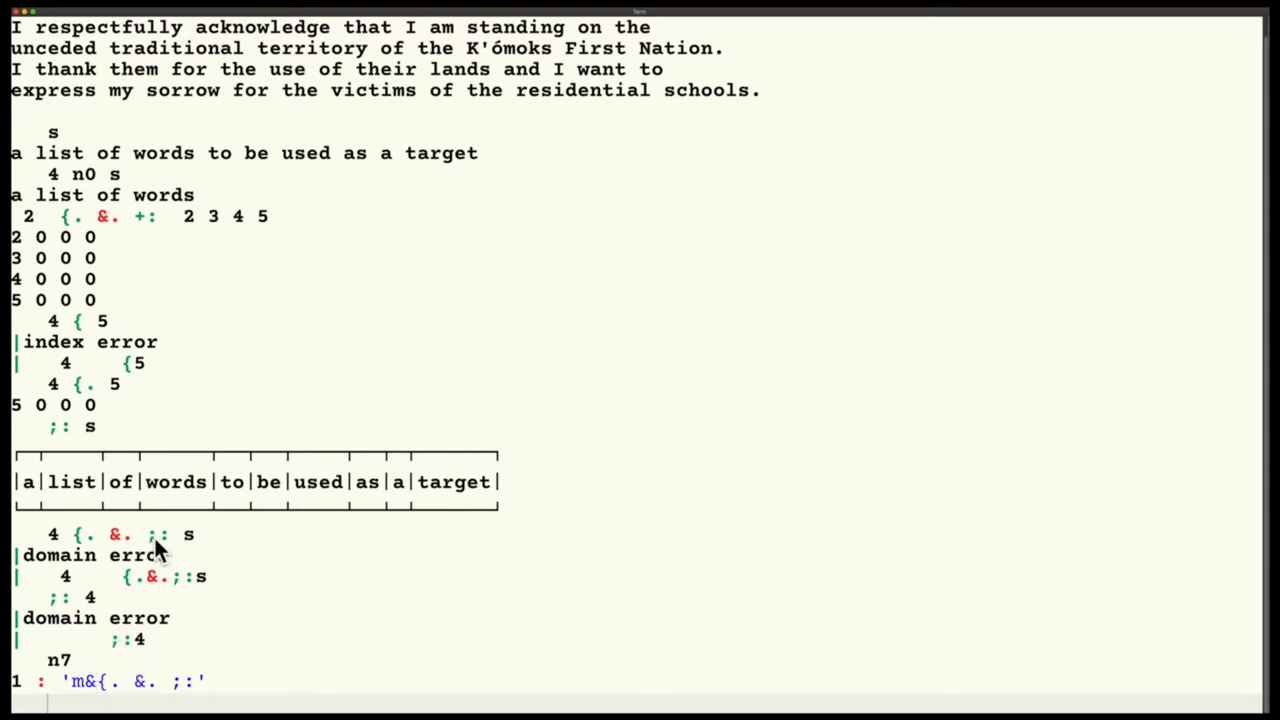
{"action": "mouse_move", "coordinate": [118, 647]}
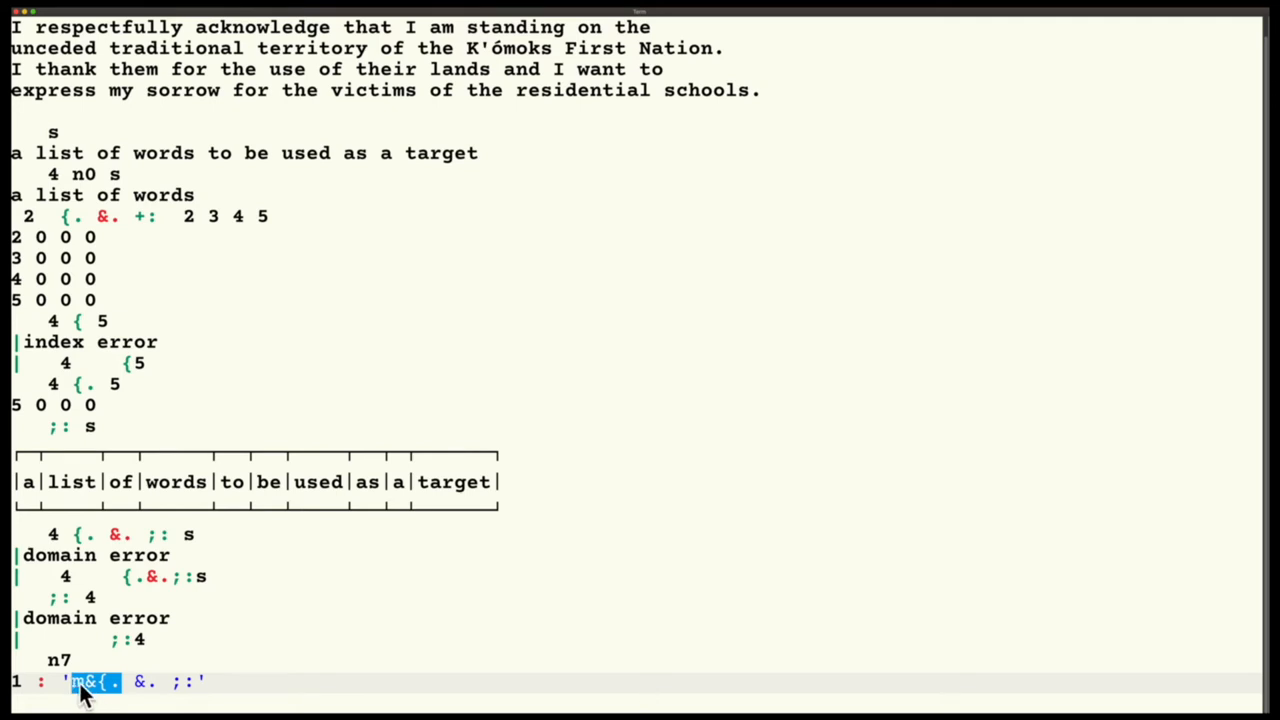
{"action": "mouse_move", "coordinate": [95, 695]}
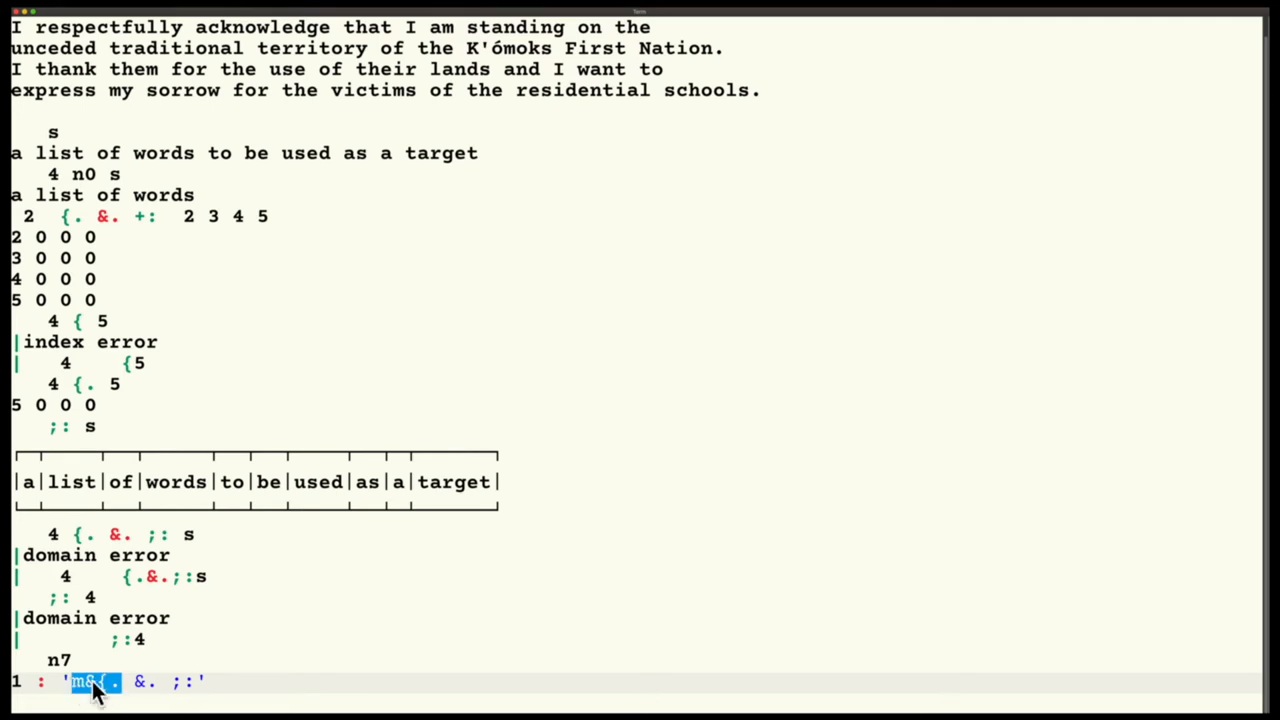
{"action": "mouse_move", "coordinate": [120, 690]}
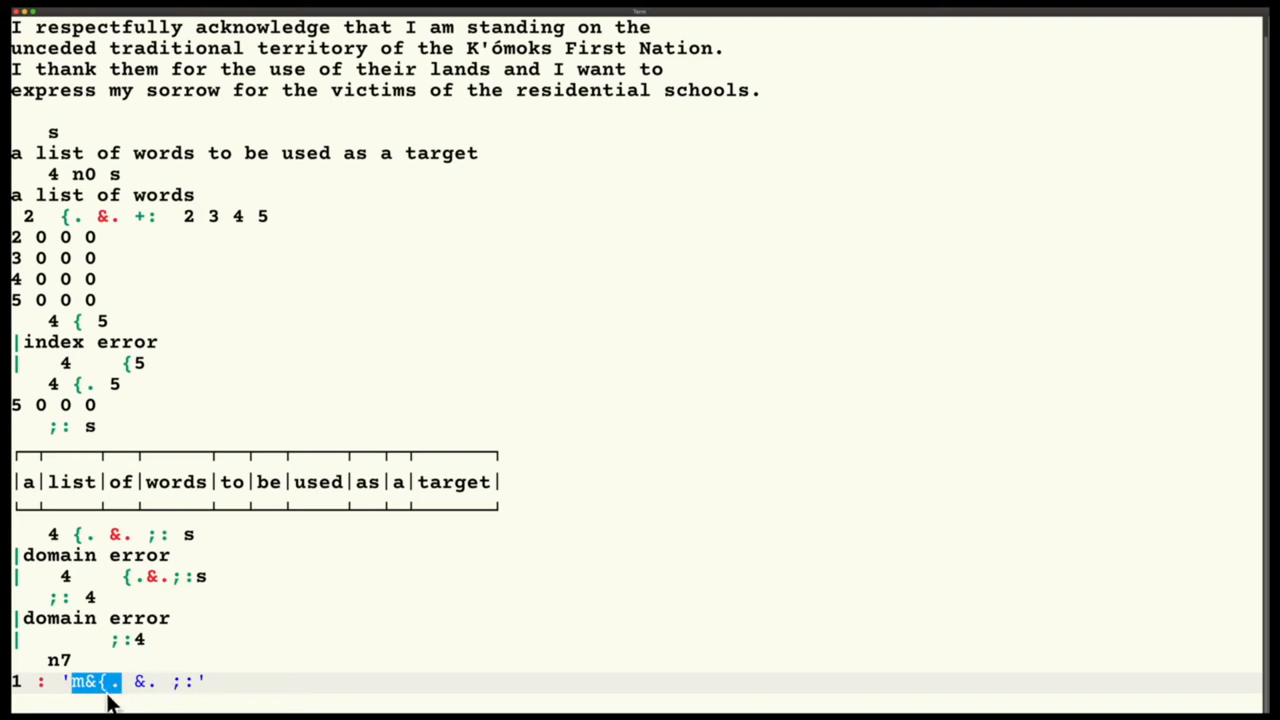
{"action": "mouse_move", "coordinate": [85, 695]}
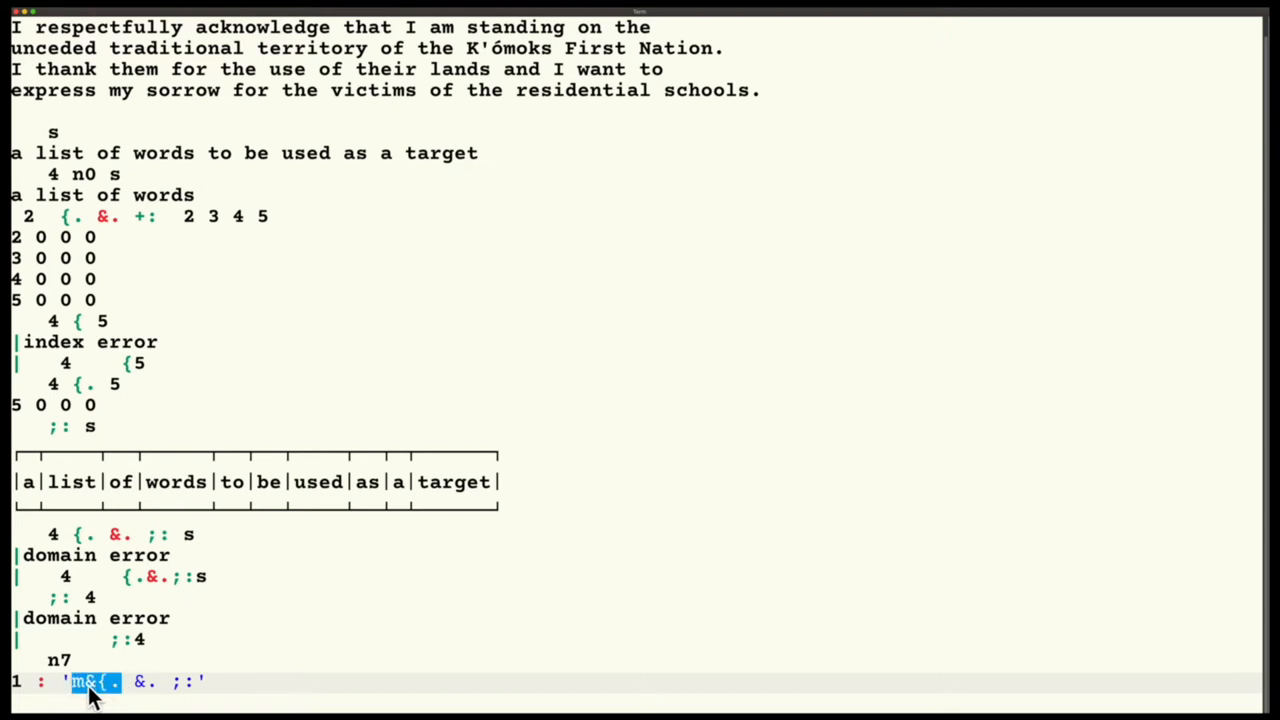
{"action": "mouse_move", "coordinate": [195, 683]}
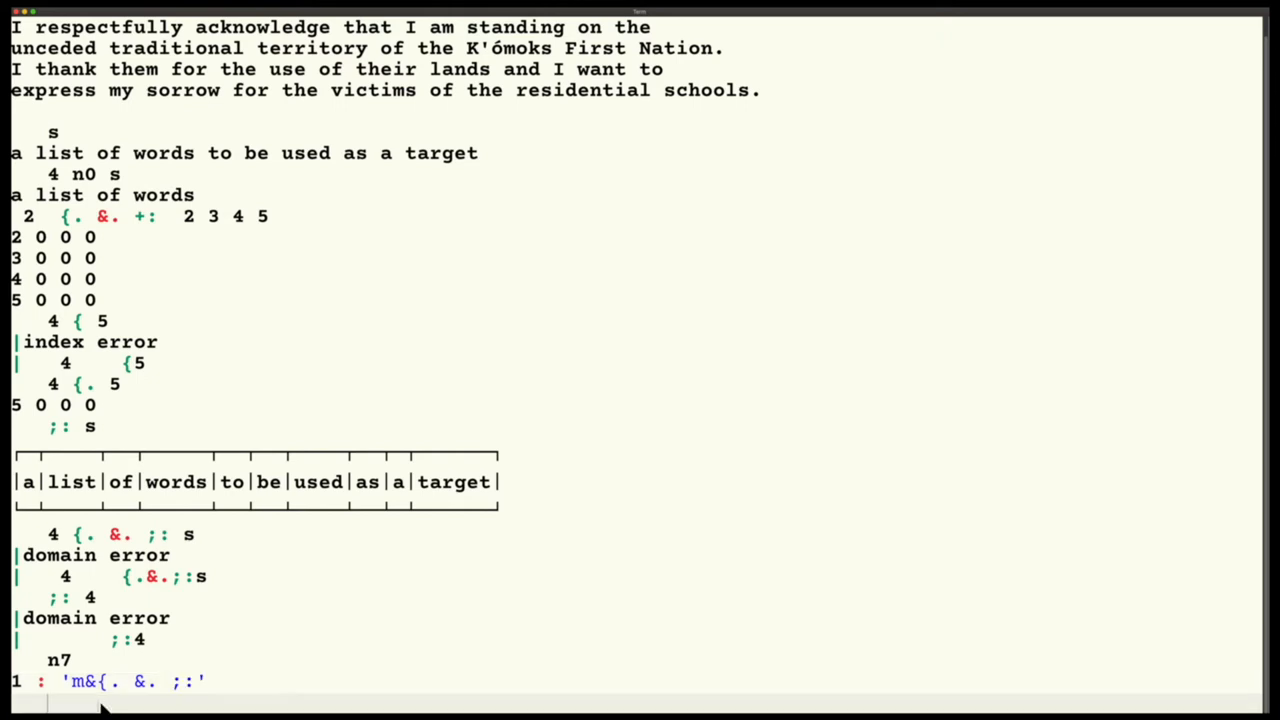
{"action": "type", "text": "4 n"}
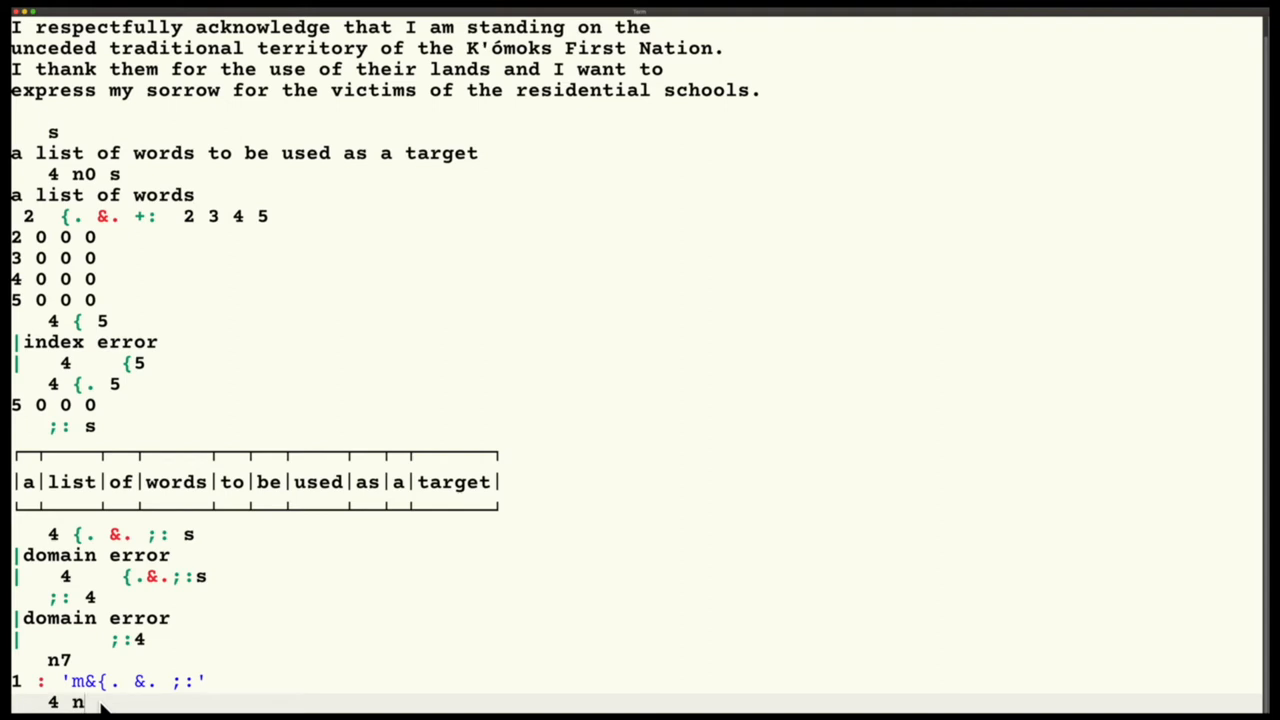
{"action": "type", "text": "7 s"}
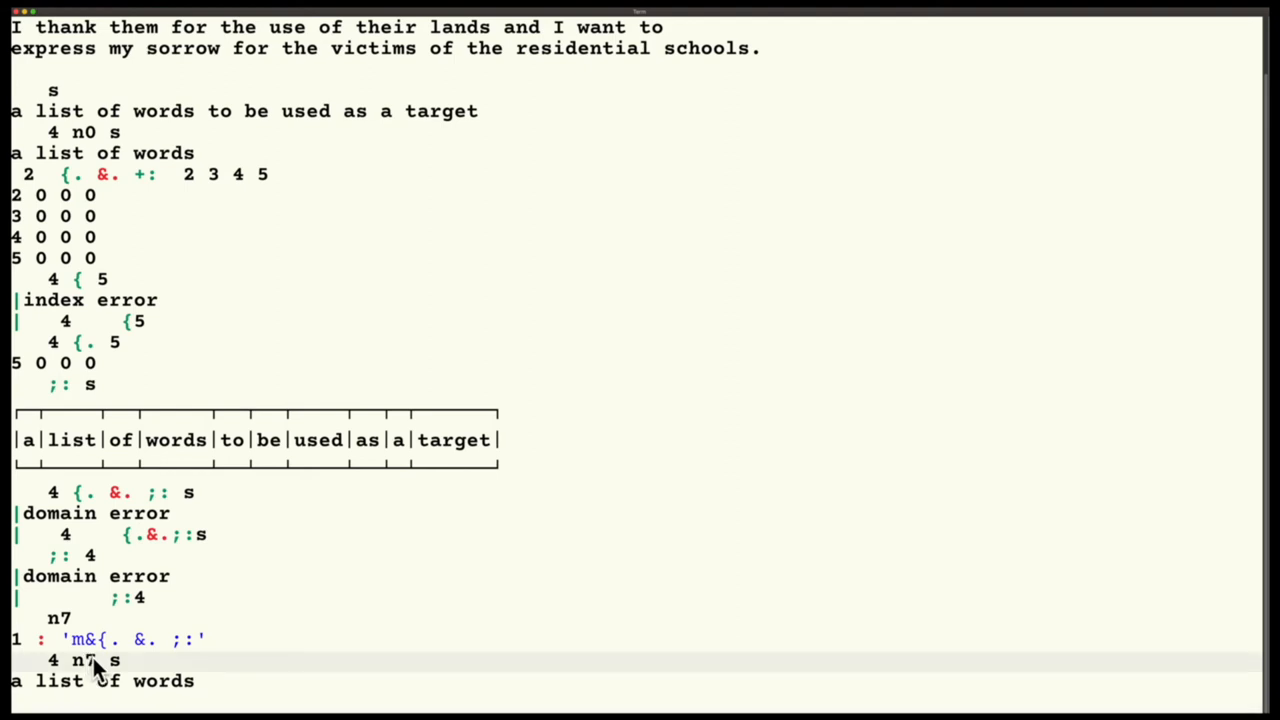
{"action": "double_click", "coordinate": [79, 660]}
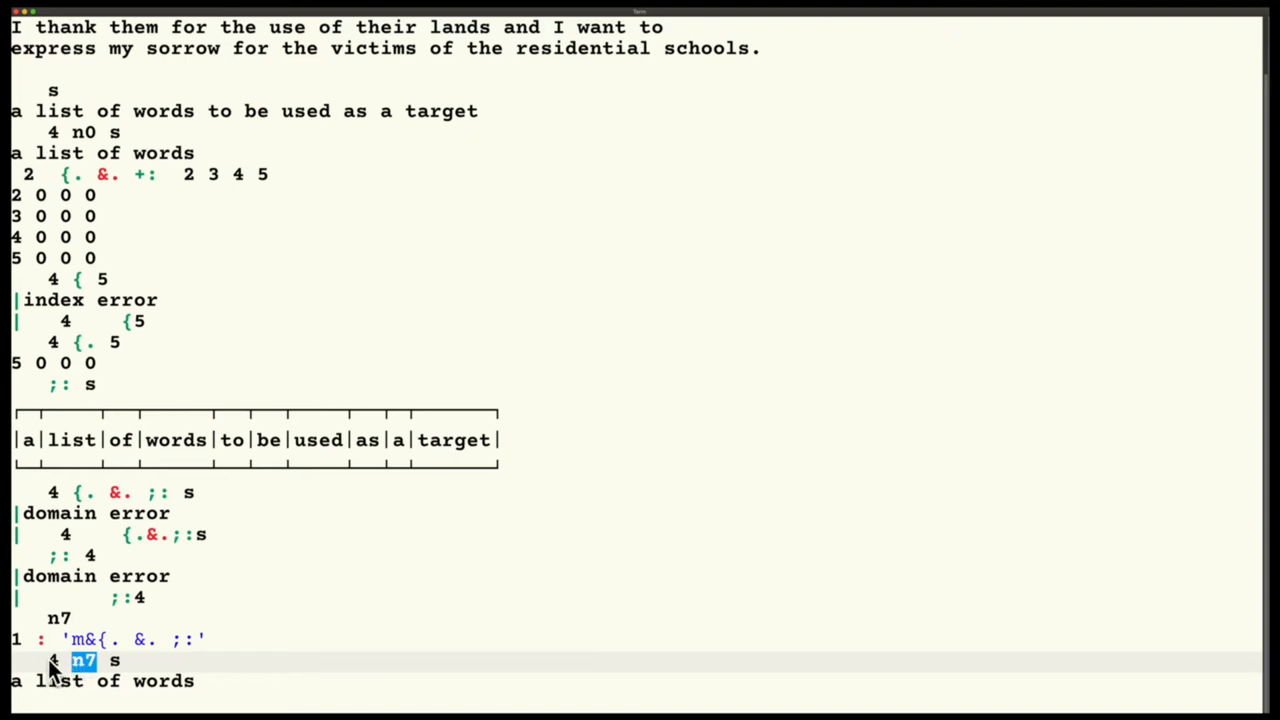
{"action": "mouse_move", "coordinate": [82, 683]}
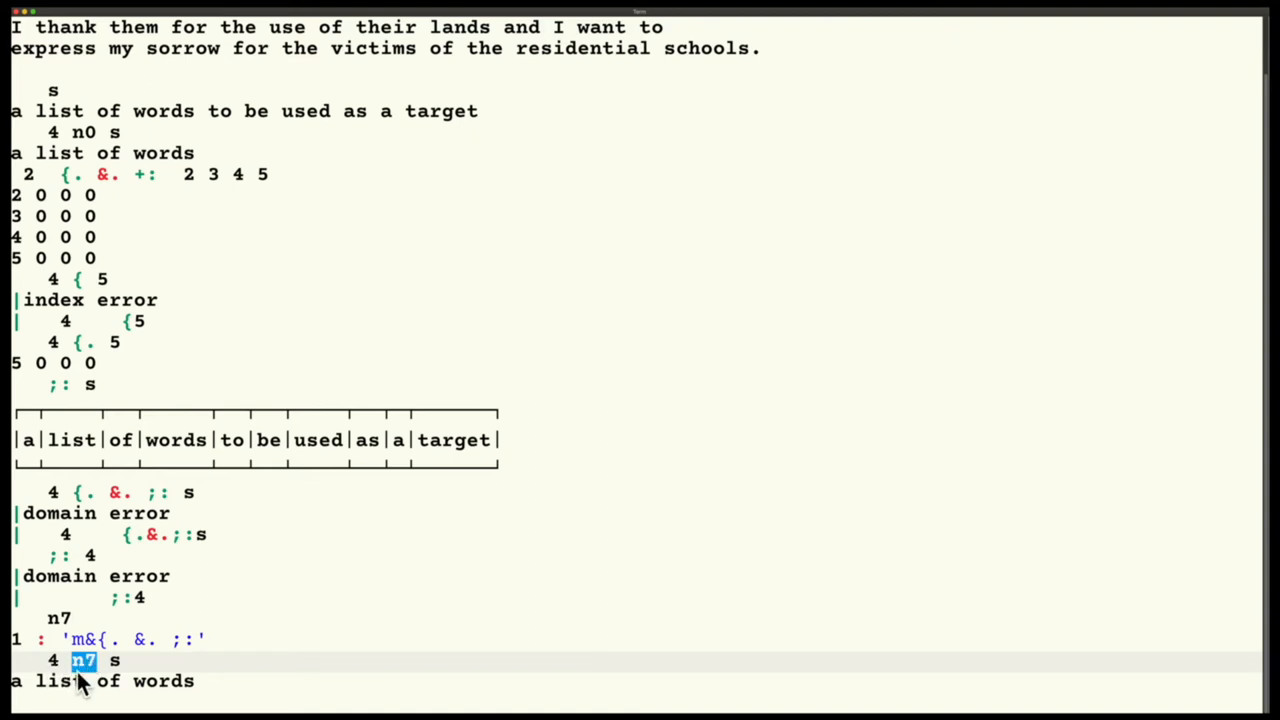
{"action": "mouse_move", "coordinate": [145, 658]}
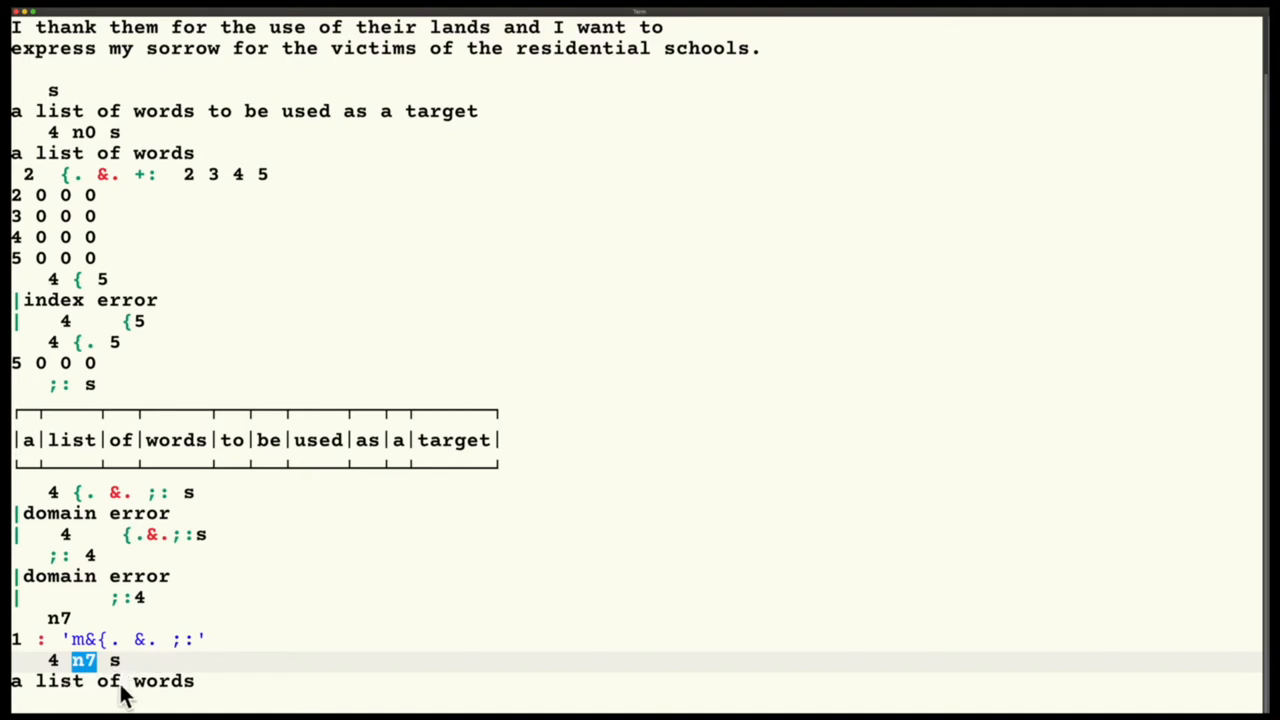
{"action": "mouse_move", "coordinate": [200, 682]}
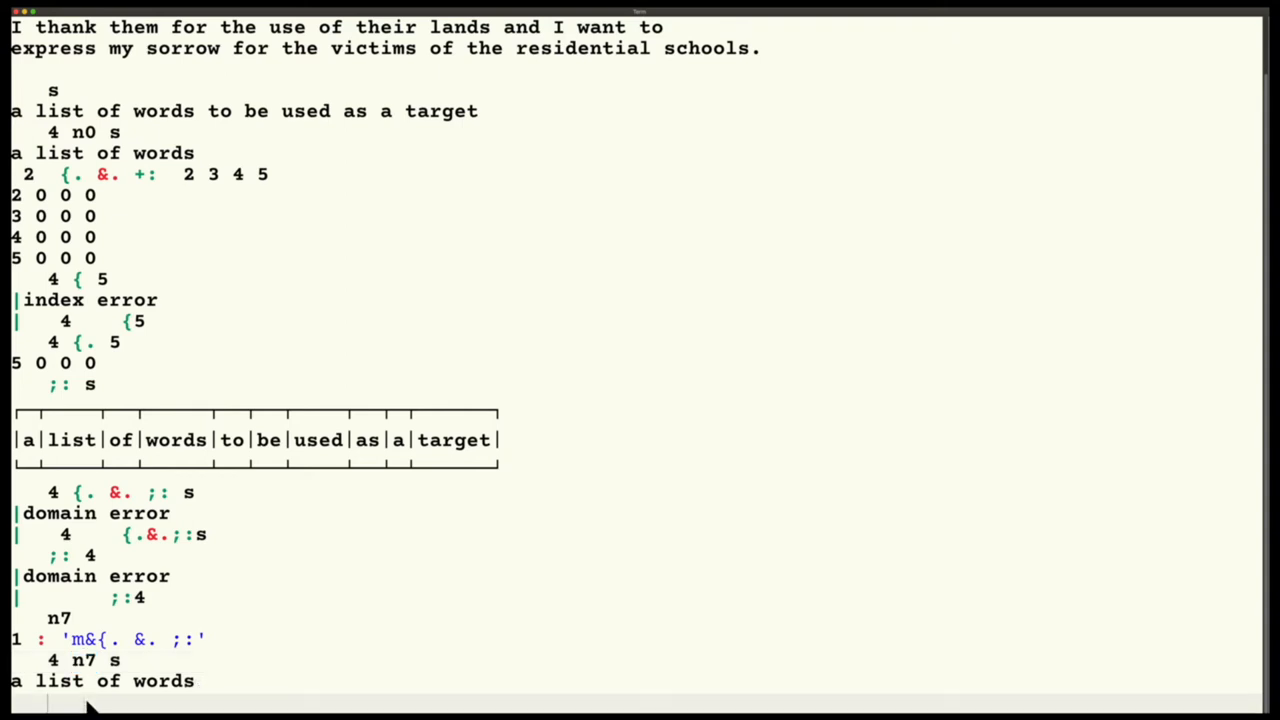
- Display the n6 definition [: ;:^:_1 [ {. [: ;: ]
{"action": "type", "text": "n6"}
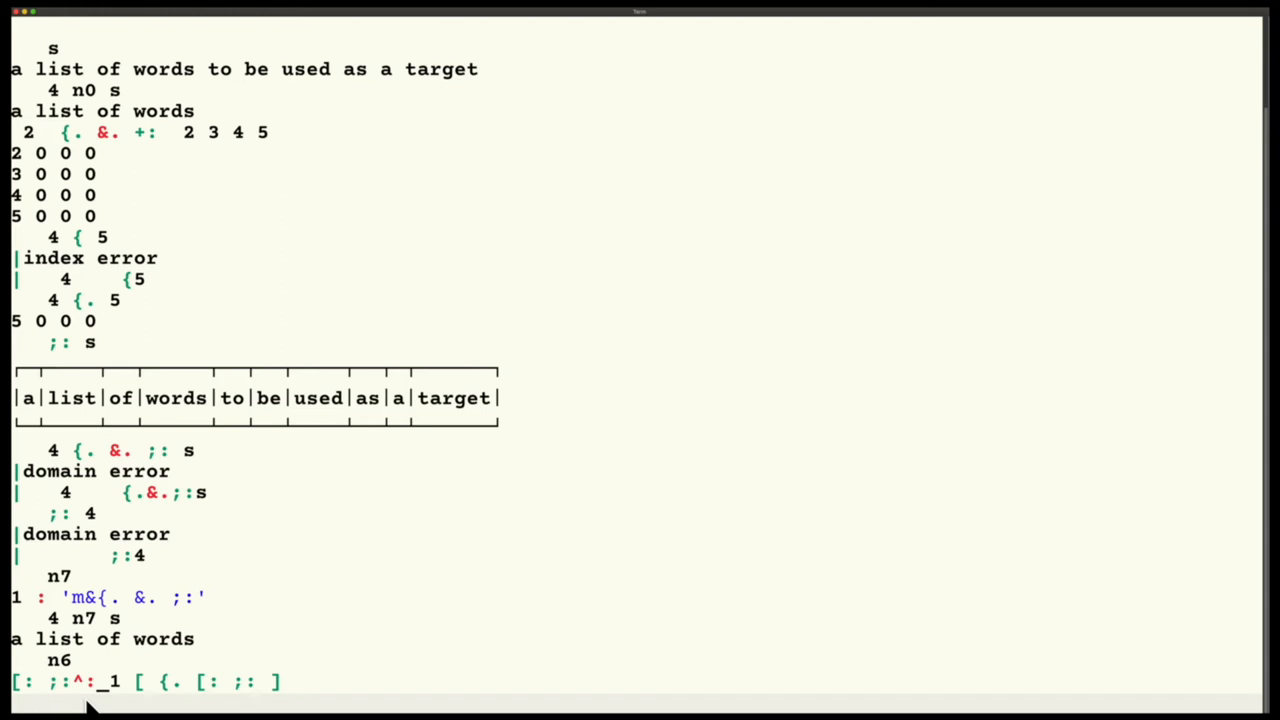
{"action": "mouse_move", "coordinate": [230, 718]}
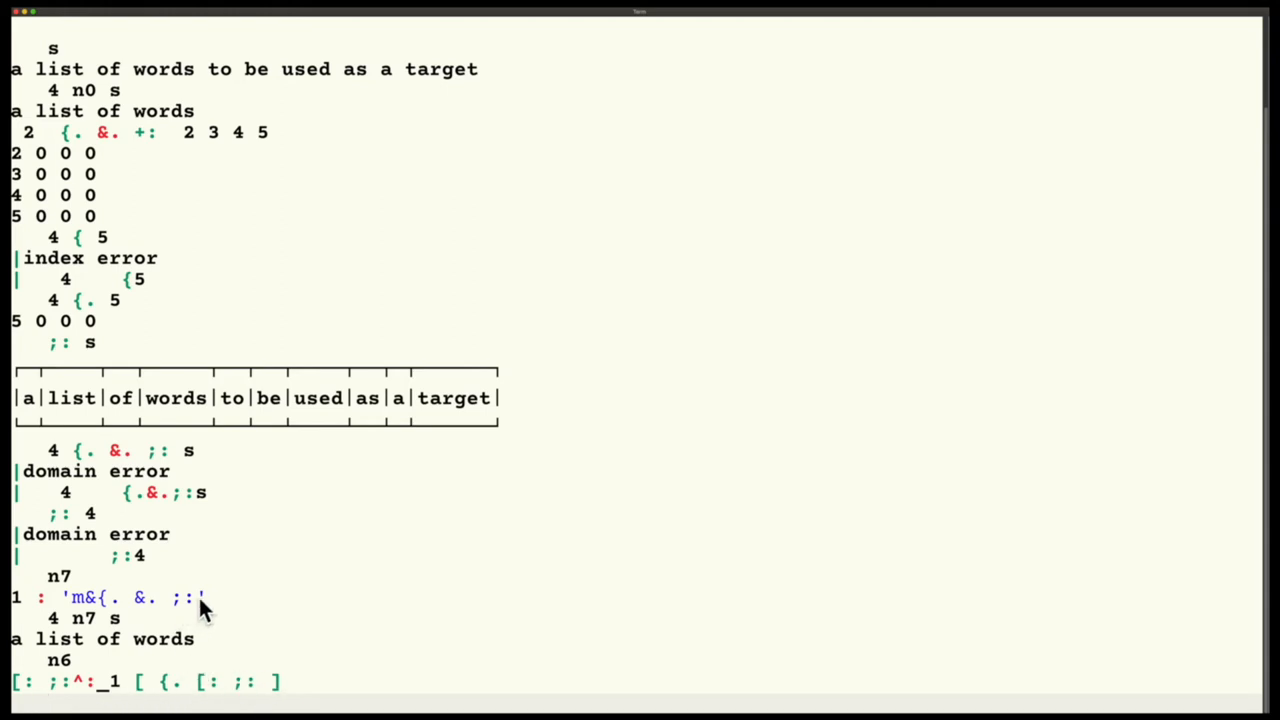
{"action": "mouse_move", "coordinate": [180, 603]}
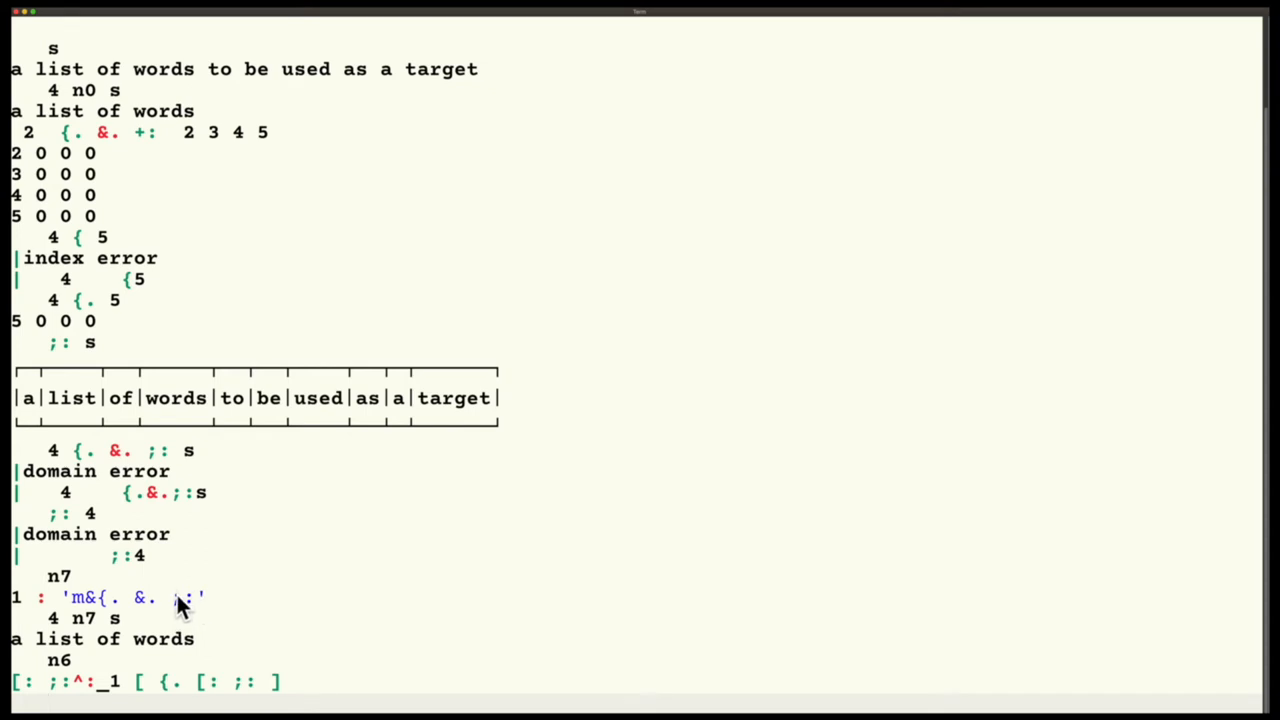
{"action": "mouse_move", "coordinate": [148, 608]}
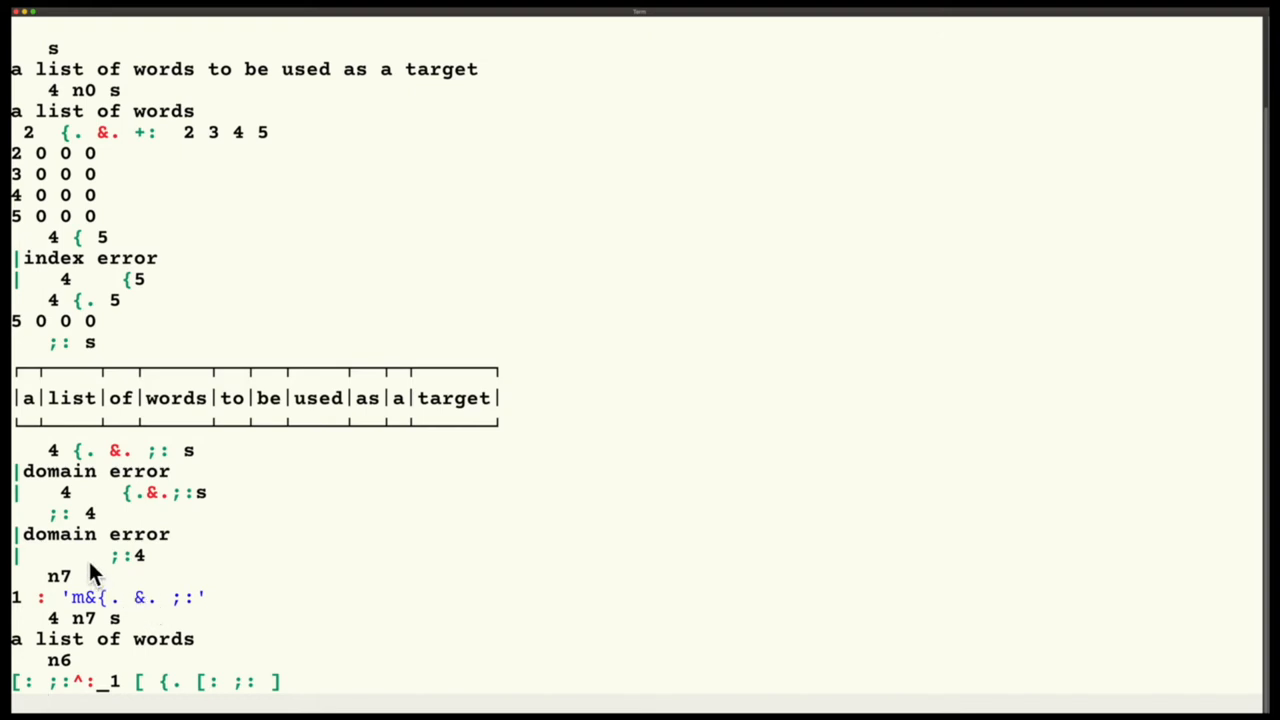
{"action": "mouse_move", "coordinate": [72, 531]}
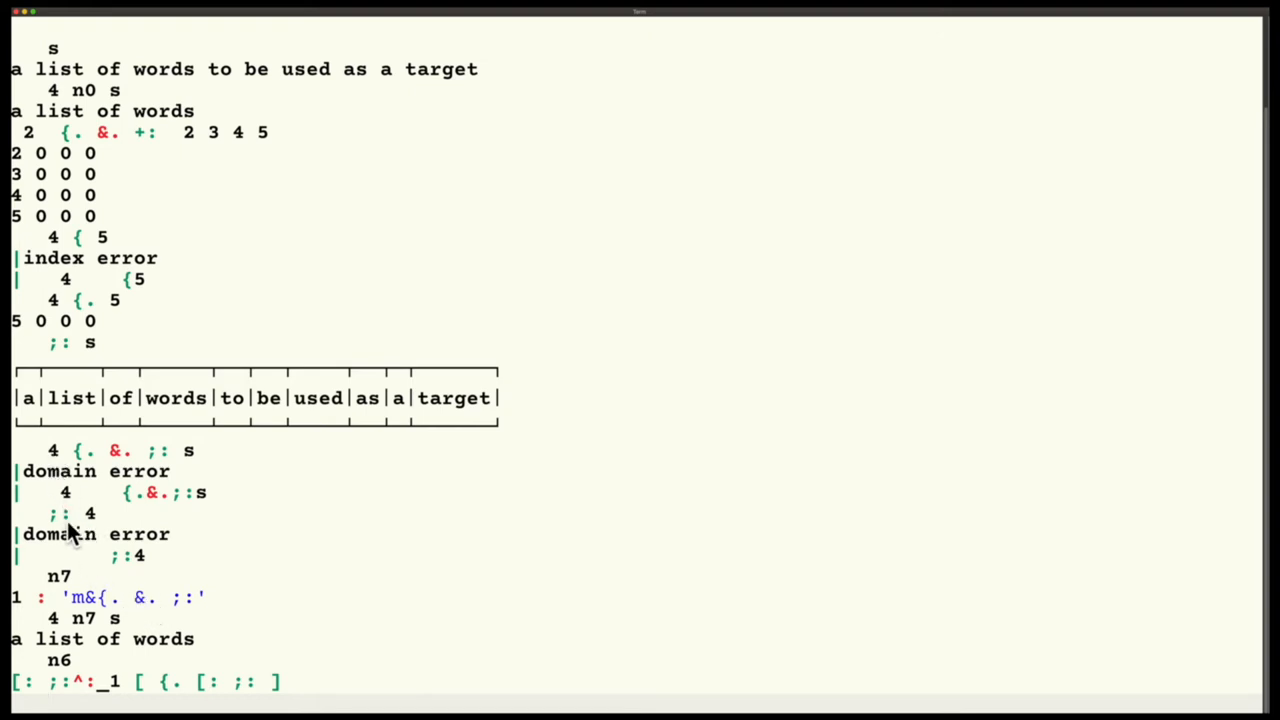
{"action": "mouse_move", "coordinate": [82, 528]}
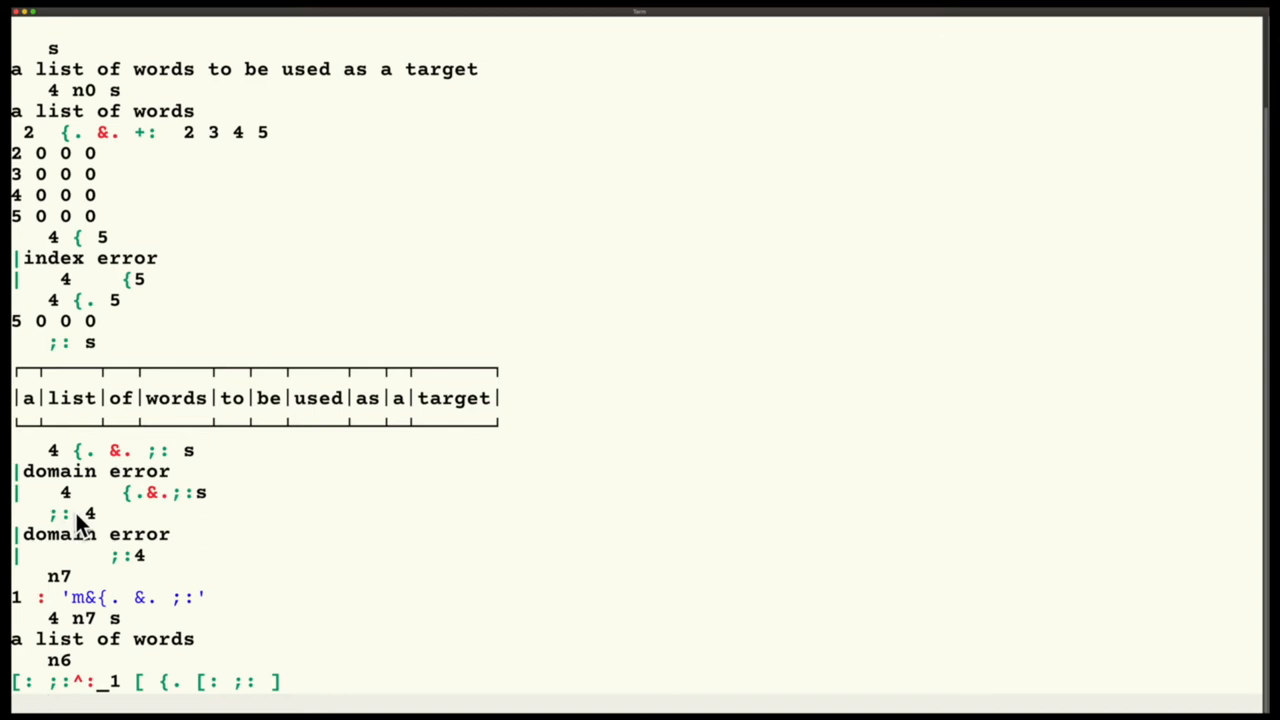
{"action": "mouse_move", "coordinate": [290, 693]}
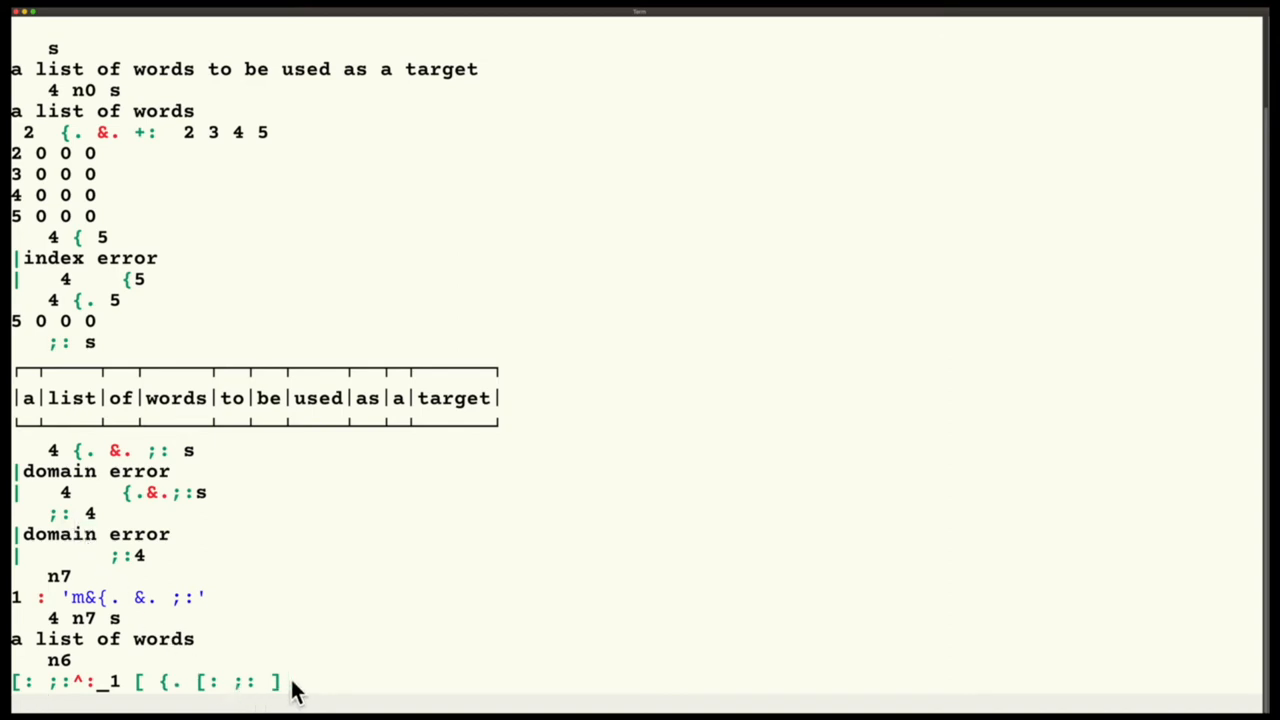
{"action": "mouse_move", "coordinate": [280, 688]}
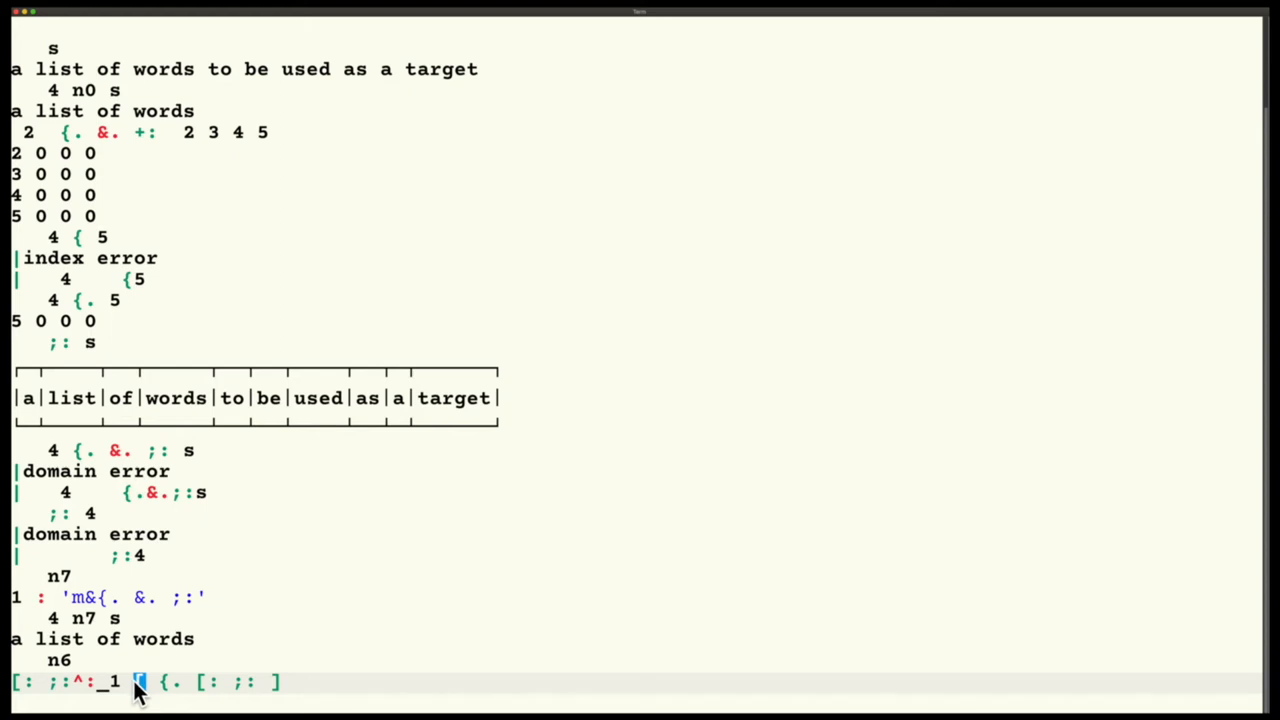
{"action": "mouse_move", "coordinate": [170, 682]}
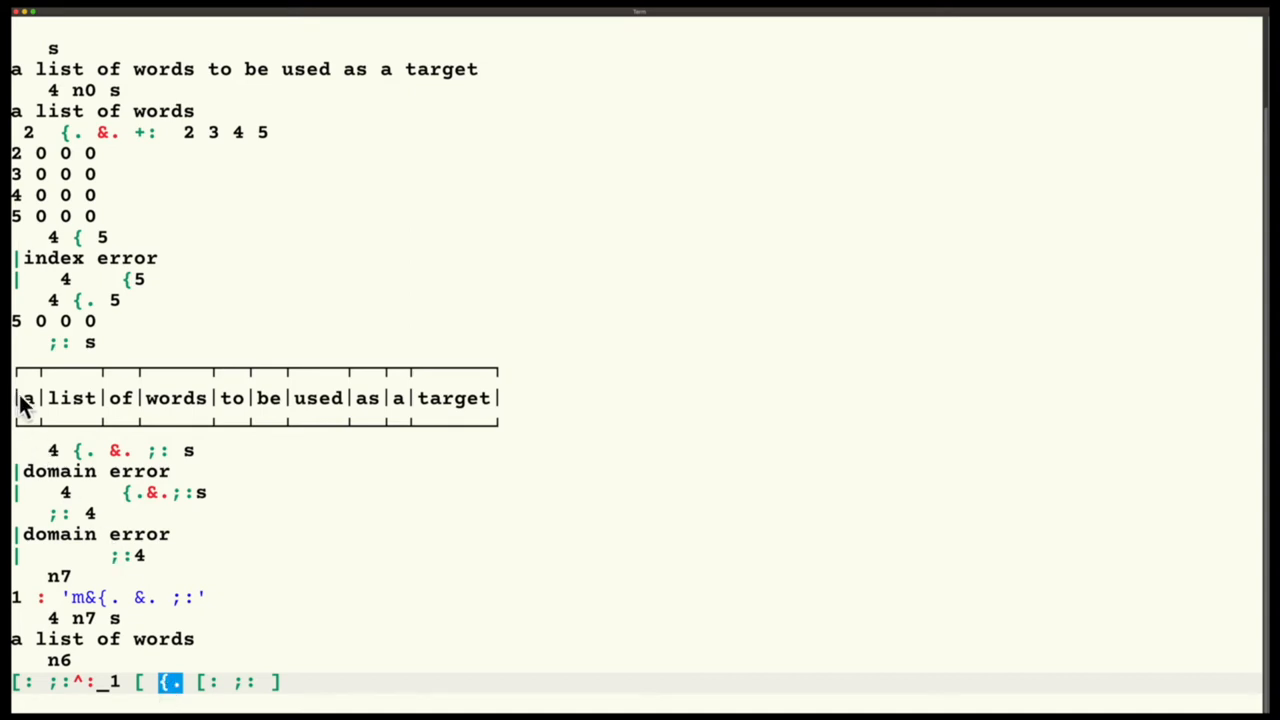
{"action": "mouse_move", "coordinate": [200, 396]}
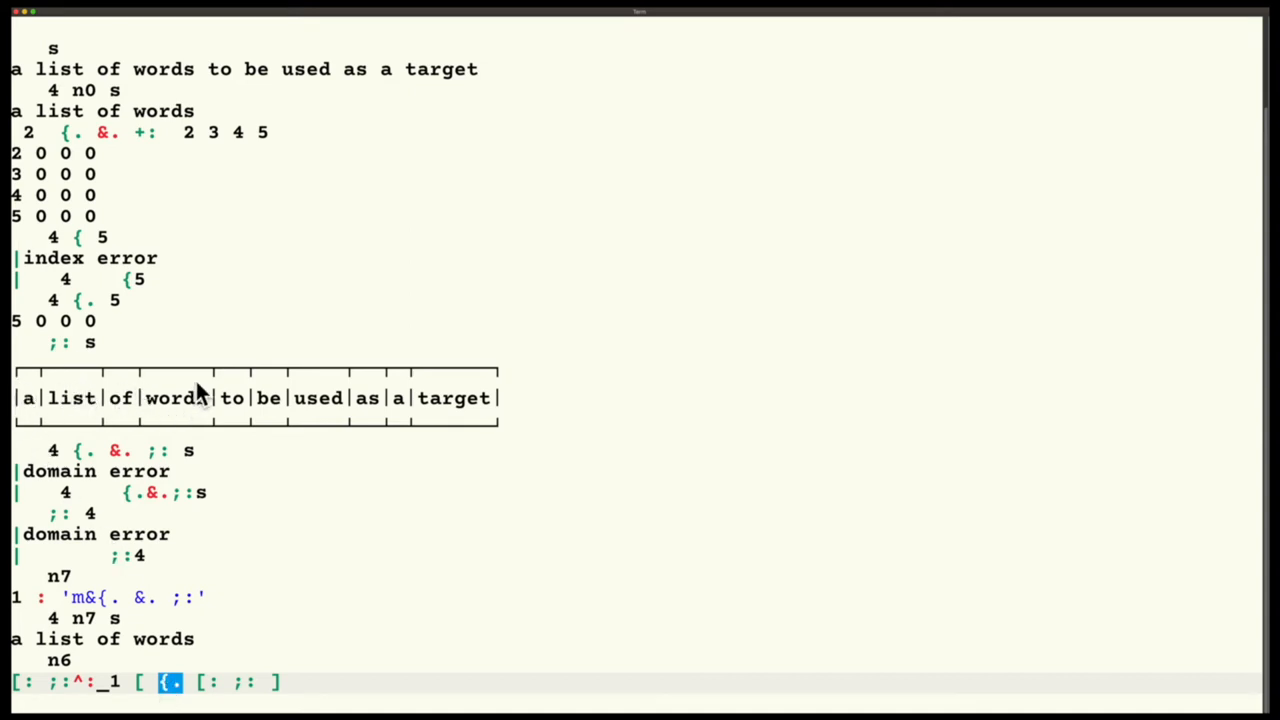
{"action": "mouse_move", "coordinate": [130, 695]}
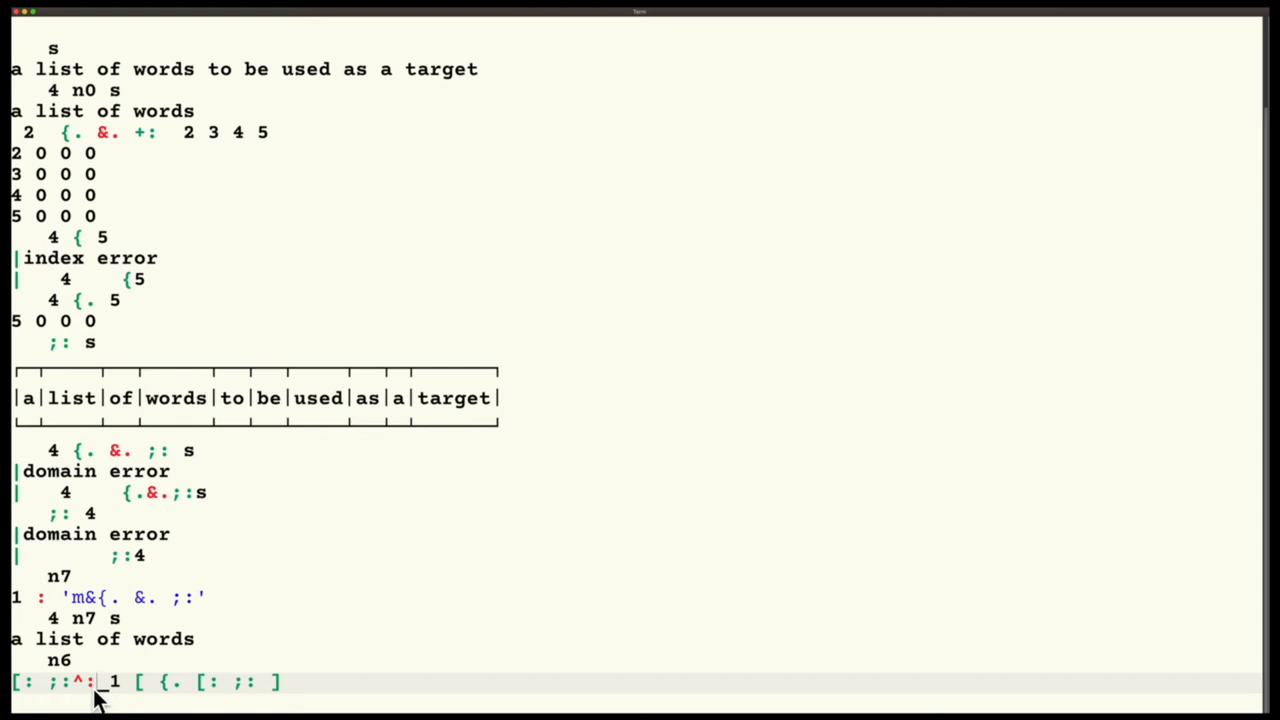
{"action": "mouse_move", "coordinate": [95, 697]}
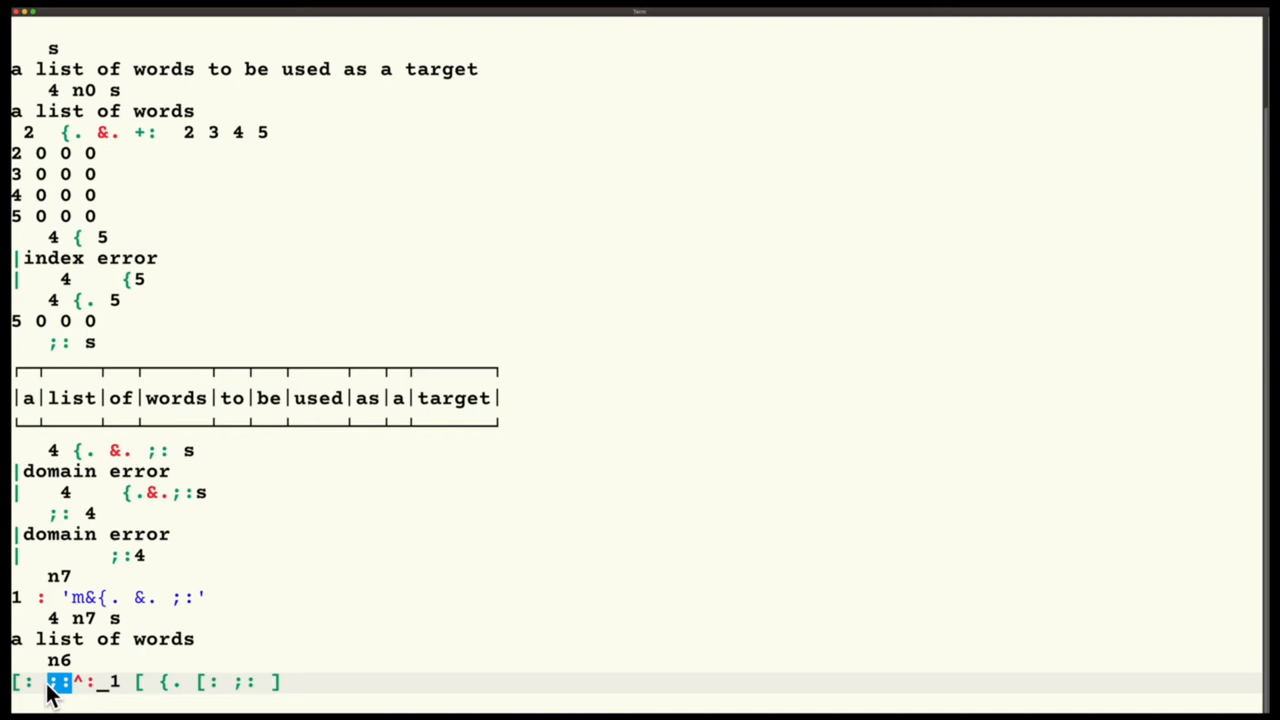
{"action": "mouse_move", "coordinate": [108, 685]}
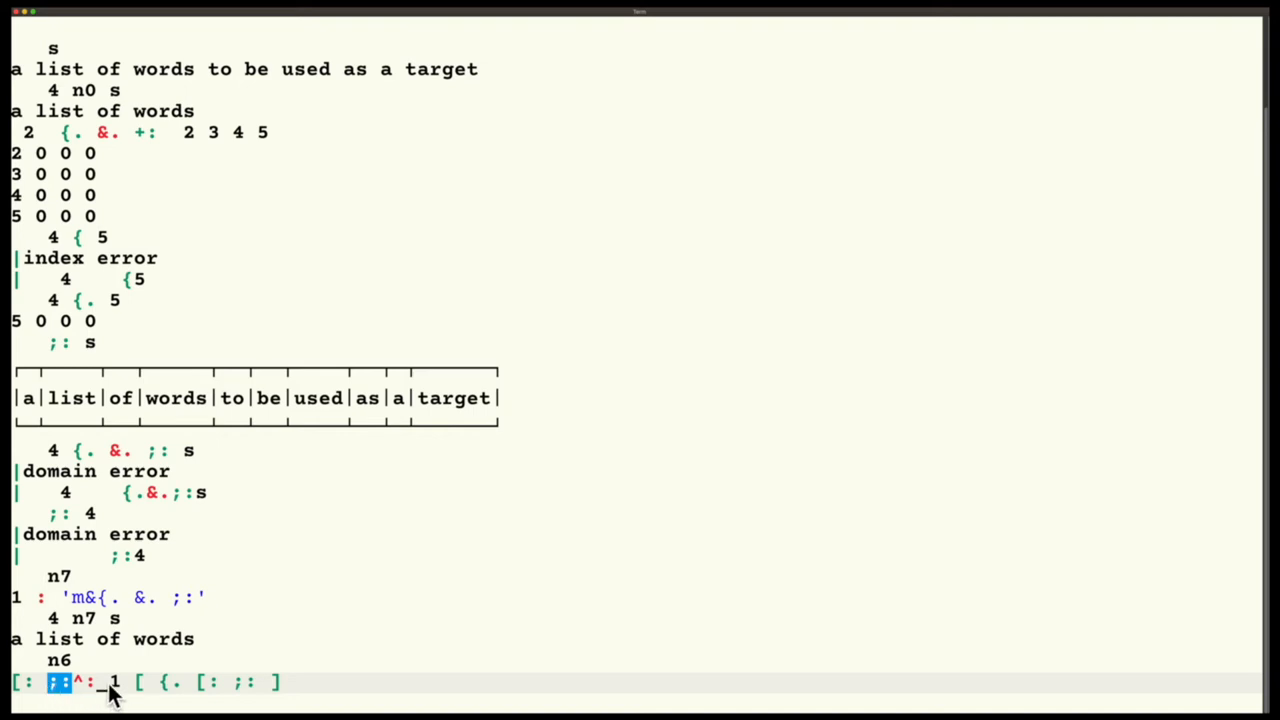
{"action": "mouse_move", "coordinate": [110, 683]}
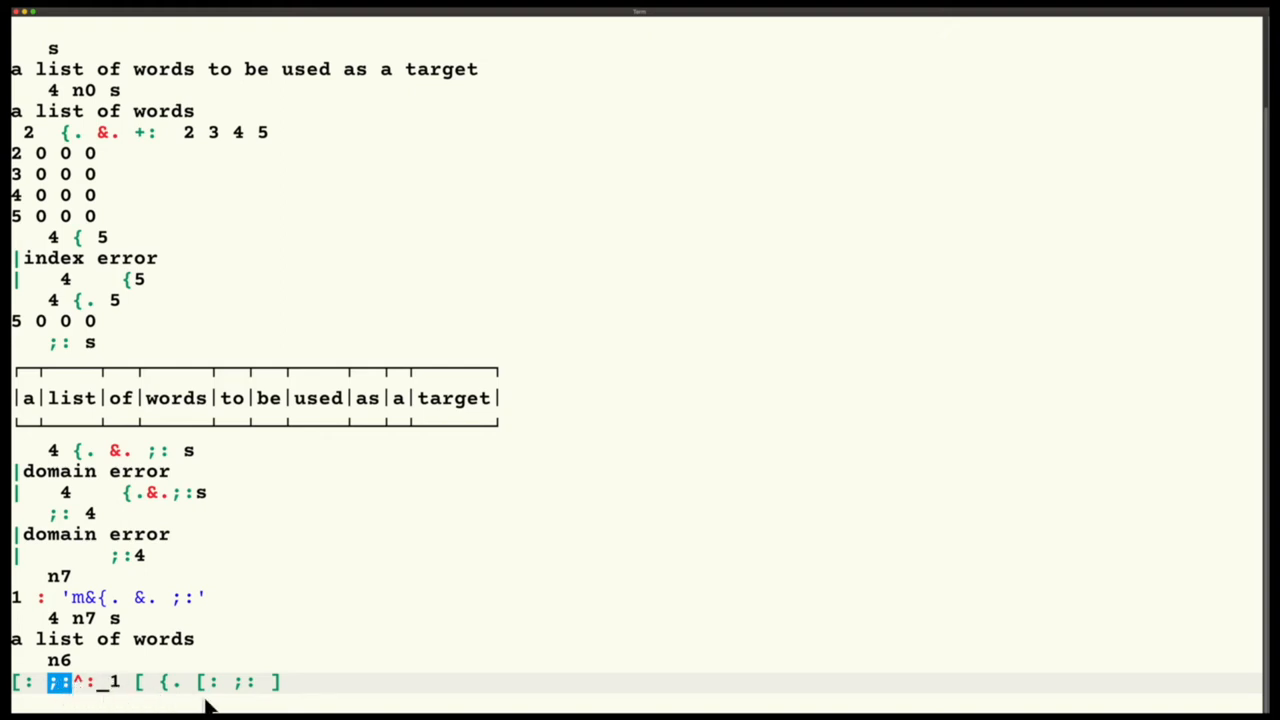
{"action": "mouse_move", "coordinate": [140, 685]}
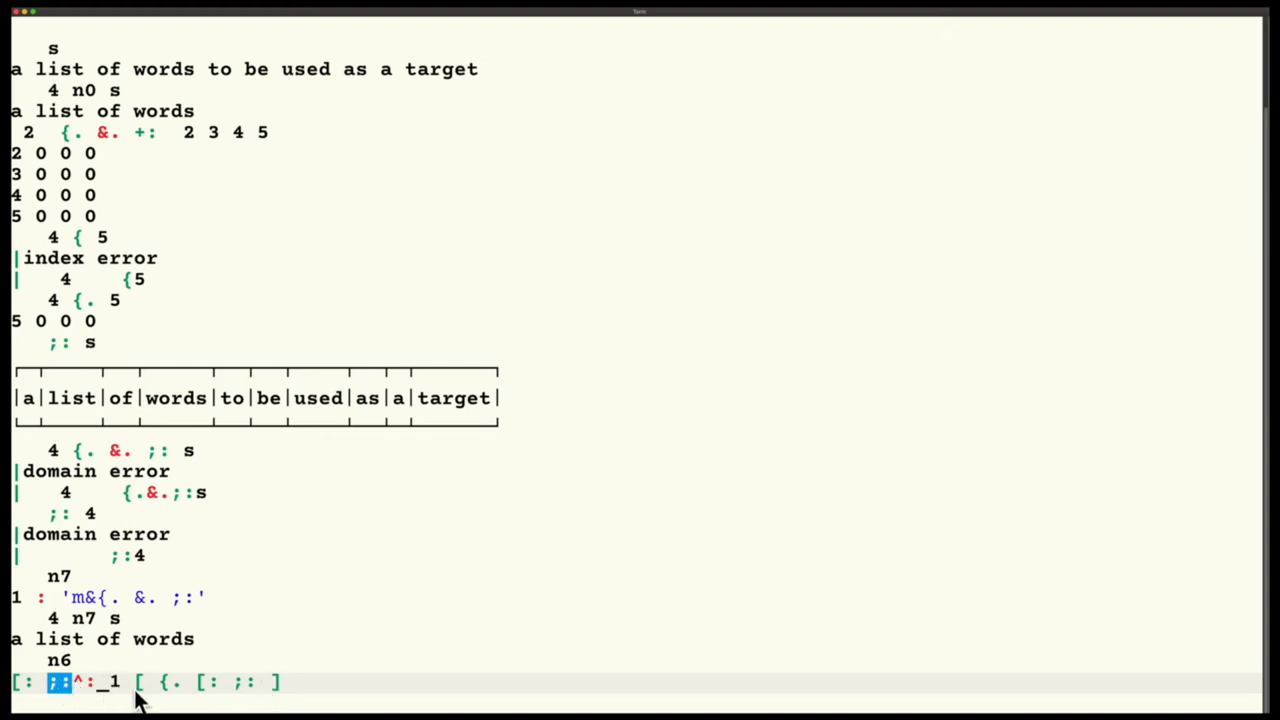
{"action": "mouse_move", "coordinate": [95, 700]}
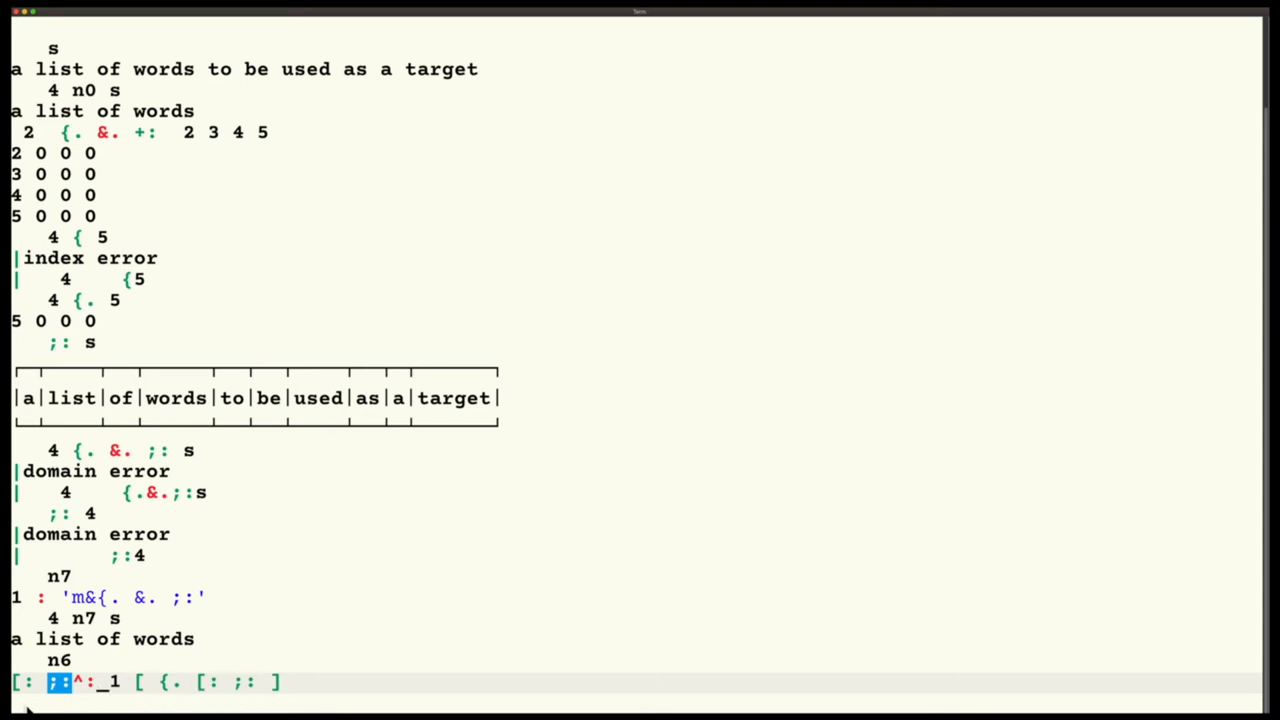
{"action": "mouse_move", "coordinate": [78, 687]}
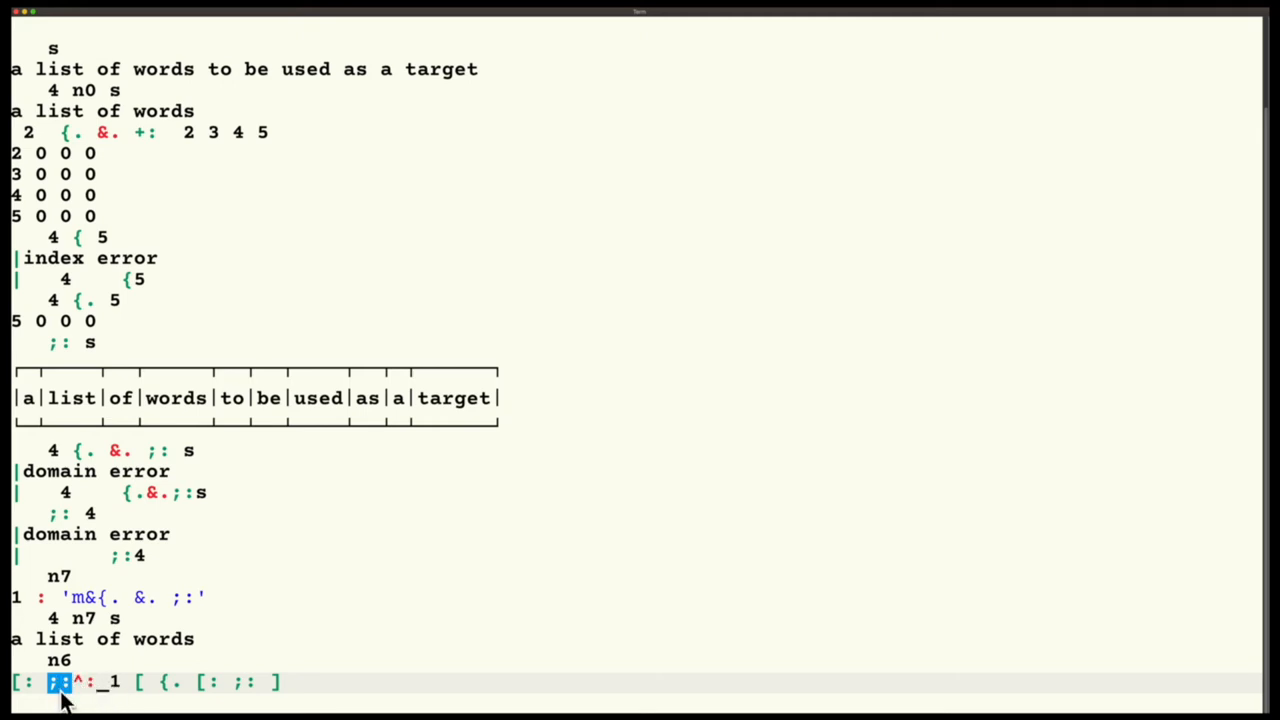
{"action": "mouse_move", "coordinate": [90, 695]}
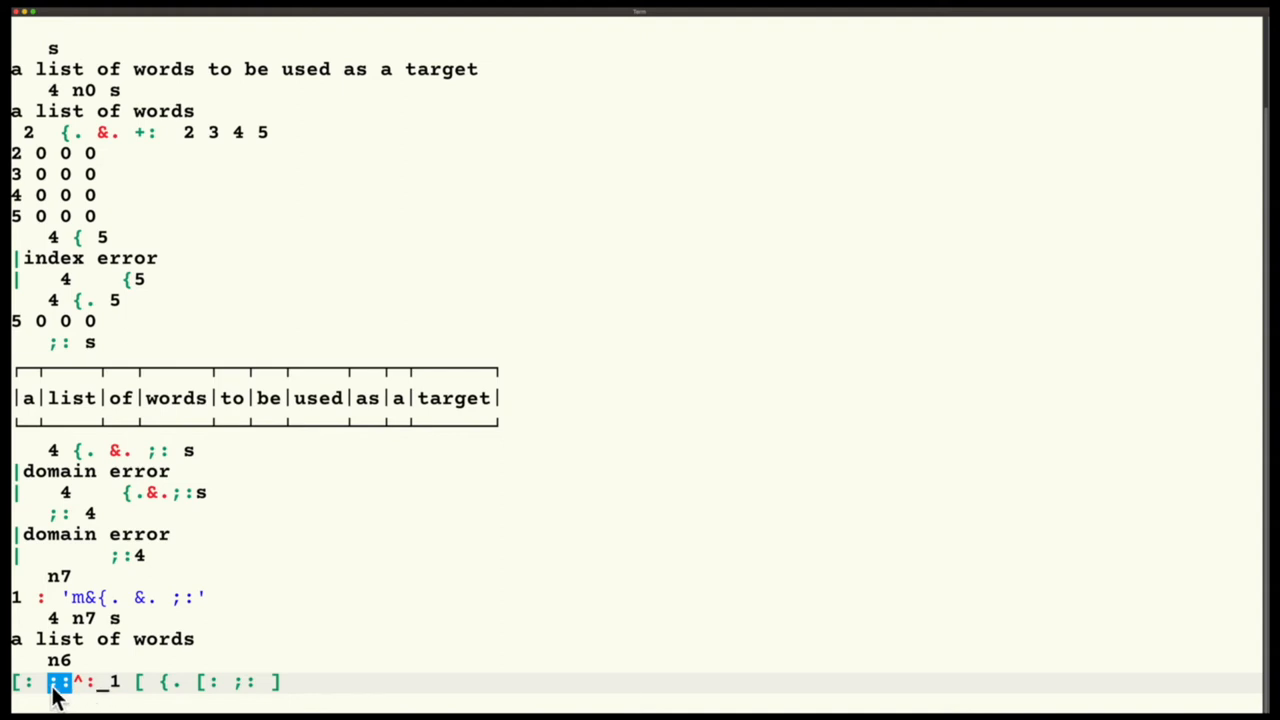
{"action": "mouse_move", "coordinate": [78, 700]}
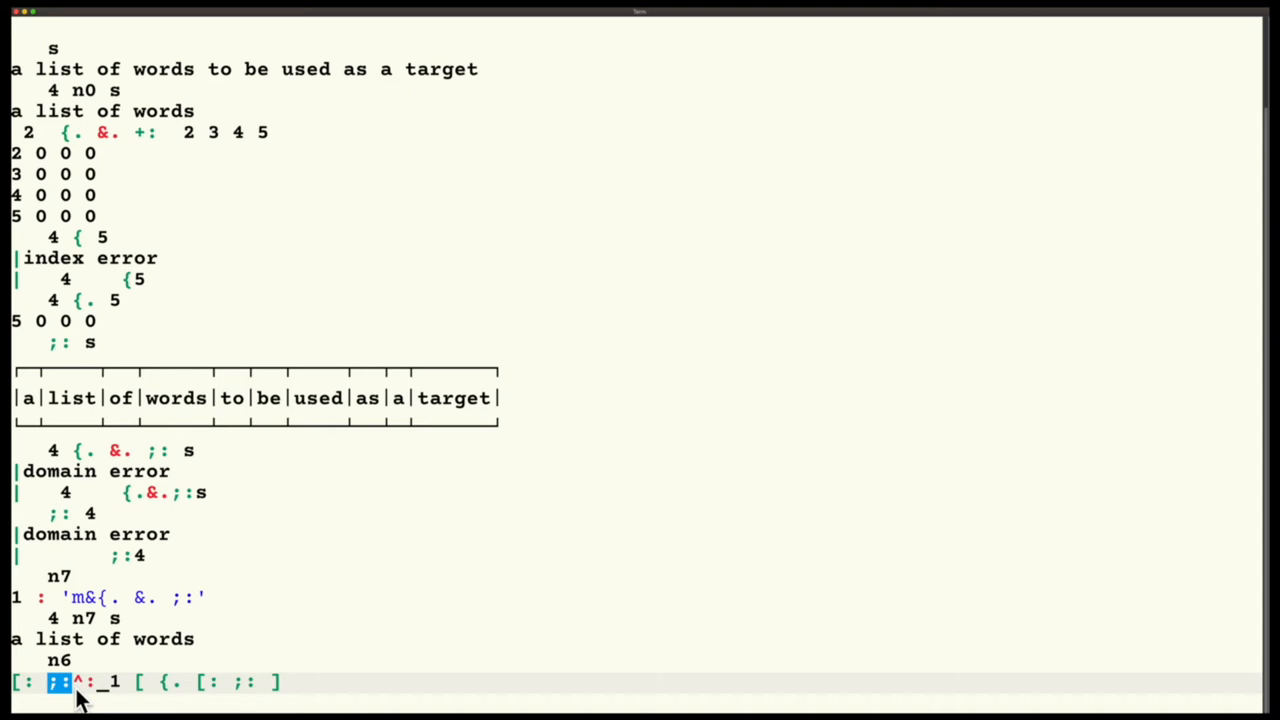
{"action": "mouse_move", "coordinate": [143, 681]}
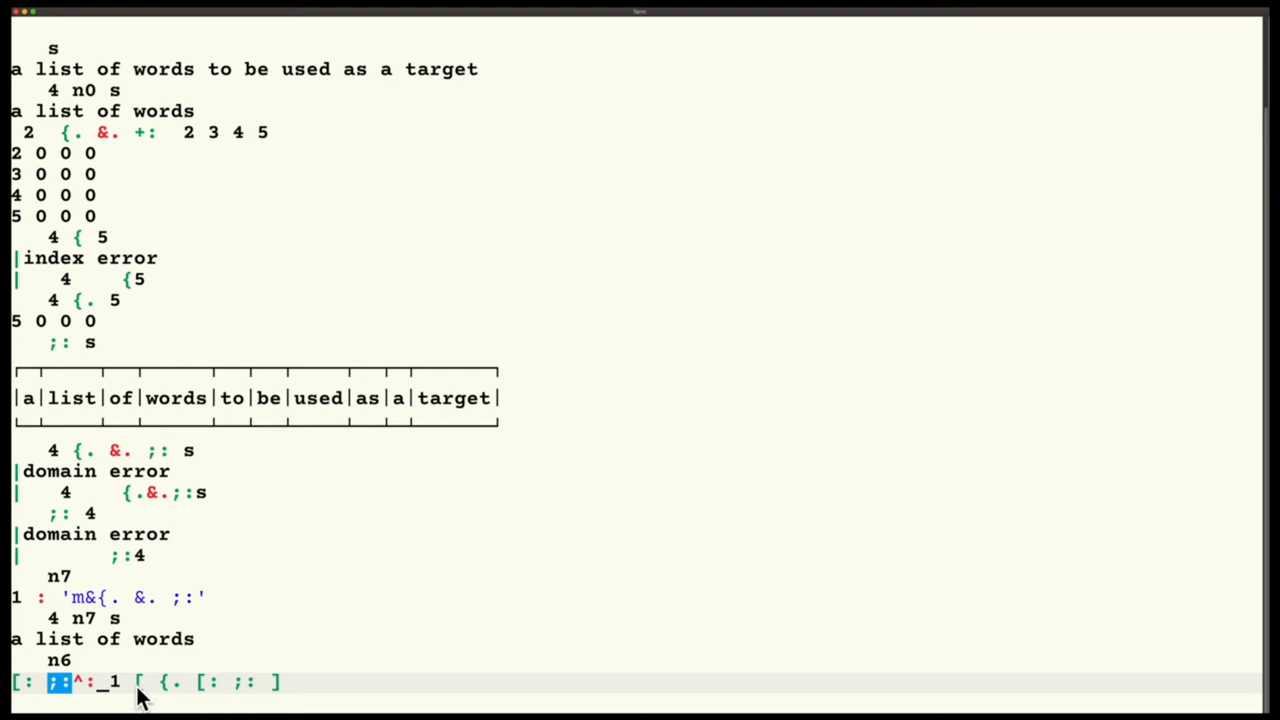
{"action": "mouse_move", "coordinate": [62, 705]}
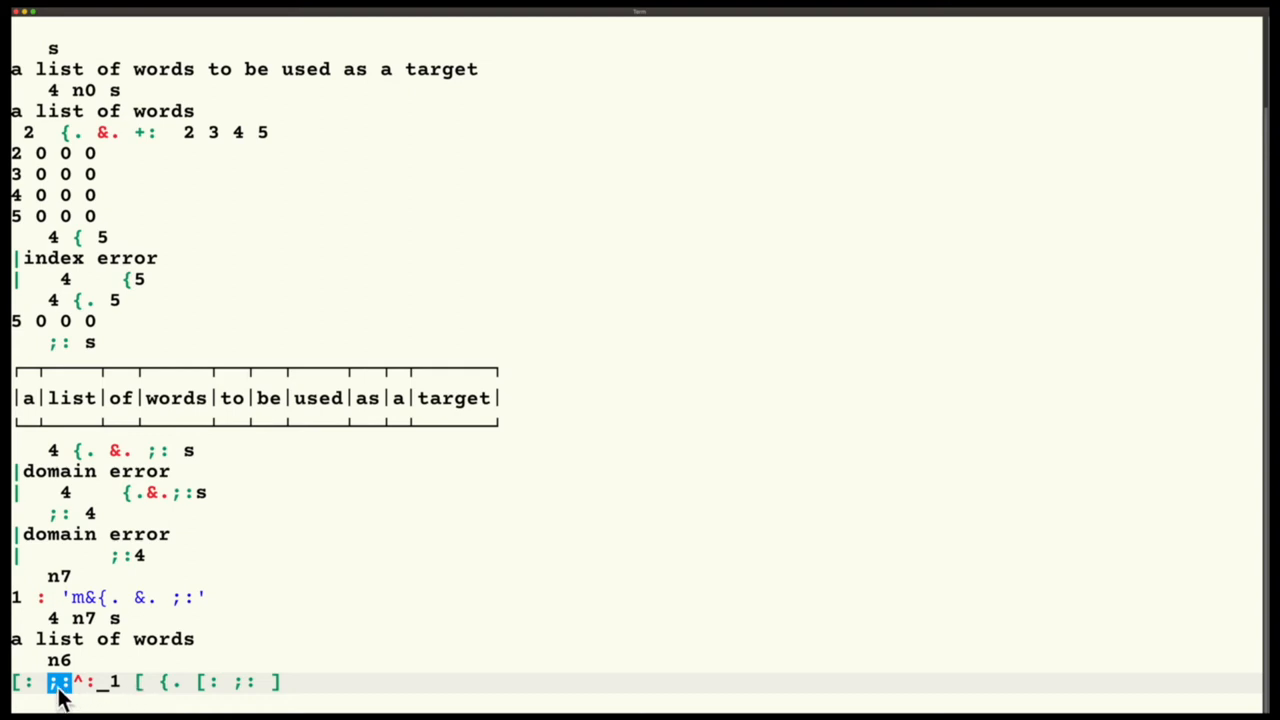
{"action": "mouse_move", "coordinate": [75, 700]}
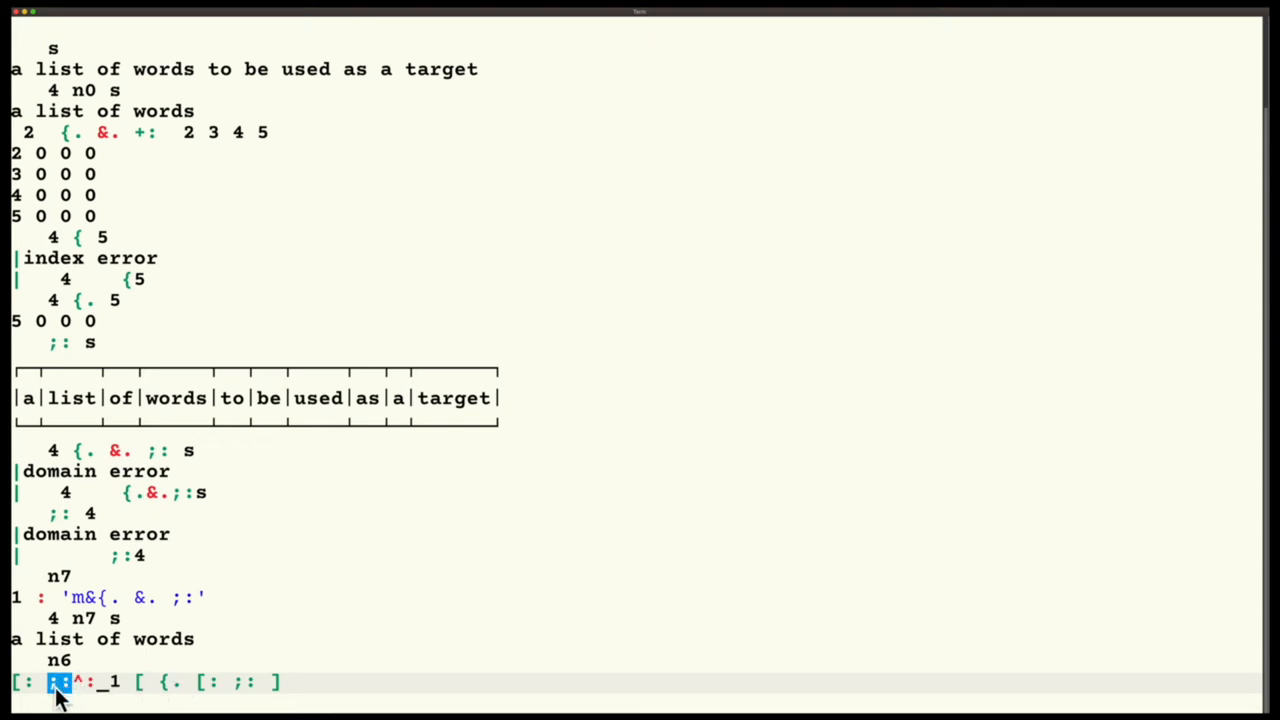
{"action": "mouse_move", "coordinate": [90, 640]}
{"action": "type", "text": "4 n6 s"}
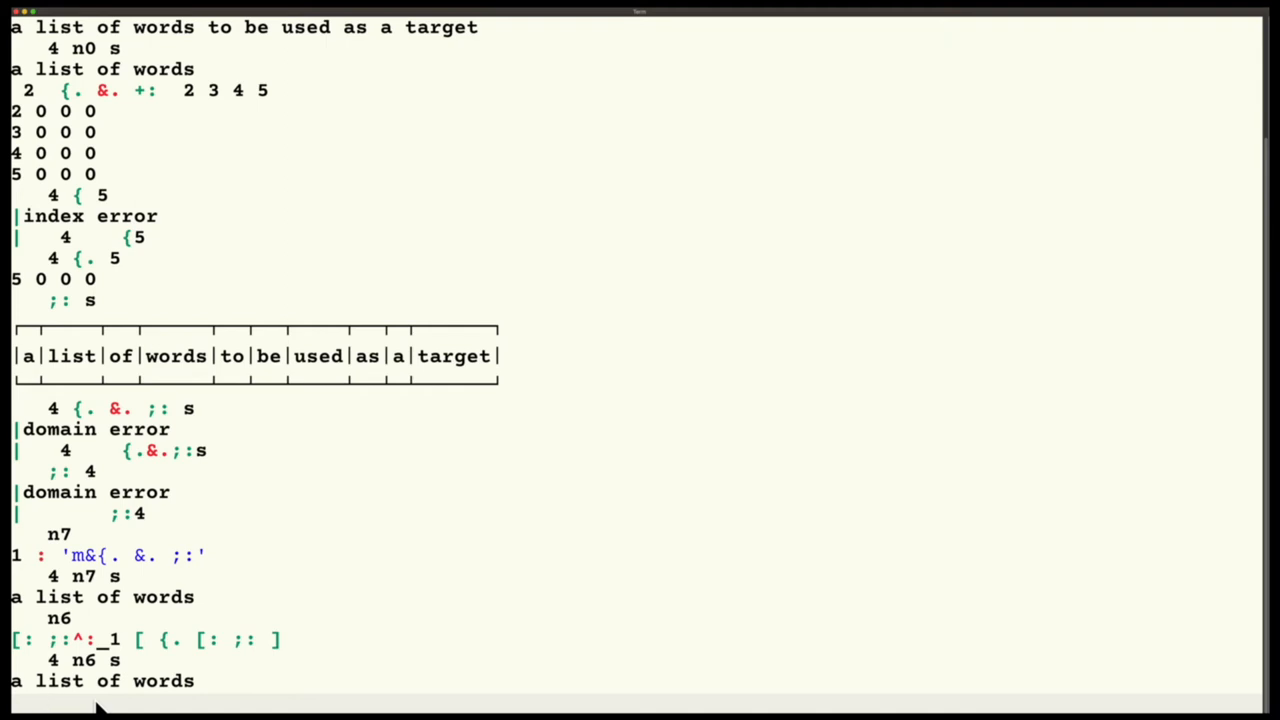
- Type the gerund-under expression 4 {. &. (a:`;:) at the prompt
{"action": "type", "text": "4"}
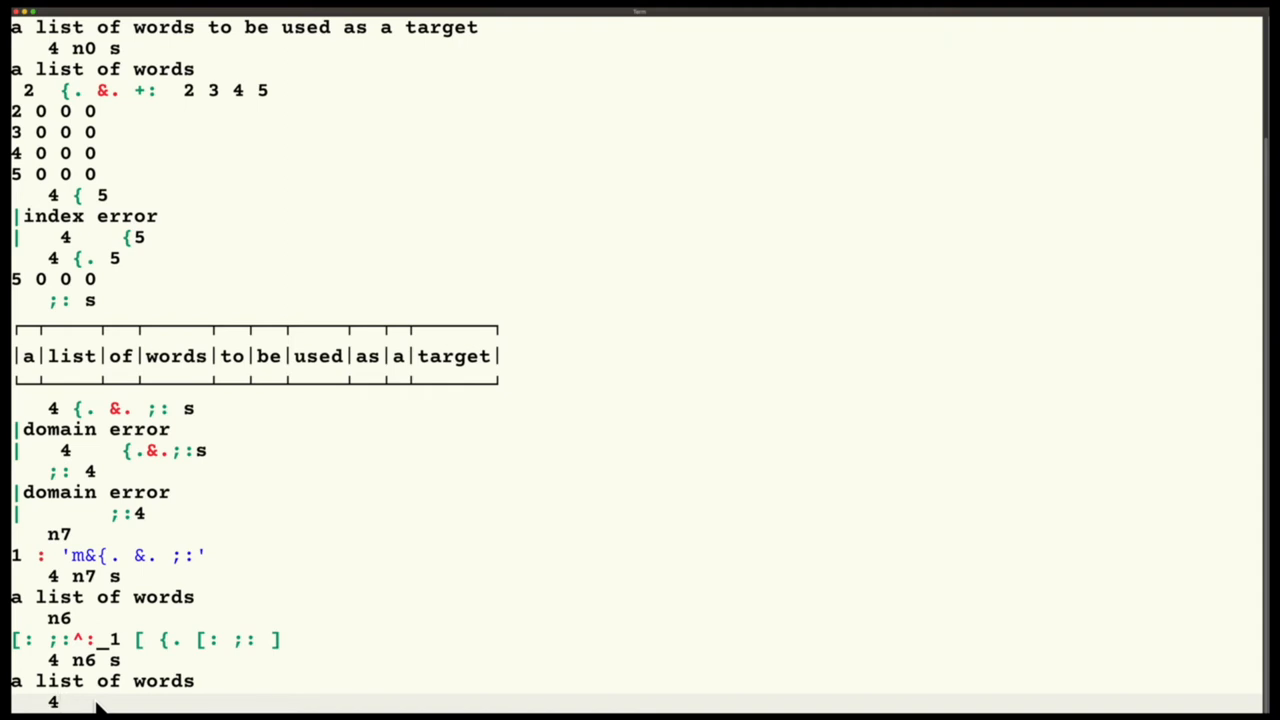
{"action": "type", "text": "{."}
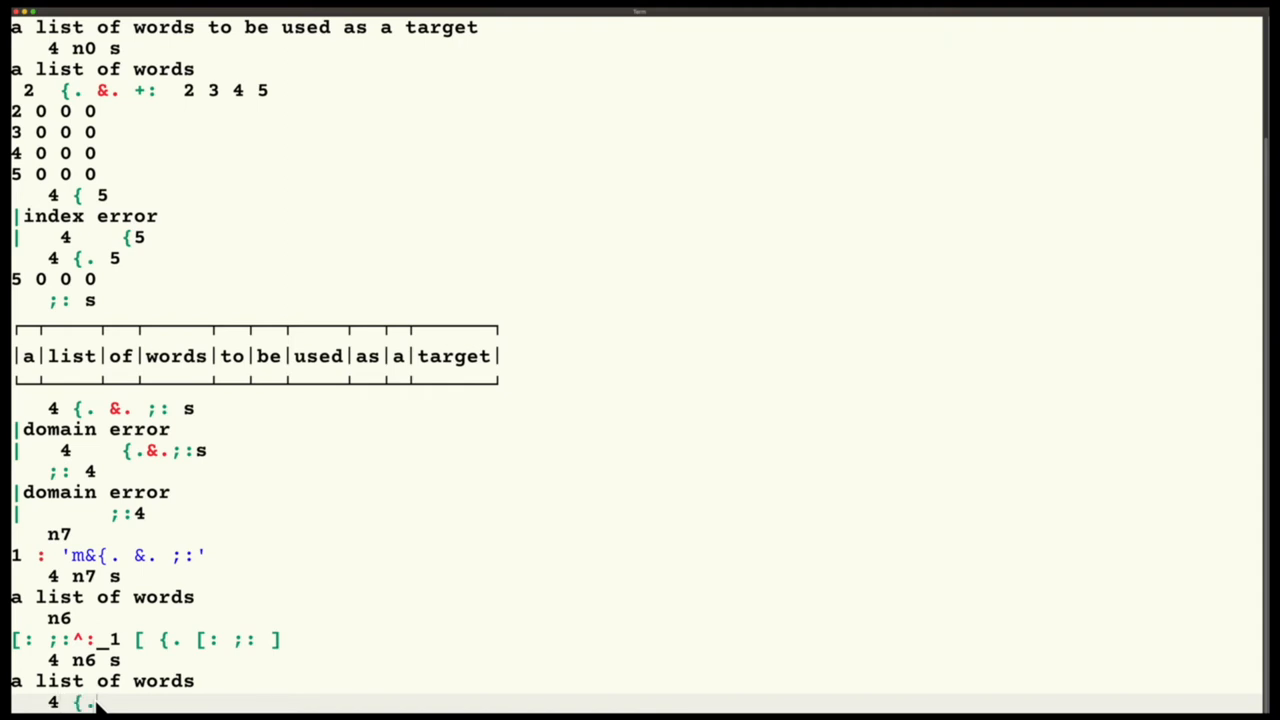
{"action": "type", "text": "&."}
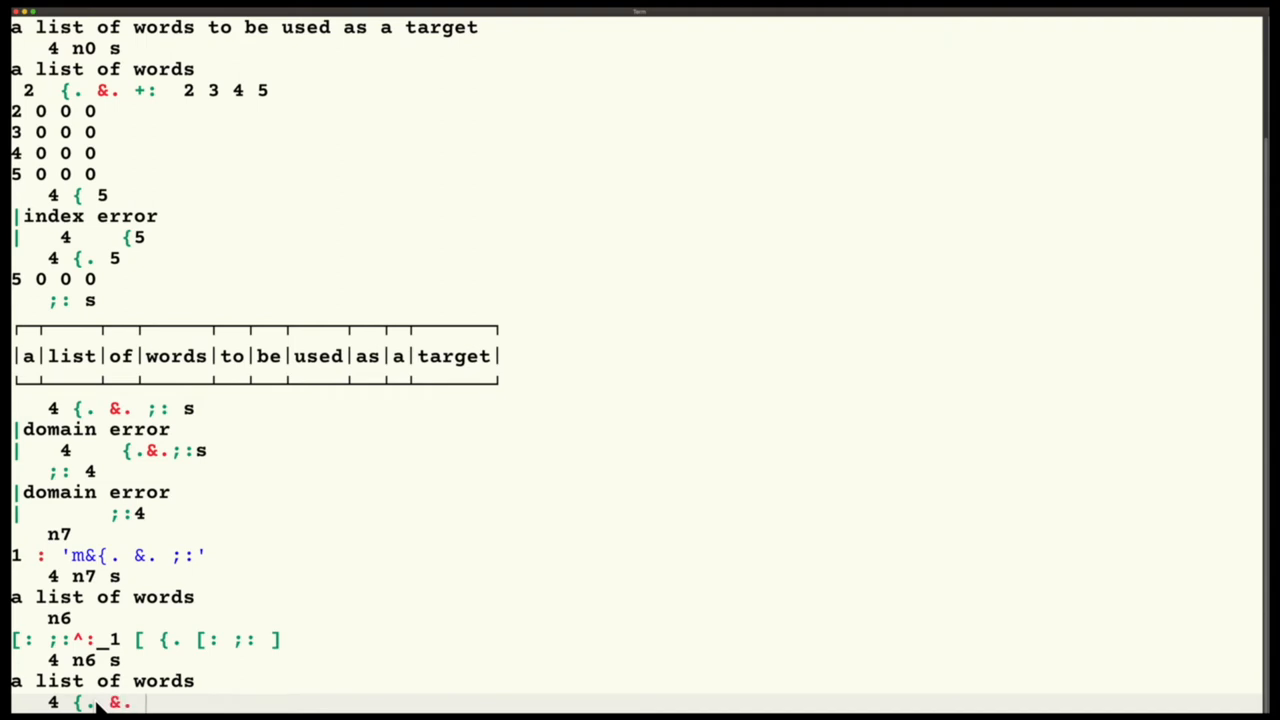
{"action": "type", "text": "("}
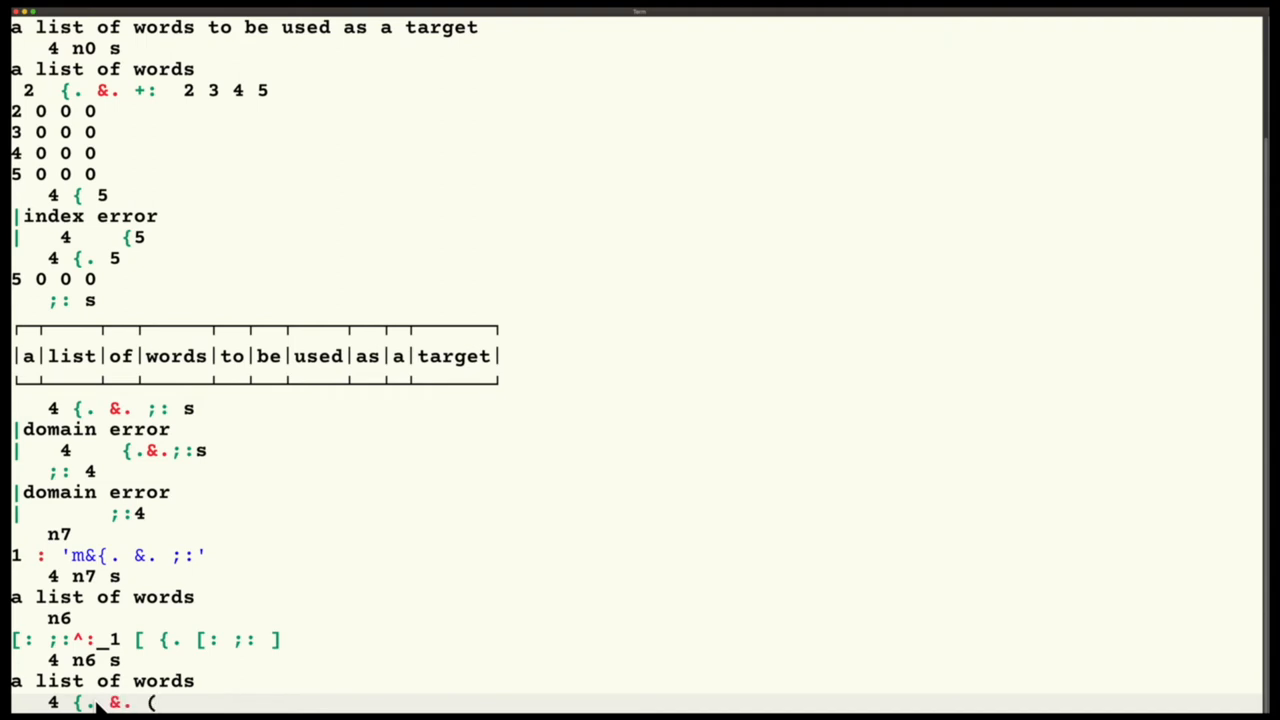
{"action": "type", "text": ")"}
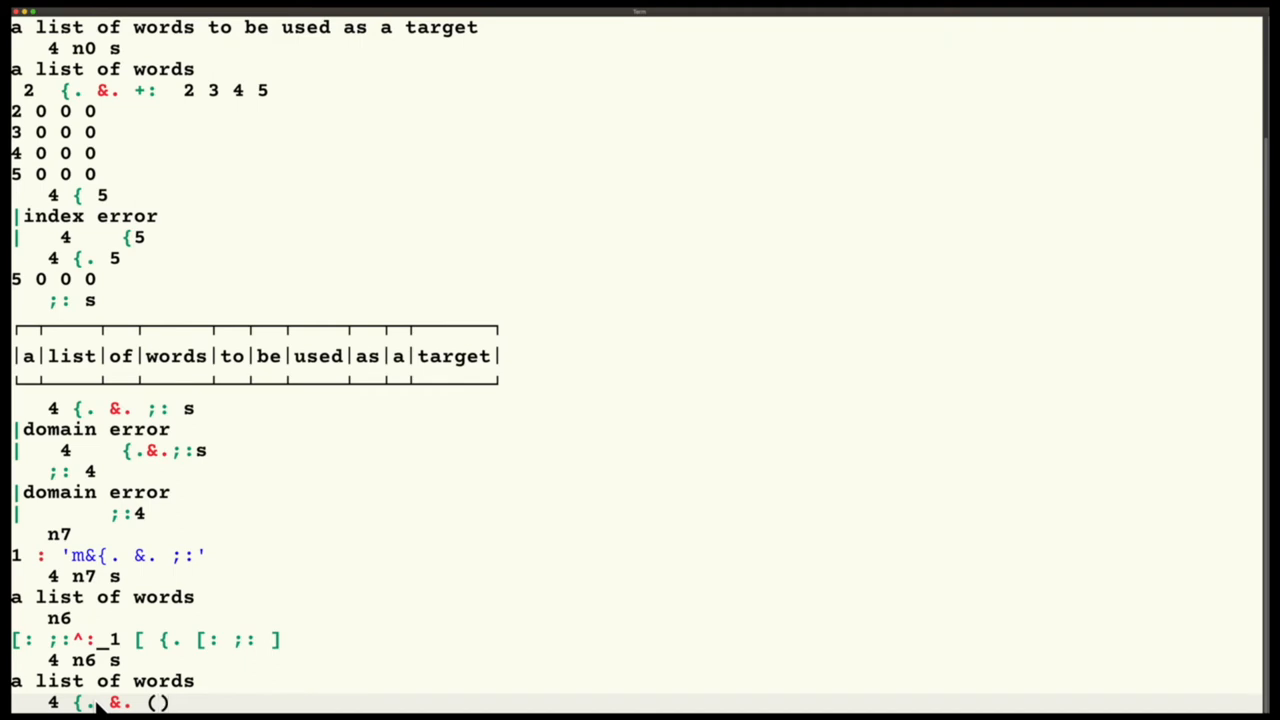
{"action": "mouse_move", "coordinate": [160, 707]}
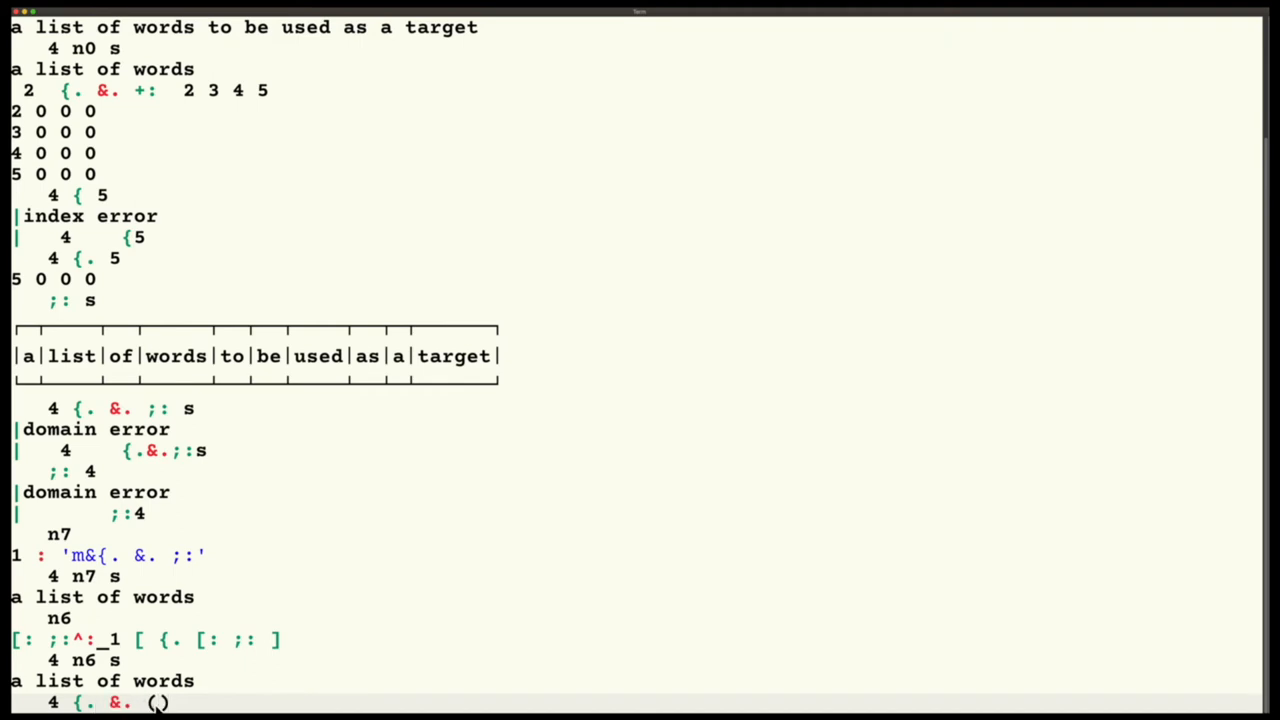
{"action": "type", "text": "a:`"}
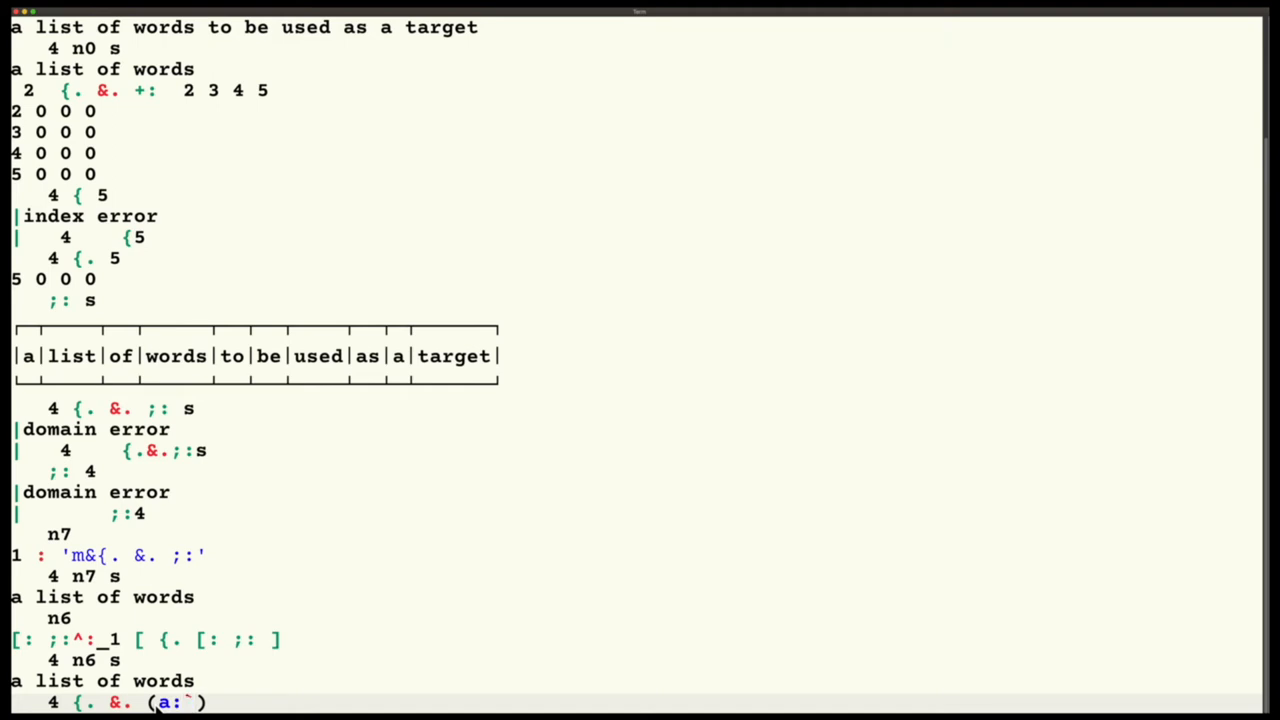
{"action": "type", "text": ";"}
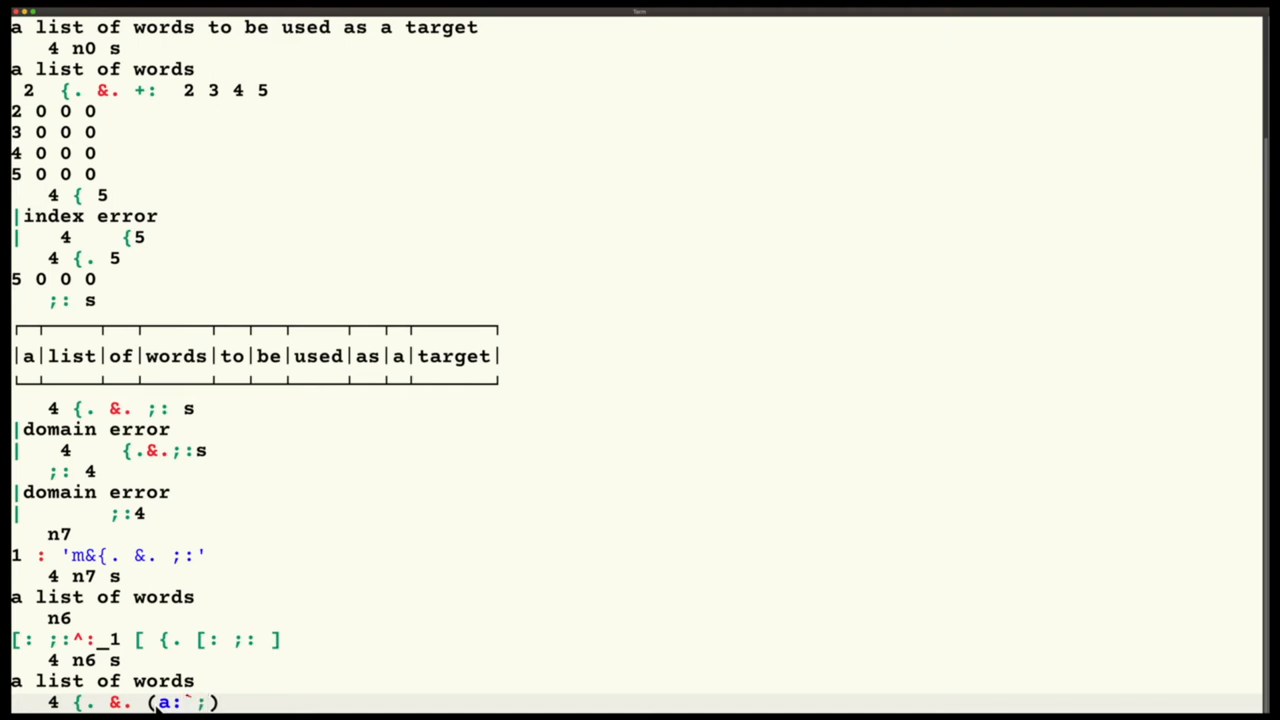
{"action": "type", "text": ":)"}
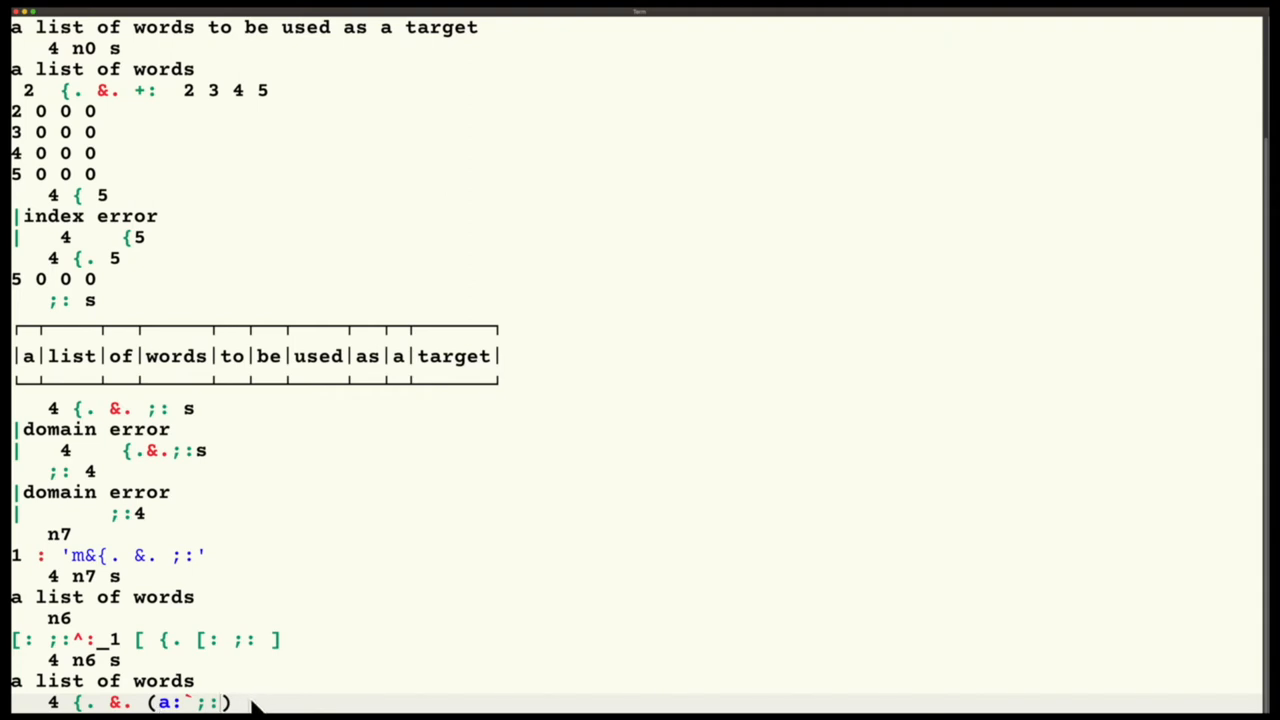
{"action": "mouse_move", "coordinate": [185, 702]}
{"action": "type", "text": "v1"}
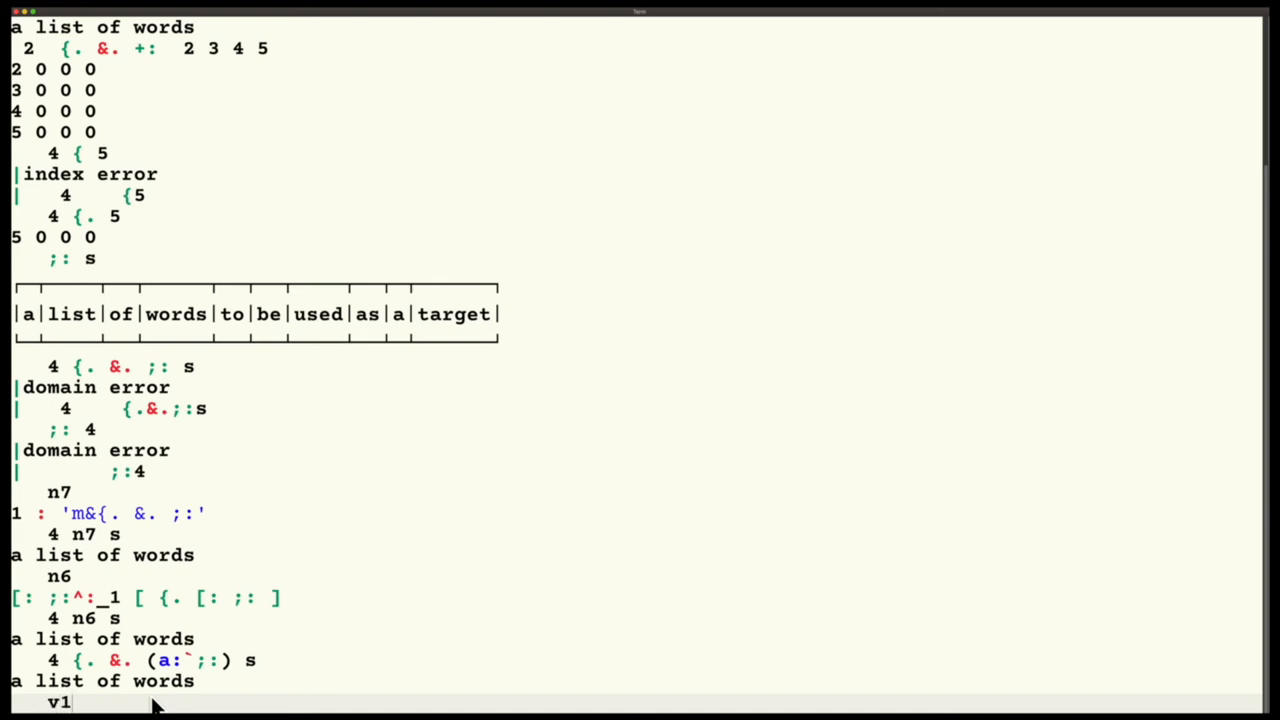
- Enter v1=. {. to assign take to v1
{"action": "type", "text": "=."}
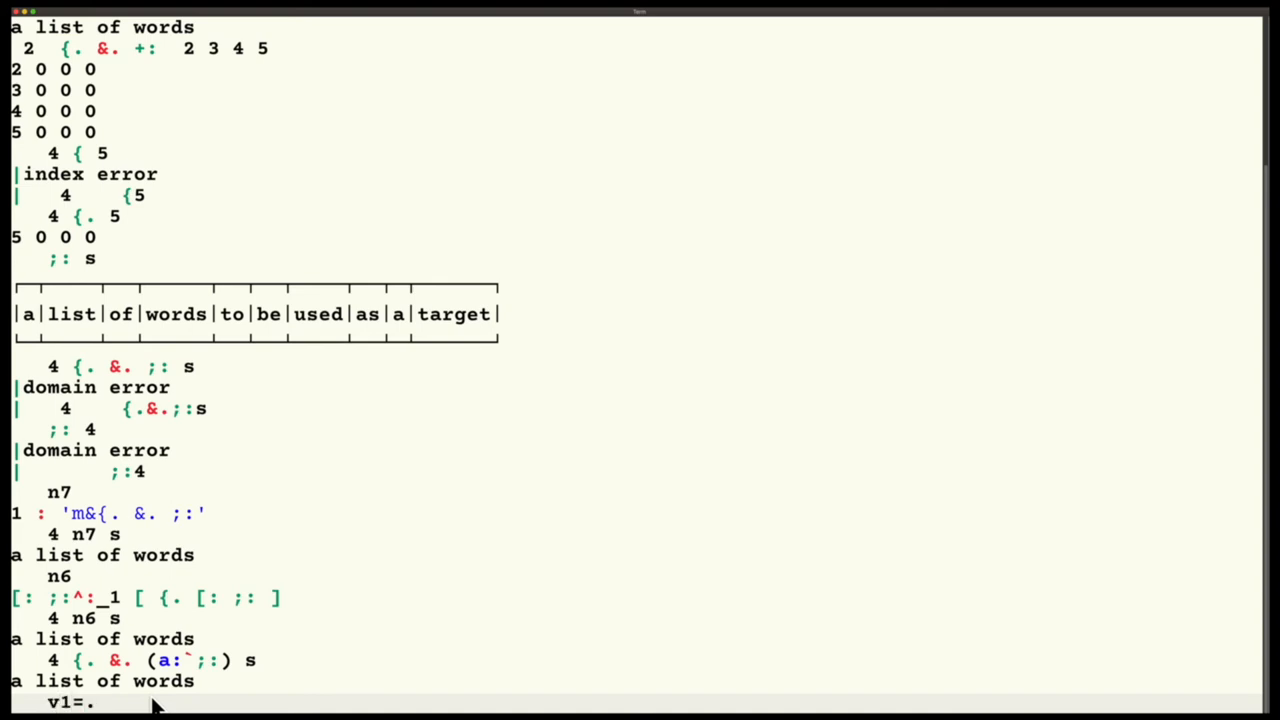
{"action": "type", "text": "{."}
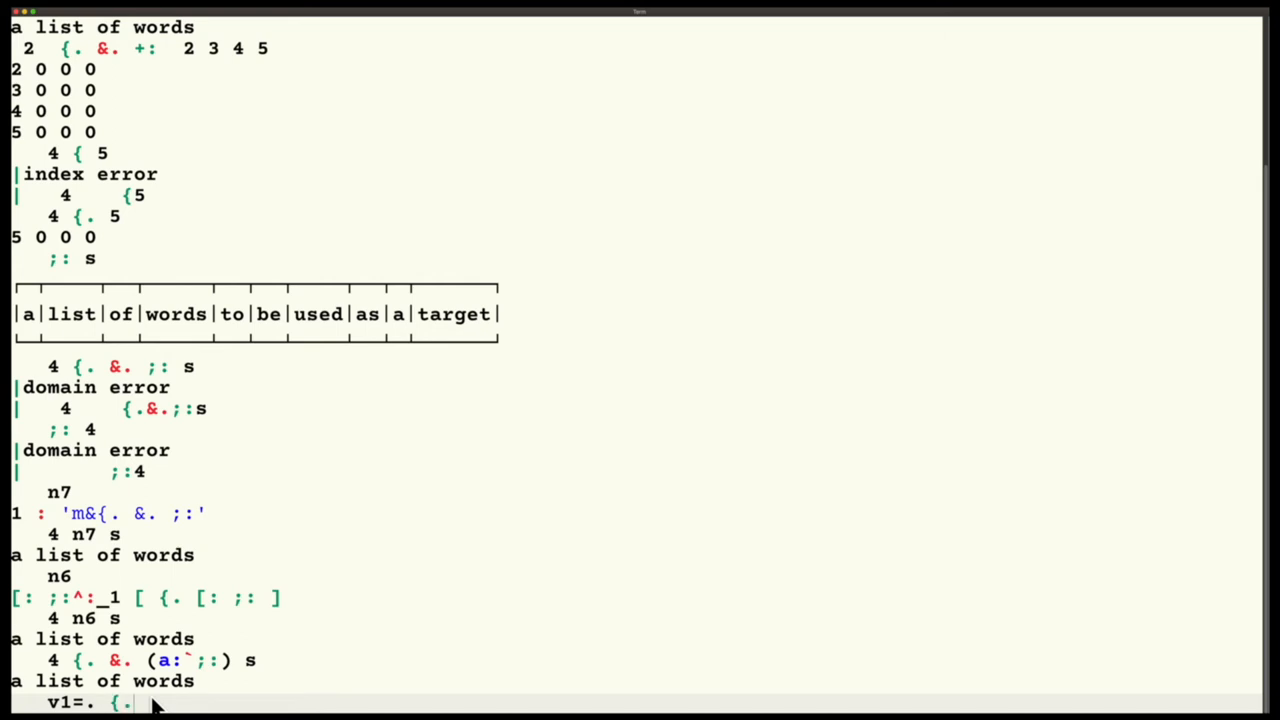
{"action": "scroll", "scroll_direction": "down", "scroll_amount": 3}
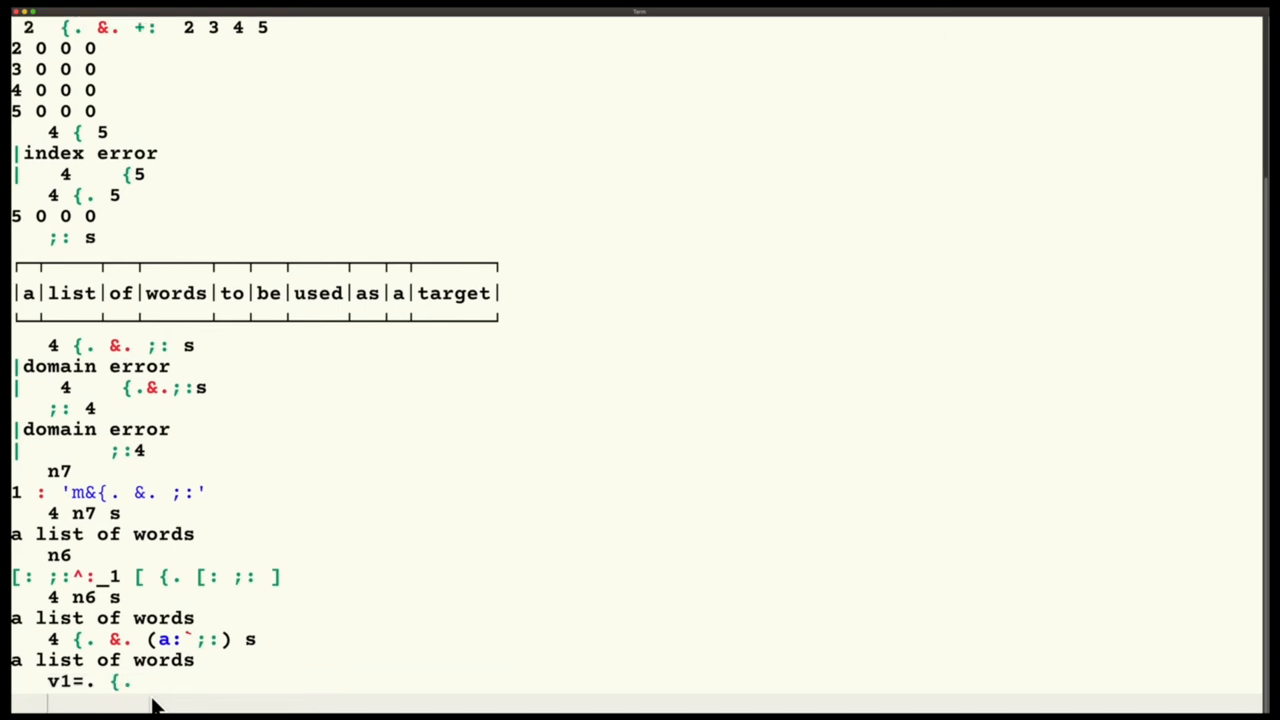
- Type u1=. +: :. >:, doubling with increment as its obverse
{"action": "type", "text": "u1=. +"}
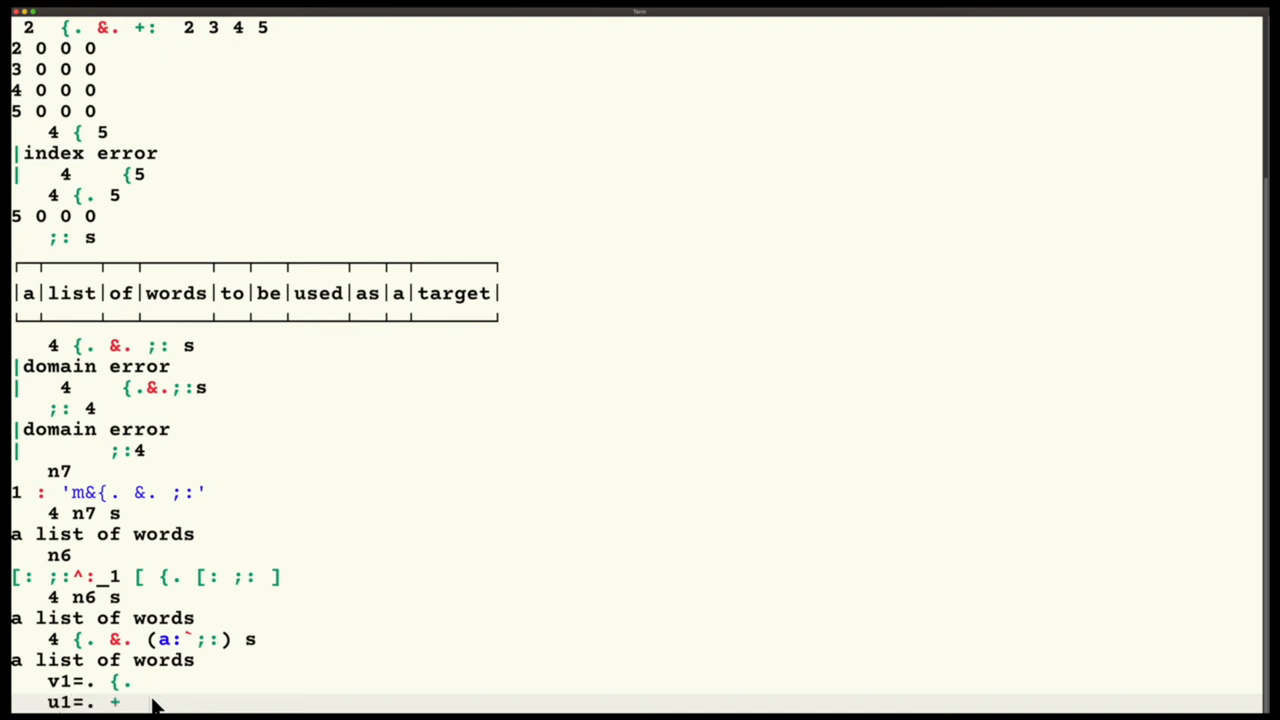
{"action": "type", "text": ": :."}
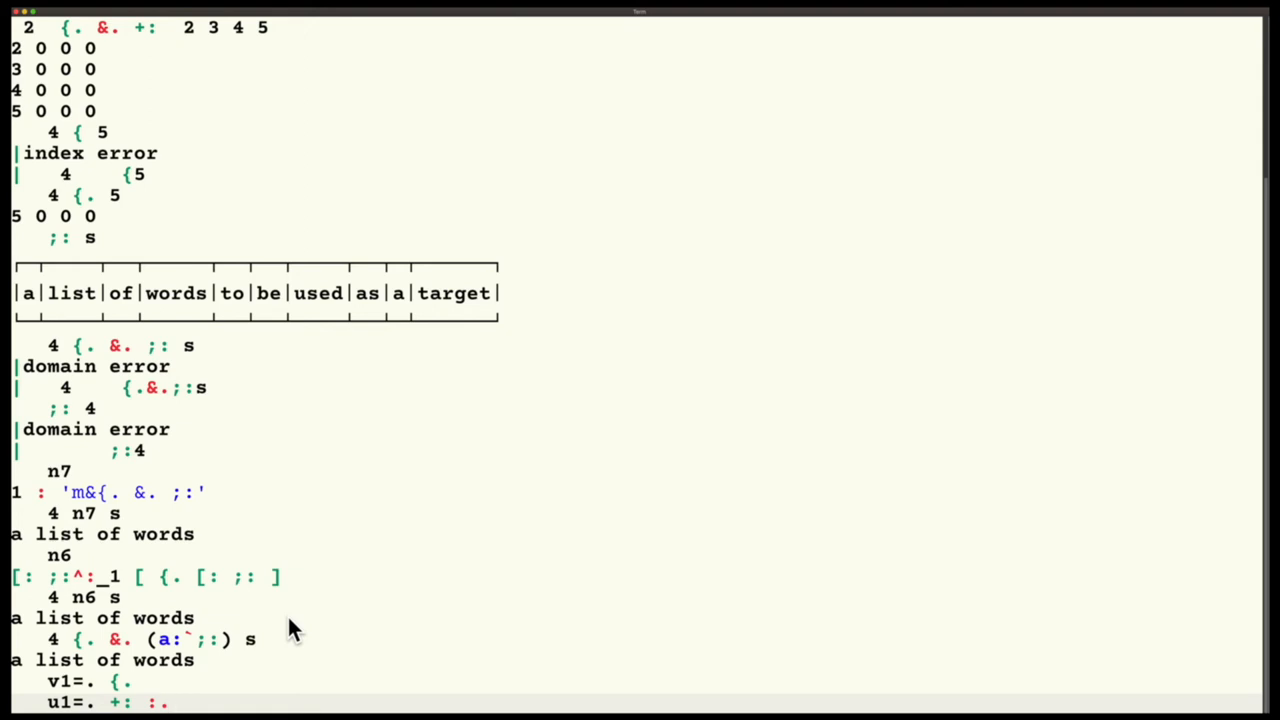
{"action": "type", "text": ">:"}
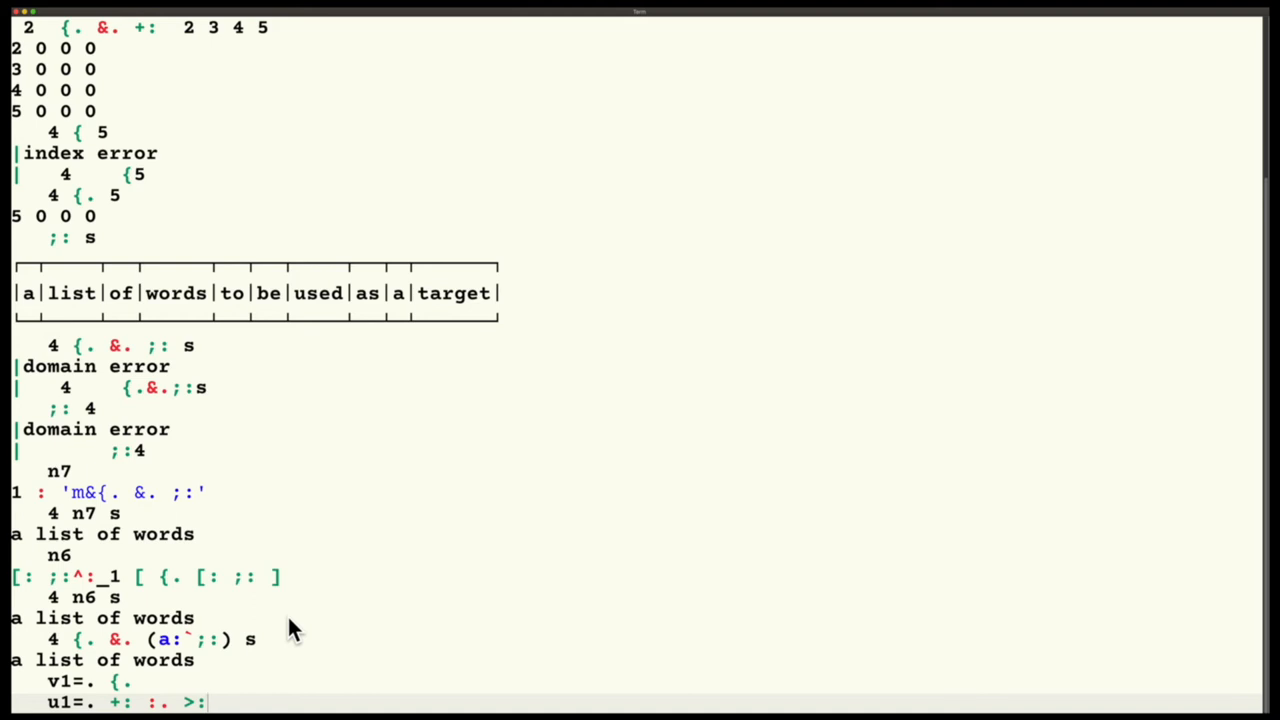
{"action": "mouse_move", "coordinate": [65, 702]}
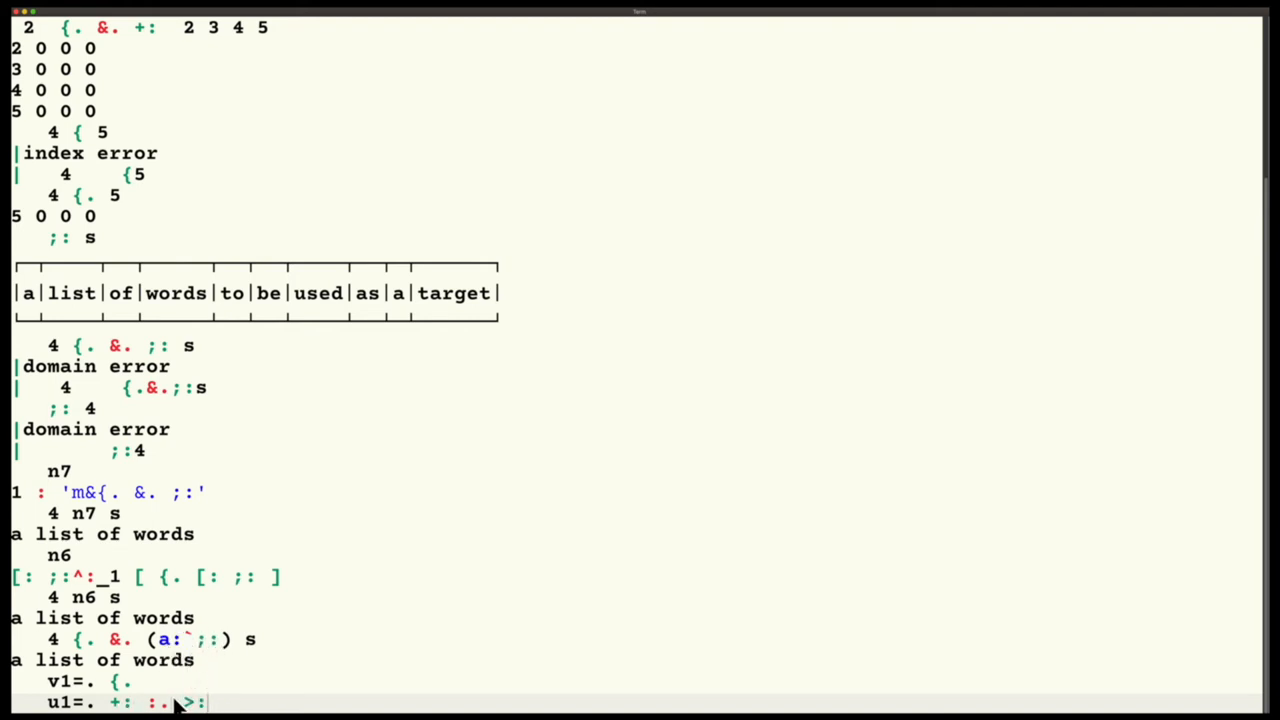
{"action": "mouse_move", "coordinate": [192, 651]}
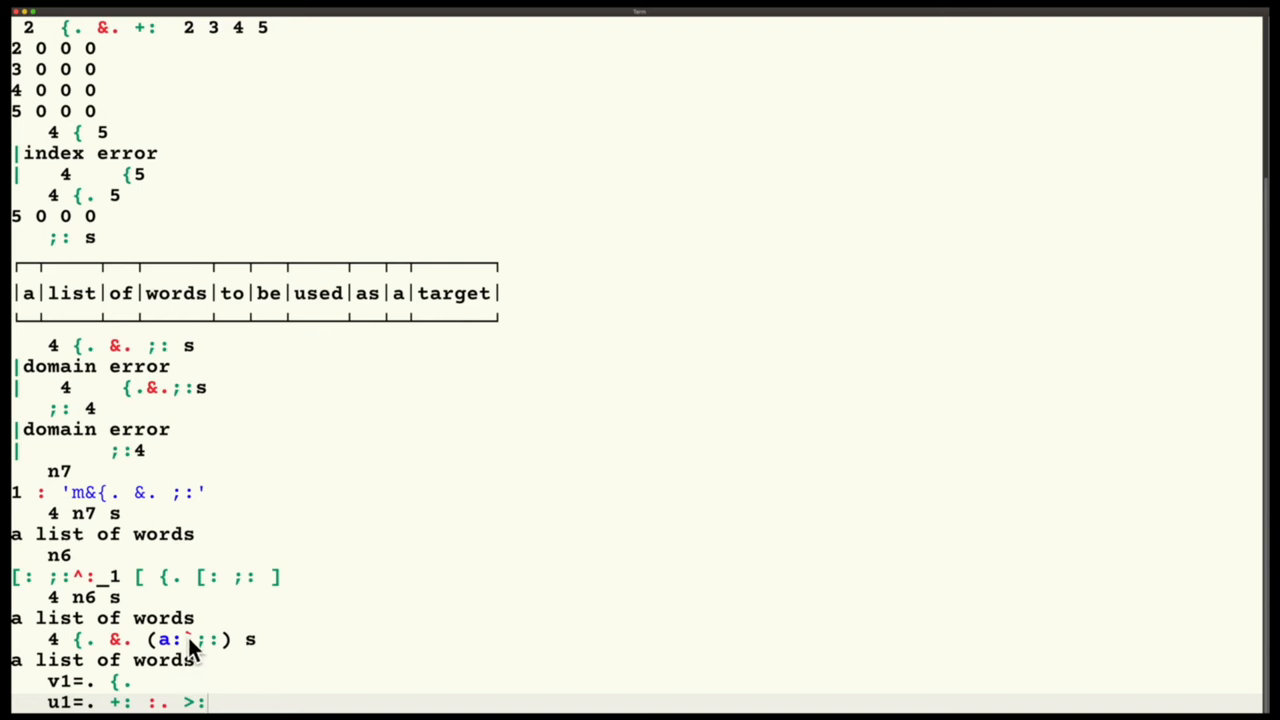
{"action": "mouse_move", "coordinate": [218, 702]}
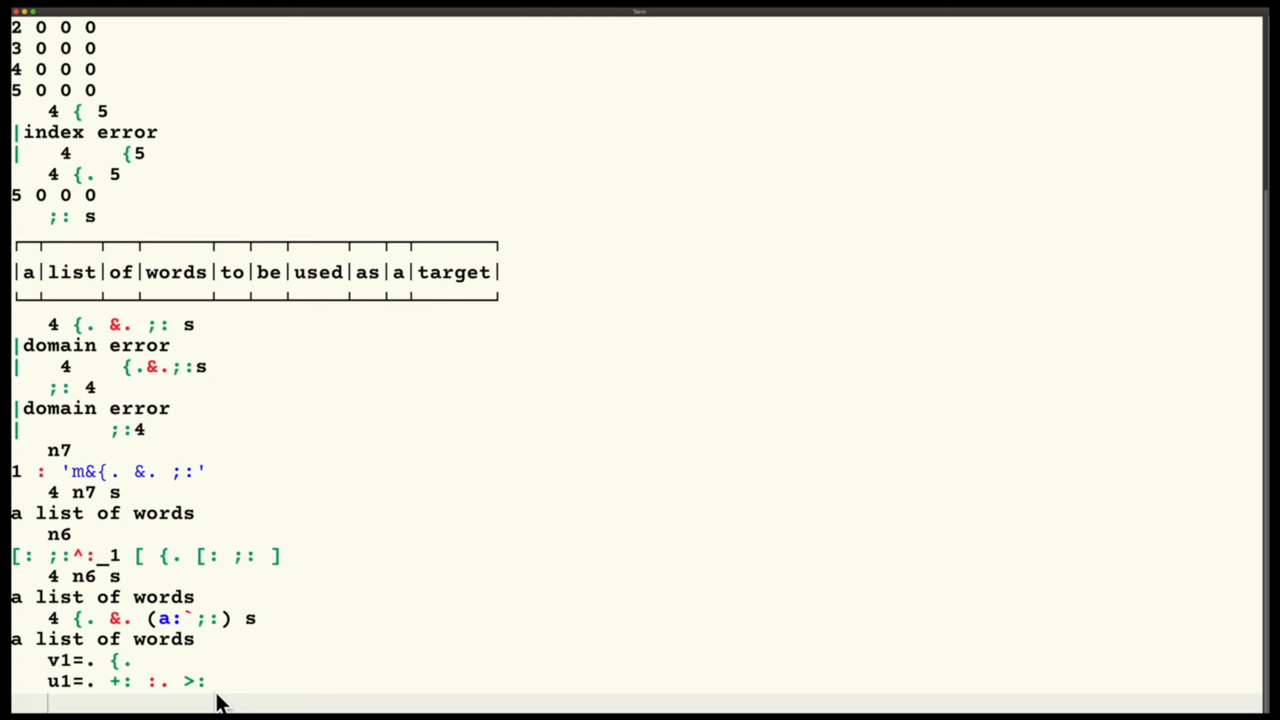
{"action": "mouse_move", "coordinate": [170, 705]}
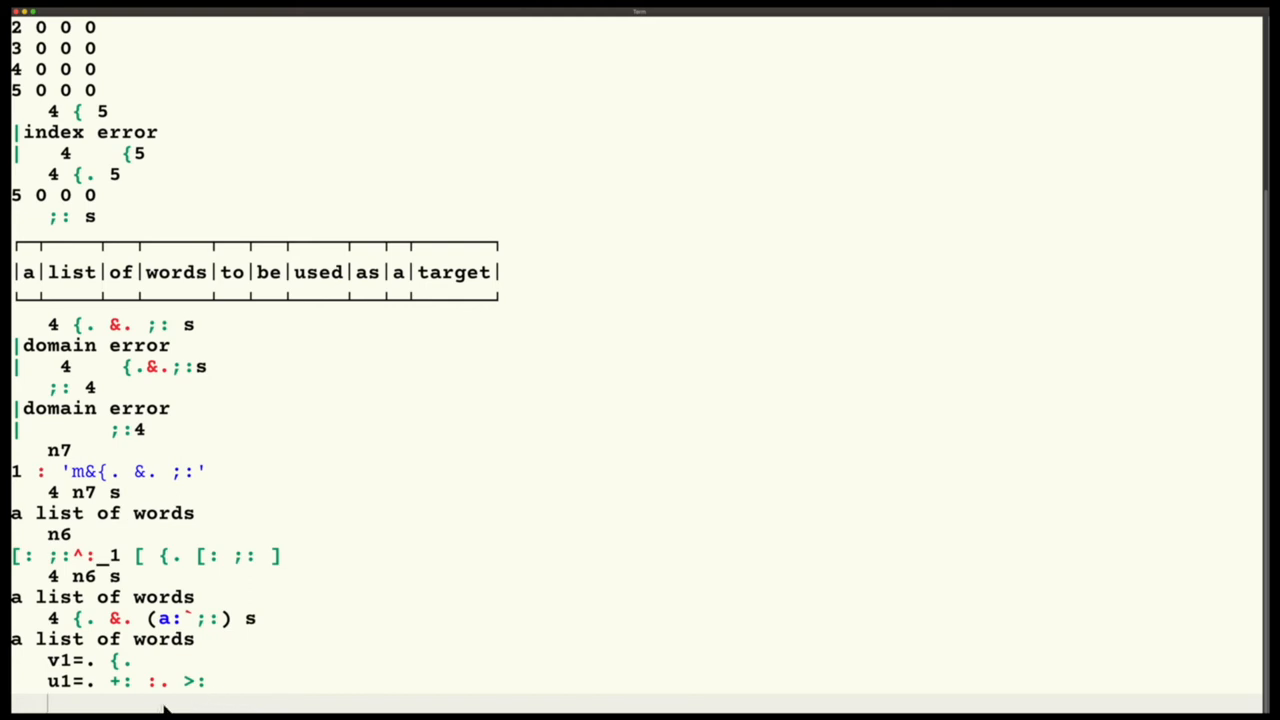
{"action": "mouse_move", "coordinate": [128, 635]}
{"action": "type", "text": "4 {. &. (a:`;:) 5 6 7"}
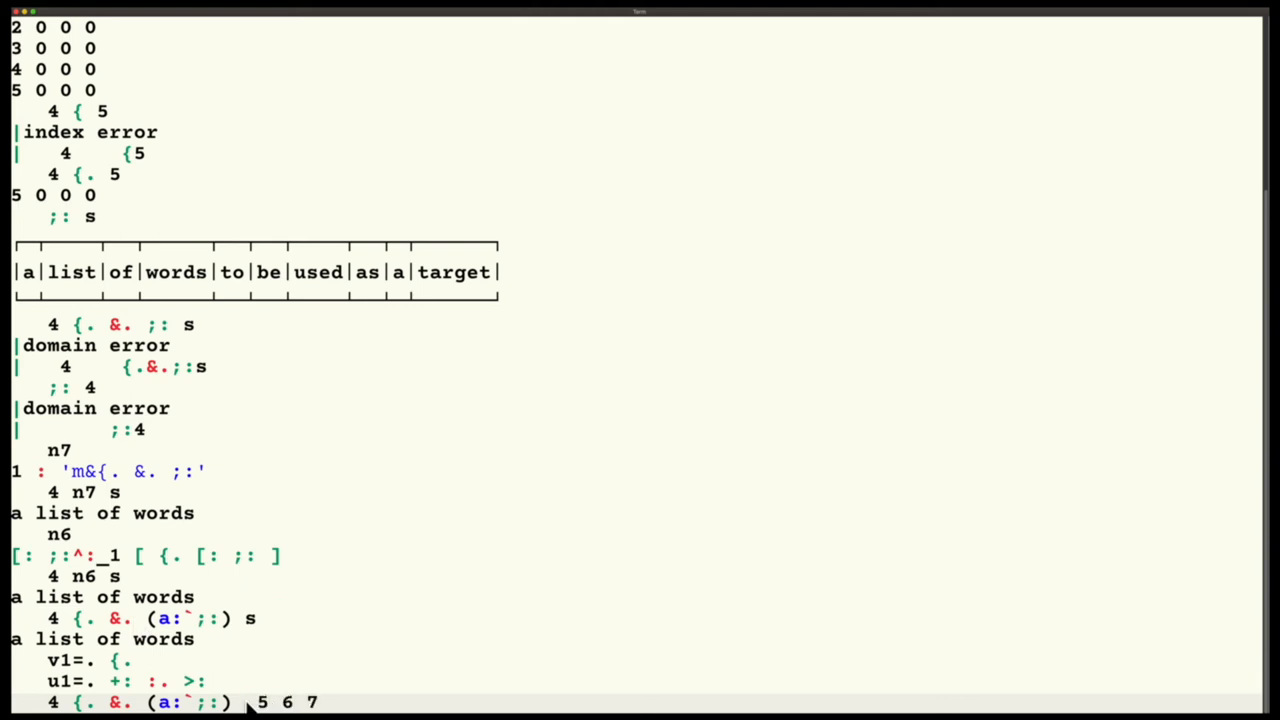
- Finish entering 4 v1 &. (a:`u1) 5 6 73 2, giving rows 11, 13, 147, 5
{"action": "type", "text": "3 2"}
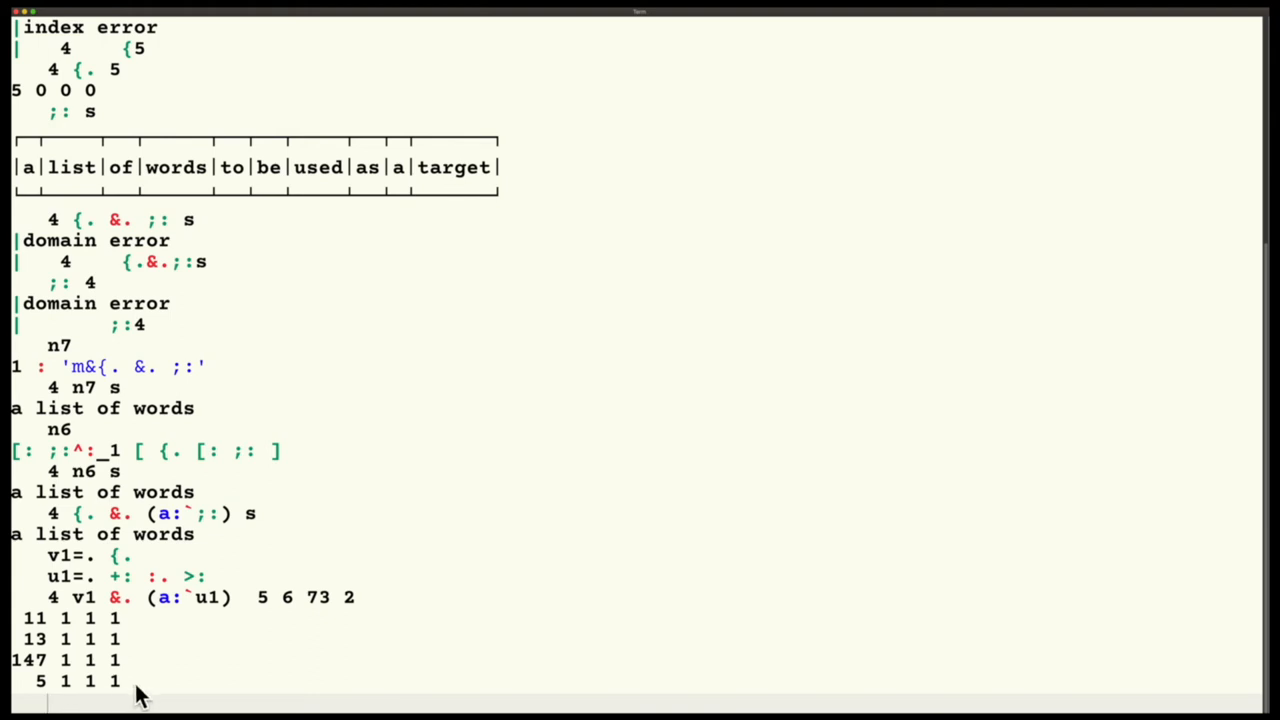
{"action": "mouse_move", "coordinate": [185, 668]}
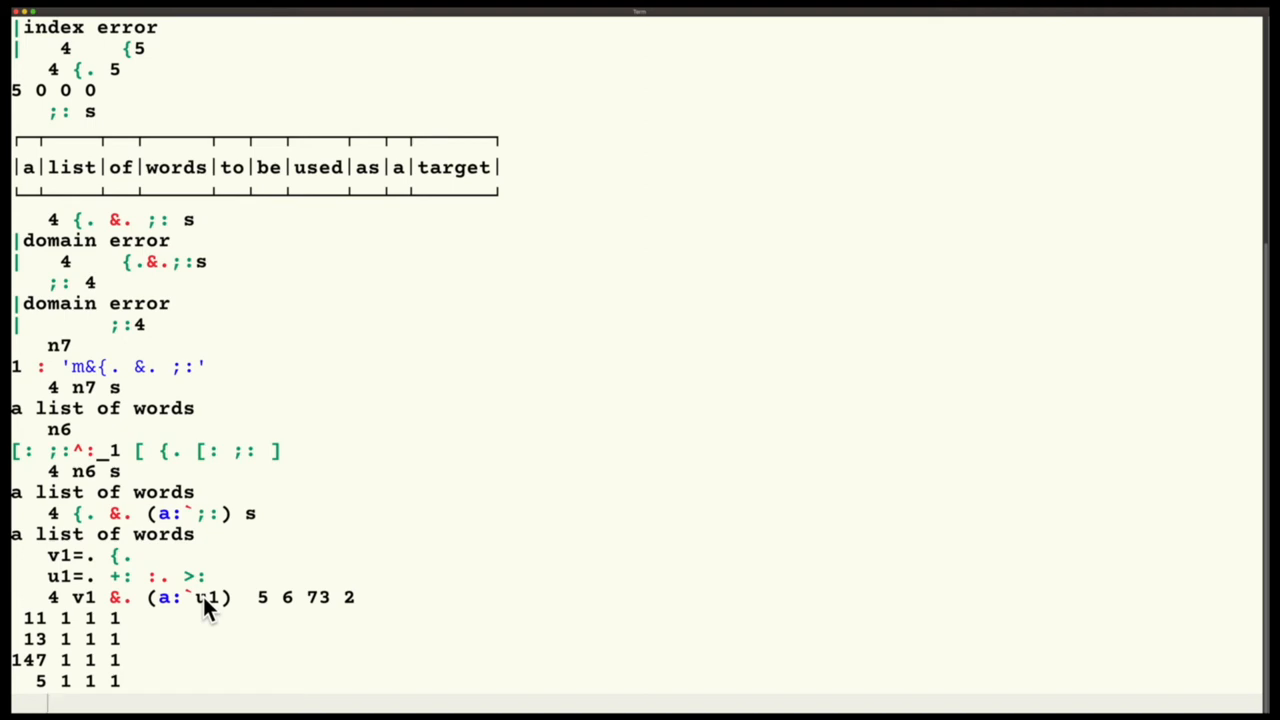
{"action": "mouse_move", "coordinate": [275, 612]}
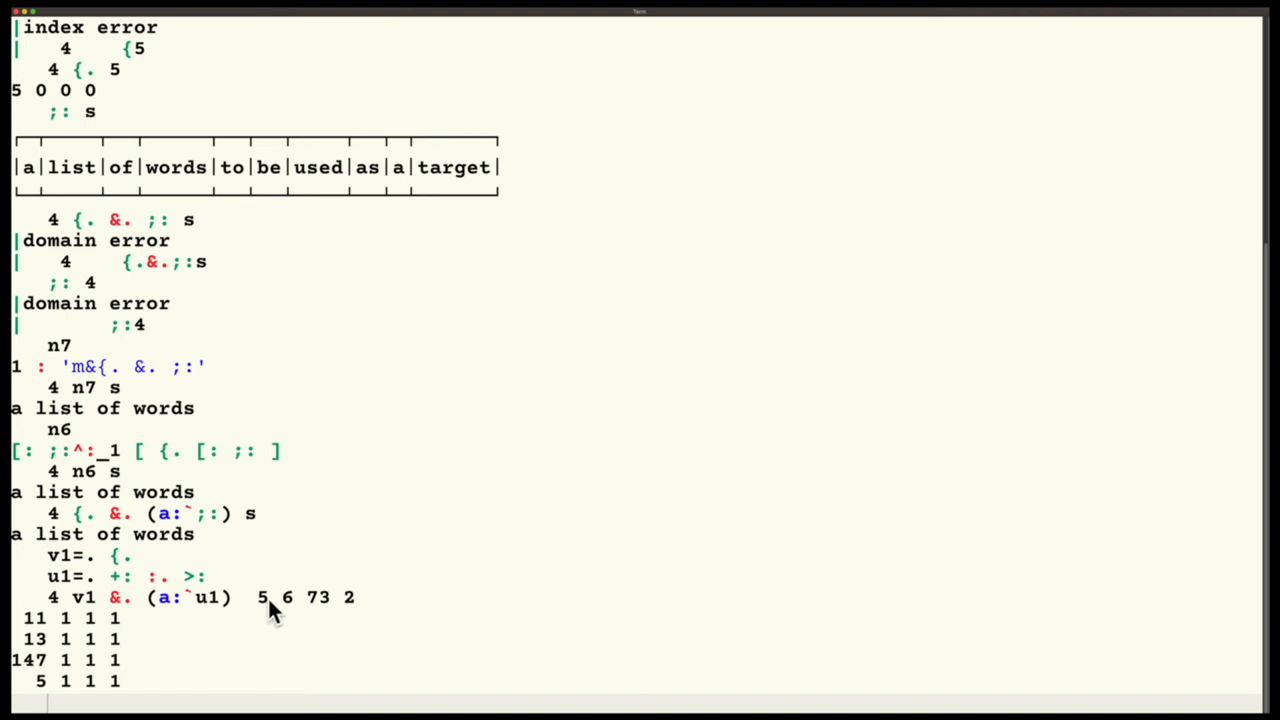
- Recall the 4 v1 &. (a:`u1) 5 6 73 2 sentence for editing
{"action": "left_click_drag", "start_coordinate": [258, 597], "coordinate": [355, 597]}
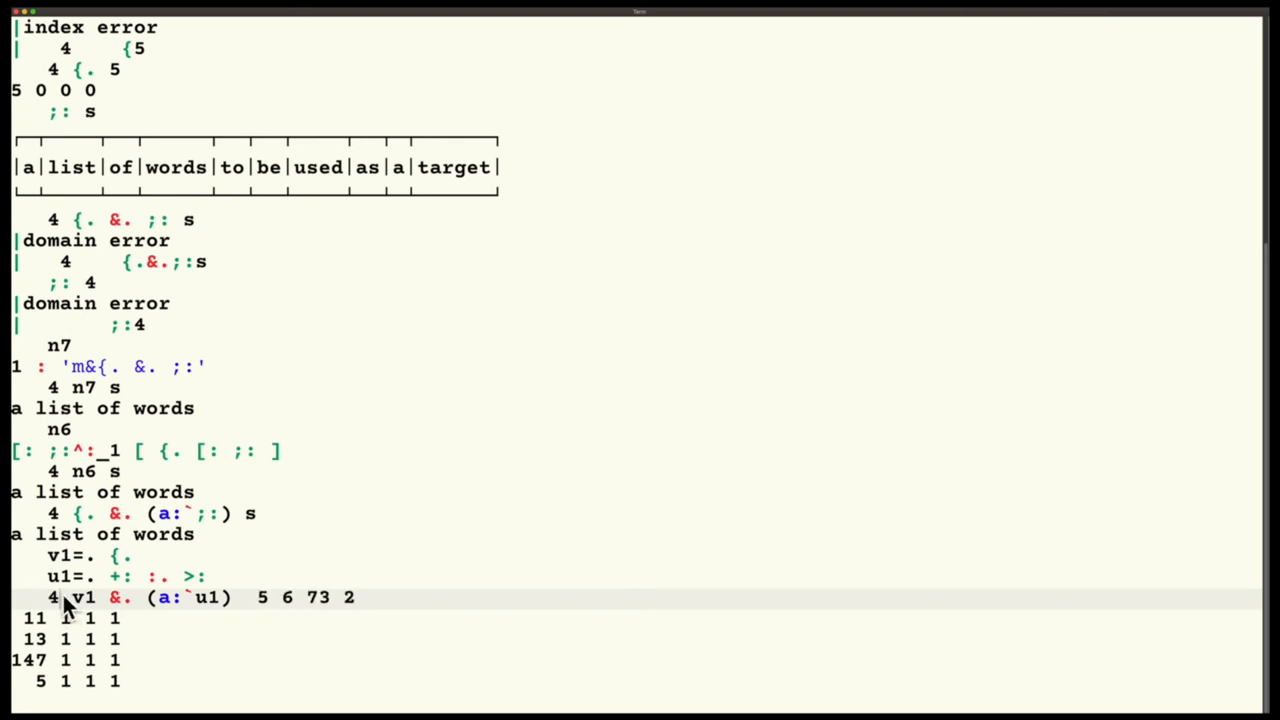
{"action": "double_click", "coordinate": [46, 597]}
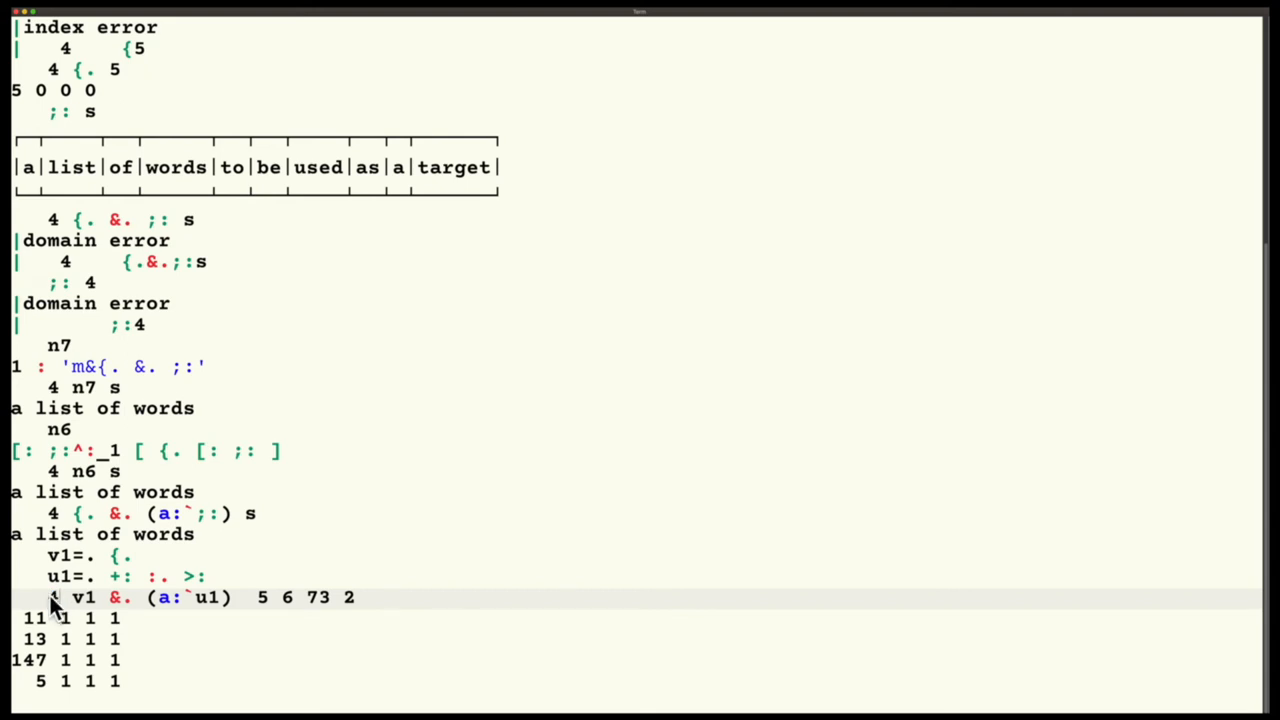
{"action": "mouse_move", "coordinate": [88, 617]}
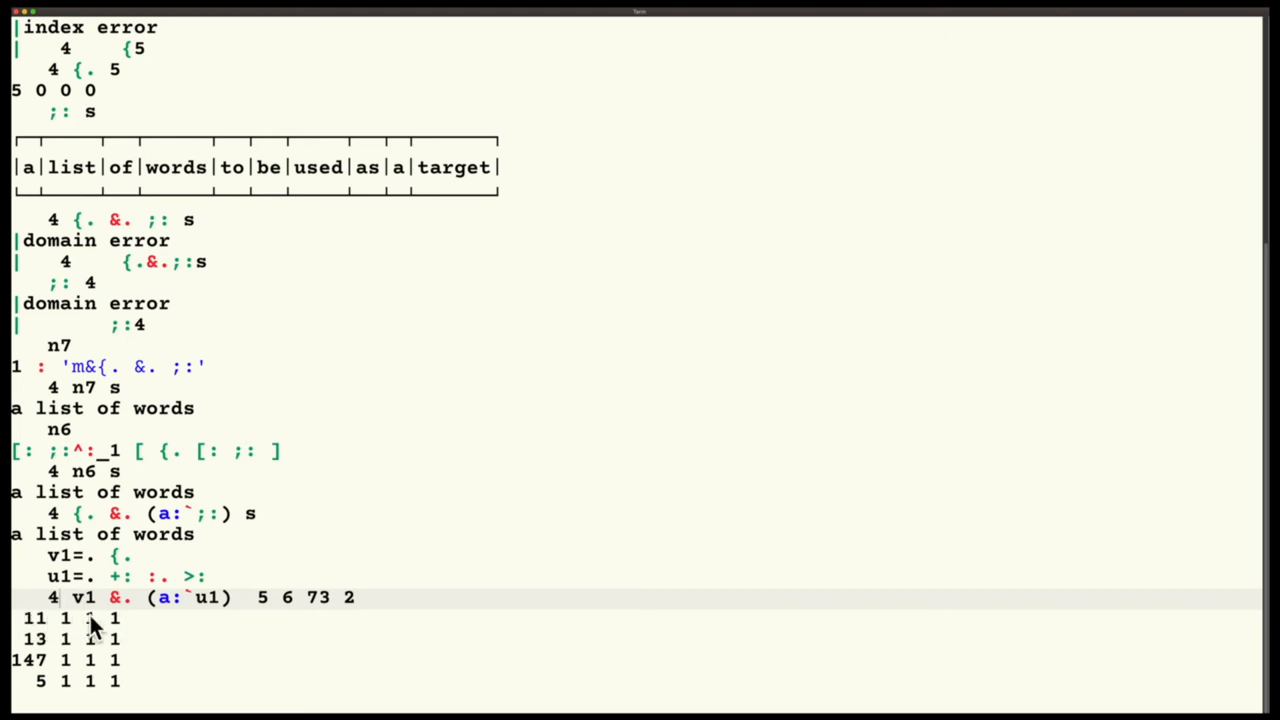
{"action": "mouse_move", "coordinate": [55, 619]}
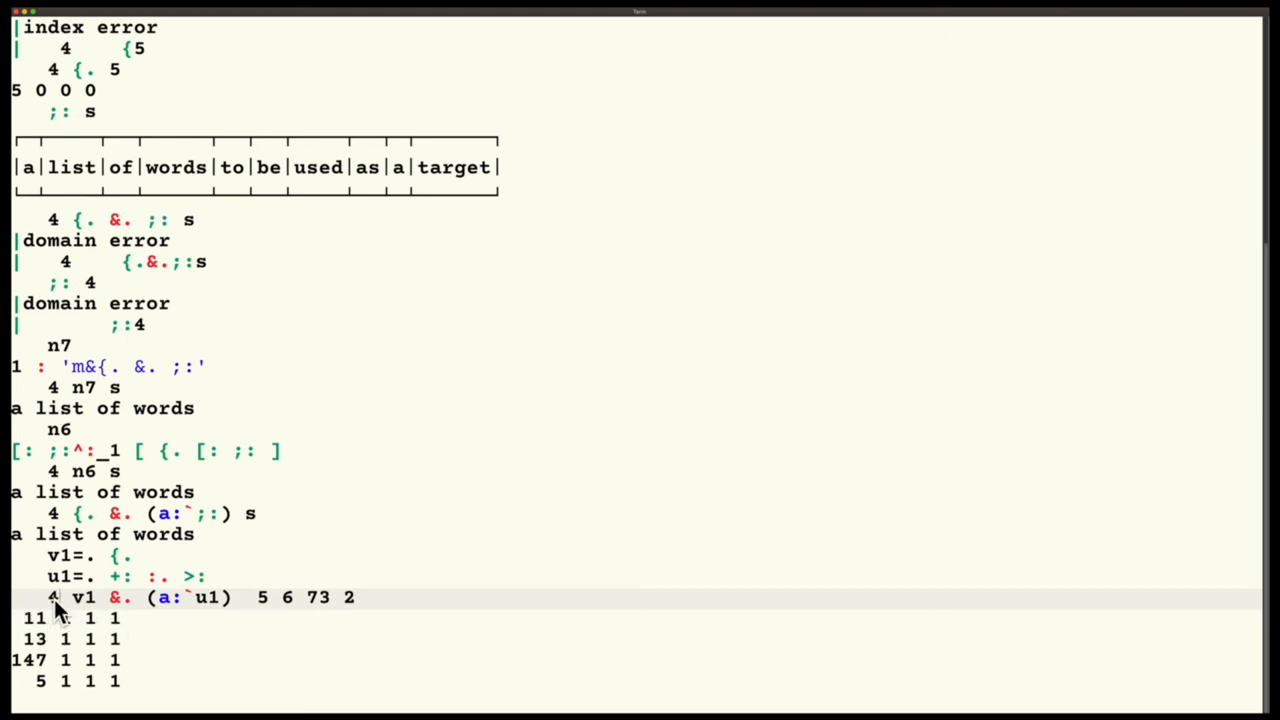
{"action": "mouse_move", "coordinate": [118, 620]}
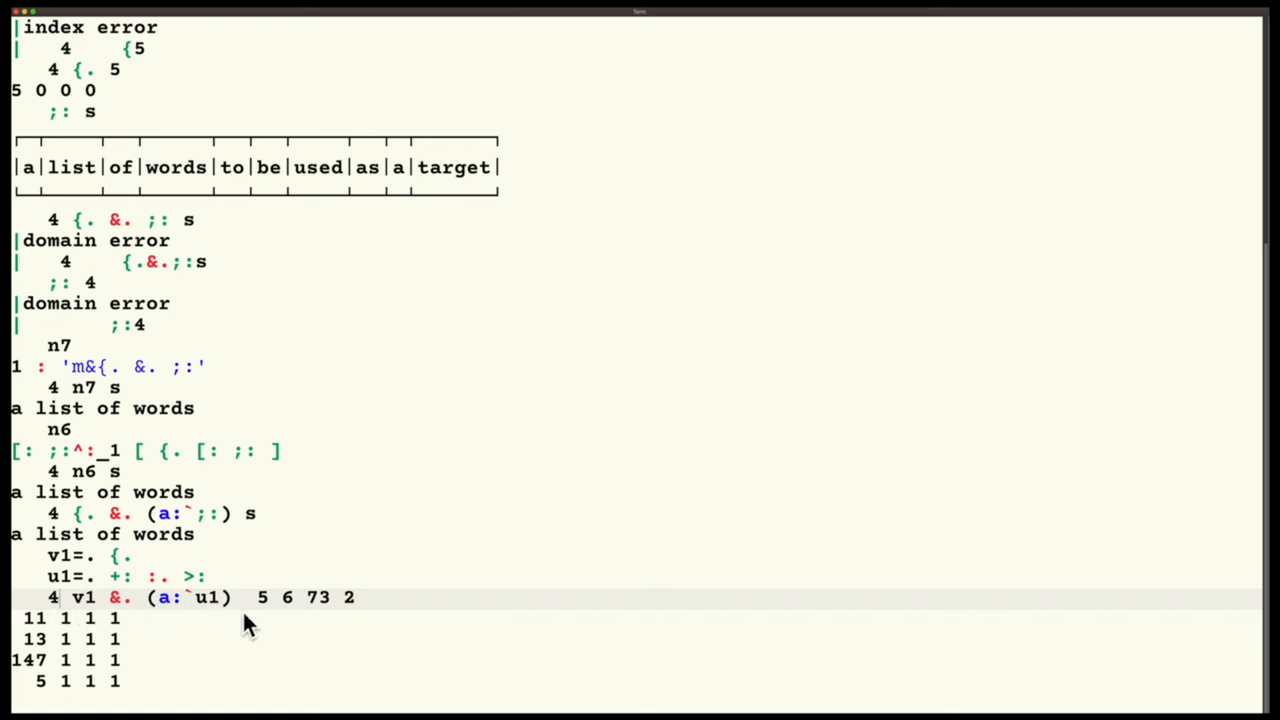
{"action": "mouse_move", "coordinate": [350, 605]}
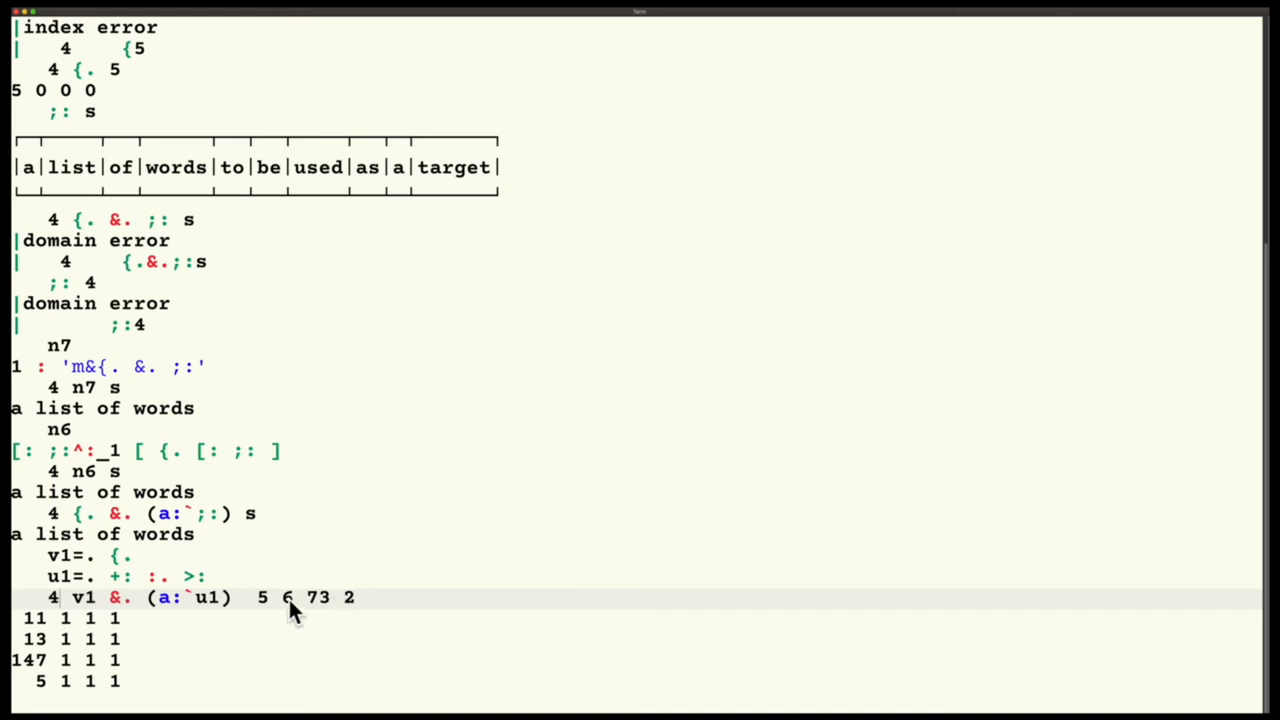
{"action": "mouse_move", "coordinate": [263, 605]}
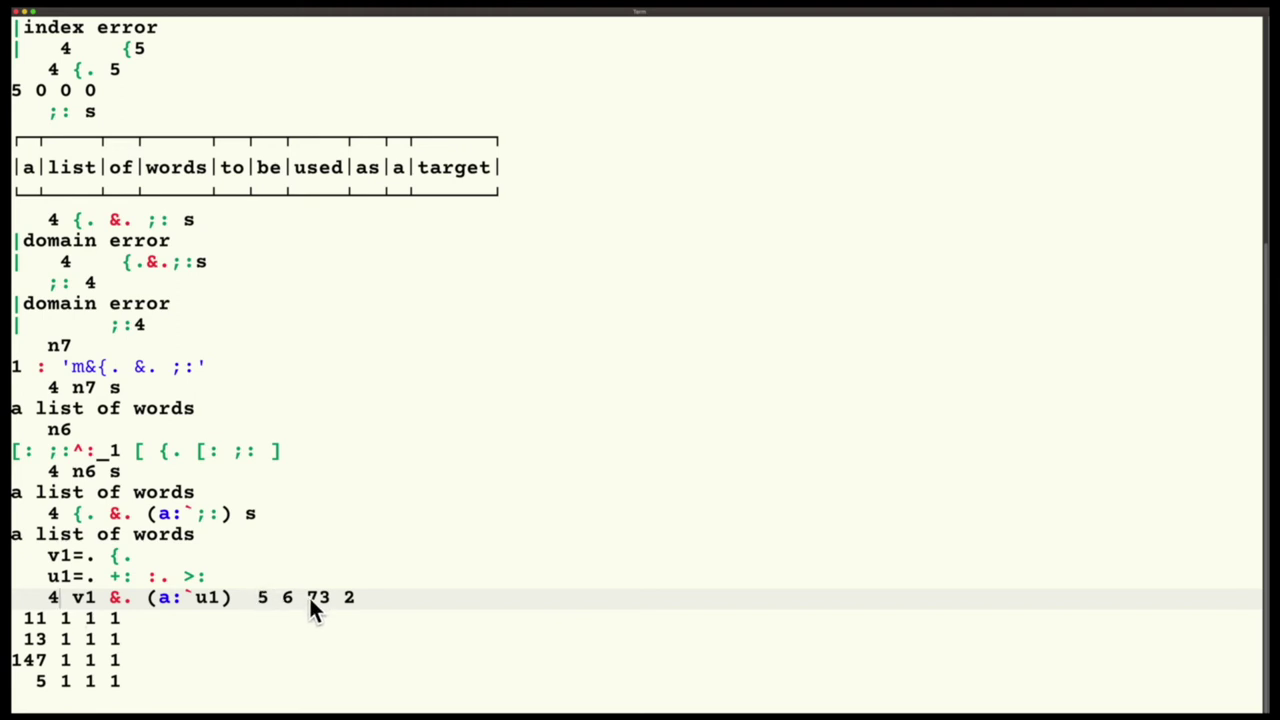
{"action": "mouse_move", "coordinate": [348, 611]}
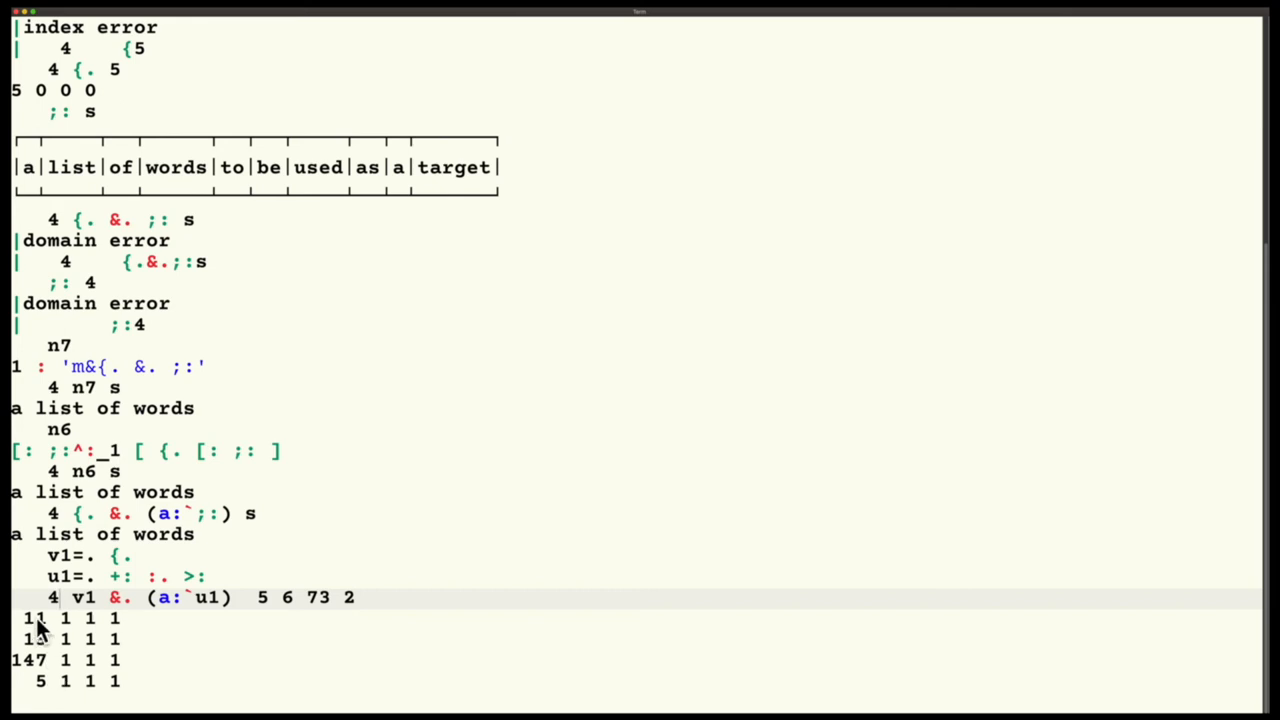
{"action": "mouse_move", "coordinate": [42, 700]}
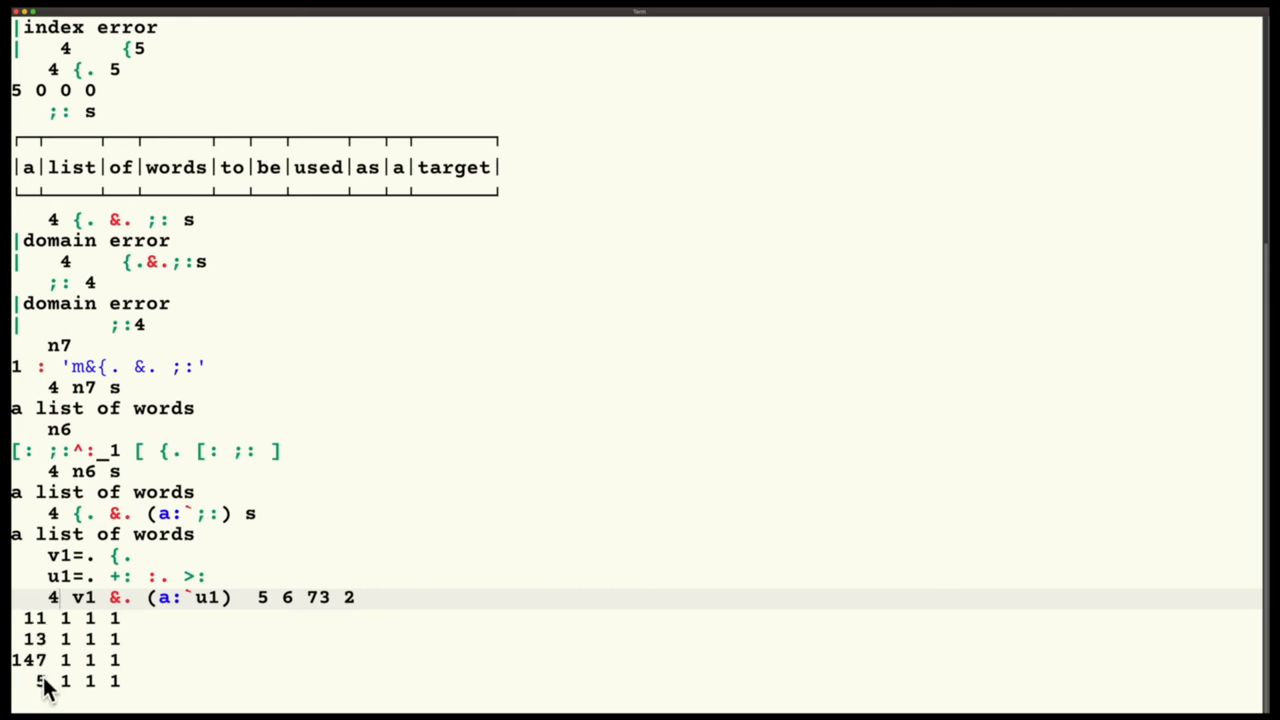
{"action": "mouse_move", "coordinate": [80, 538]}
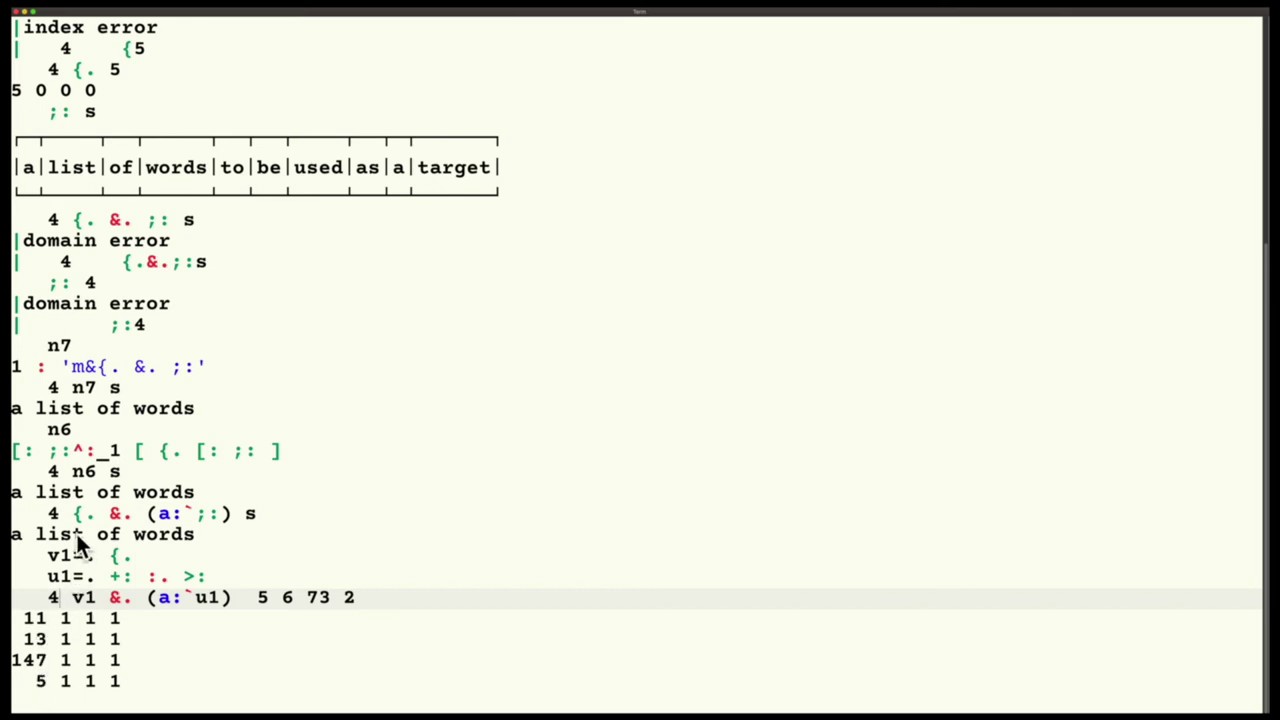
{"action": "mouse_move", "coordinate": [42, 107]}
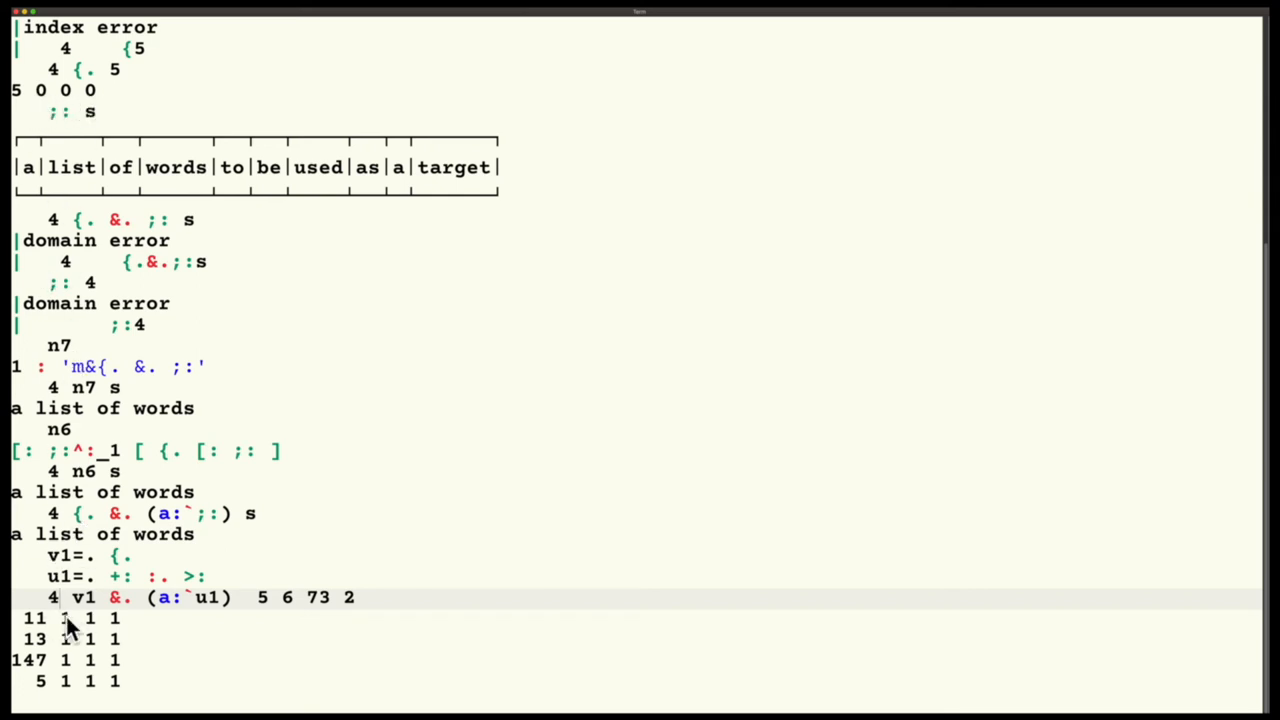
{"action": "mouse_move", "coordinate": [193, 611]}
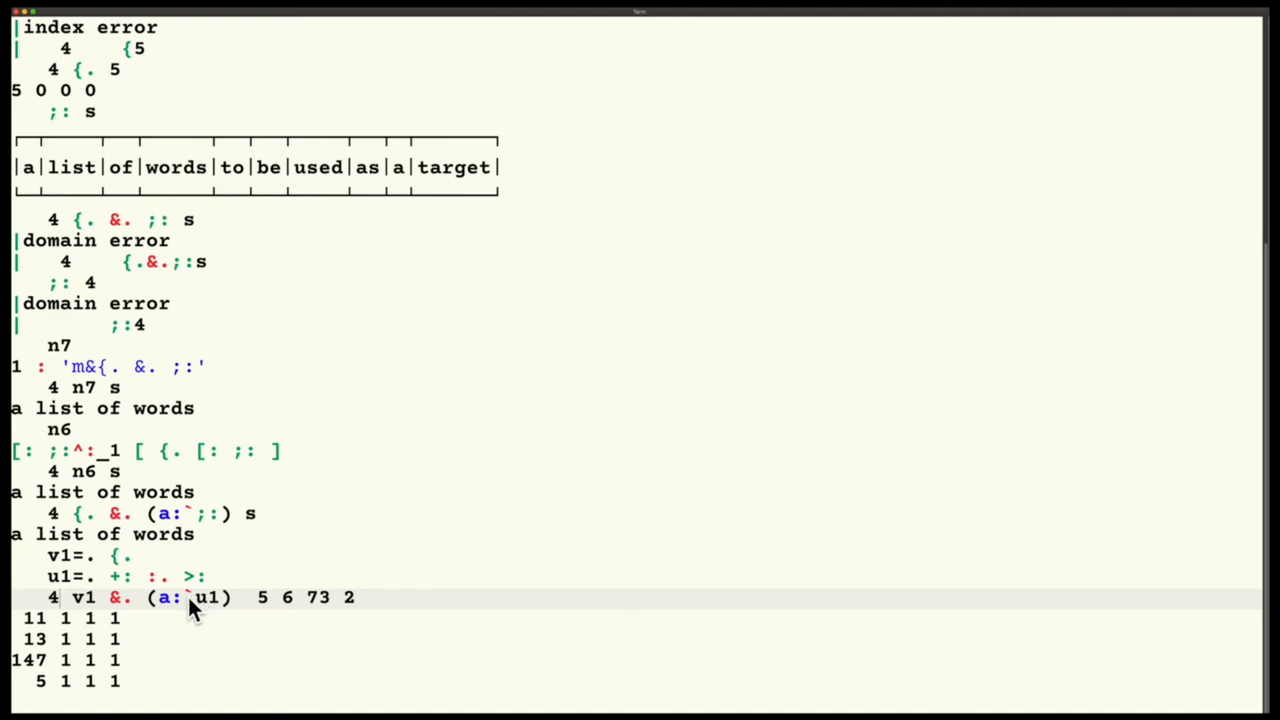
{"action": "mouse_move", "coordinate": [213, 618]}
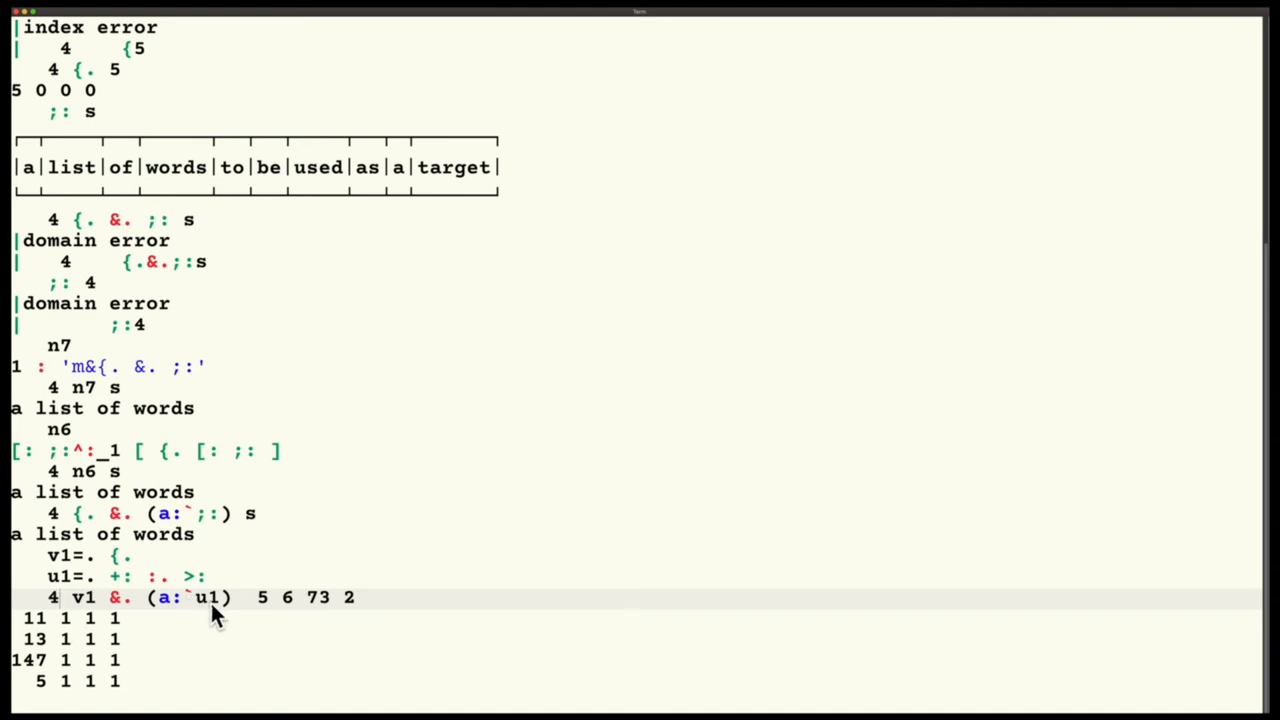
{"action": "mouse_move", "coordinate": [272, 622]}
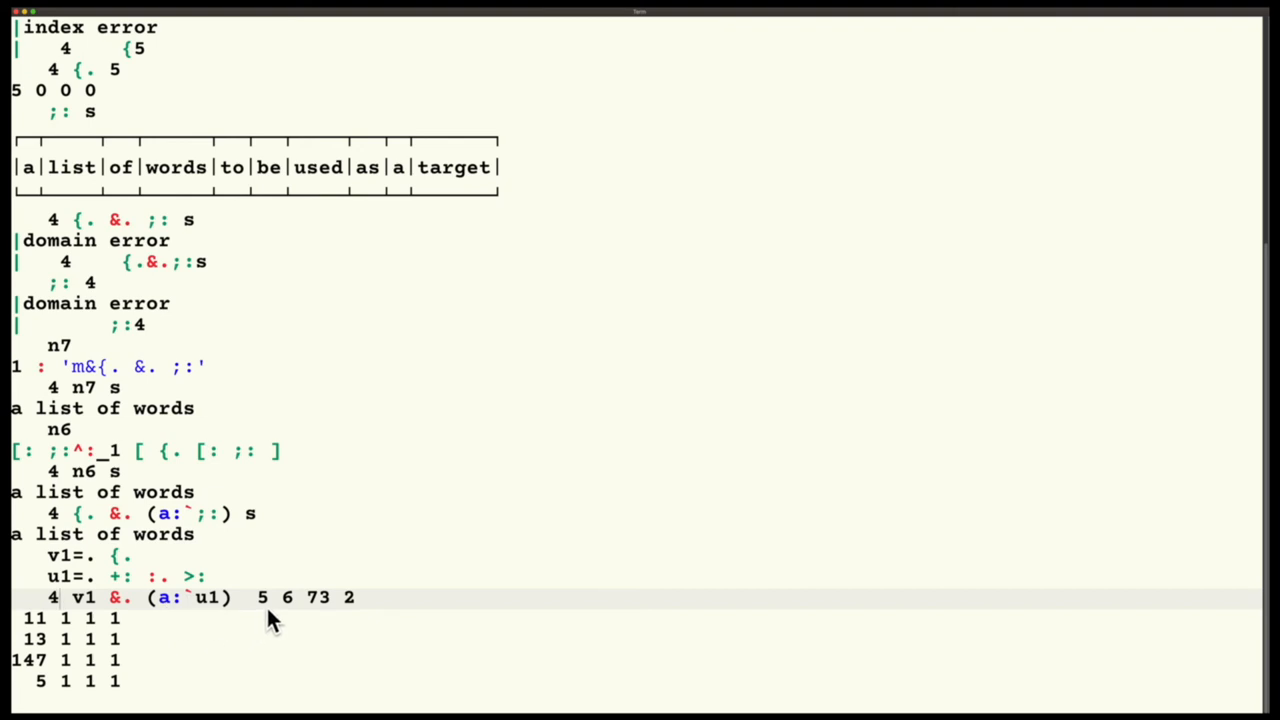
{"action": "mouse_move", "coordinate": [268, 642]}
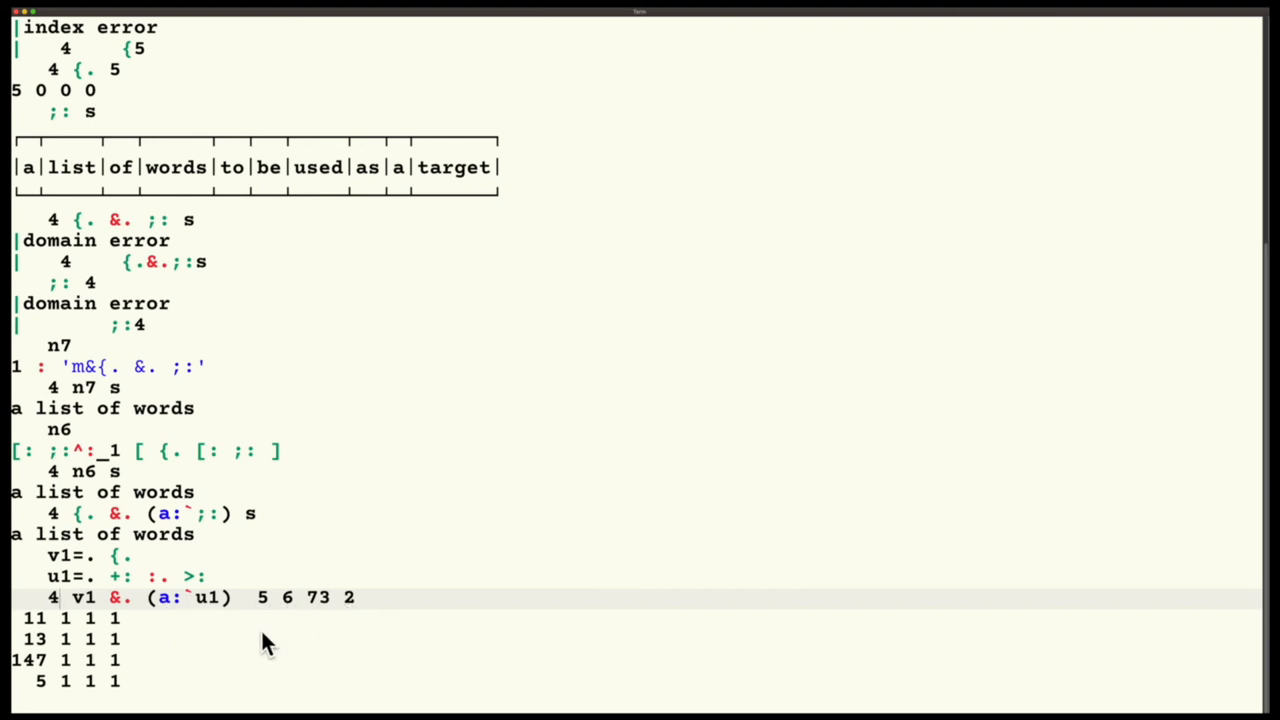
{"action": "mouse_move", "coordinate": [237, 612]}
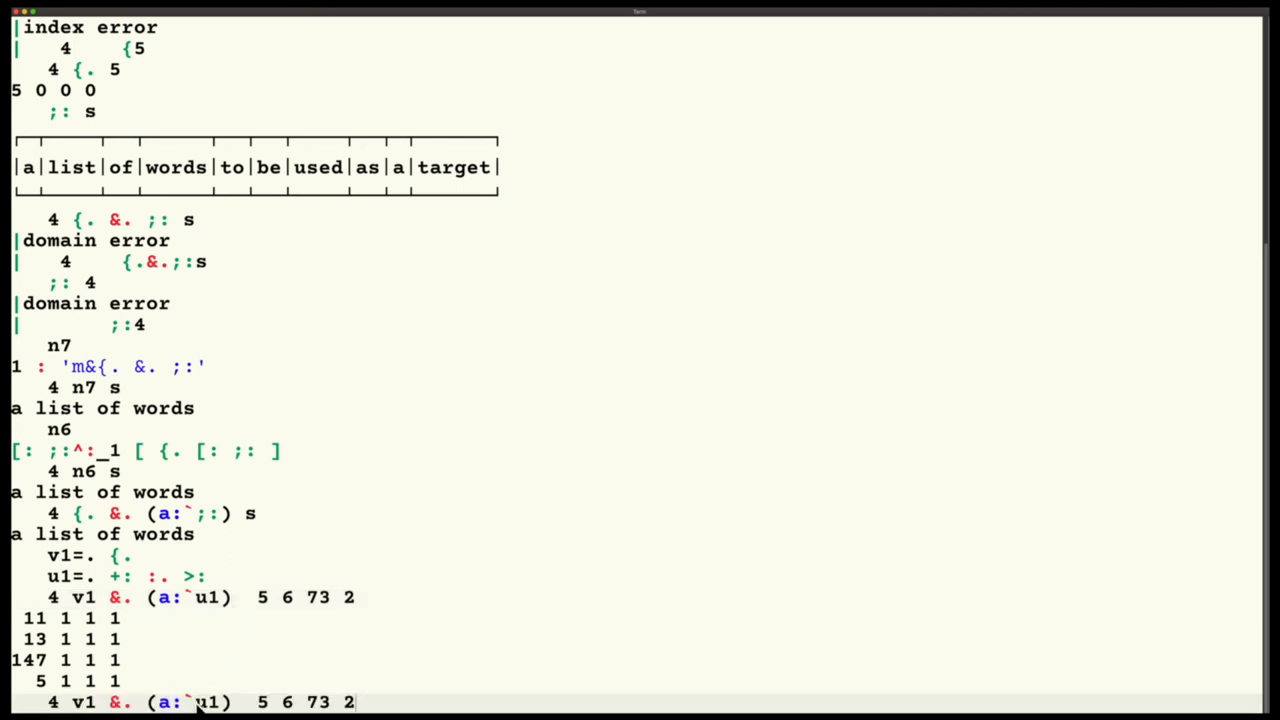
- Edit the recalled line to use the swapped gerund (u1`a:)
{"action": "double_click", "coordinate": [175, 702]}
{"action": "type", "text": "`"}
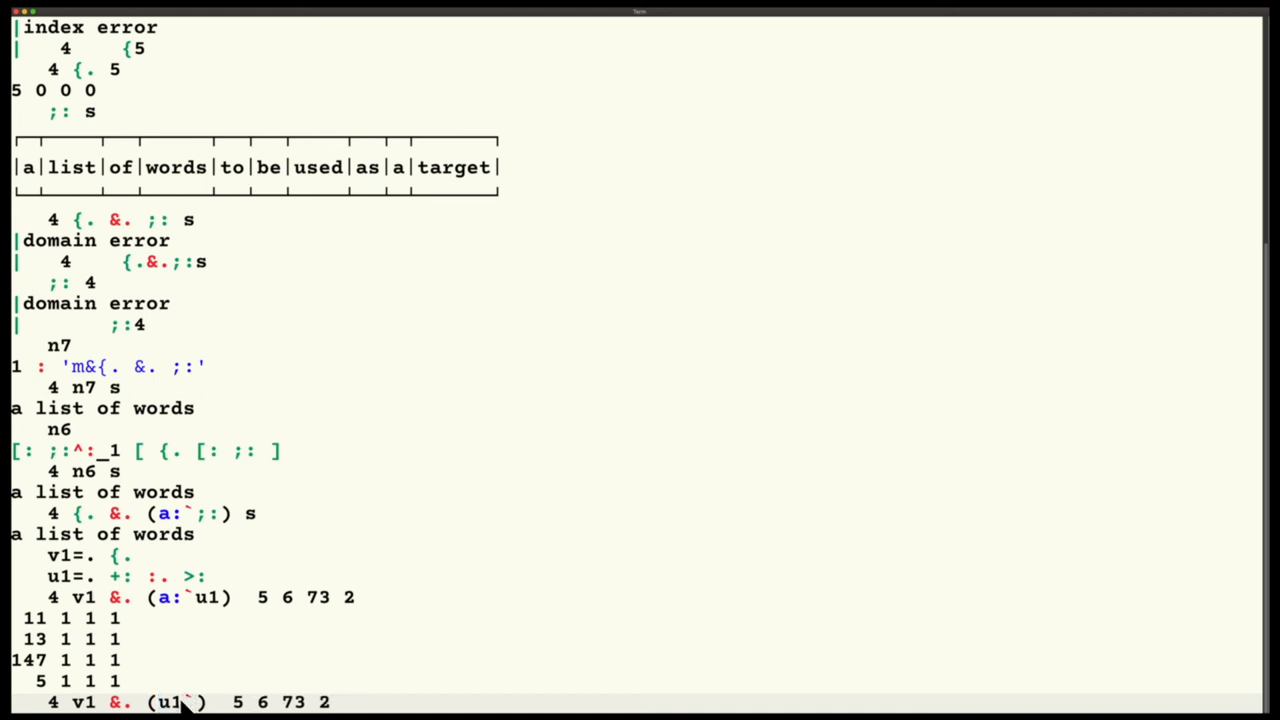
{"action": "type", "text": "a:"}
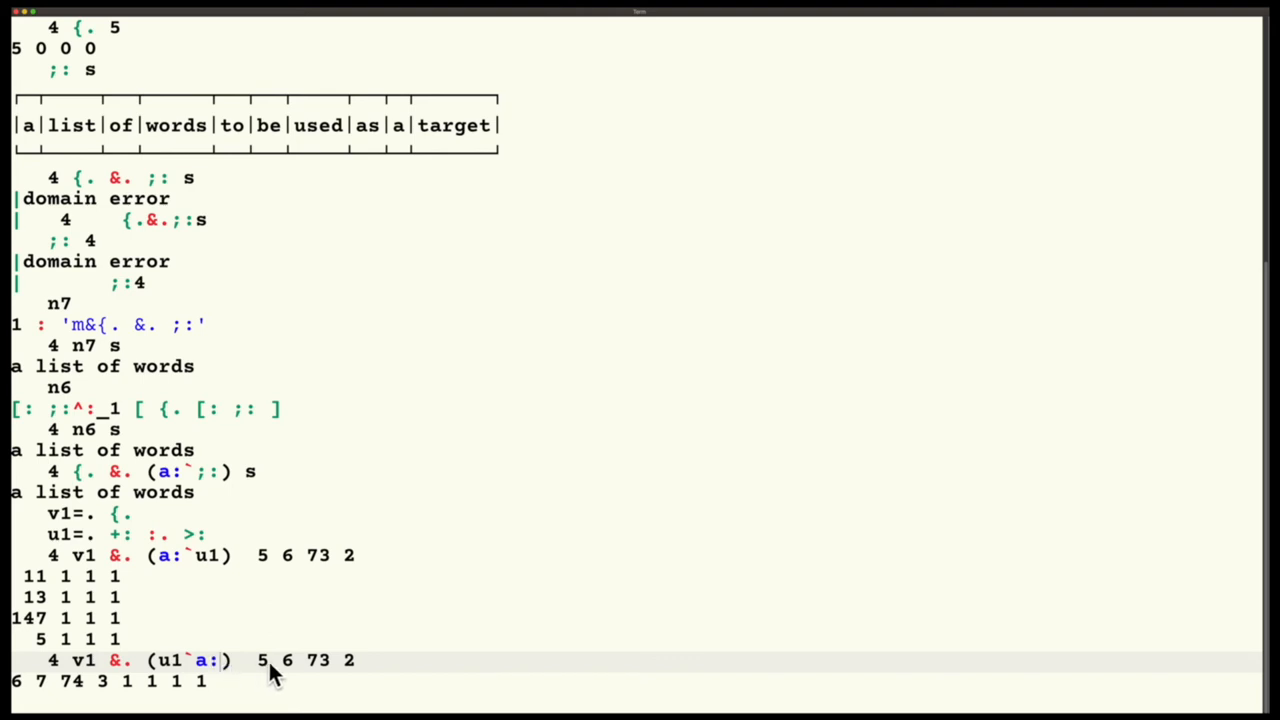
{"action": "mouse_move", "coordinate": [350, 672]}
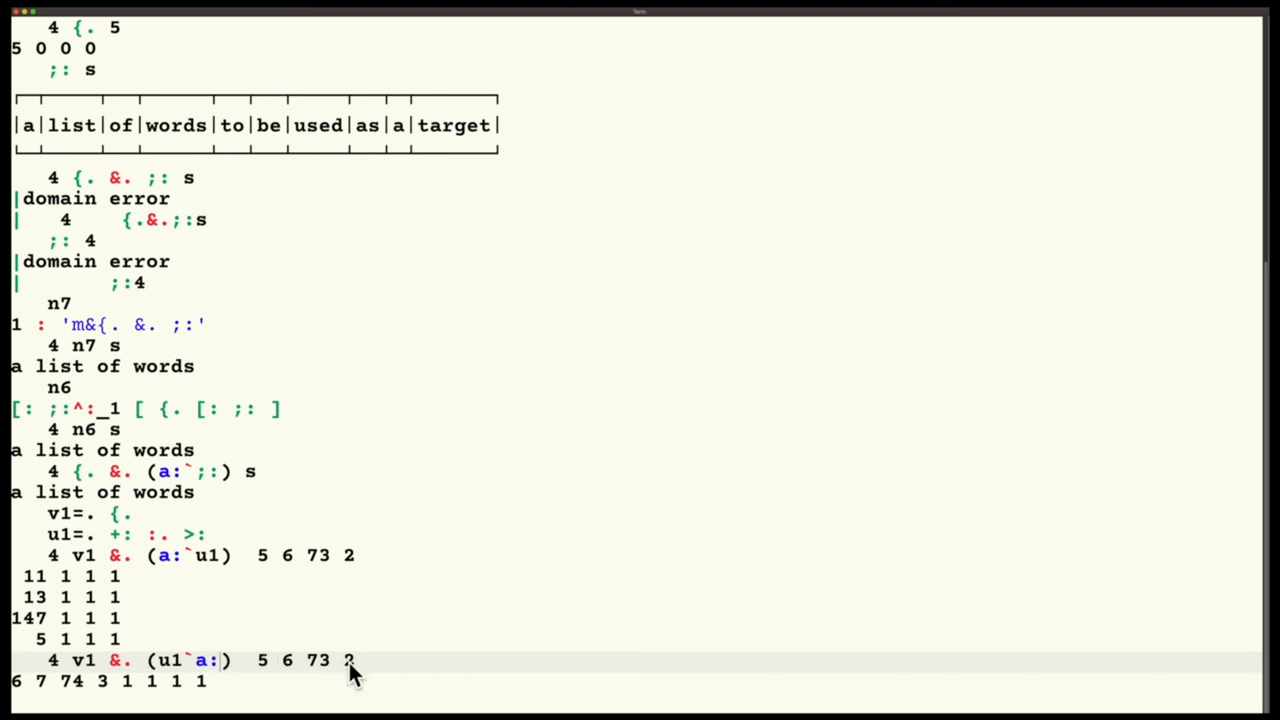
{"action": "mouse_move", "coordinate": [170, 661]}
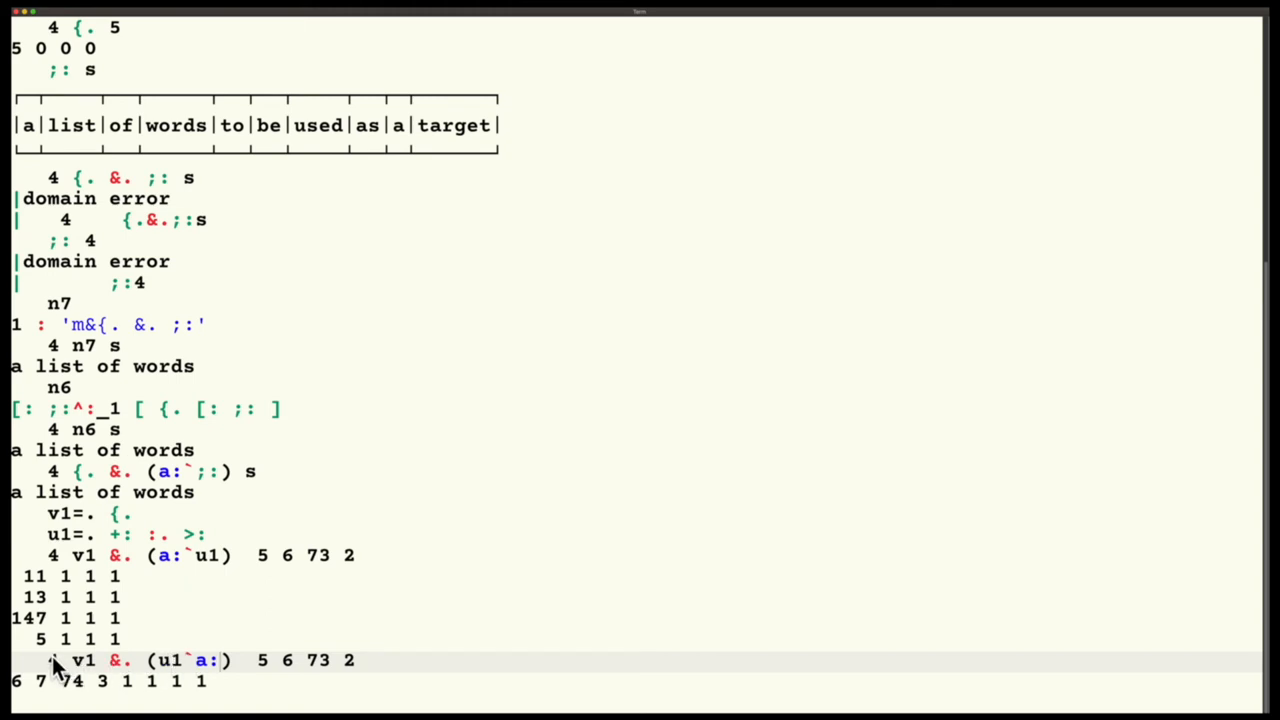
{"action": "mouse_move", "coordinate": [40, 695]}
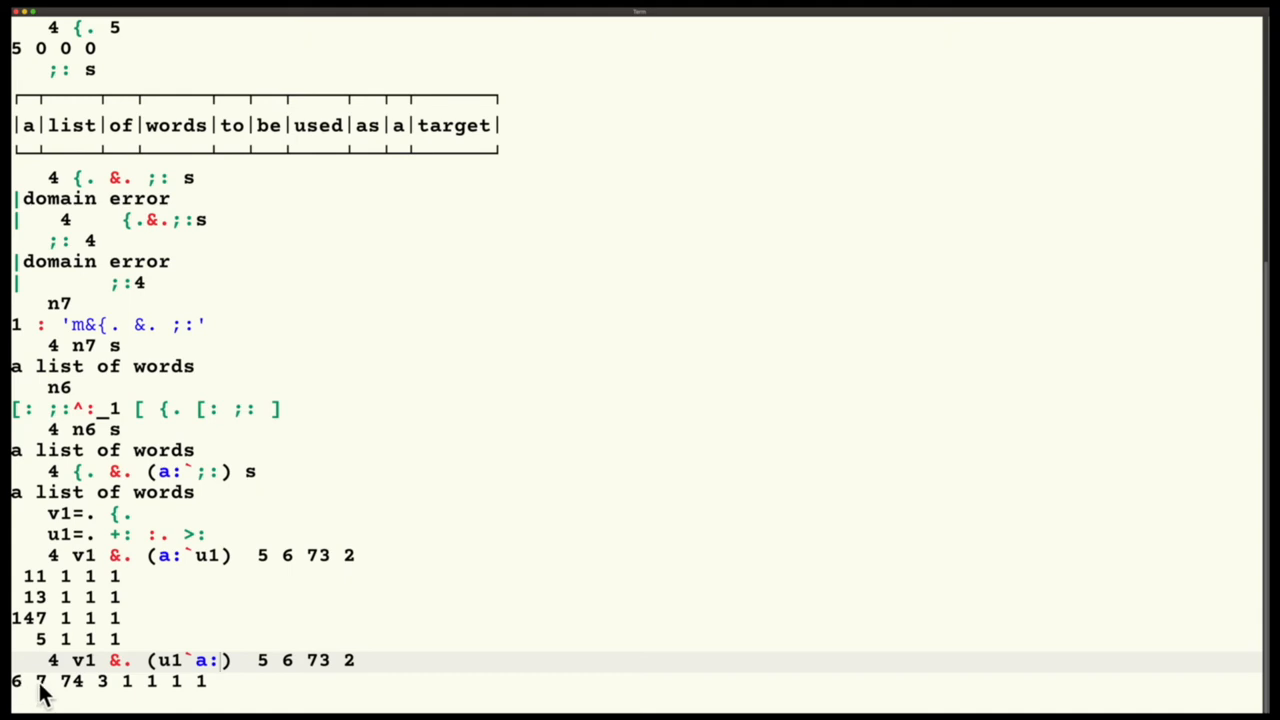
{"action": "mouse_move", "coordinate": [150, 695]}
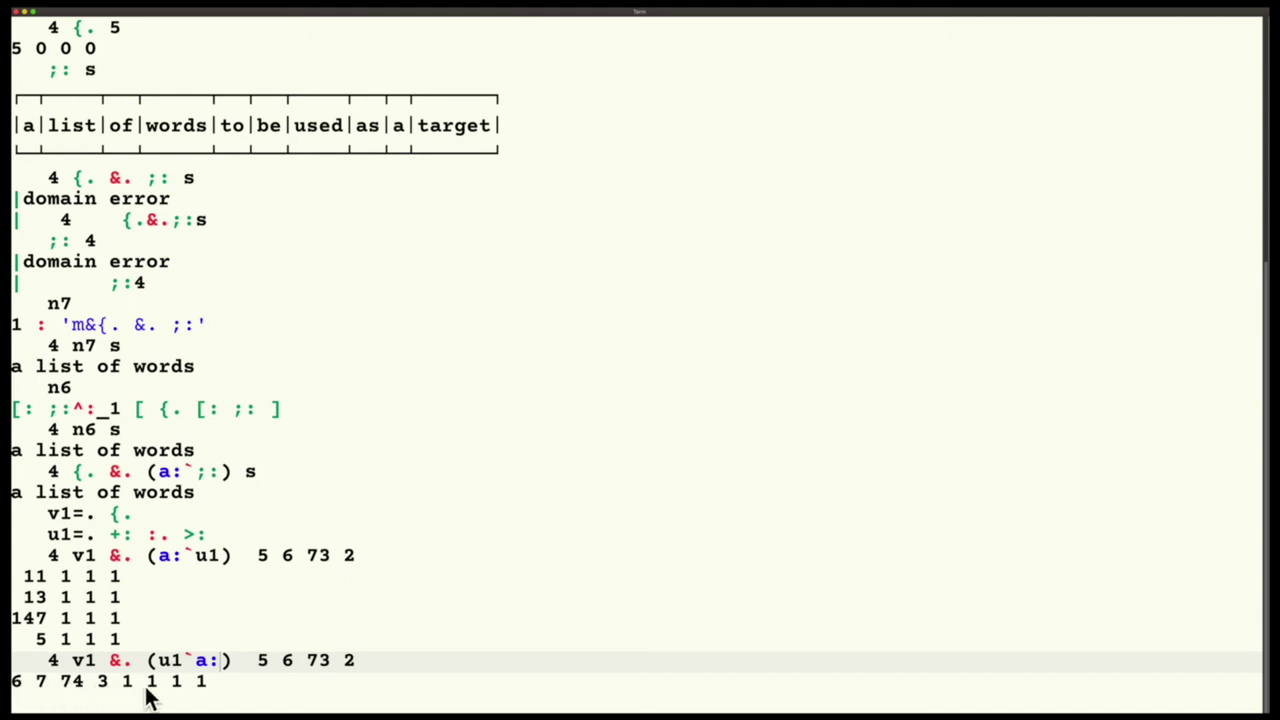
{"action": "mouse_move", "coordinate": [35, 695]}
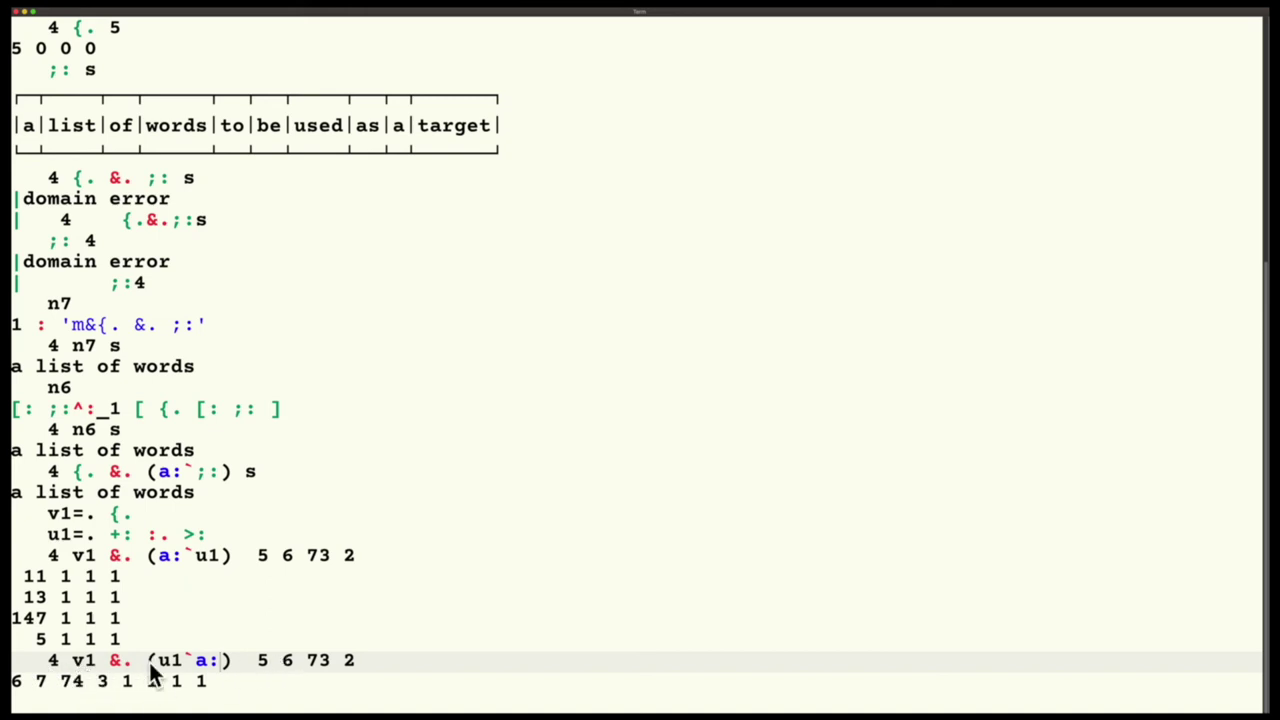
{"action": "mouse_move", "coordinate": [85, 705]}
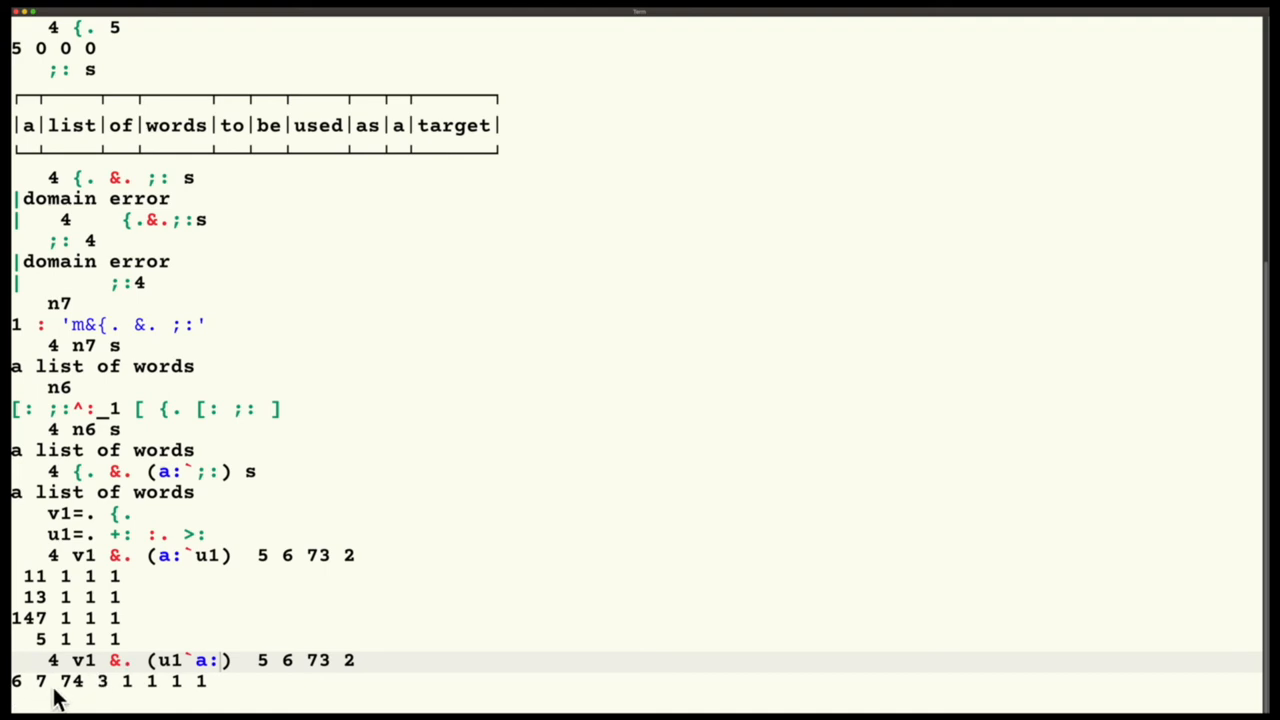
{"action": "mouse_move", "coordinate": [253, 678]}
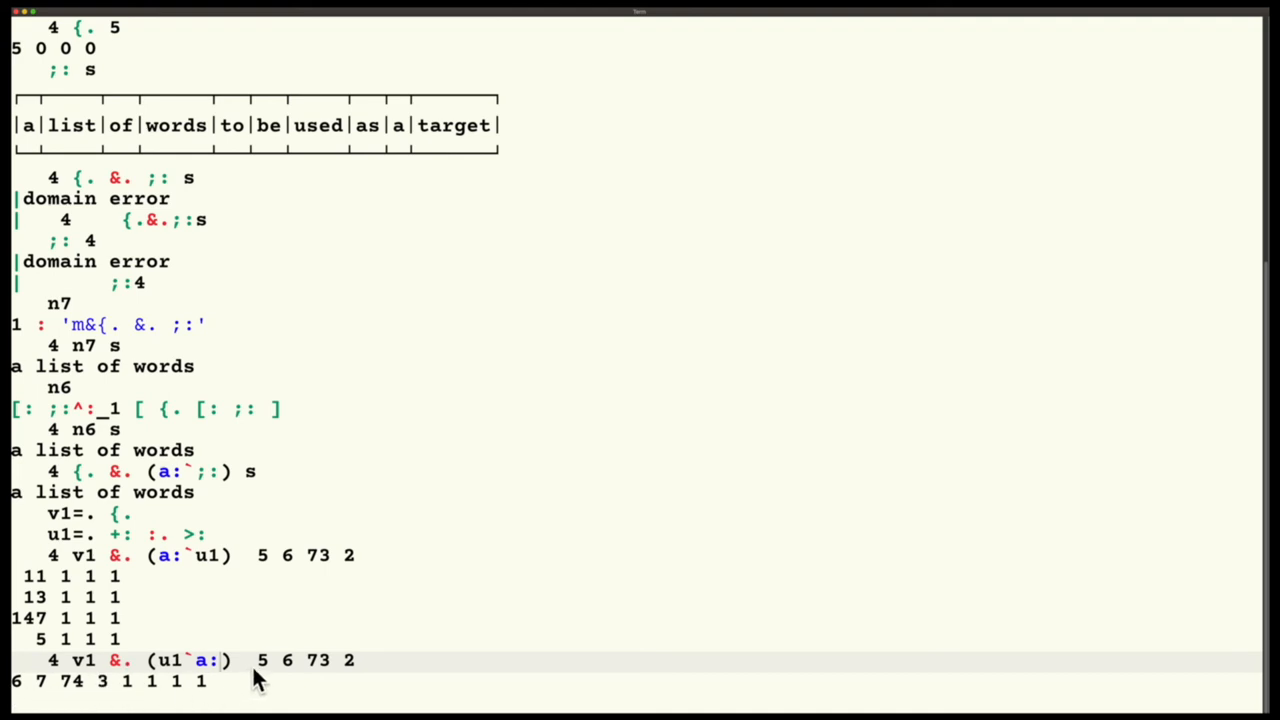
{"action": "mouse_move", "coordinate": [148, 700]}
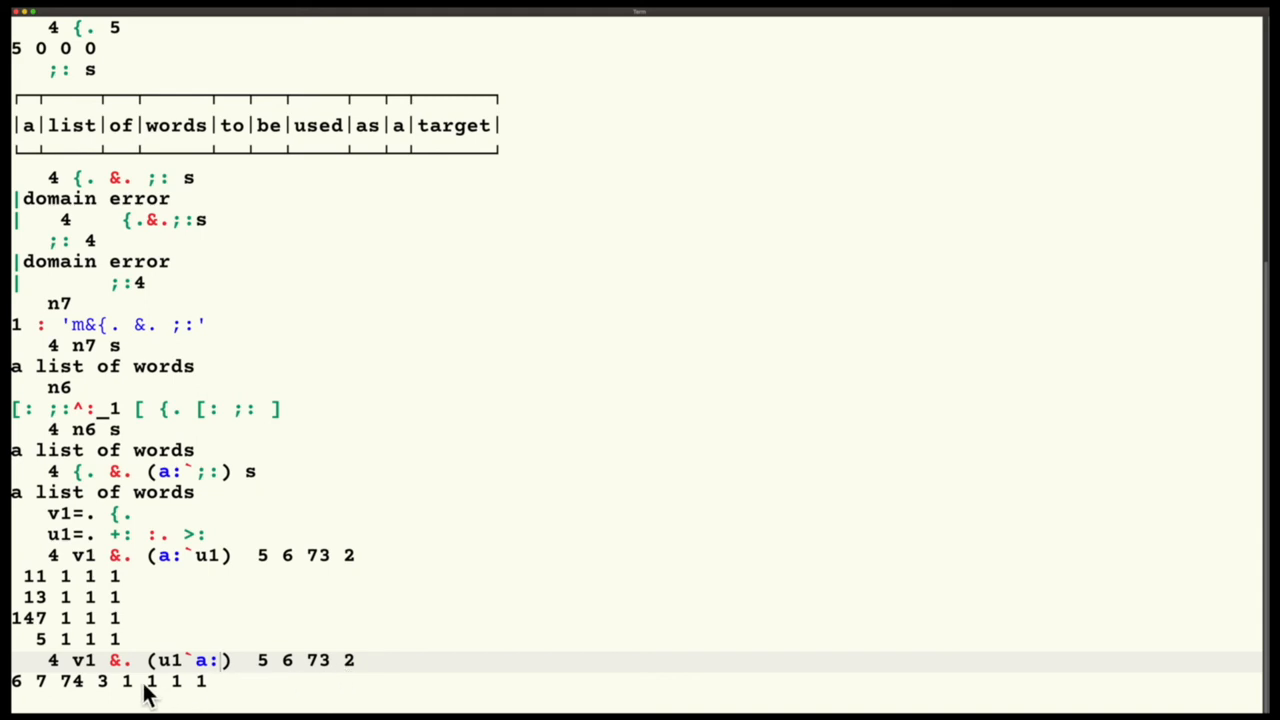
{"action": "mouse_move", "coordinate": [210, 697]}
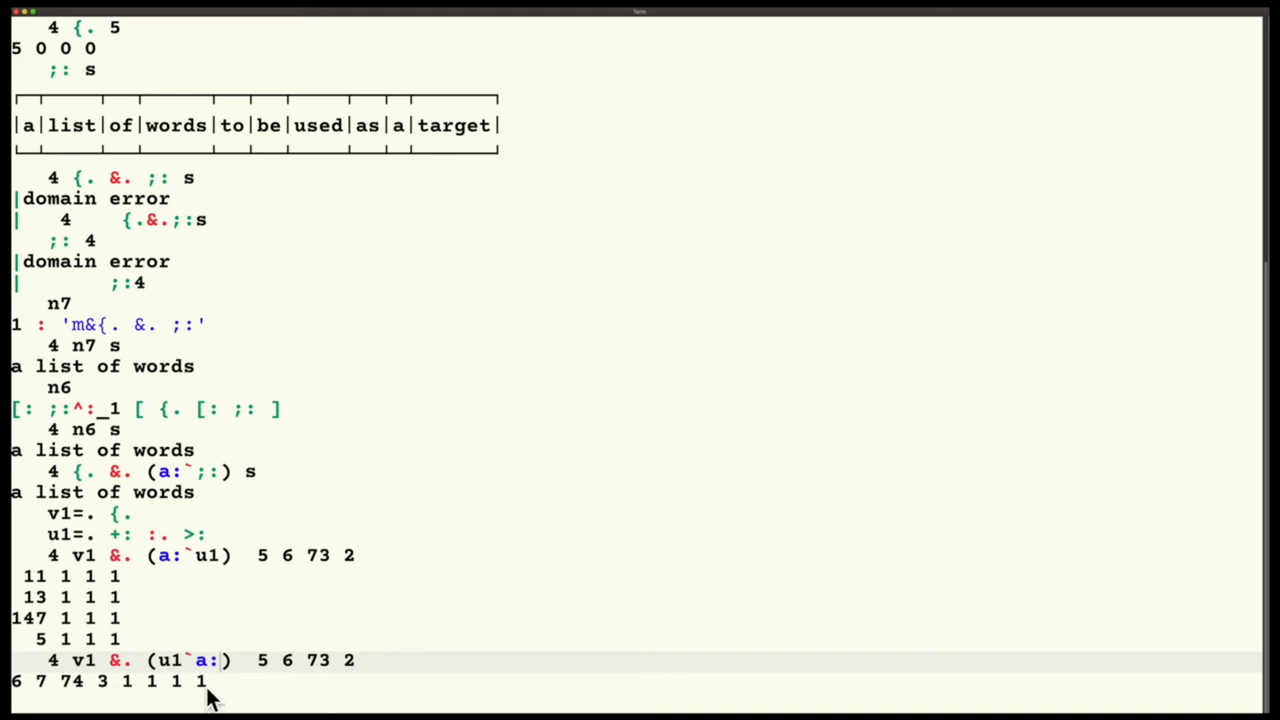
{"action": "mouse_move", "coordinate": [225, 695]}
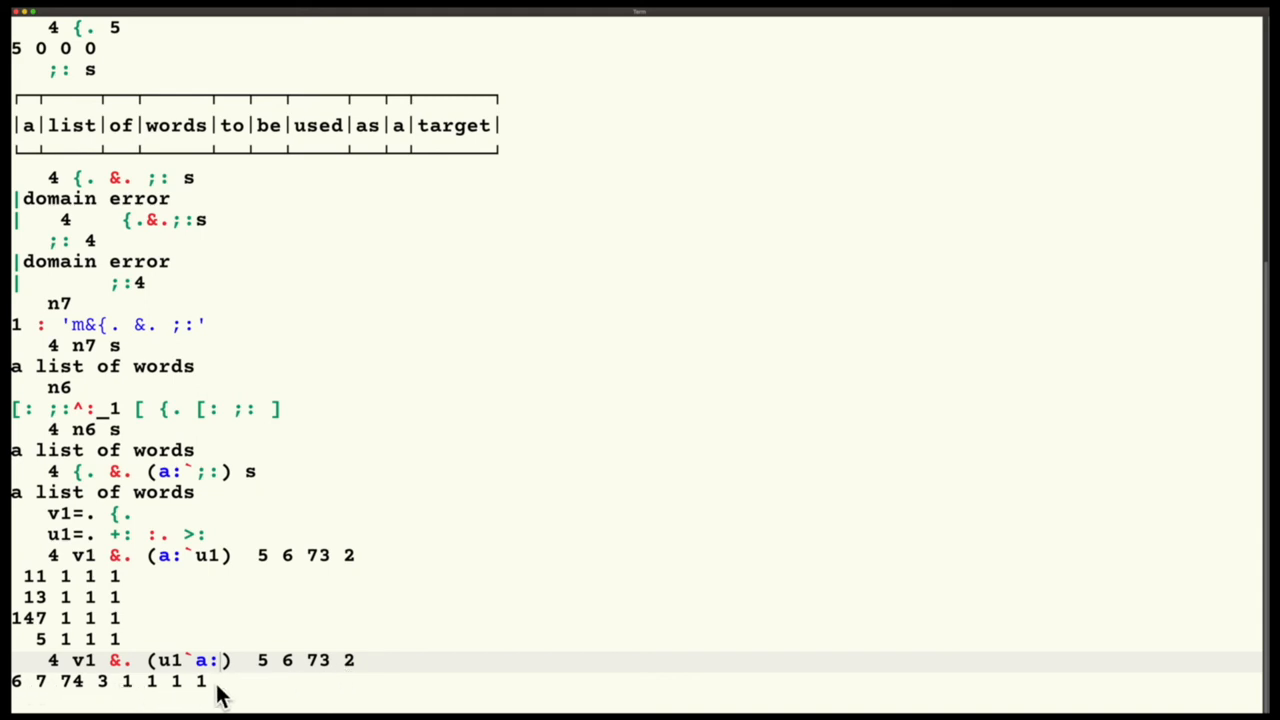
{"action": "mouse_move", "coordinate": [248, 697]}
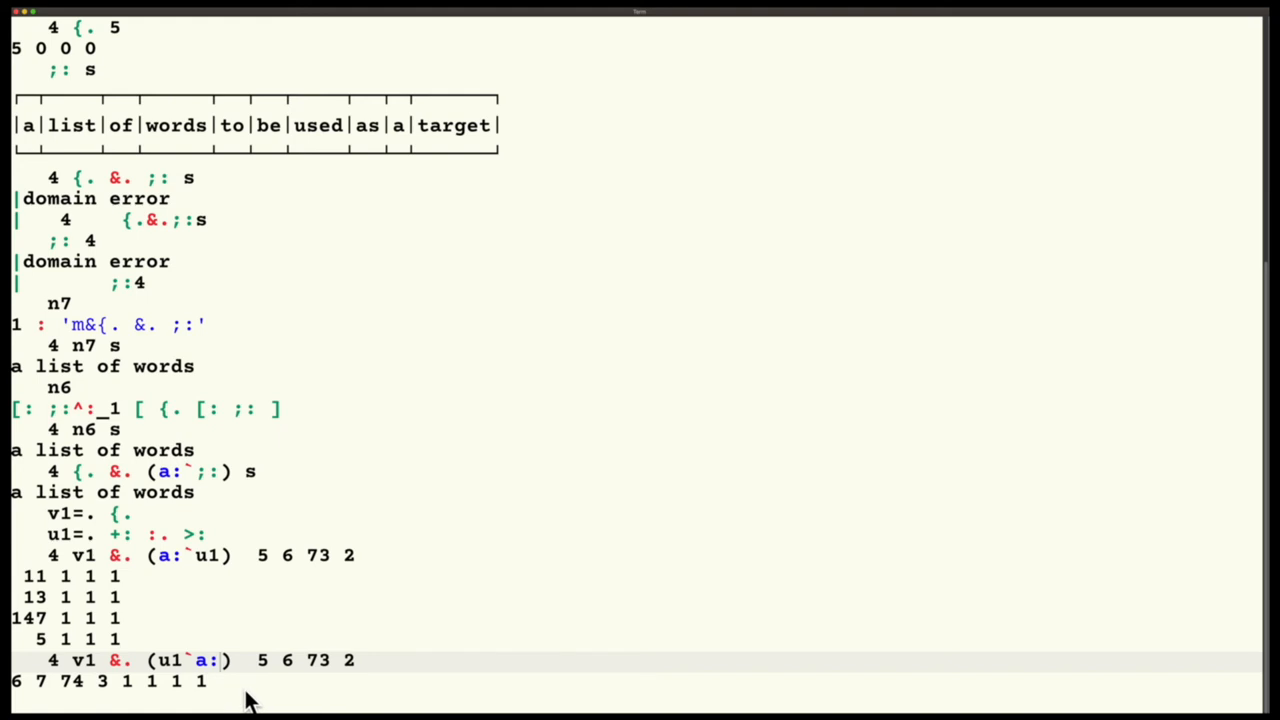
{"action": "mouse_move", "coordinate": [305, 672]}
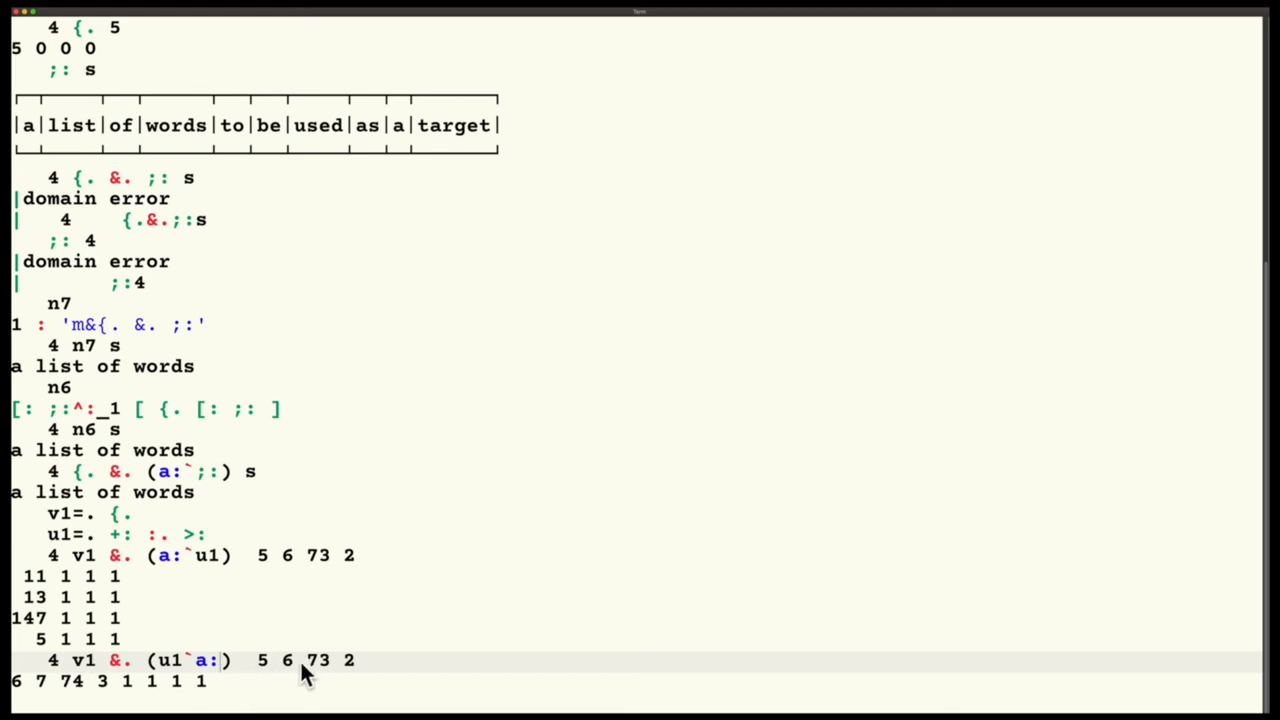
{"action": "mouse_move", "coordinate": [185, 682]}
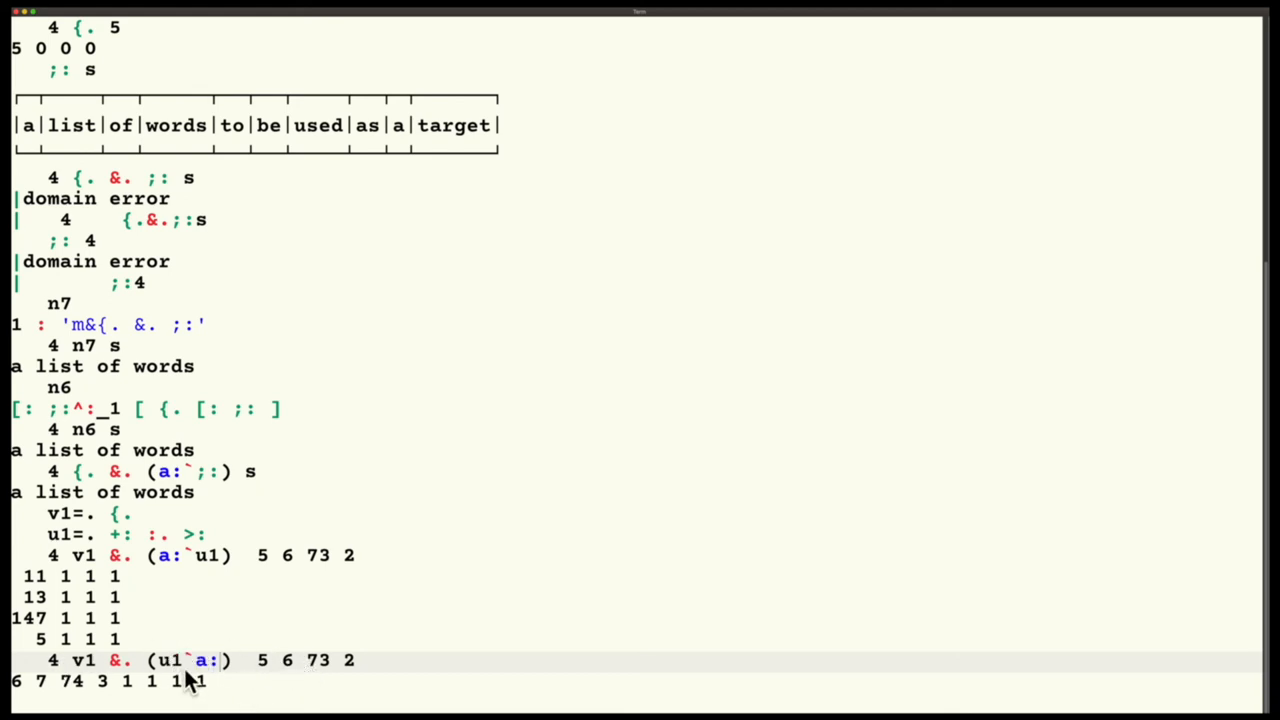
{"action": "mouse_move", "coordinate": [170, 536]}
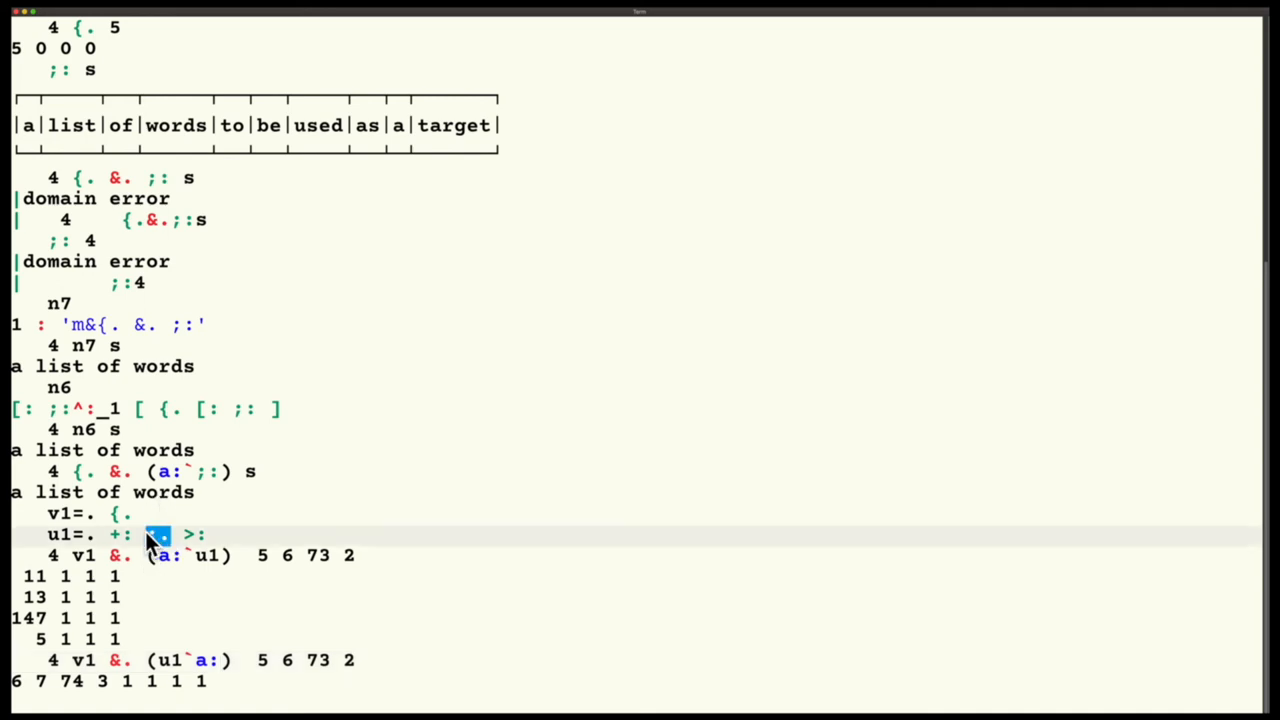
{"action": "mouse_move", "coordinate": [293, 543]}
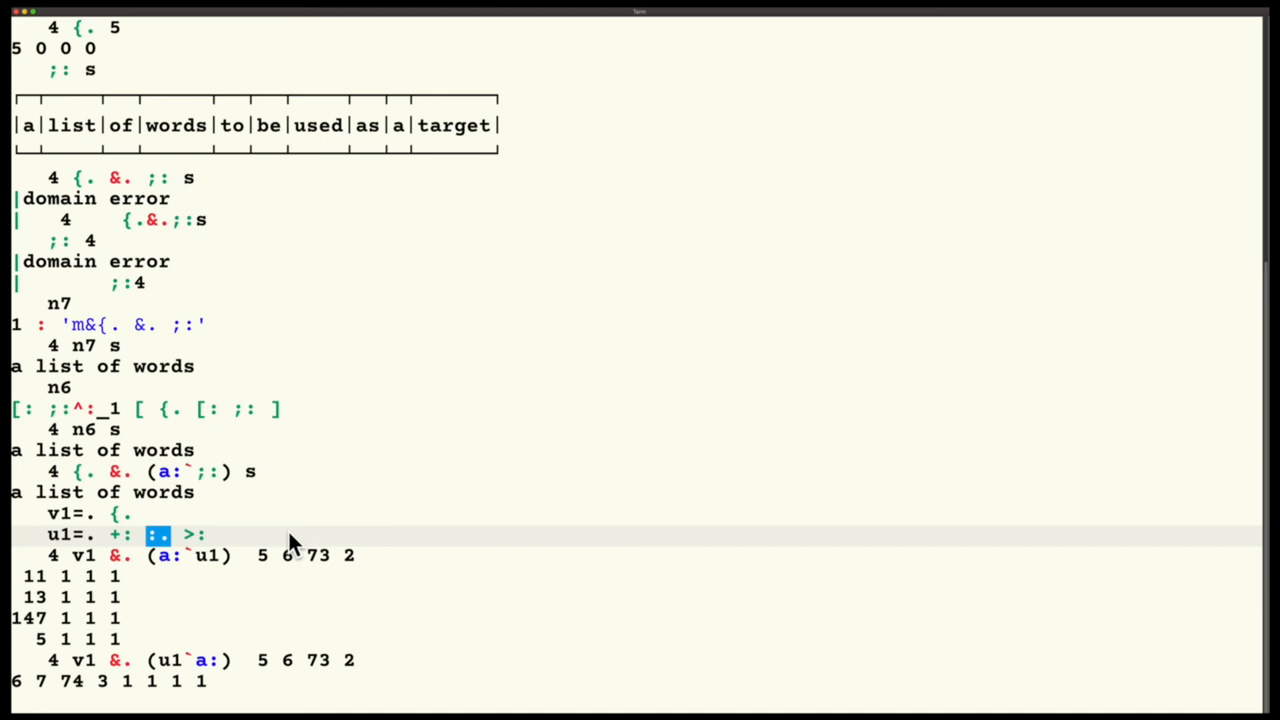
{"action": "mouse_move", "coordinate": [221, 643]}
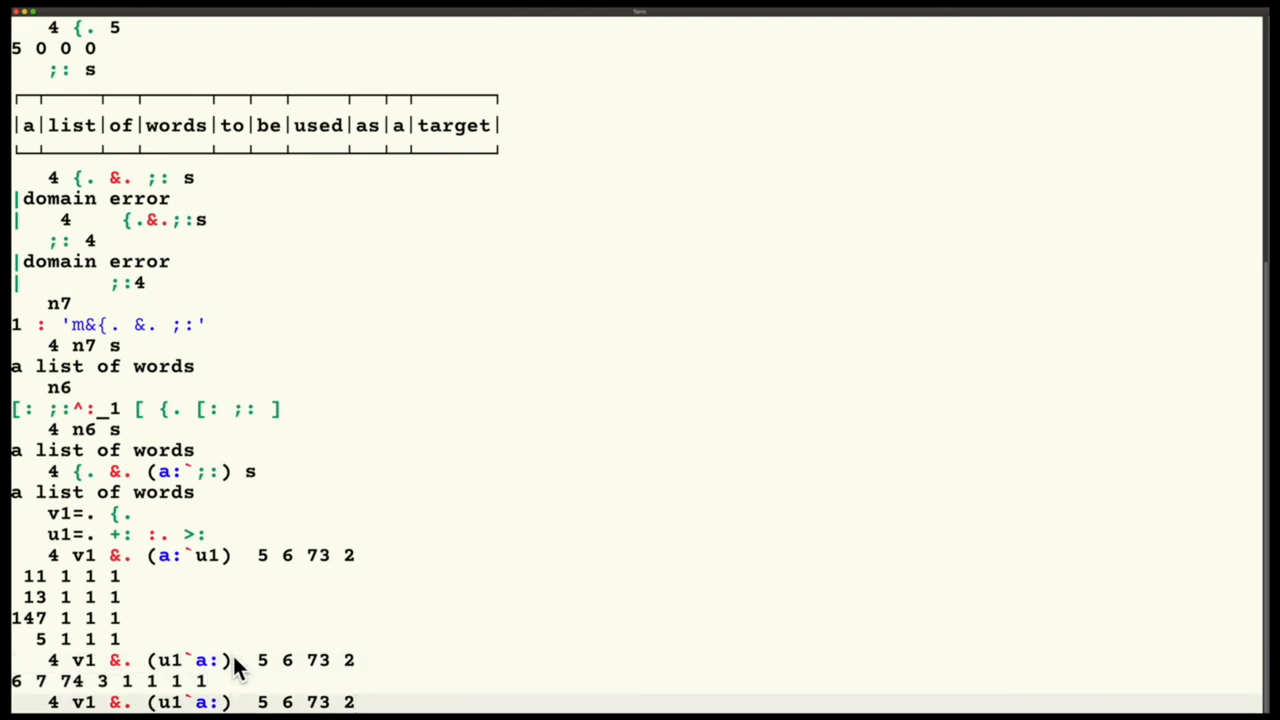
- Replace the (0$0) and quoted ';:' parts of n8 with a: and ;: to form {.&.(a:`;:)
{"action": "scroll", "scroll_direction": "down", "scroll_amount": 3}
{"action": "type", "text": "n8"}
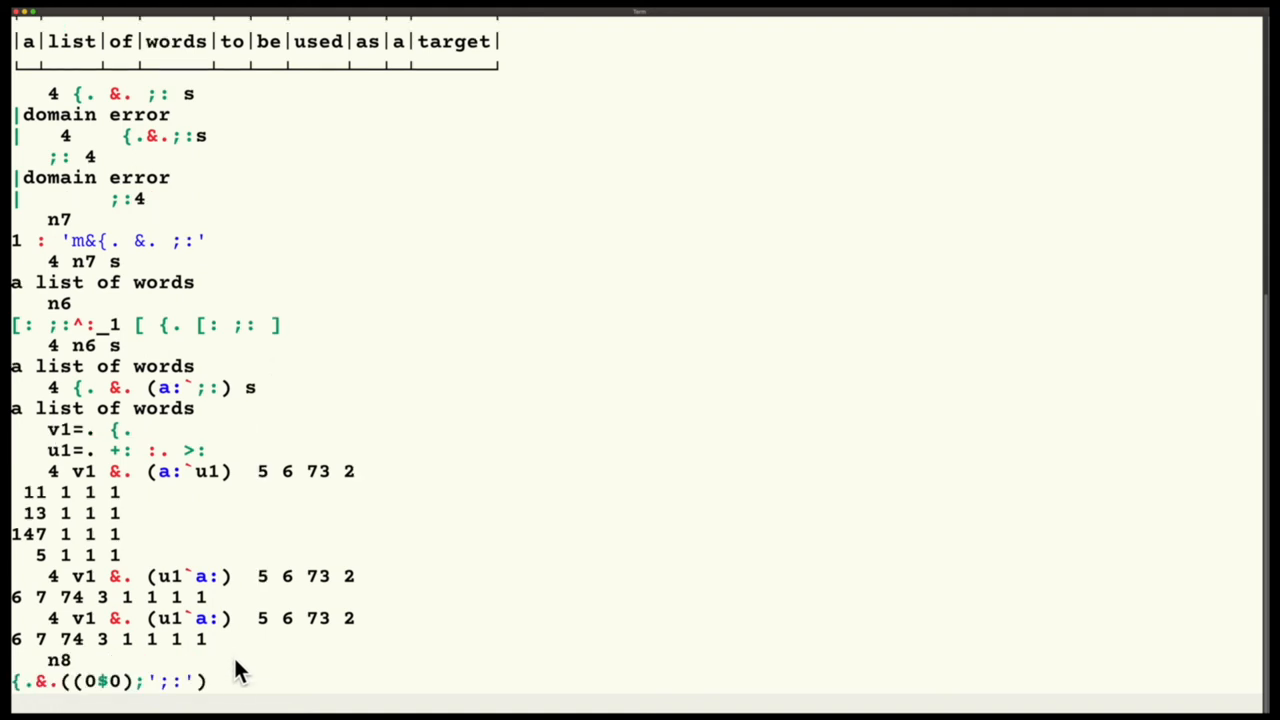
{"action": "mouse_move", "coordinate": [90, 695]}
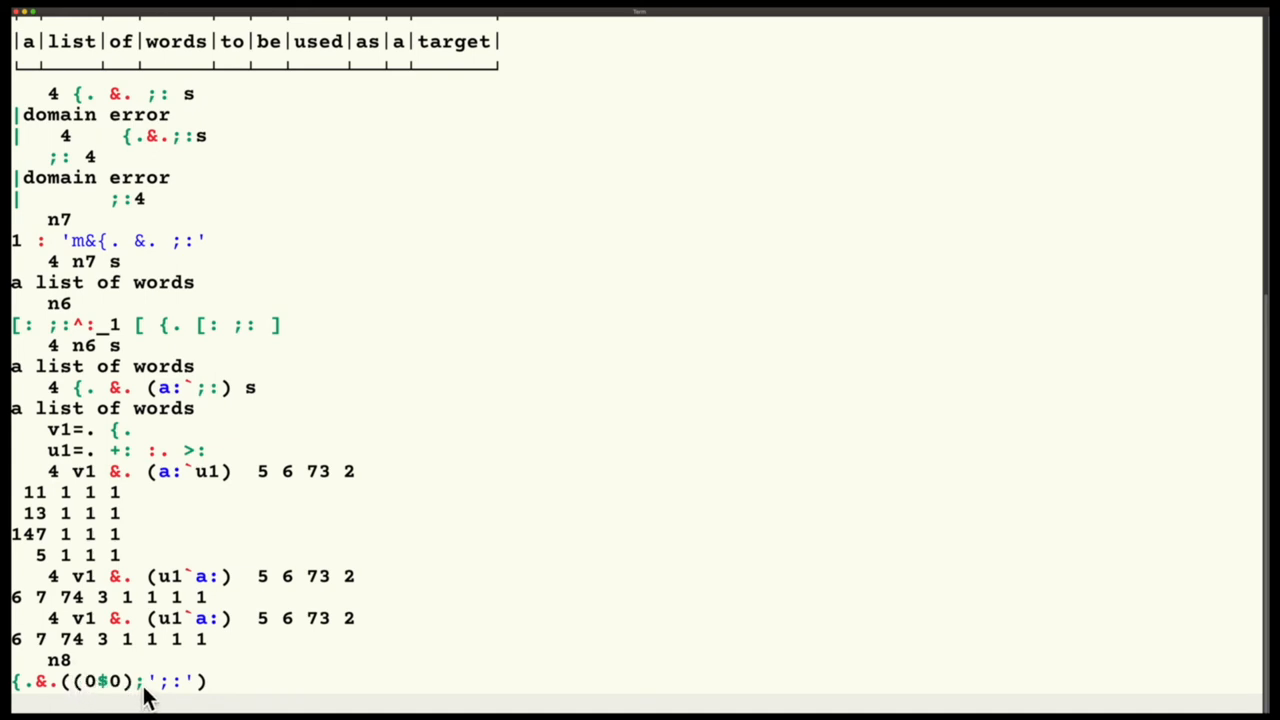
{"action": "mouse_move", "coordinate": [145, 673]}
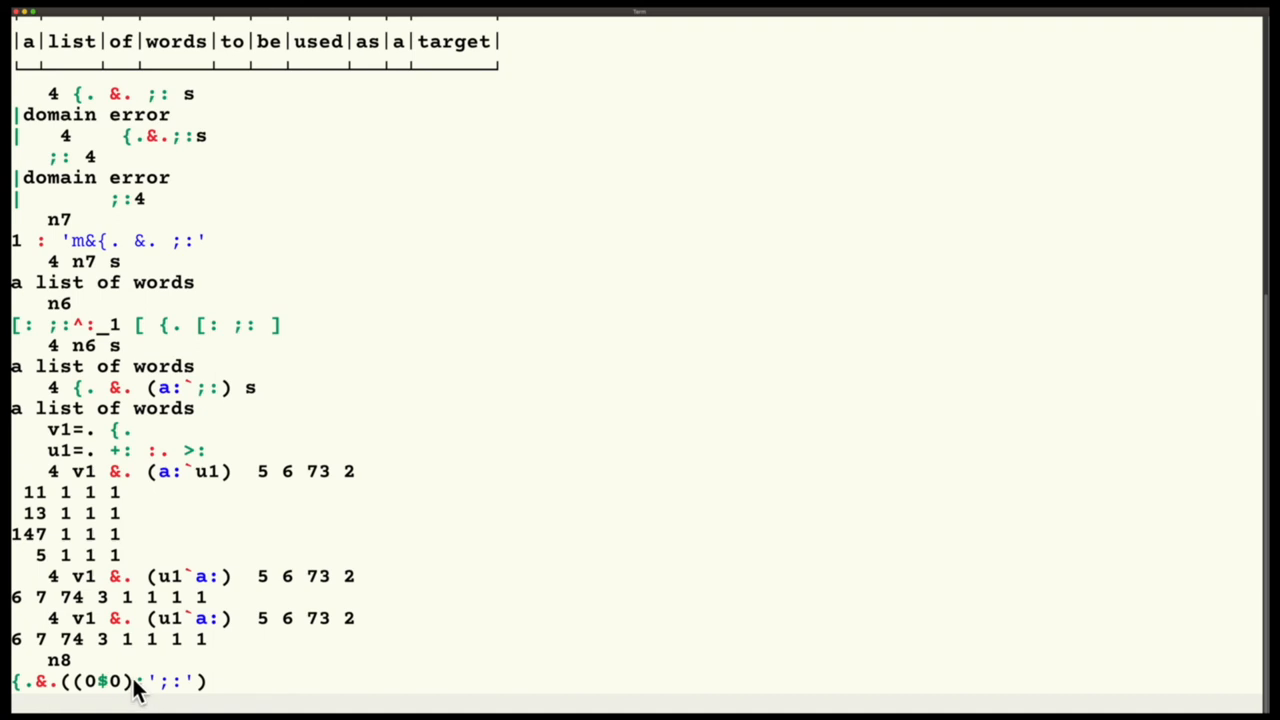
{"action": "double_click", "coordinate": [95, 682]}
{"action": "type", "text": "a:"}
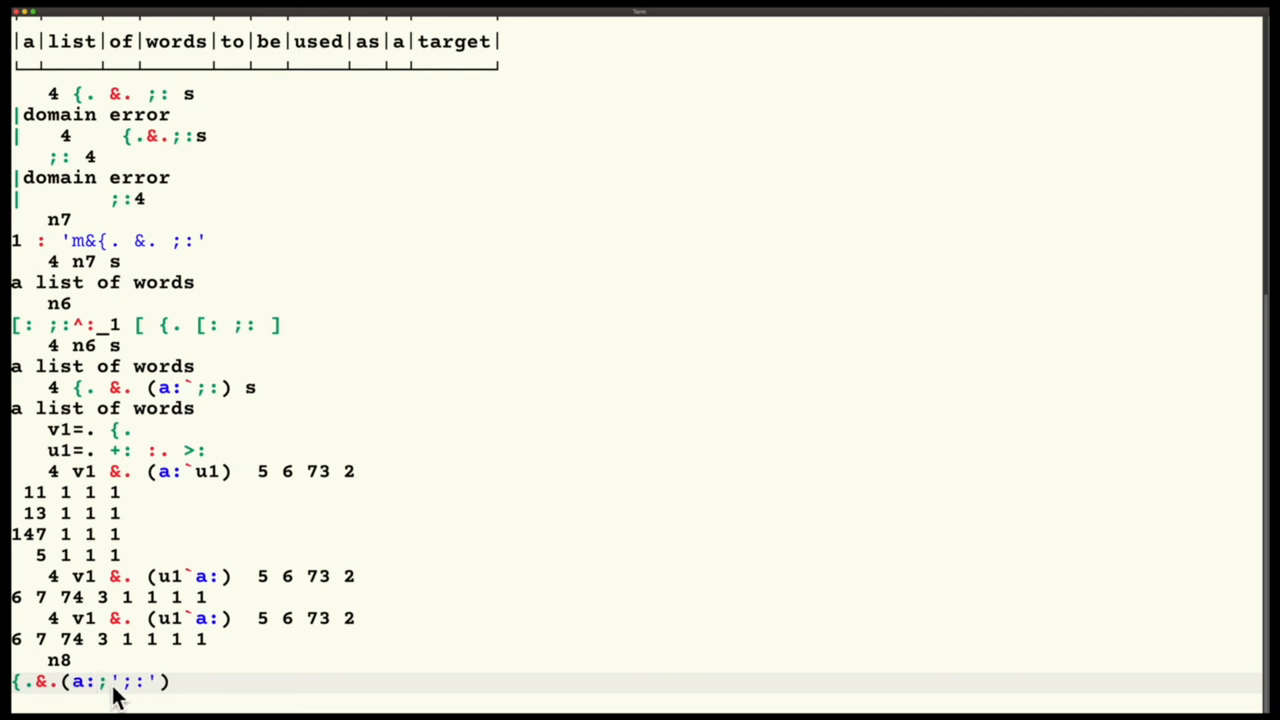
{"action": "double_click", "coordinate": [96, 684]}
{"action": "type", "text": "`"}
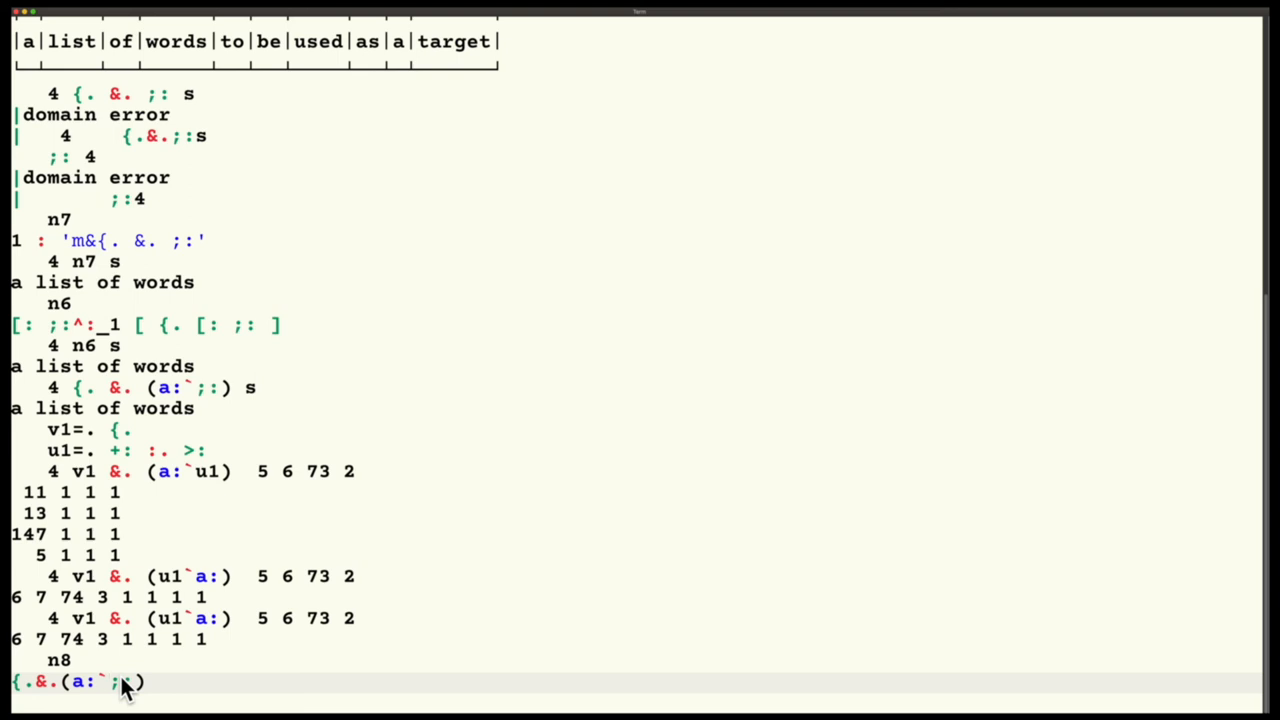
{"action": "mouse_move", "coordinate": [90, 681]}
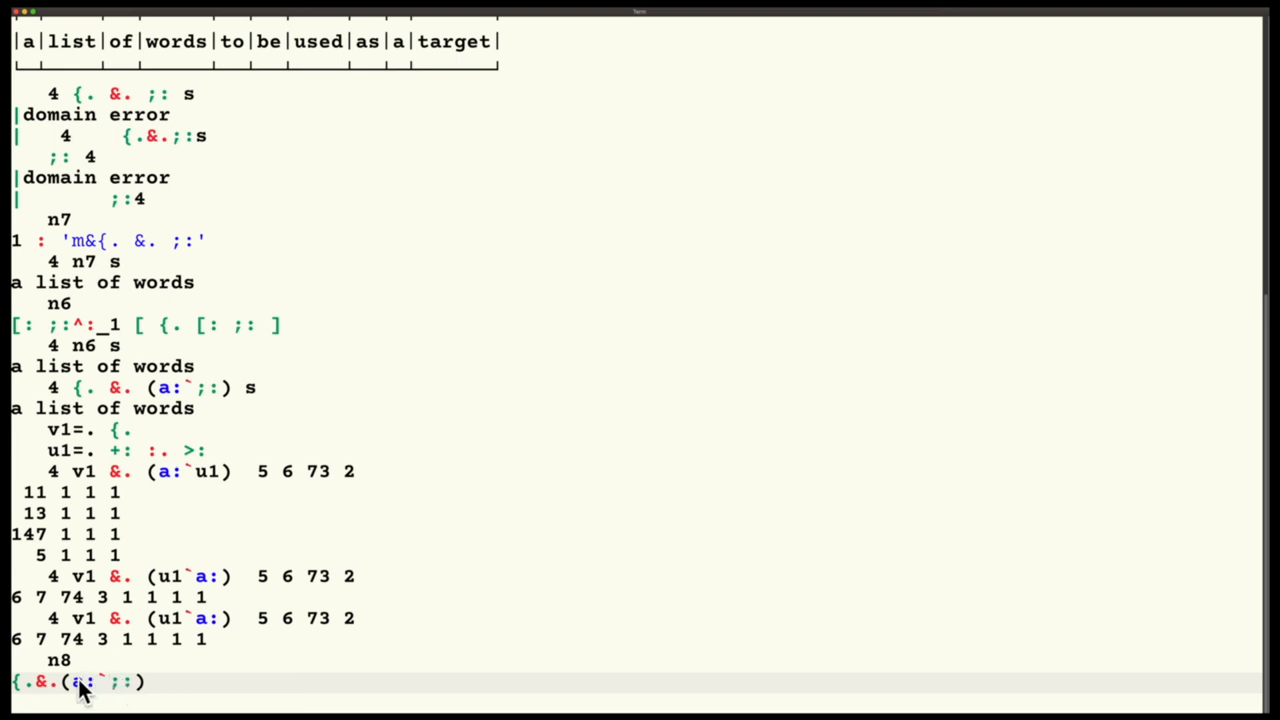
{"action": "mouse_move", "coordinate": [145, 691]}
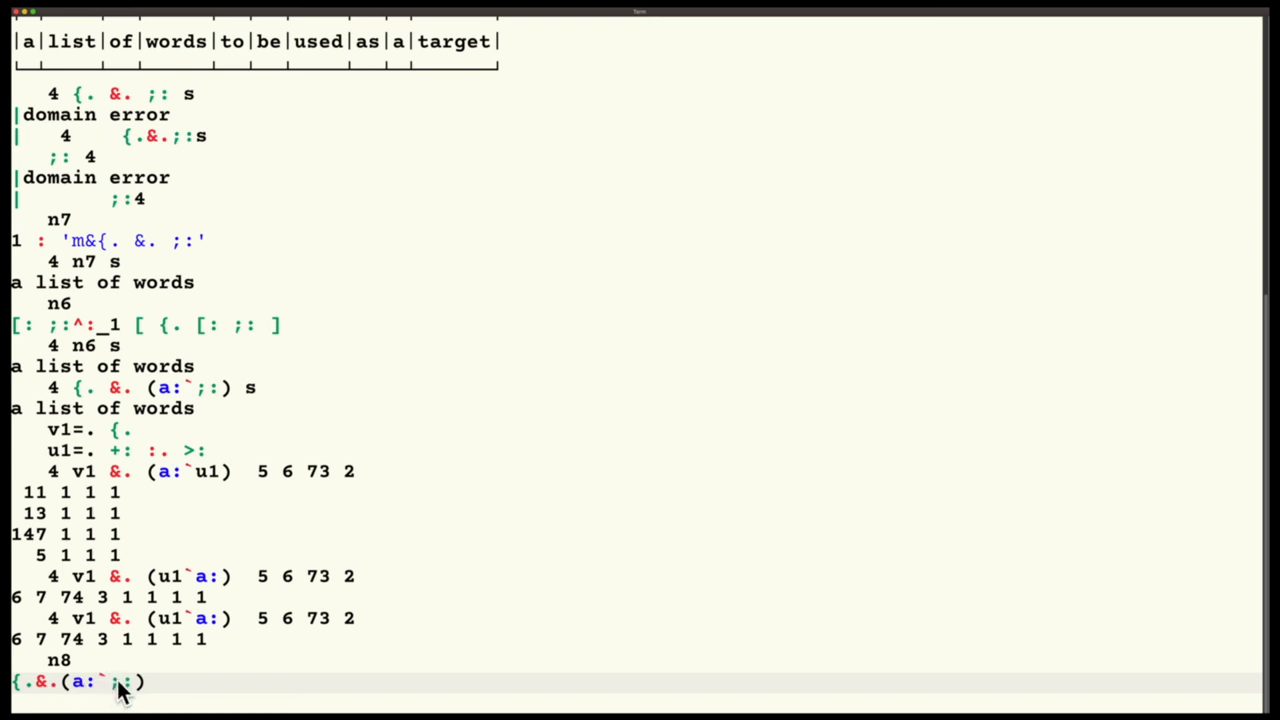
{"action": "mouse_move", "coordinate": [153, 686]}
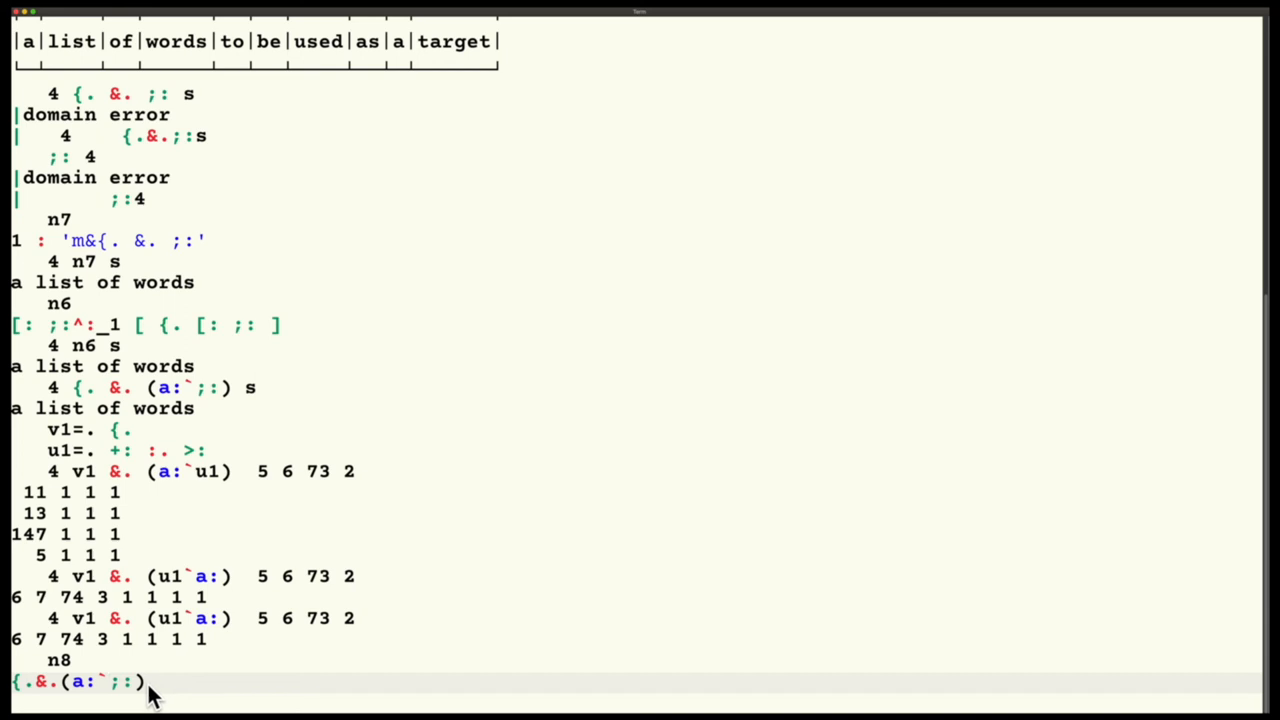
{"action": "mouse_move", "coordinate": [12, 695]}
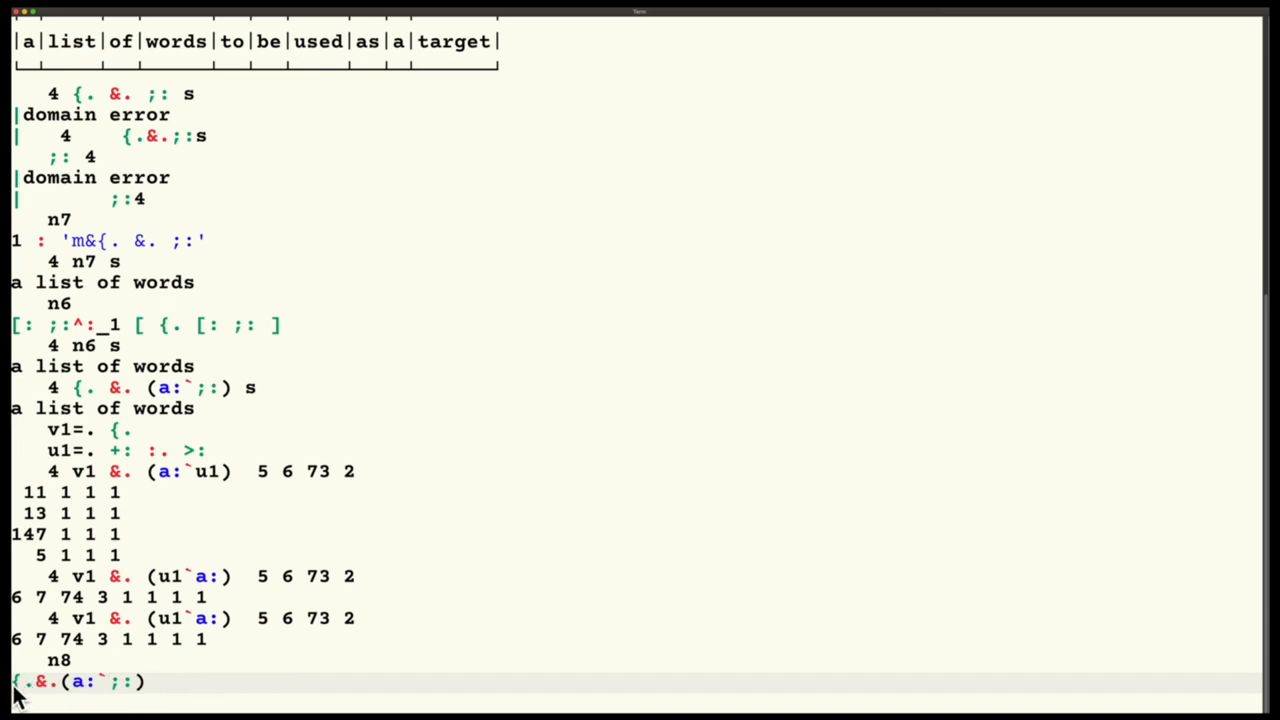
{"action": "mouse_move", "coordinate": [155, 675]}
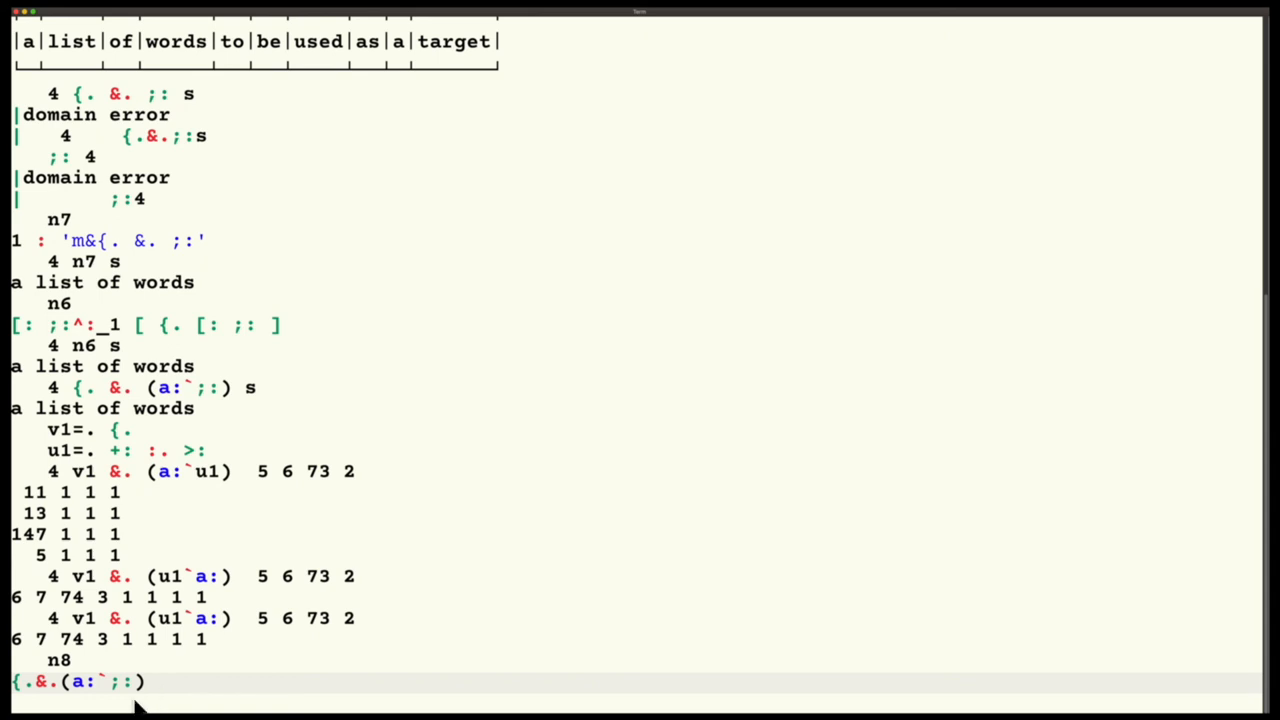
{"action": "mouse_move", "coordinate": [122, 690]}
{"action": "type", "text": "4 n"}
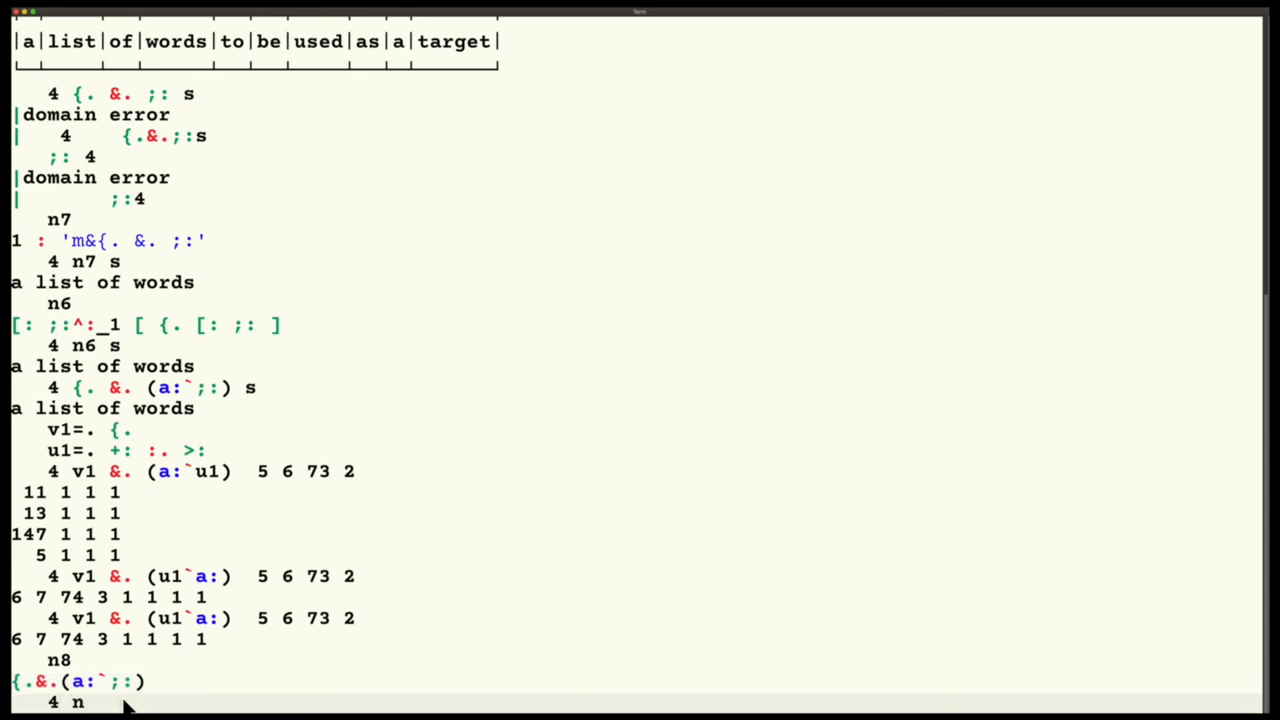
- Run 4 n8 s and 4 n8 s1, then ;: s1, exposing open quote errors
{"action": "type", "text": "8"}
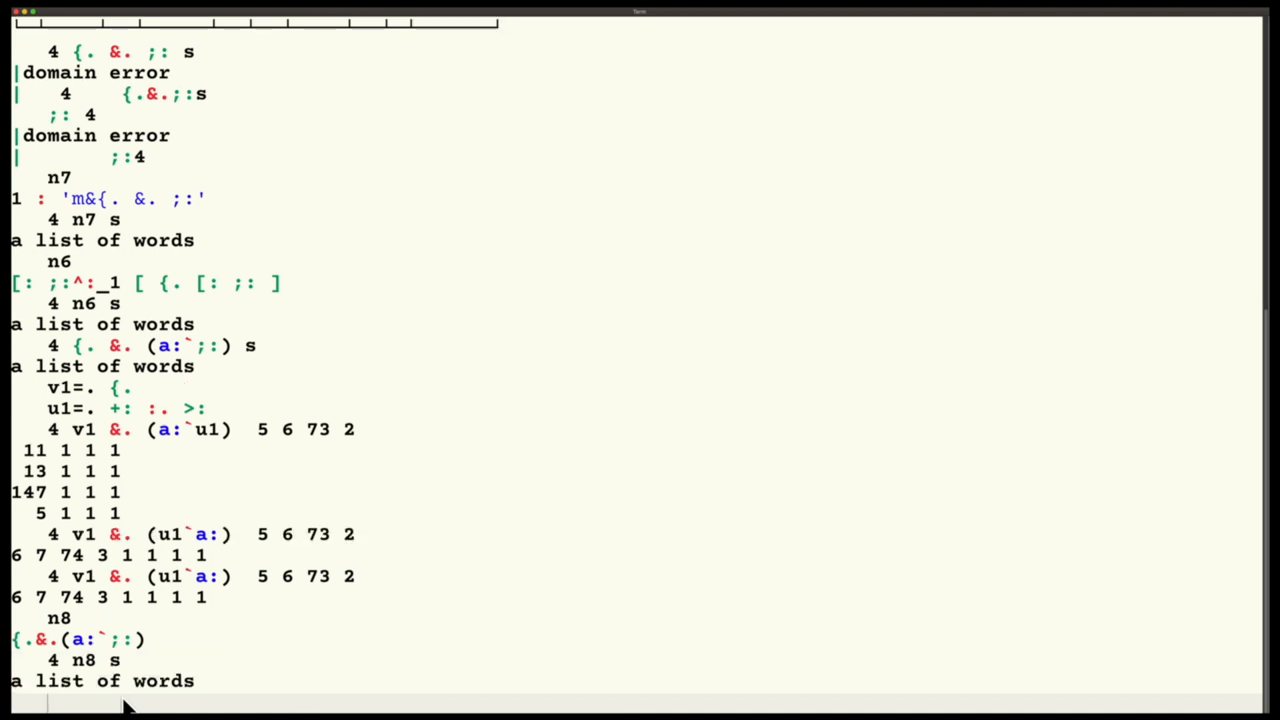
{"action": "type", "text": "s"}
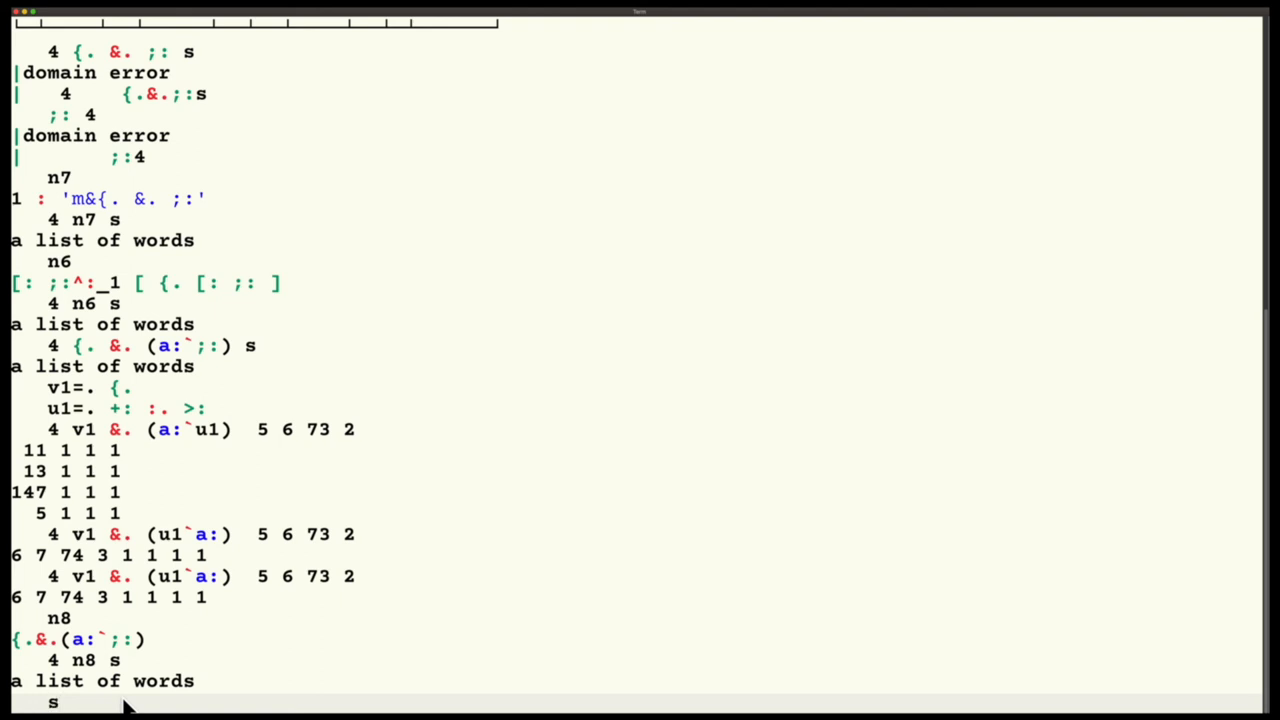
{"action": "type", "text": "1"}
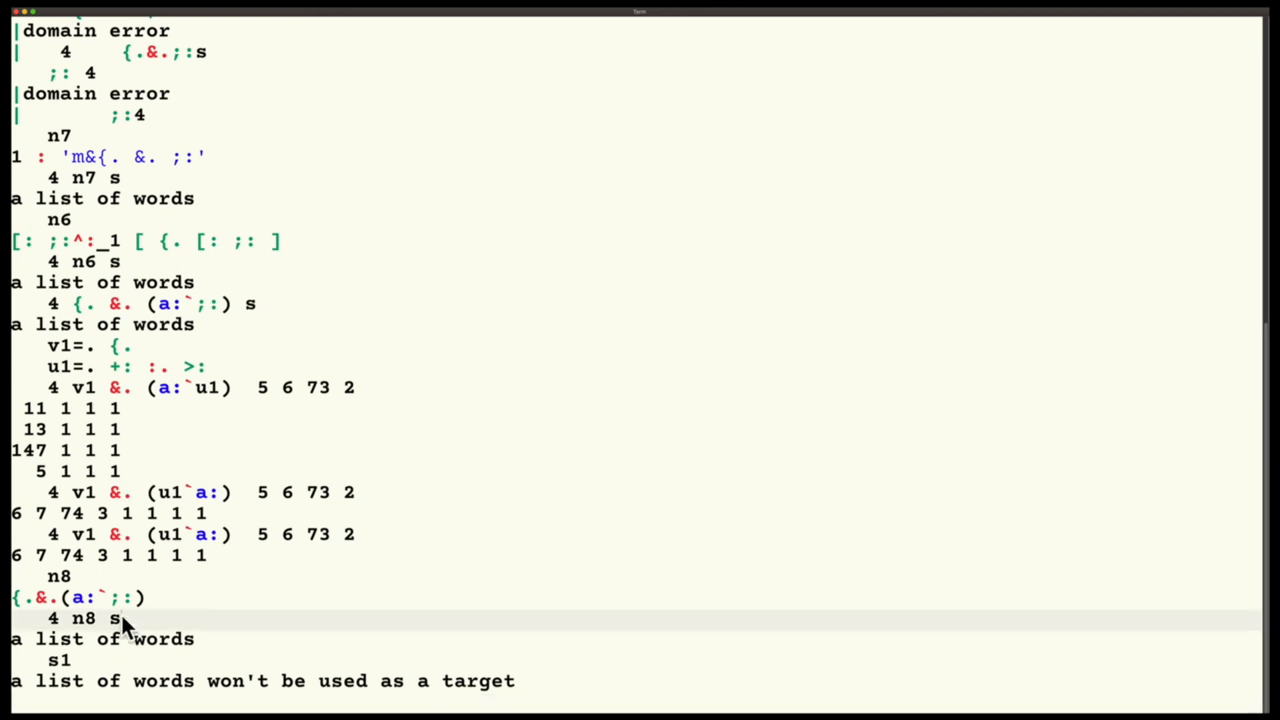
{"action": "key", "text": "Return"}
{"action": "type", "text": "4 n8 s1"}
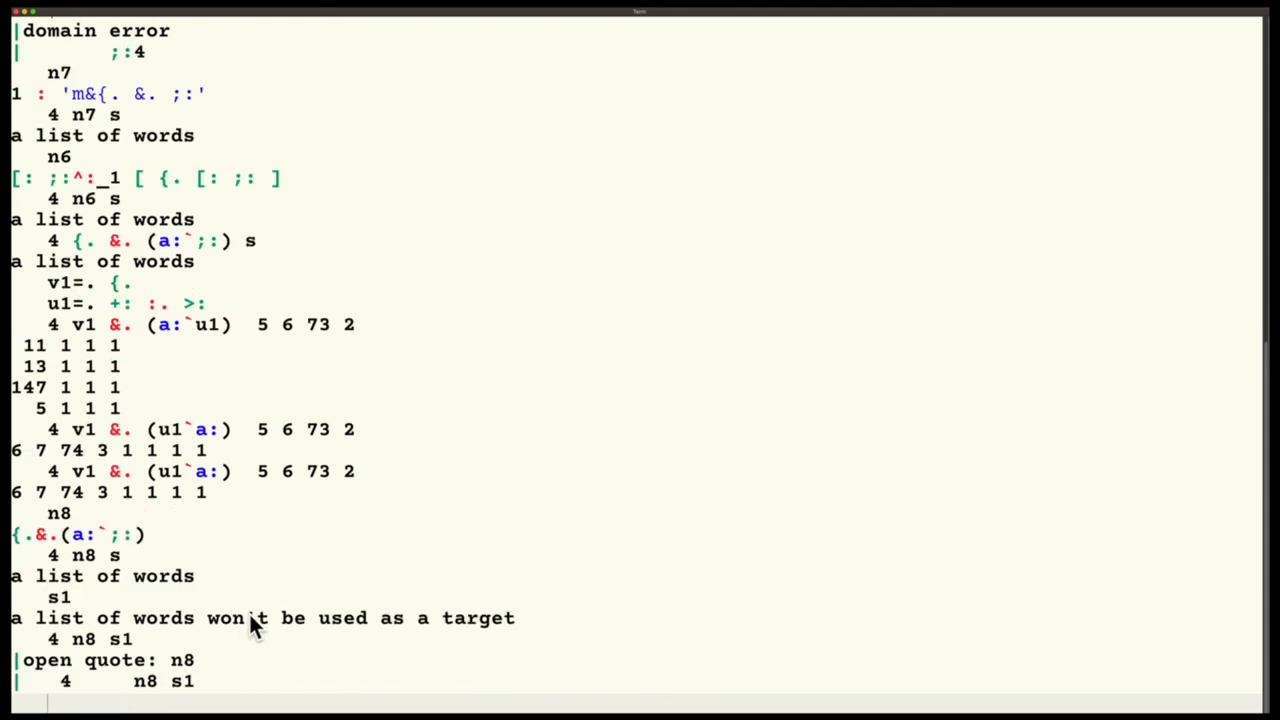
{"action": "mouse_move", "coordinate": [205, 660]}
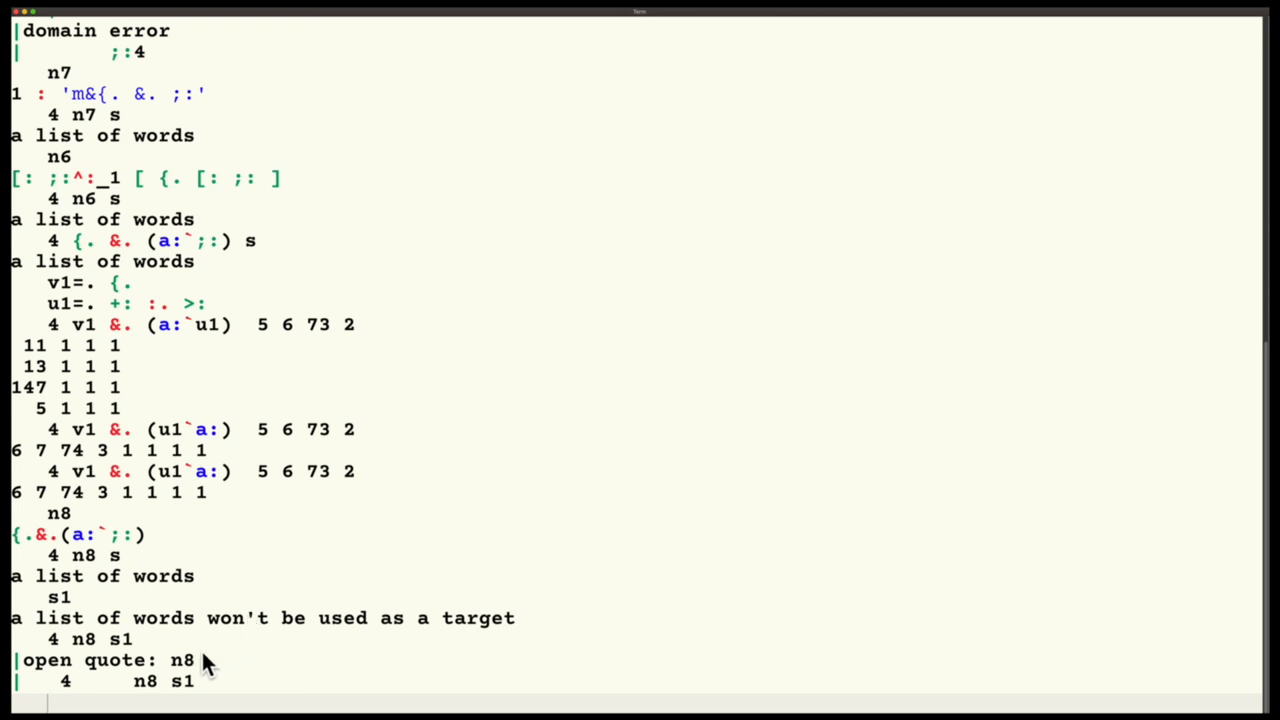
{"action": "mouse_move", "coordinate": [180, 681]}
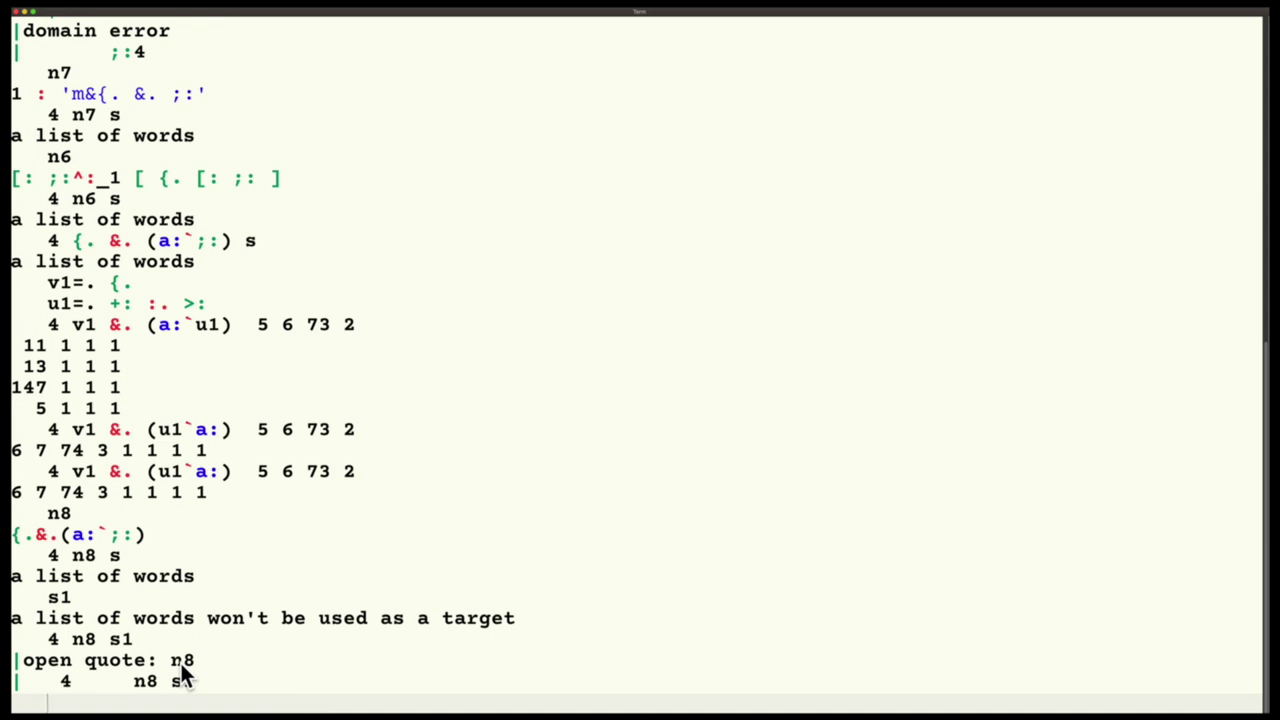
{"action": "key", "text": "Enter"}
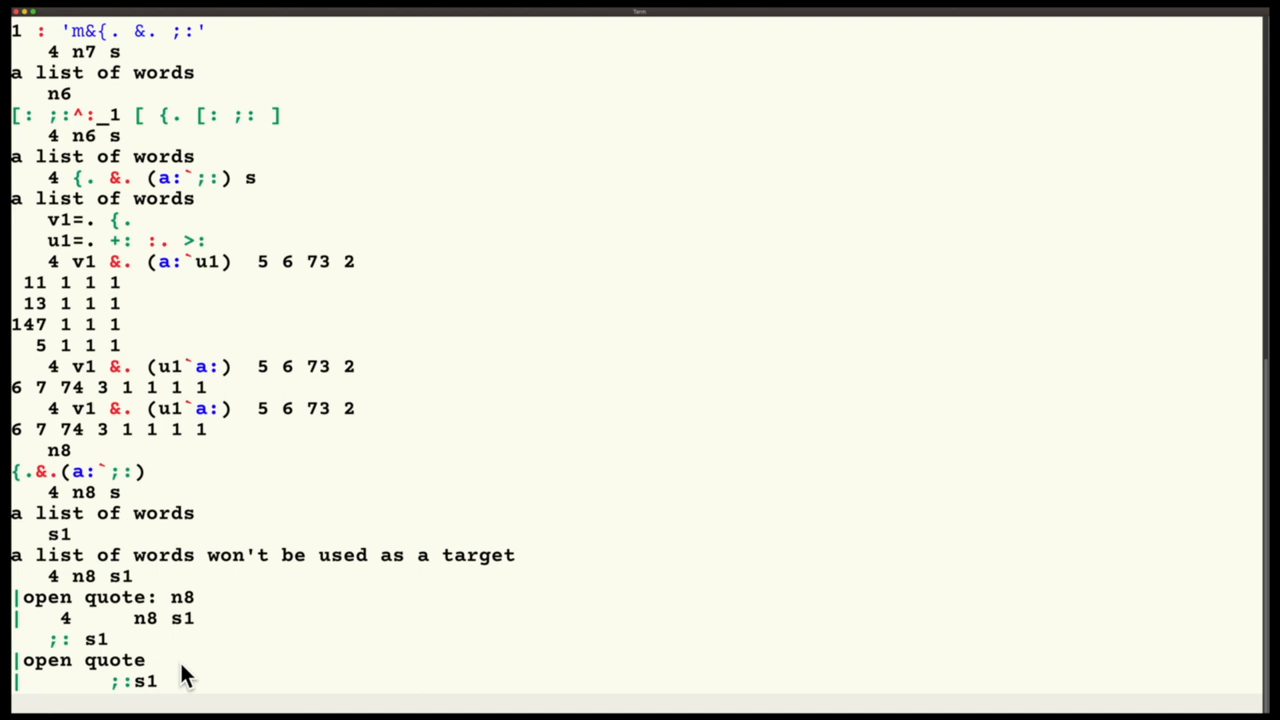
- Enter 1000 timespacex '4 n3 s' to time n3, giving 5.76e_7 seconds and 1408 bytes
{"action": "type", "text": "1000 time"}
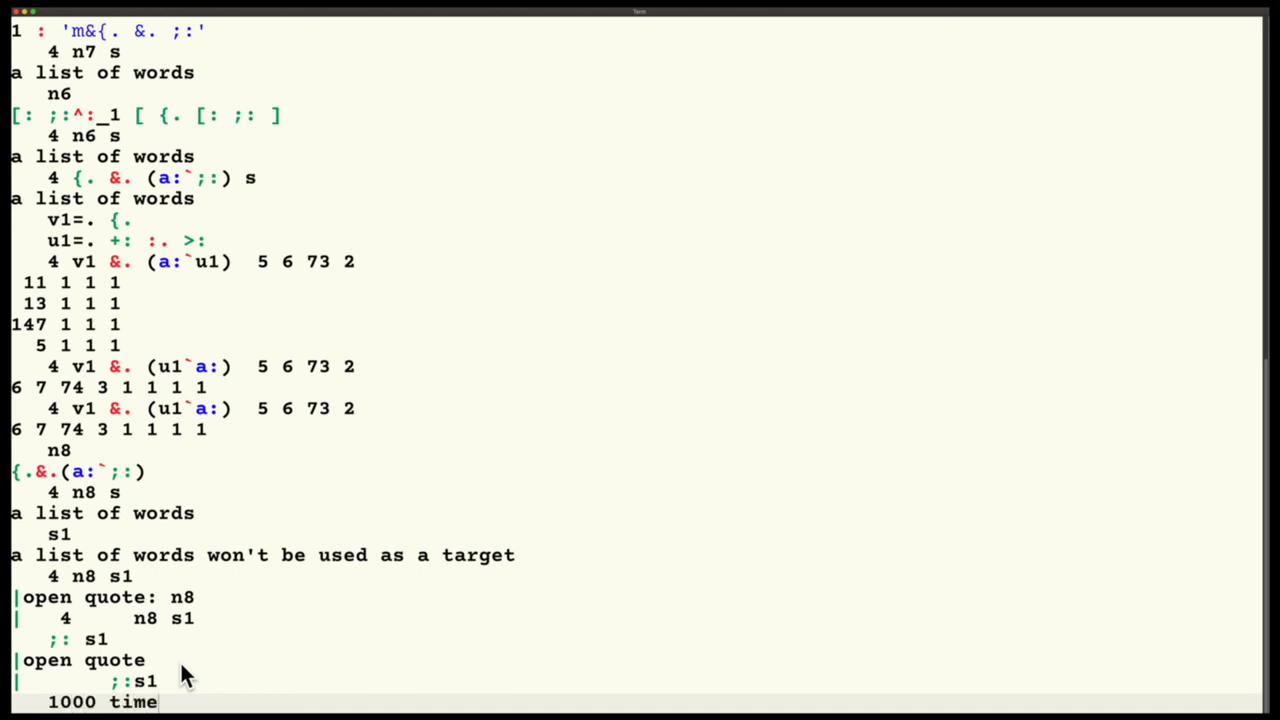
{"action": "type", "text": "space"}
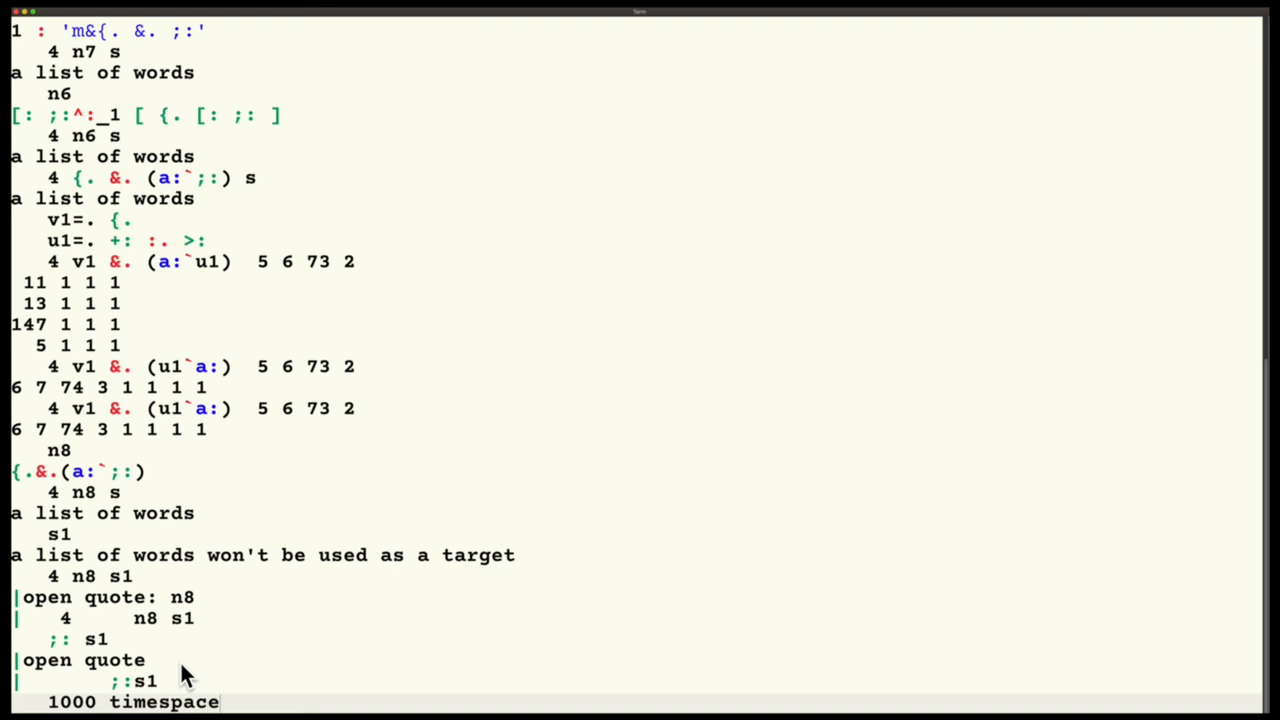
{"action": "type", "text": "x"}
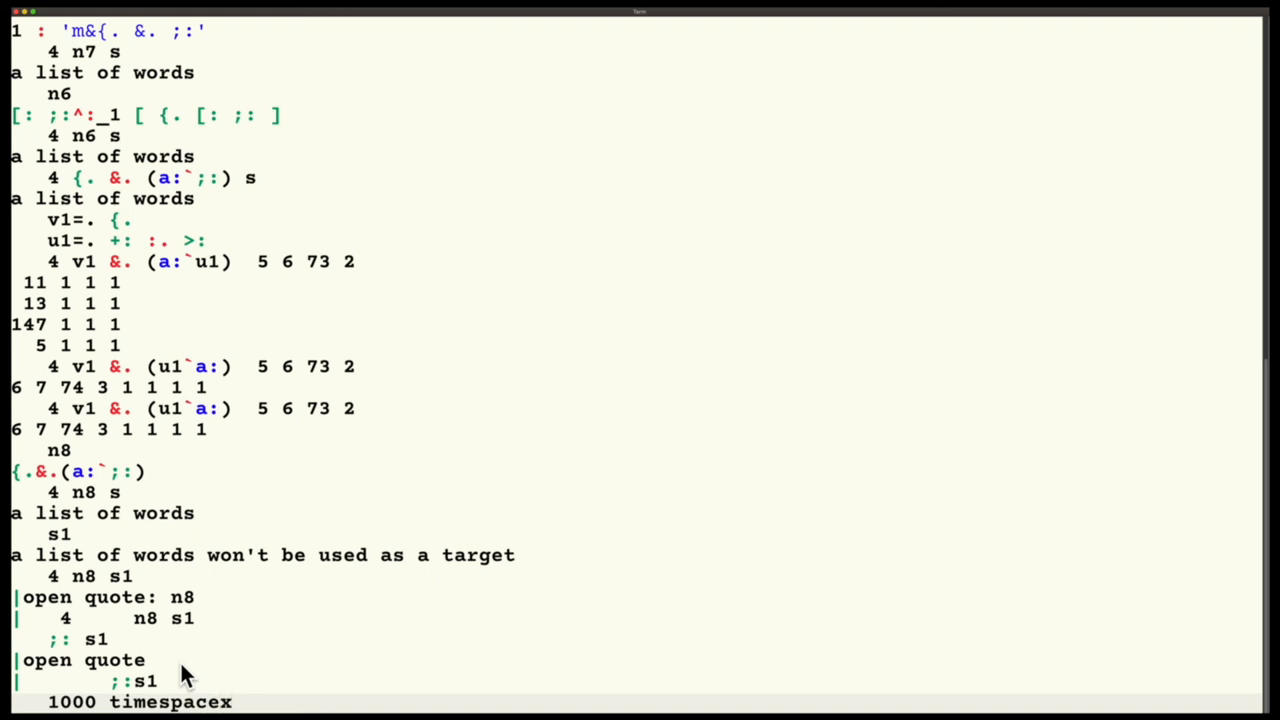
{"action": "type", "text": "'"}
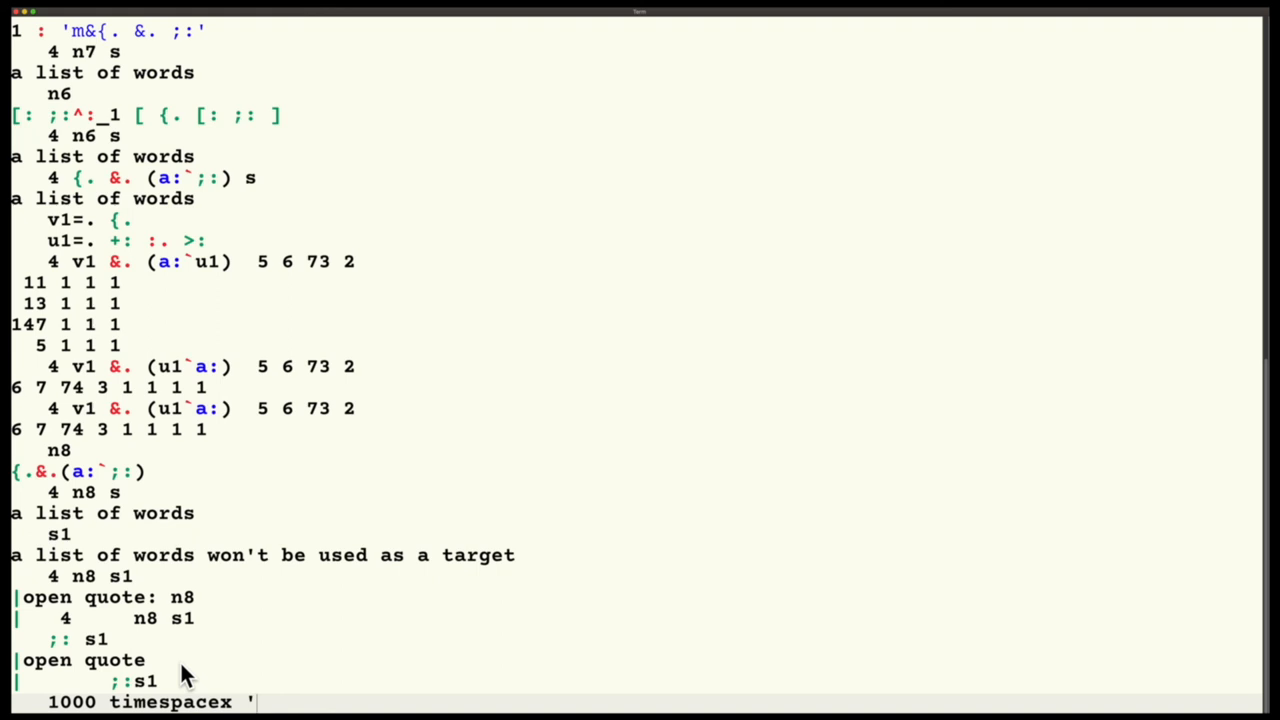
{"action": "type", "text": "4"}
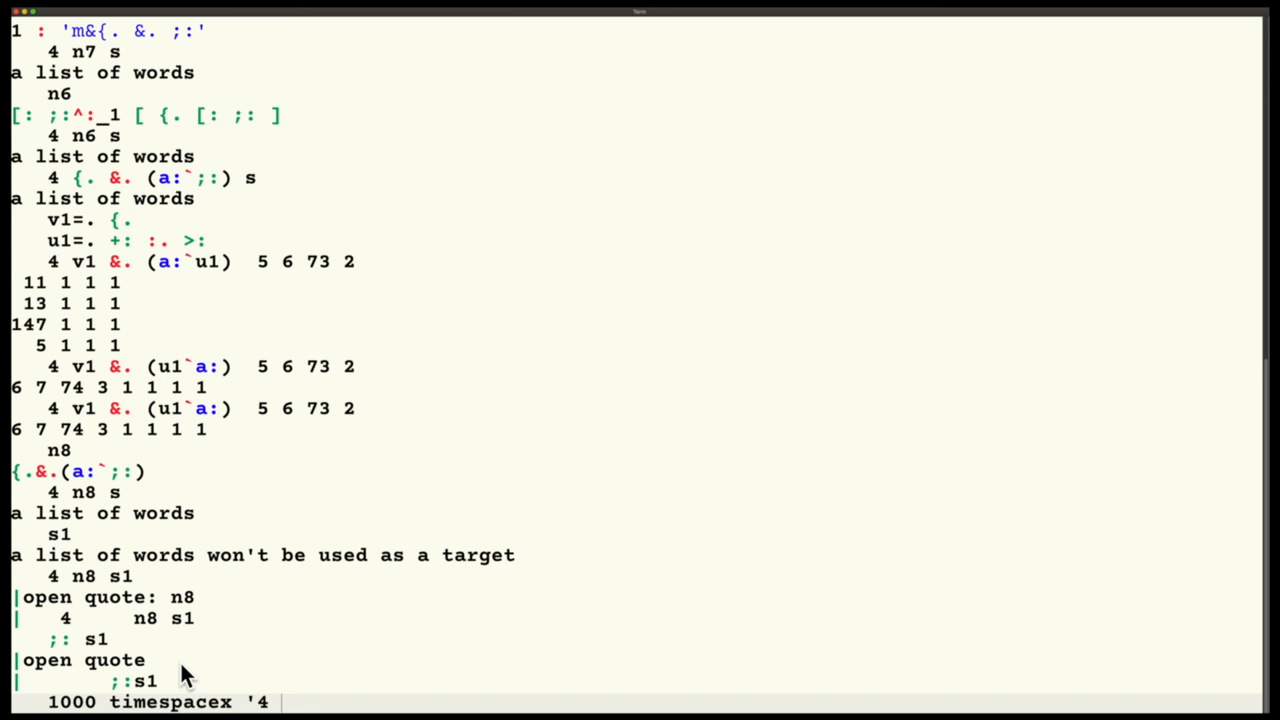
{"action": "type", "text": "n3"}
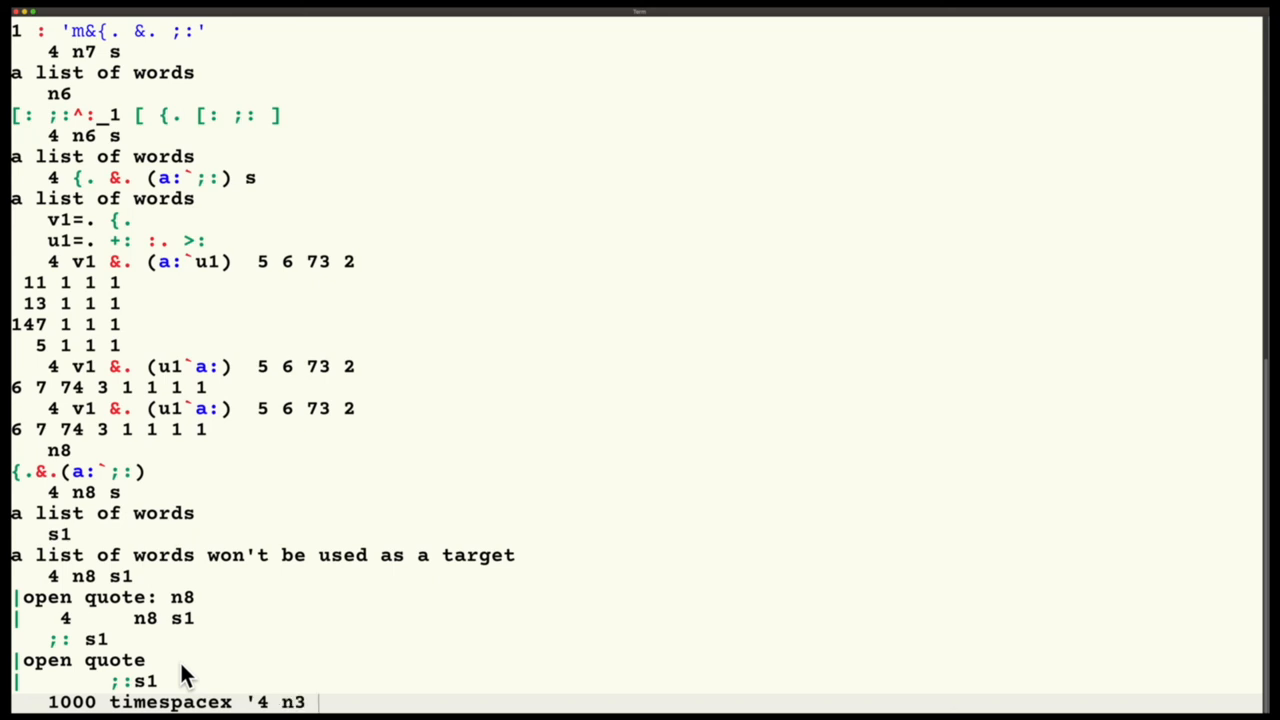
{"action": "type", "text": "s'"}
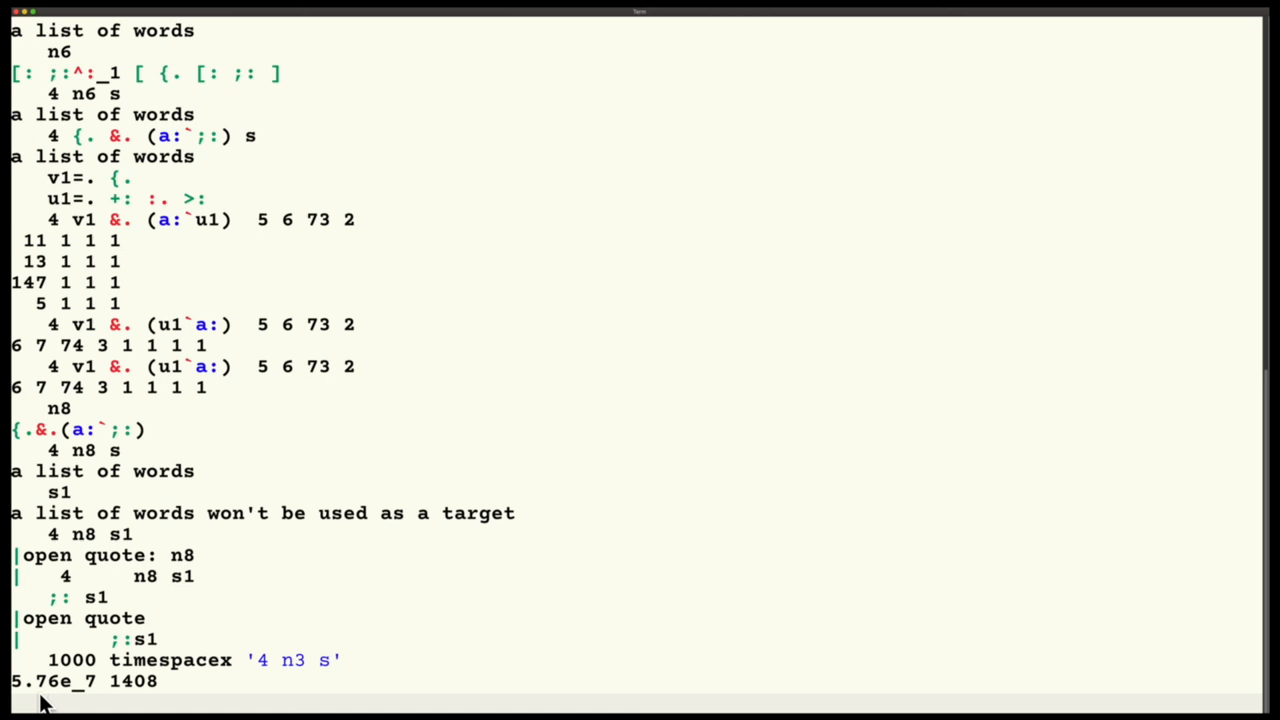
{"action": "mouse_move", "coordinate": [165, 681]}
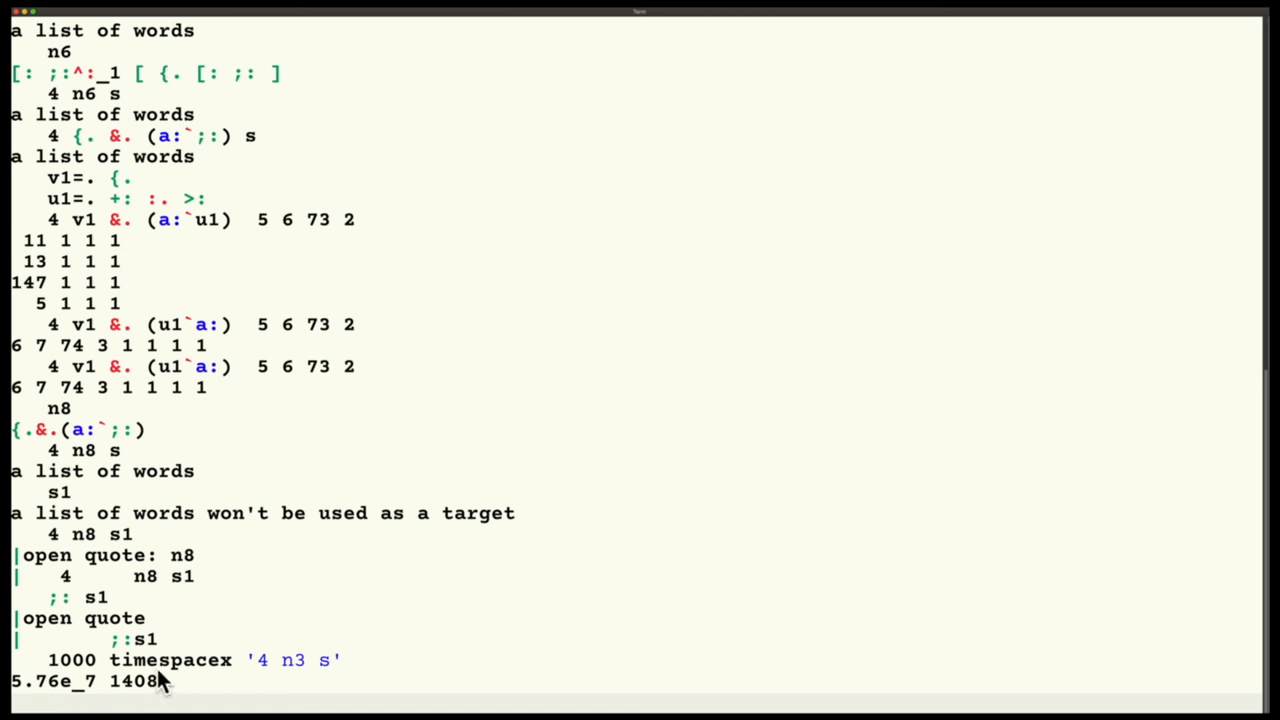
{"action": "mouse_move", "coordinate": [167, 707]}
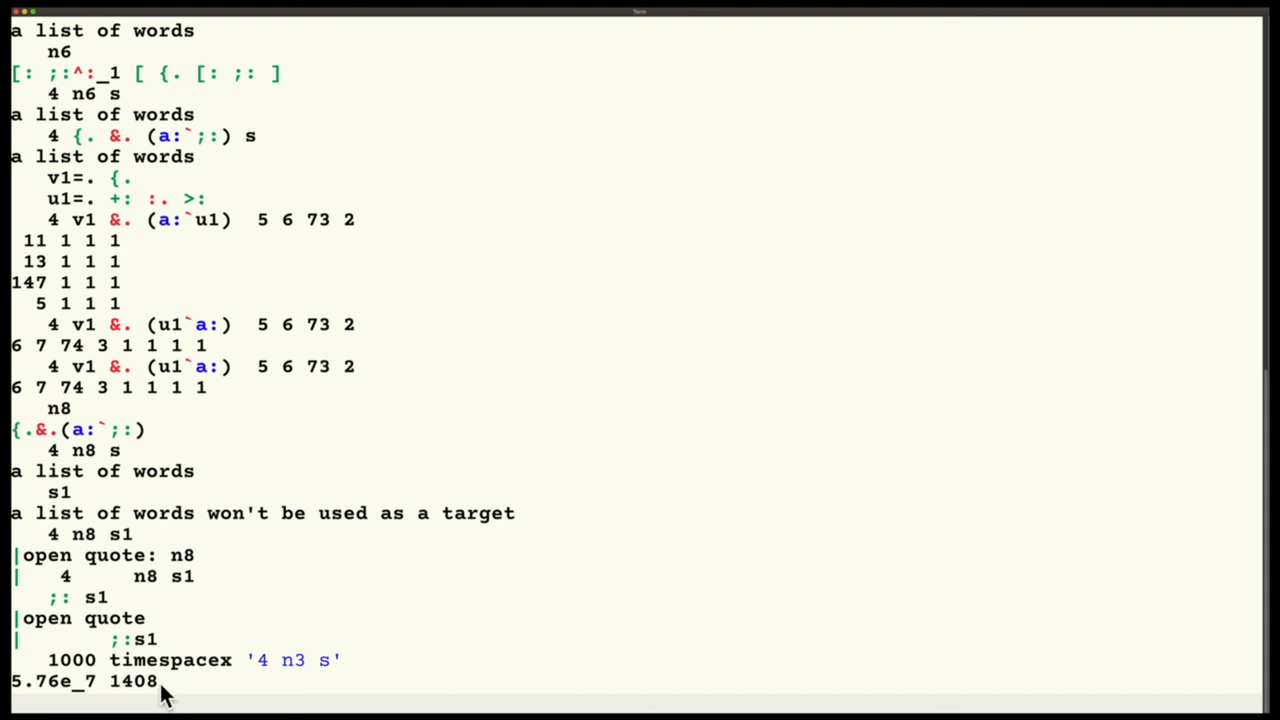
{"action": "mouse_move", "coordinate": [281, 672]}
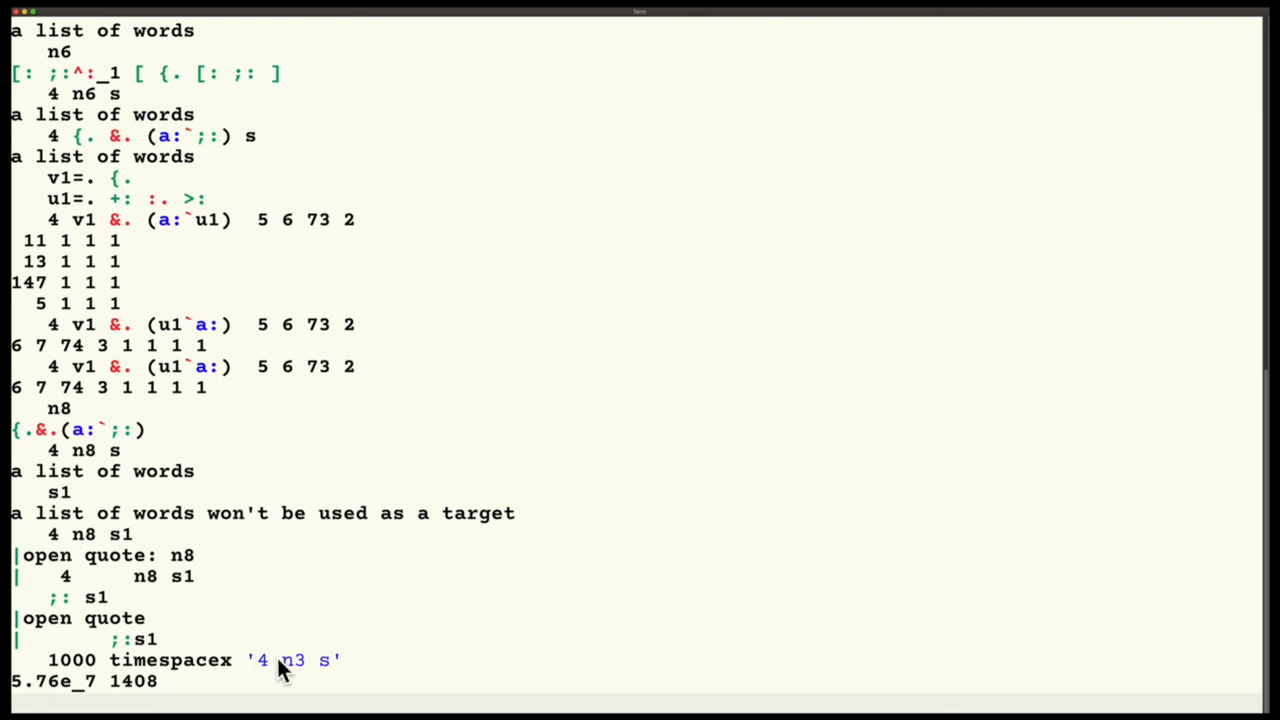
- Run 1000 timespacex '4 n8 s' (9.04e_7 seconds, 3648 bytes) and select n8's (a:`;:) gerund
{"action": "key", "text": "Return"}
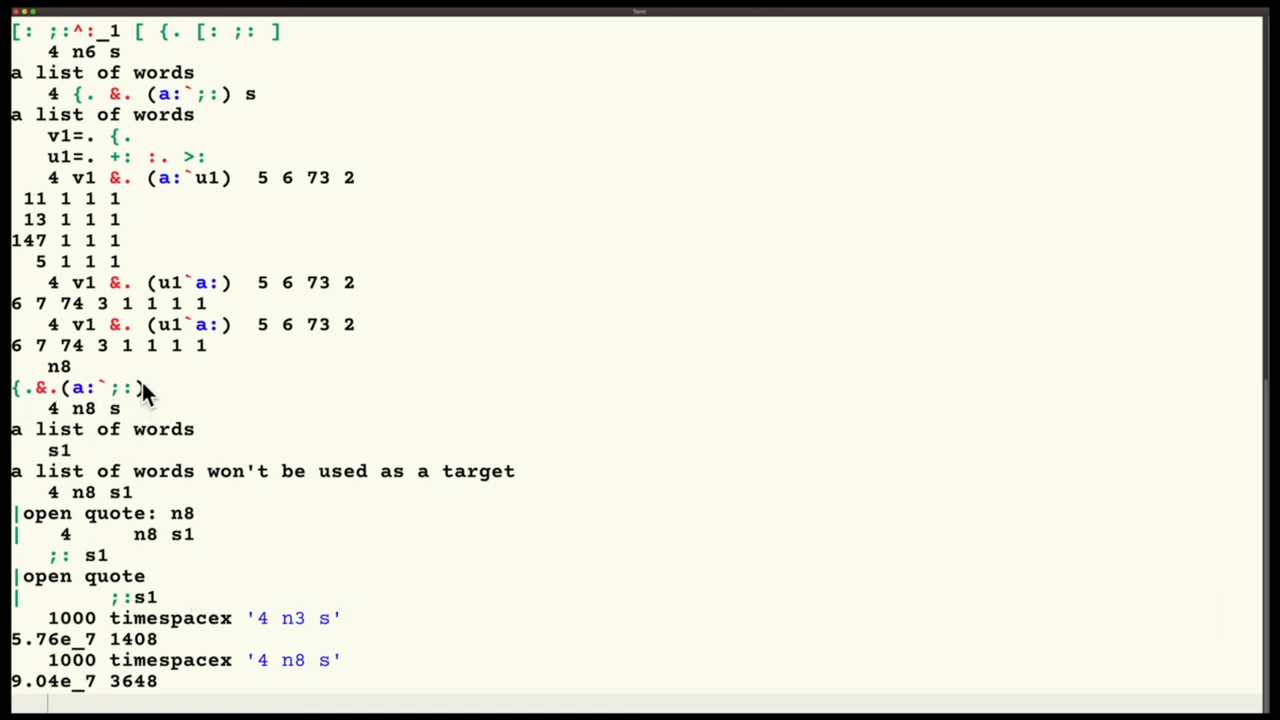
{"action": "double_click", "coordinate": [95, 382]}
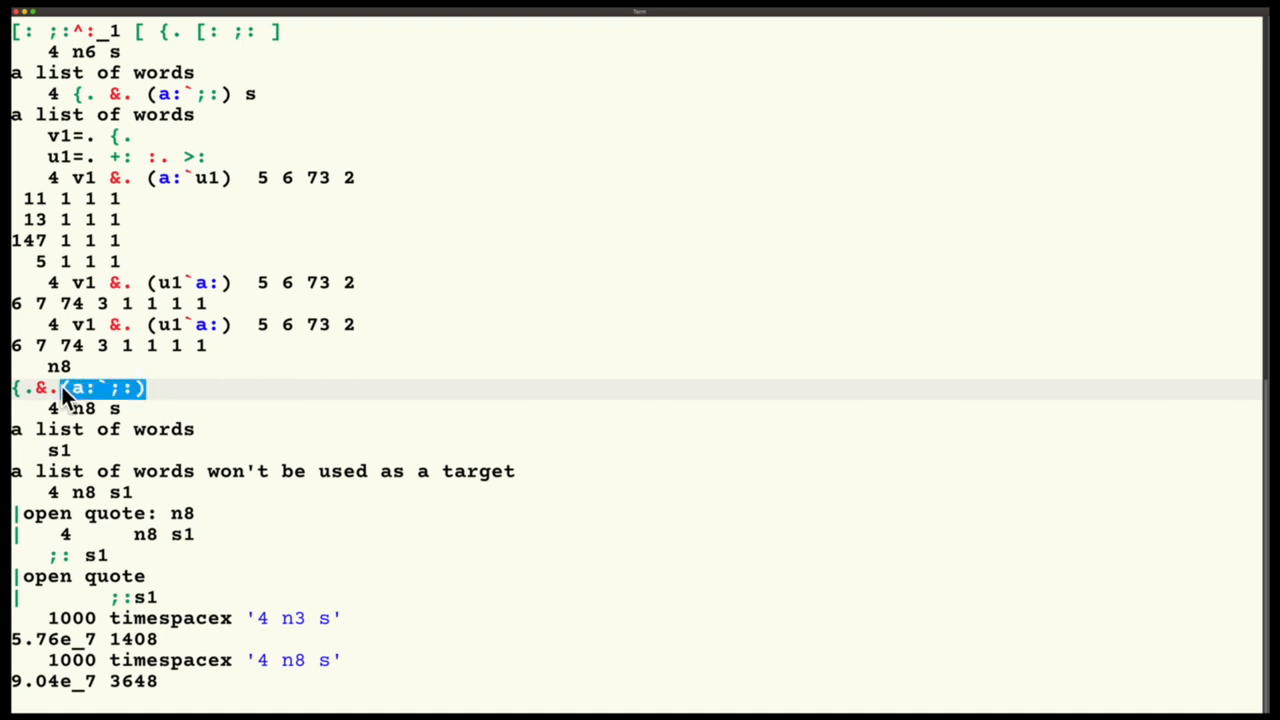